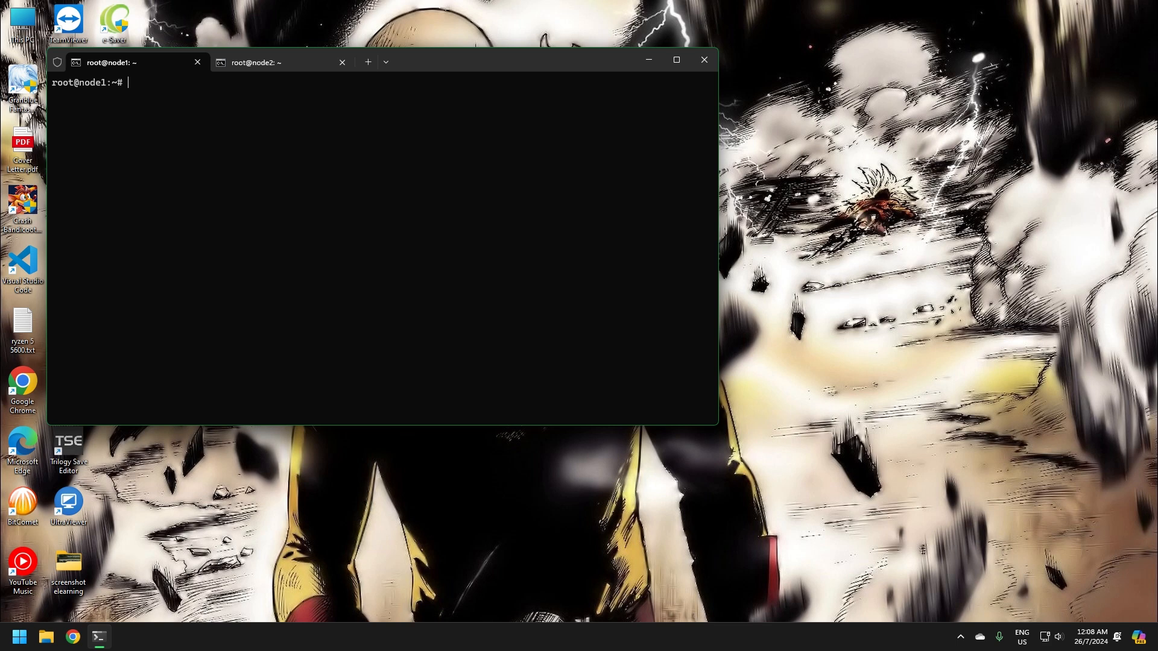
- Run crm status on node1, showing only node1 online with quorum and no resources
type("crm")
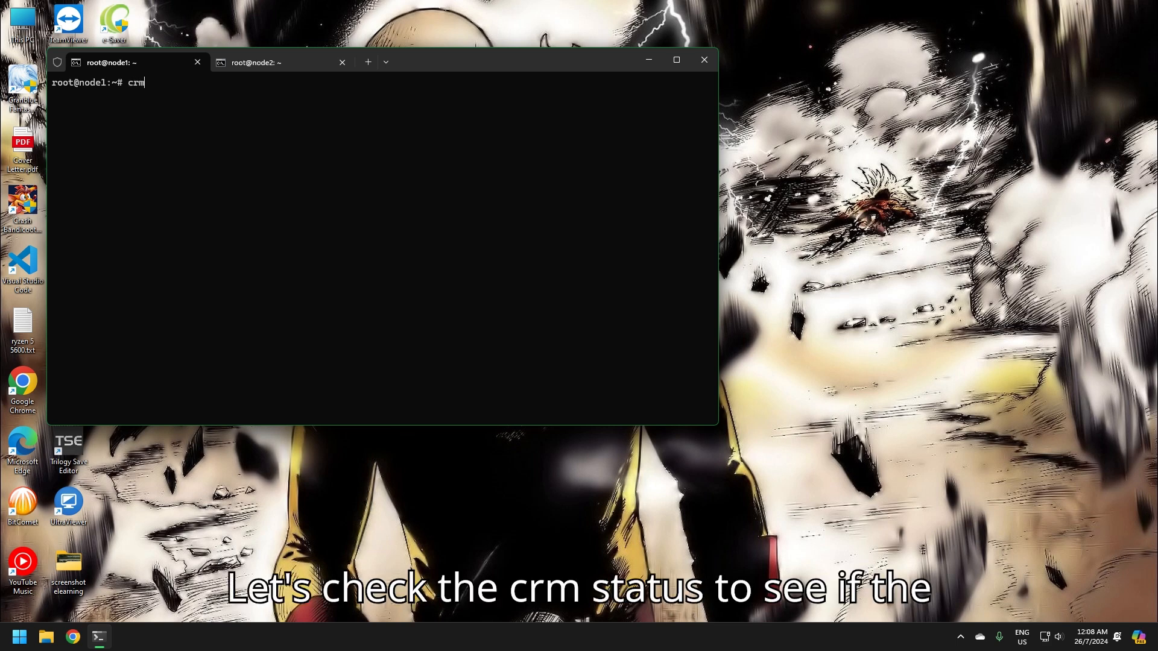
type("statuis")
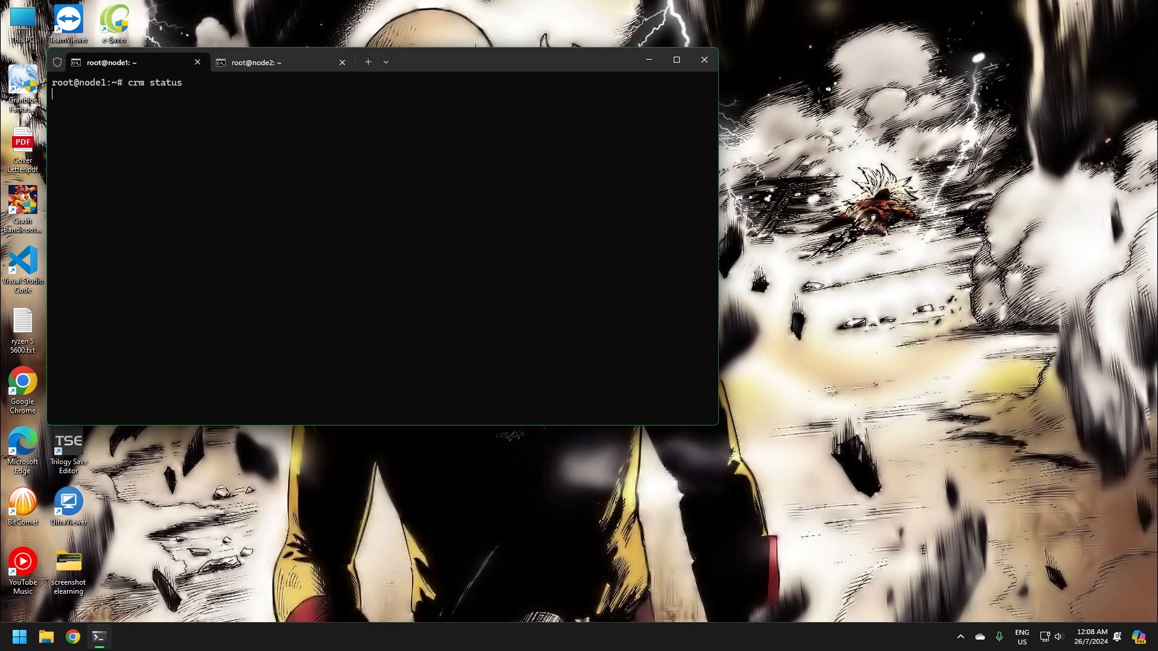
key("Enter")
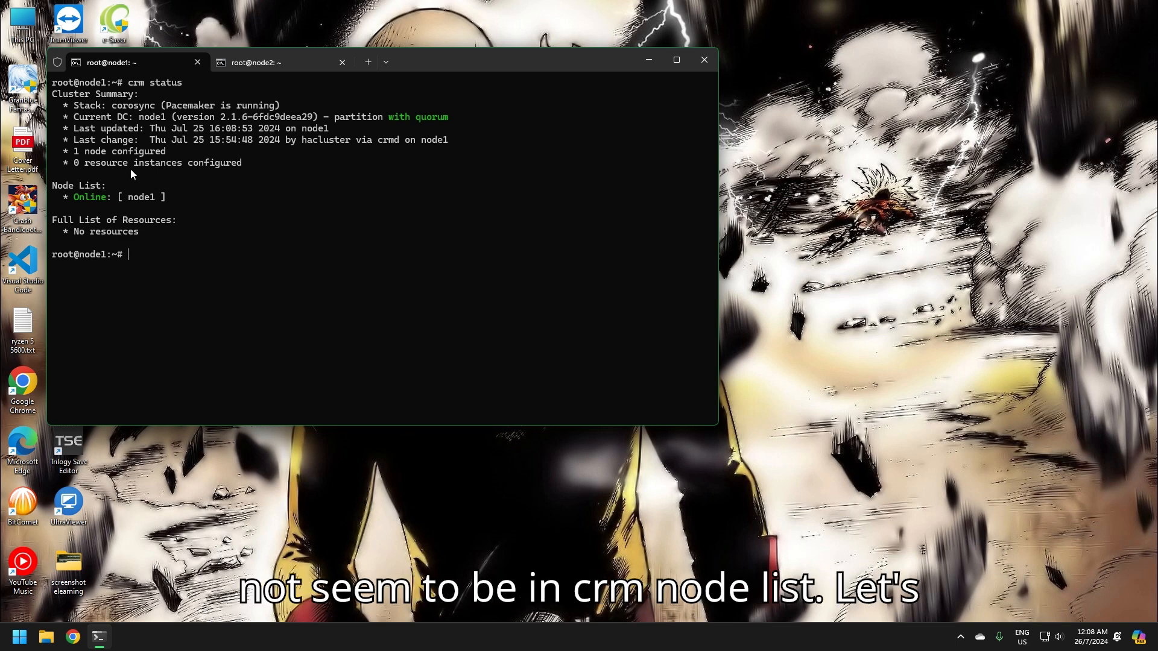
mouse_move(281, 61)
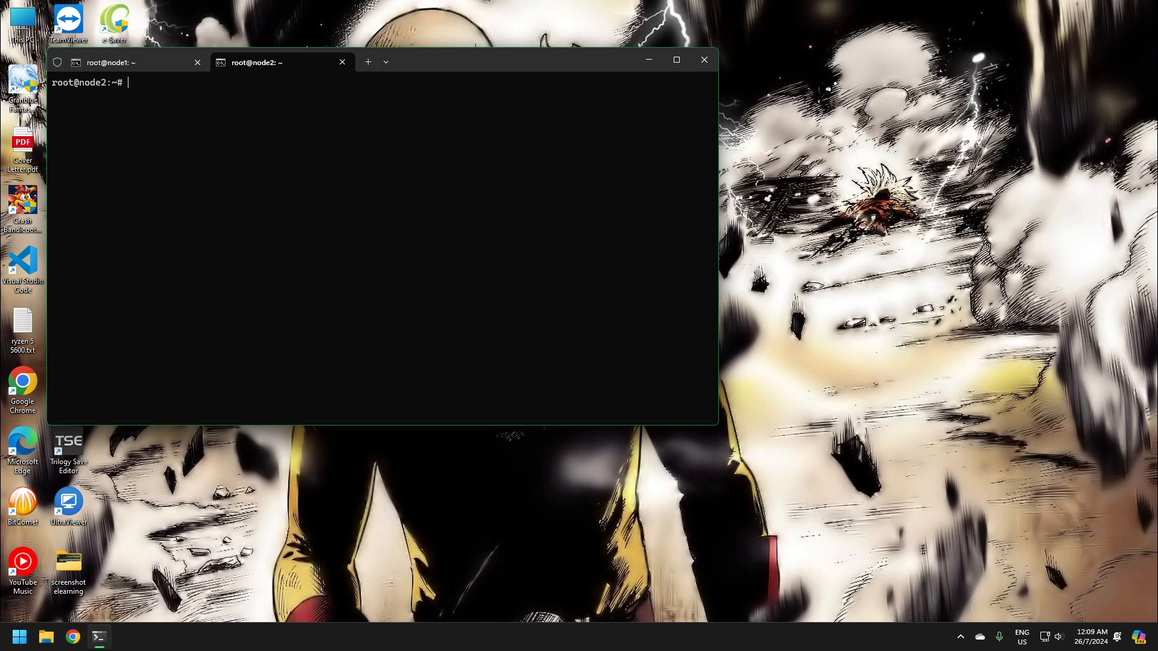
- Run crm status on node2, showing only node2 online, then return to the node1 tab
type("crm status")
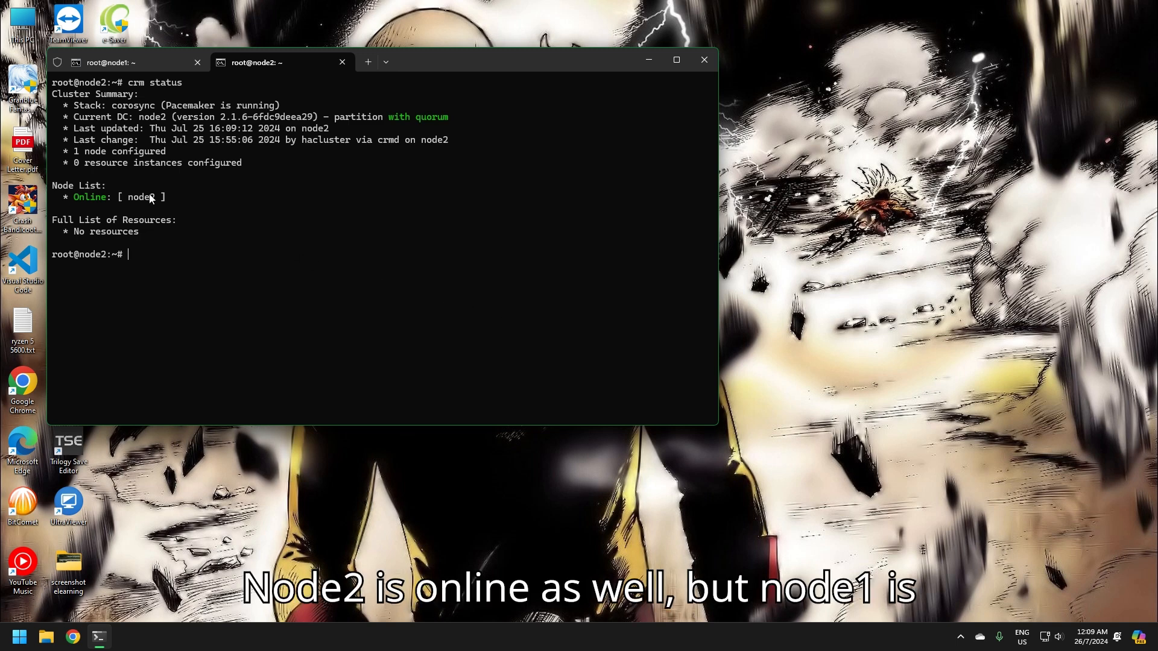
mouse_move(259, 217)
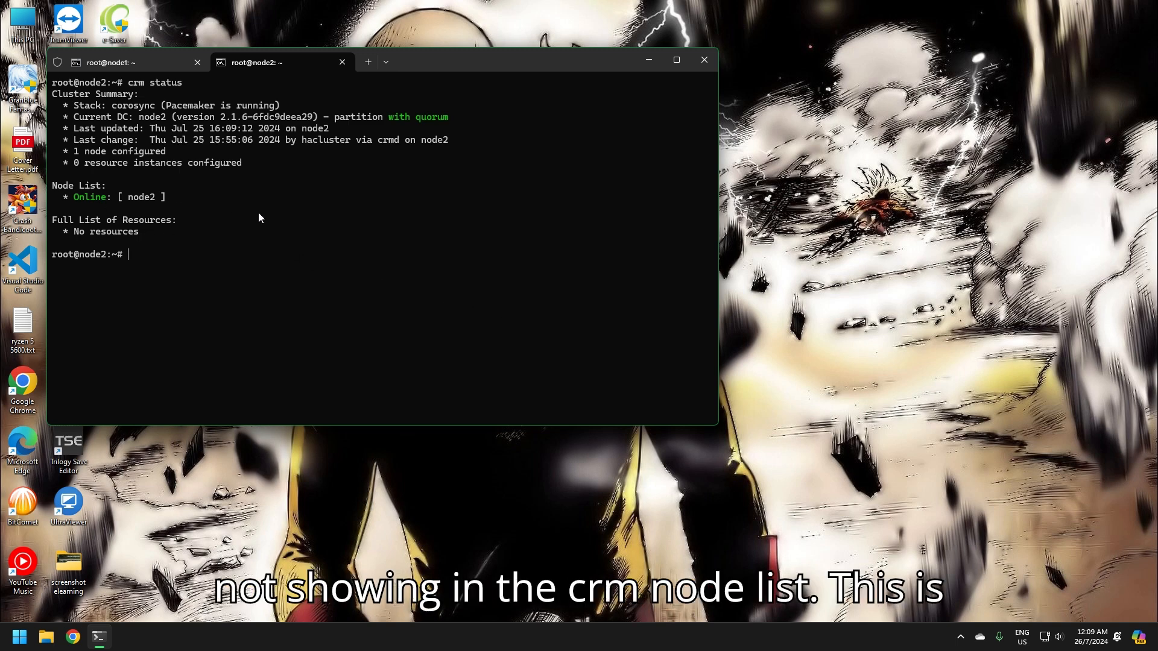
mouse_move(269, 256)
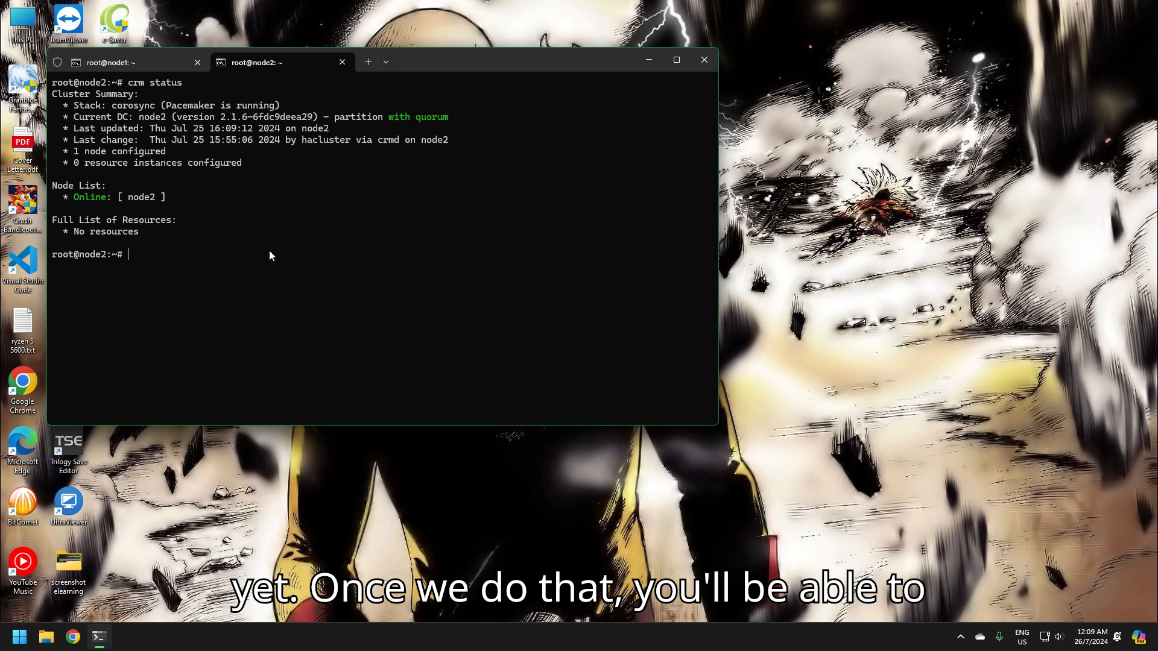
left_click(111, 62)
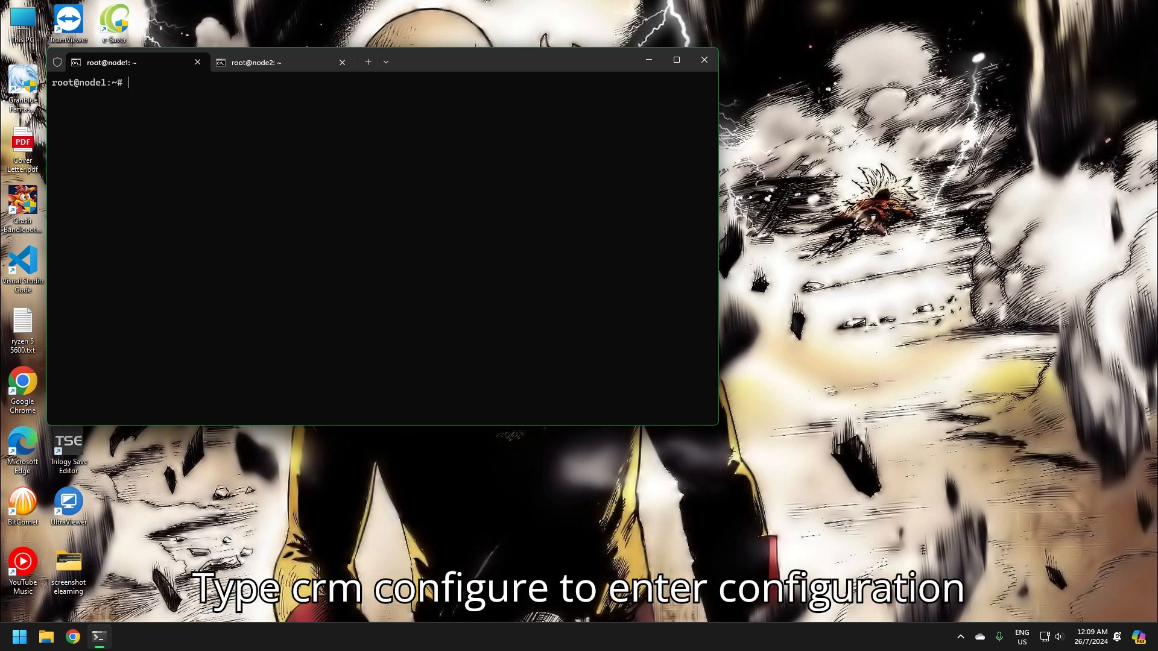
- Enter crm configure on node1 and set stonith-enabled=false and no-quorum-policy=ignore
type("crm configure")
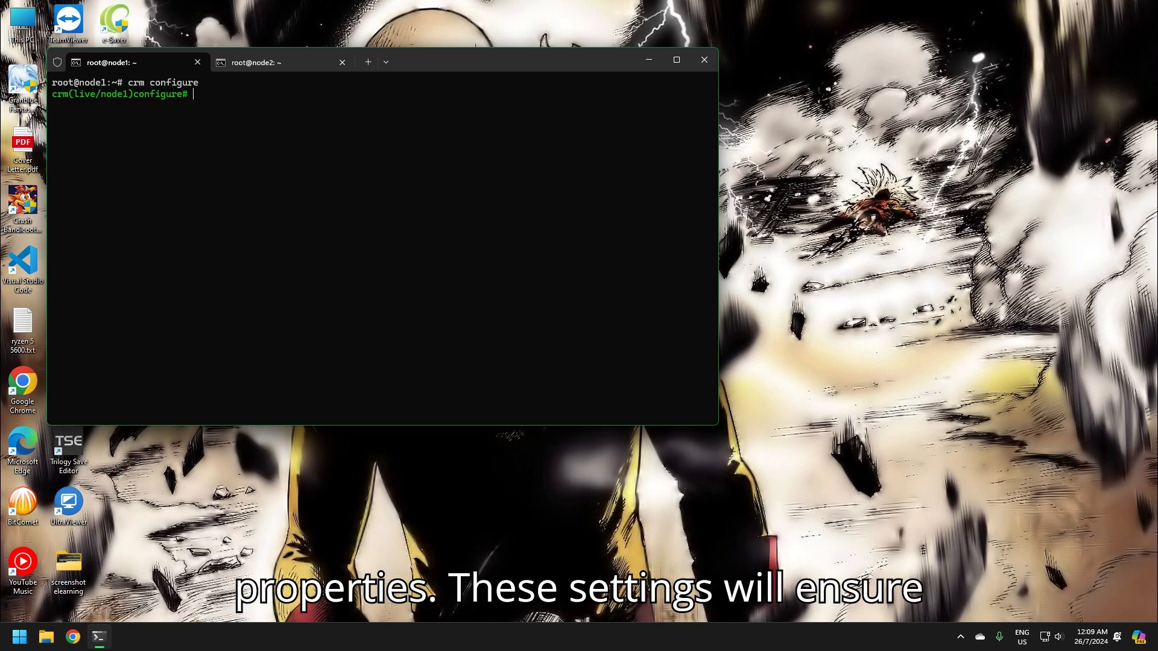
type("property stonith")
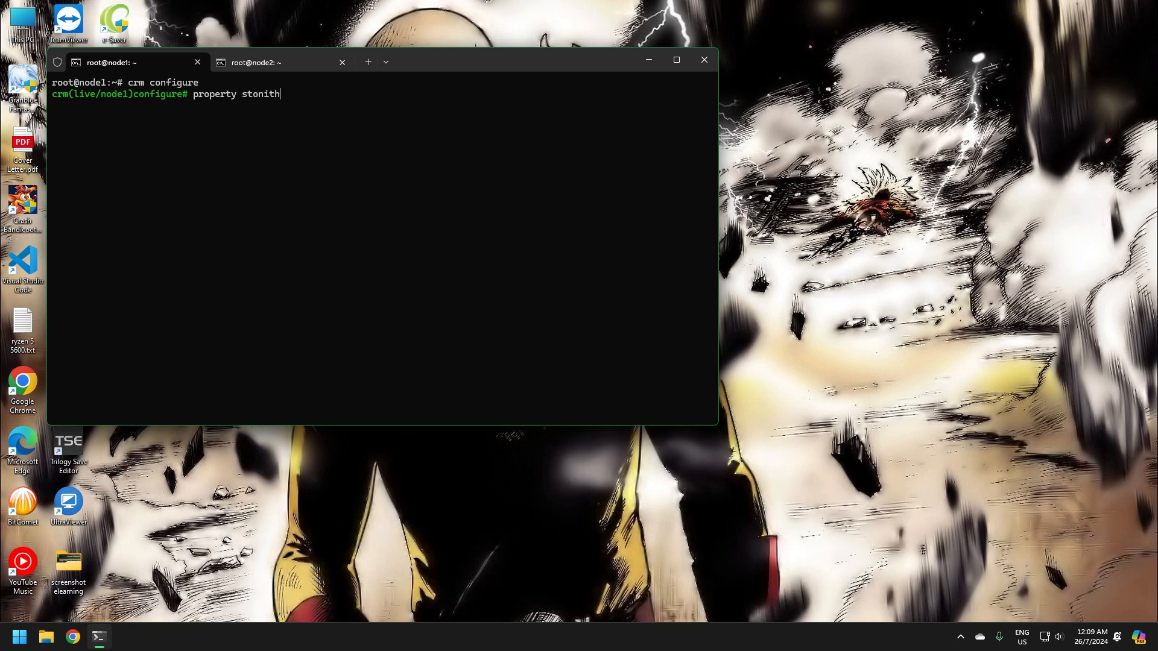
type("-enabled")
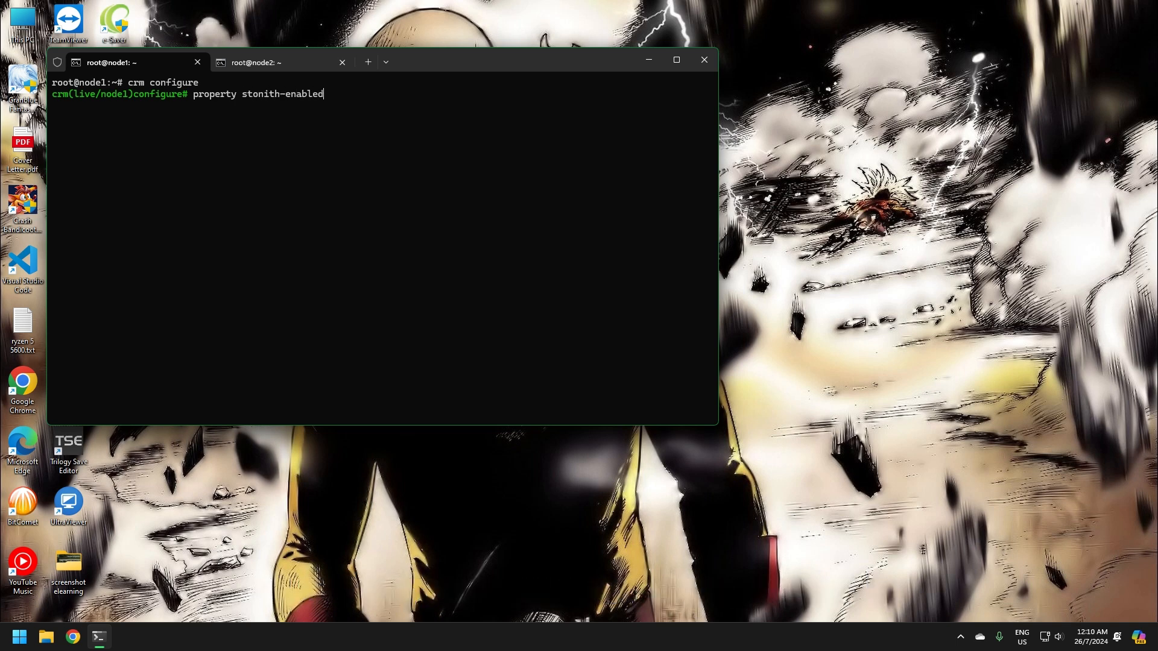
type("=false")
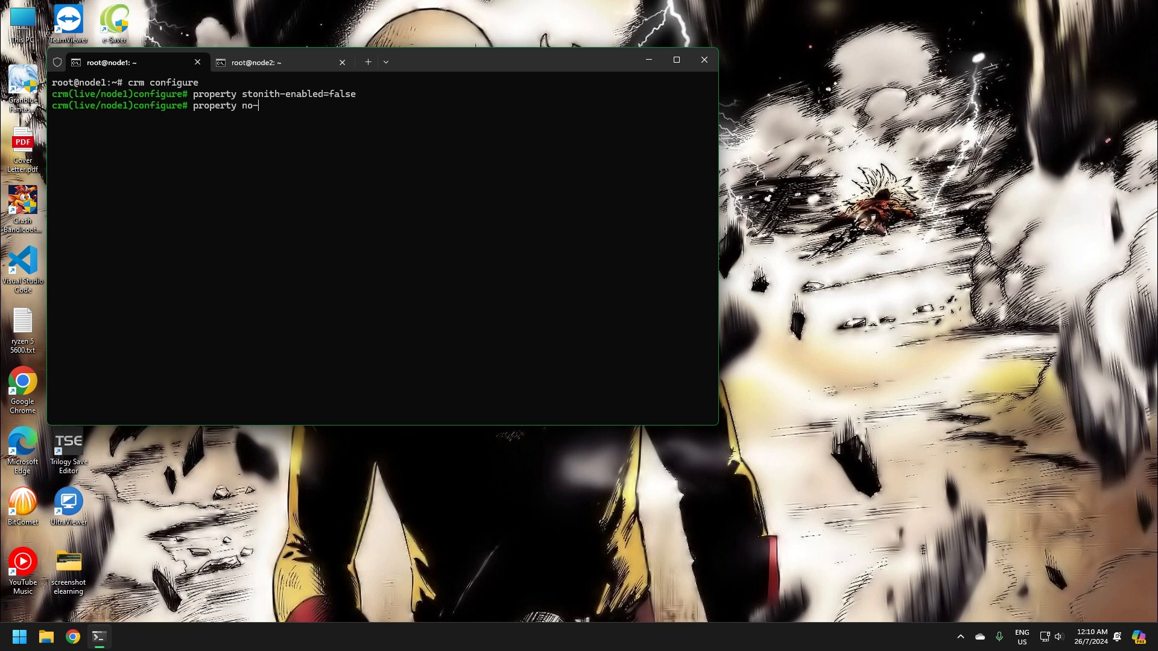
type("quorum-policy=ignore")
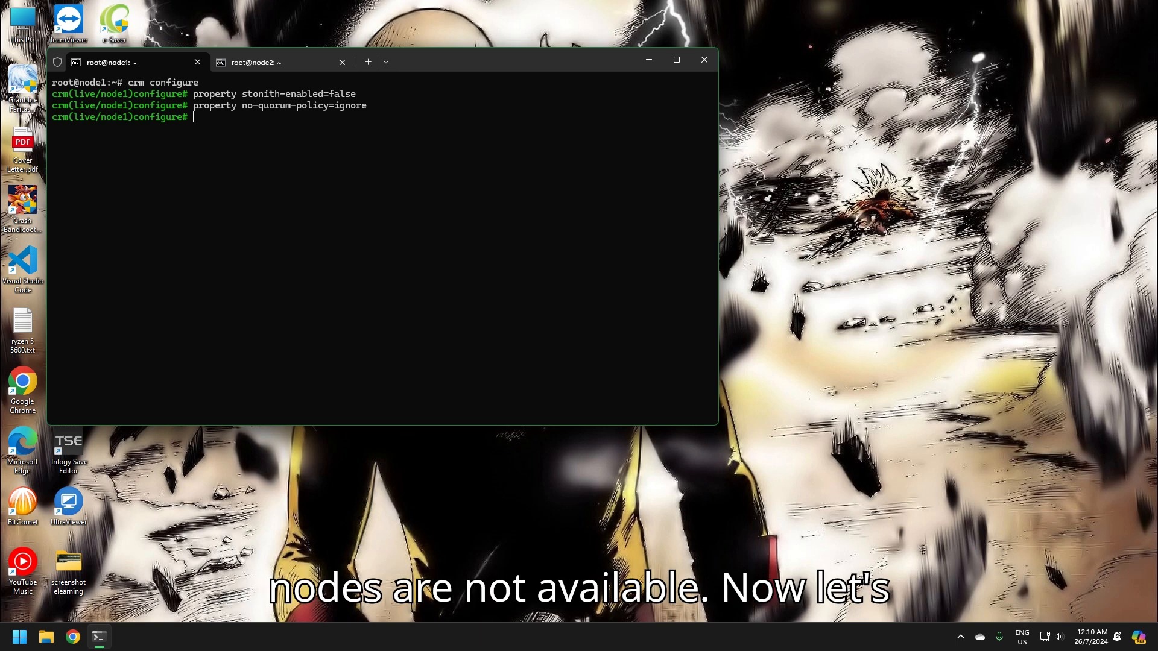
- Define primitive Samba as systemd:smbd with op monitor interval=30s
type("primitive Samba")
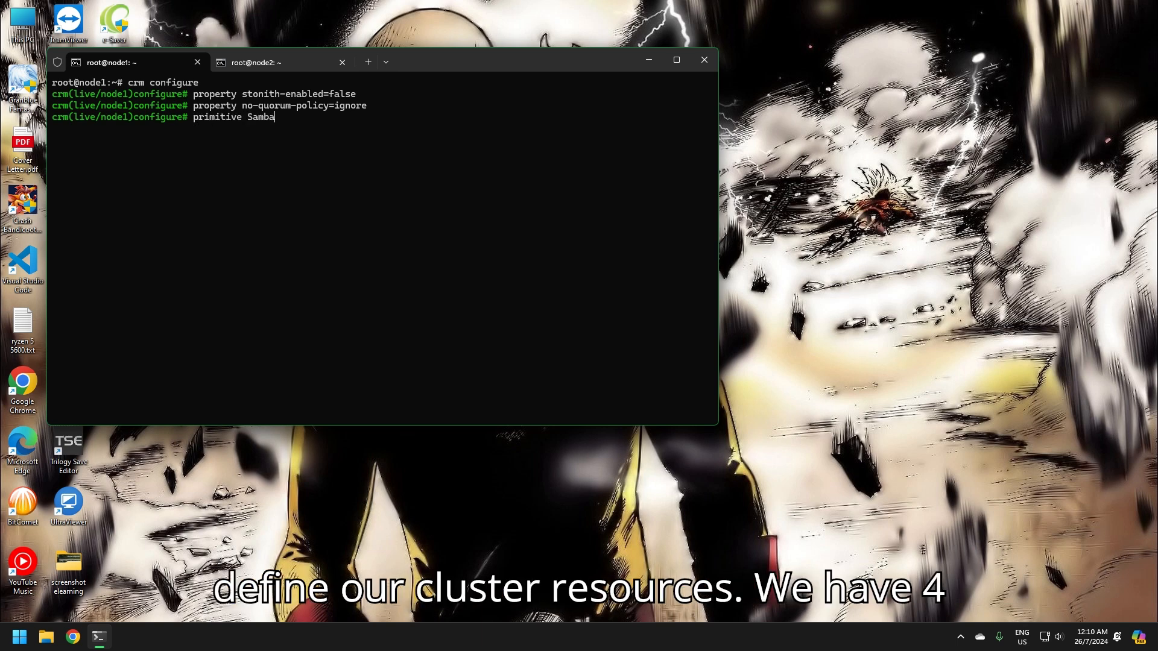
type("systemd")
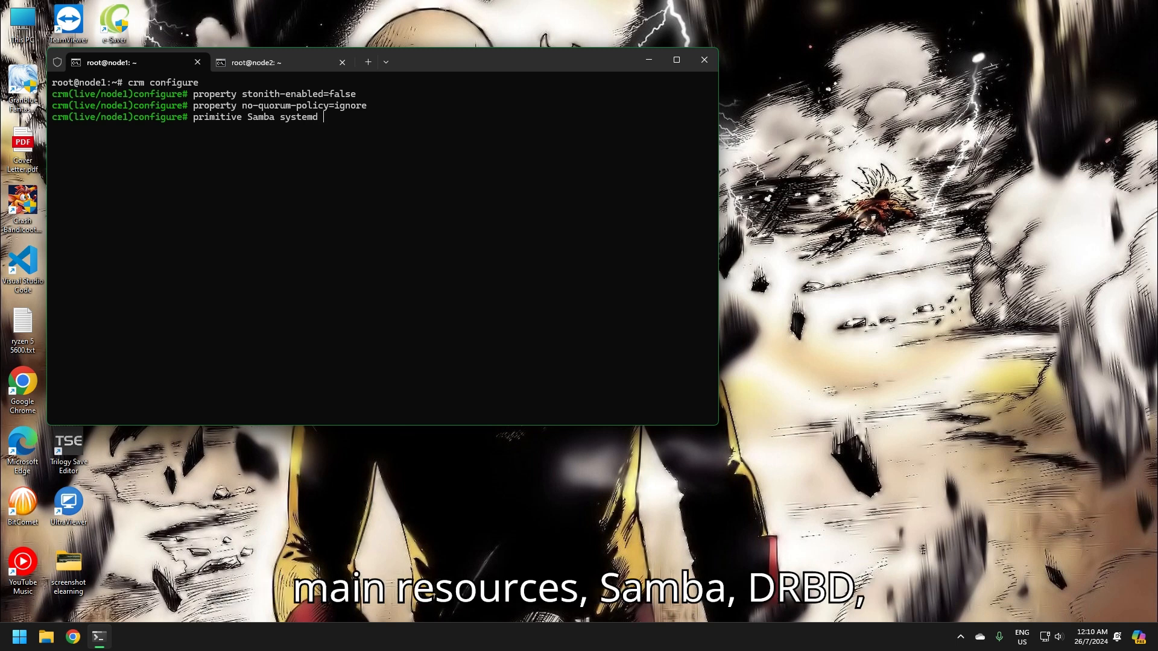
type(":smbd par")
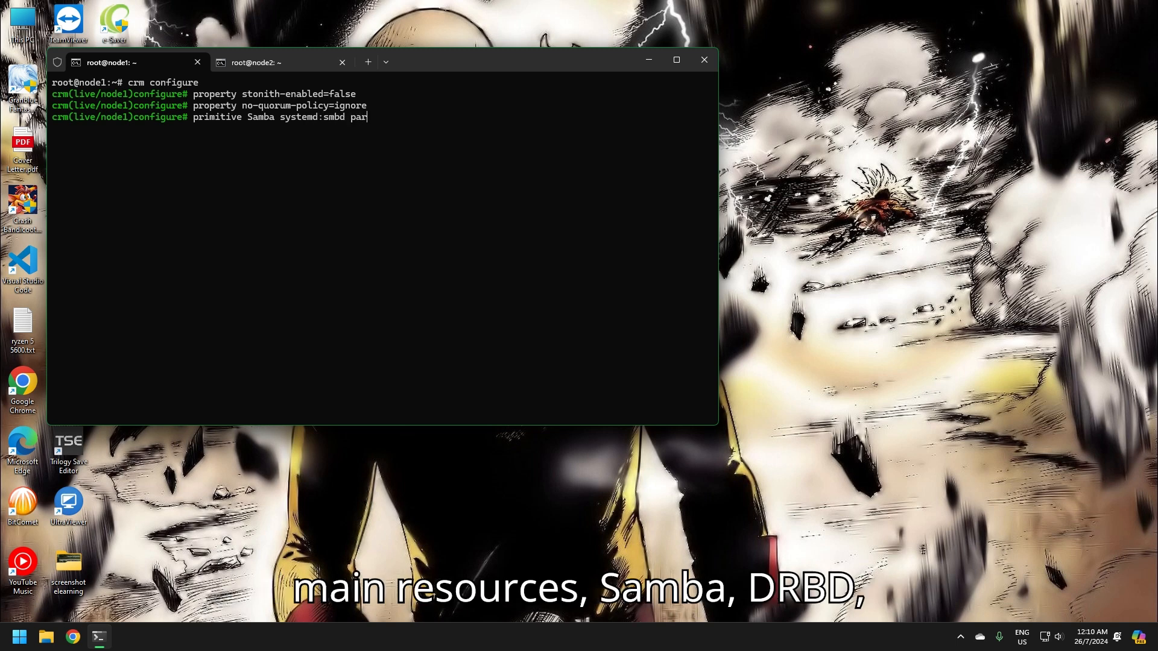
type("params op")
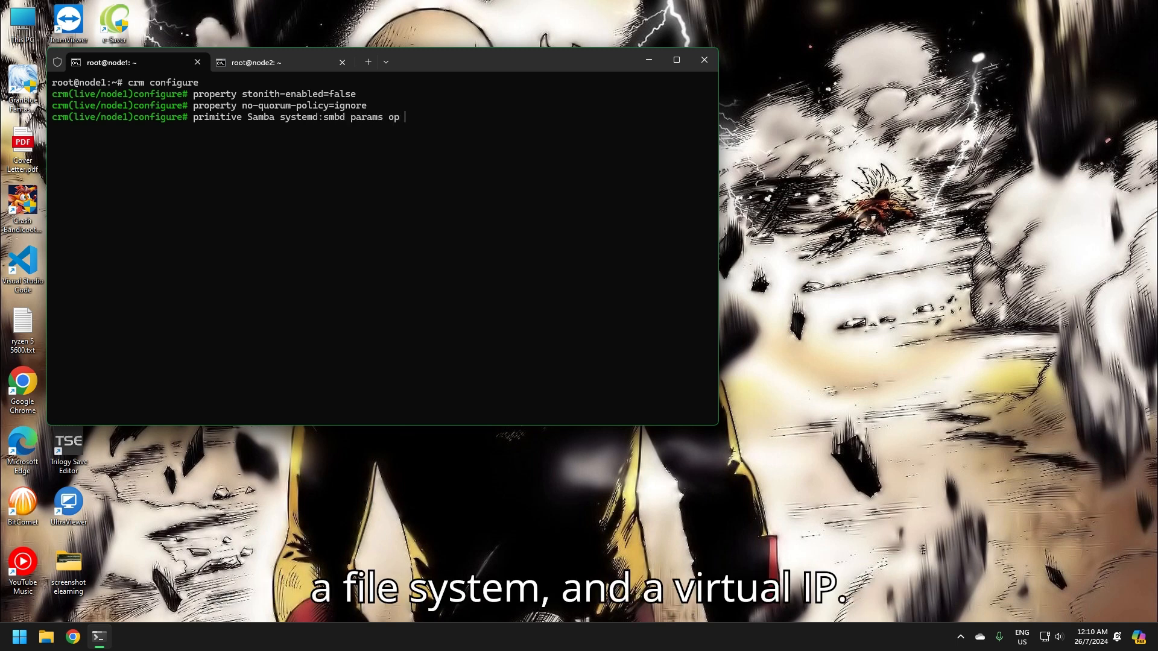
type("monitor interval=")
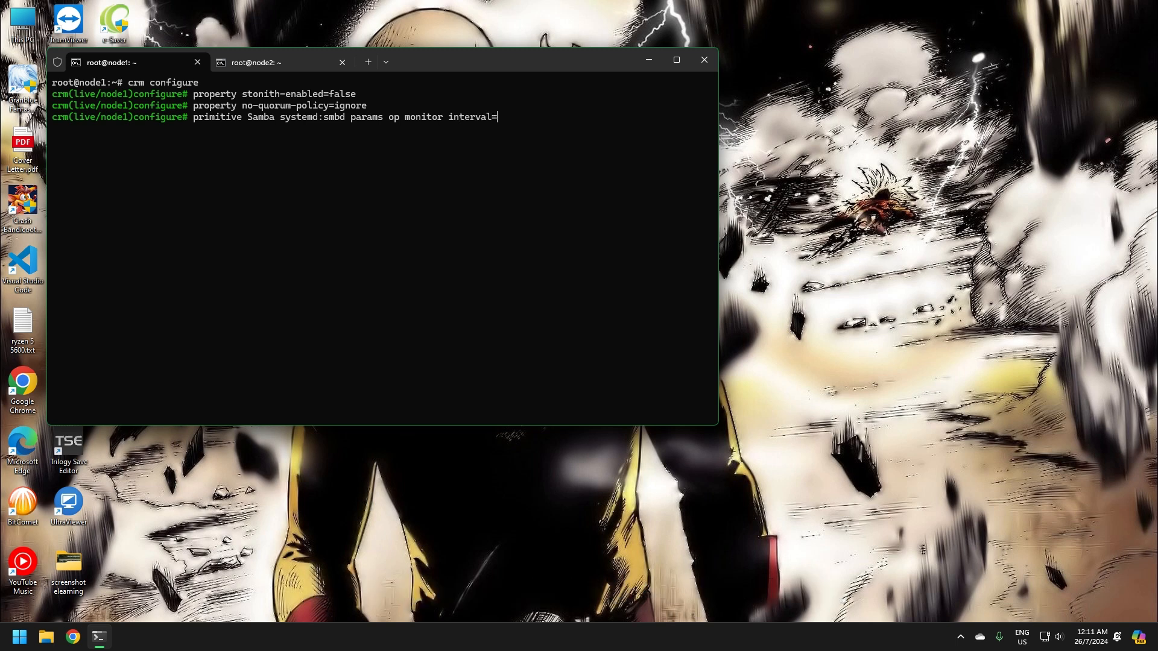
type("30s")
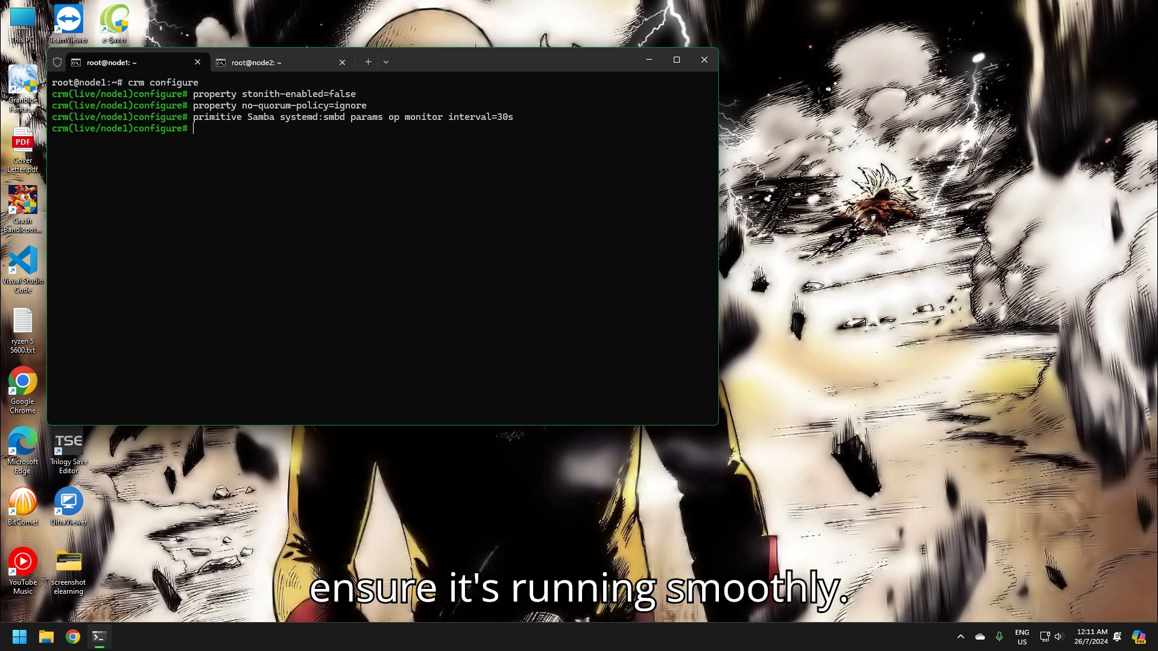
- Start primitive drbd_res ocf:linbit:drbd with drbd_resource=r0 and a 29s Master-role monitor
type("primitive")
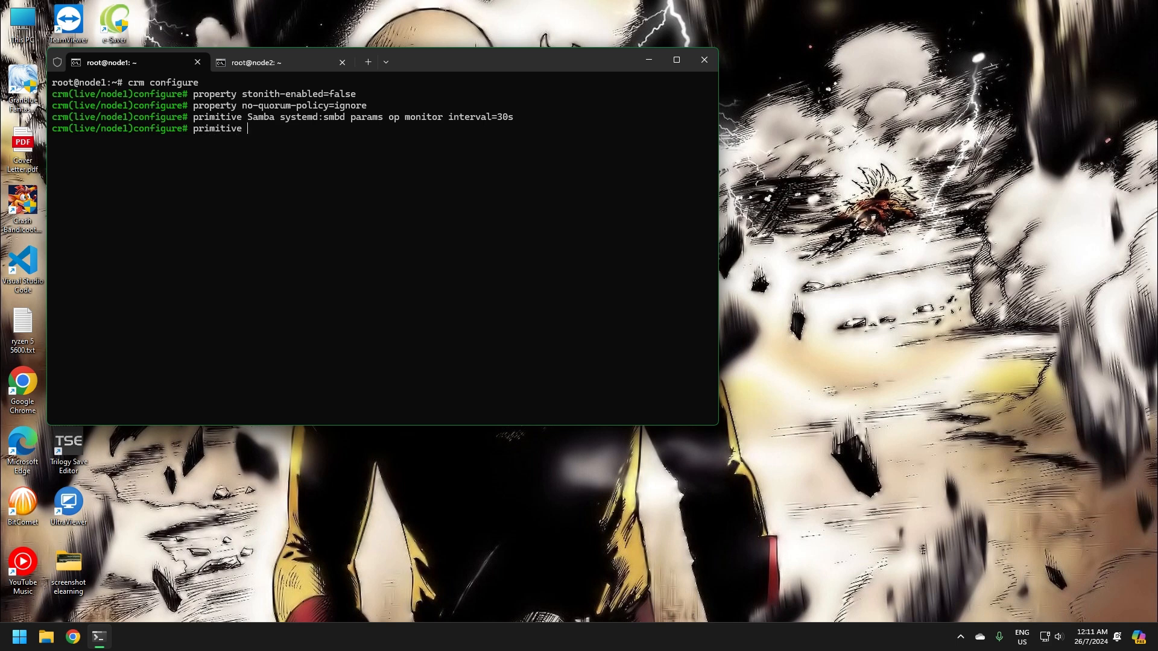
type("drbd_res")
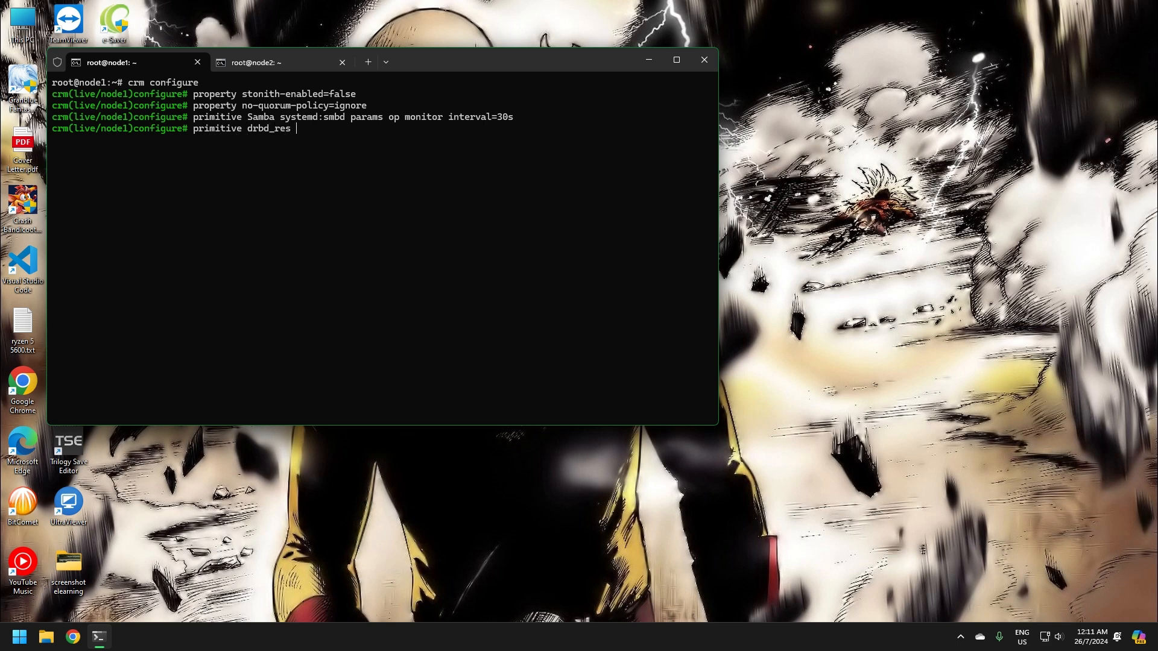
type("ocf:linb")
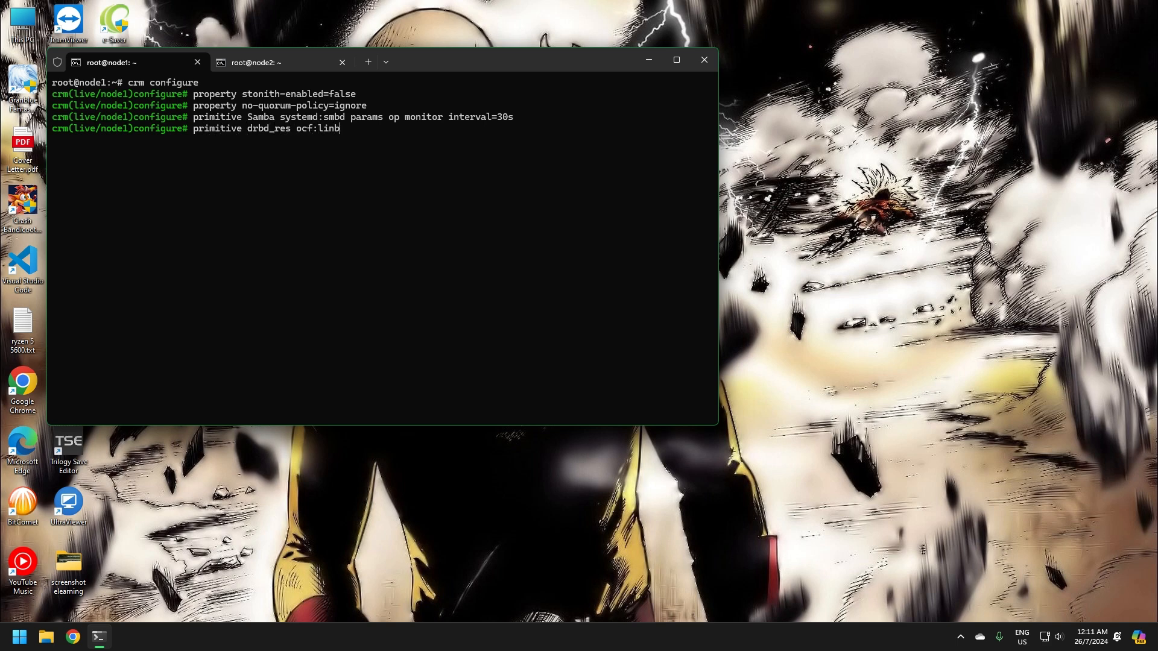
type("it:drbd")
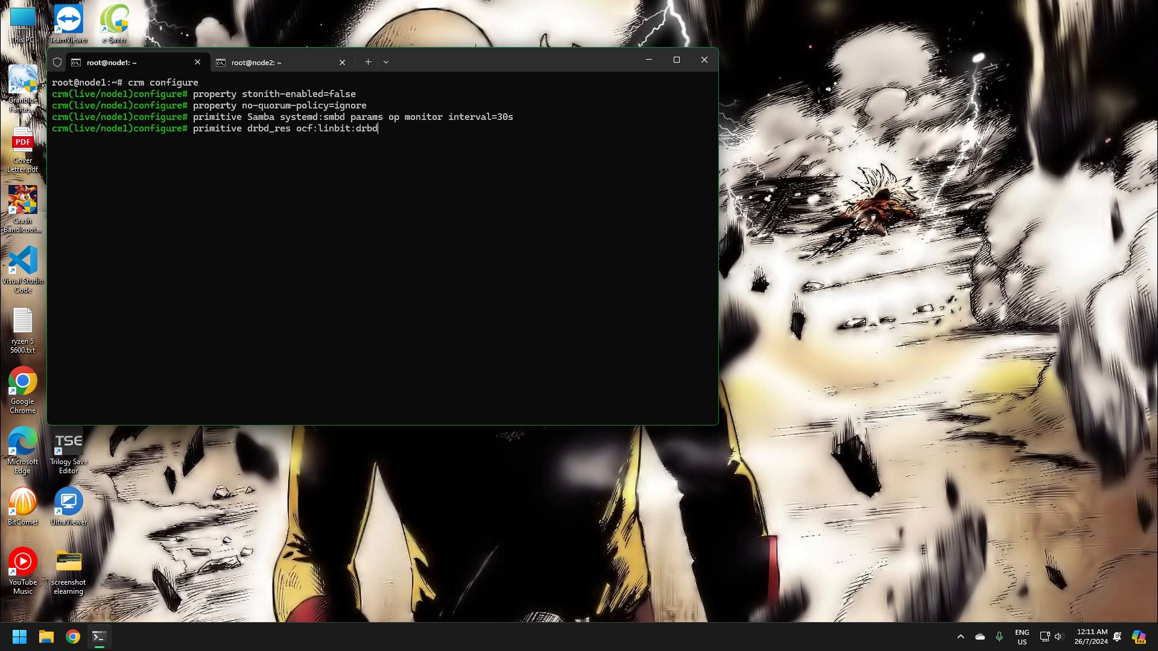
type("params")
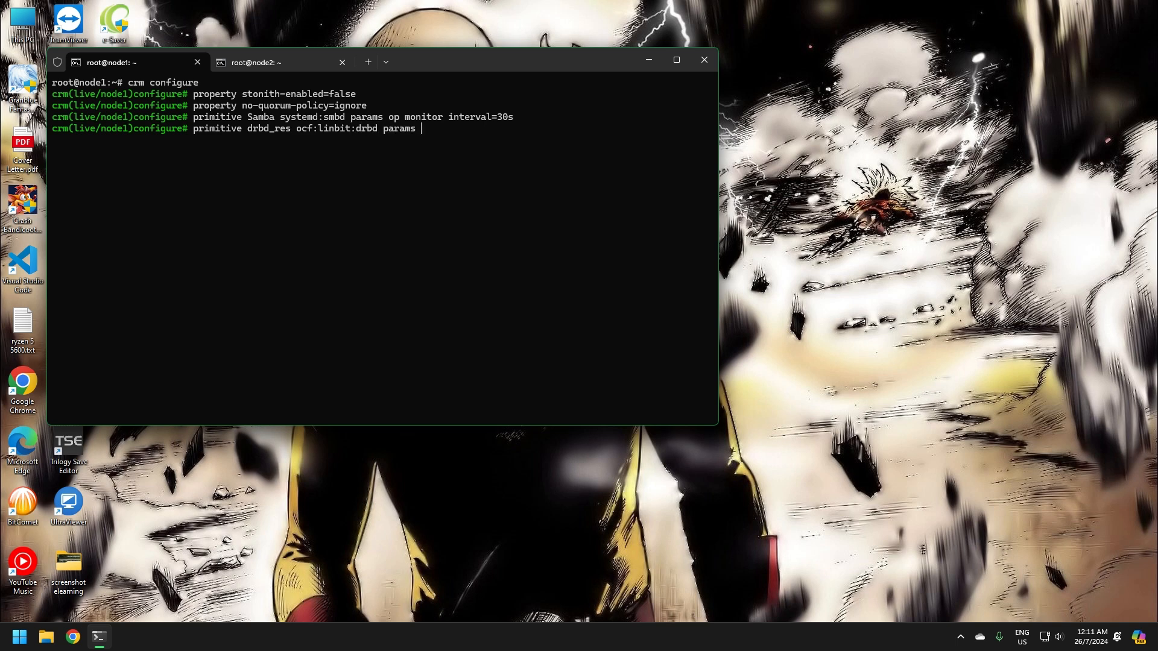
type("drbd_resource")
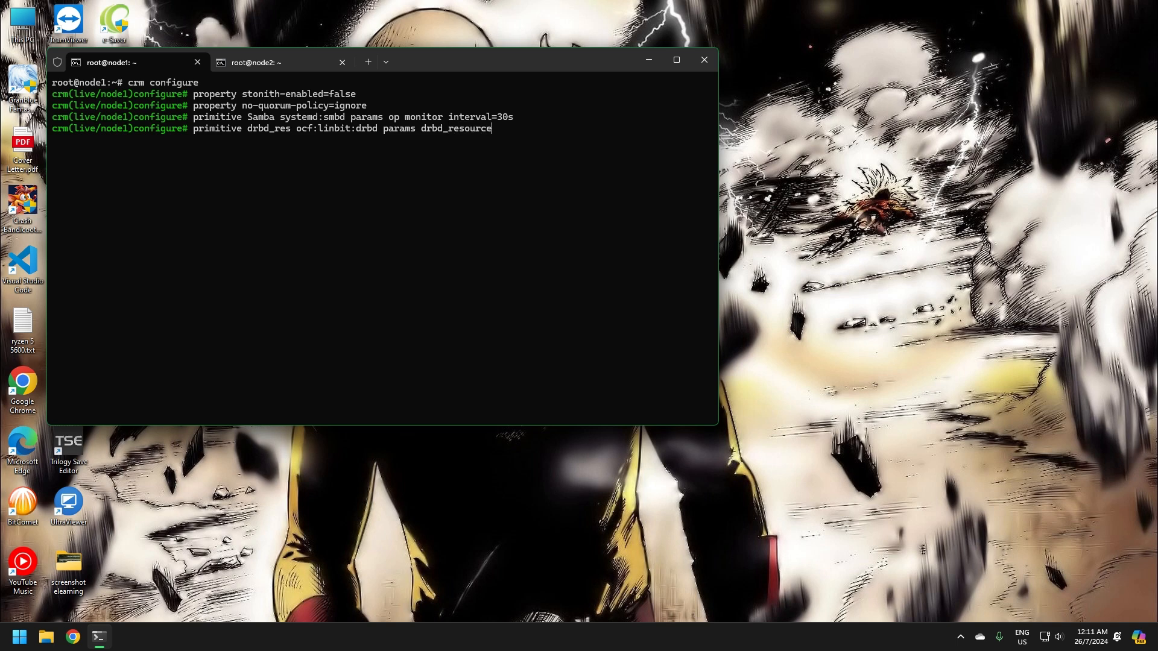
type("=r0 op")
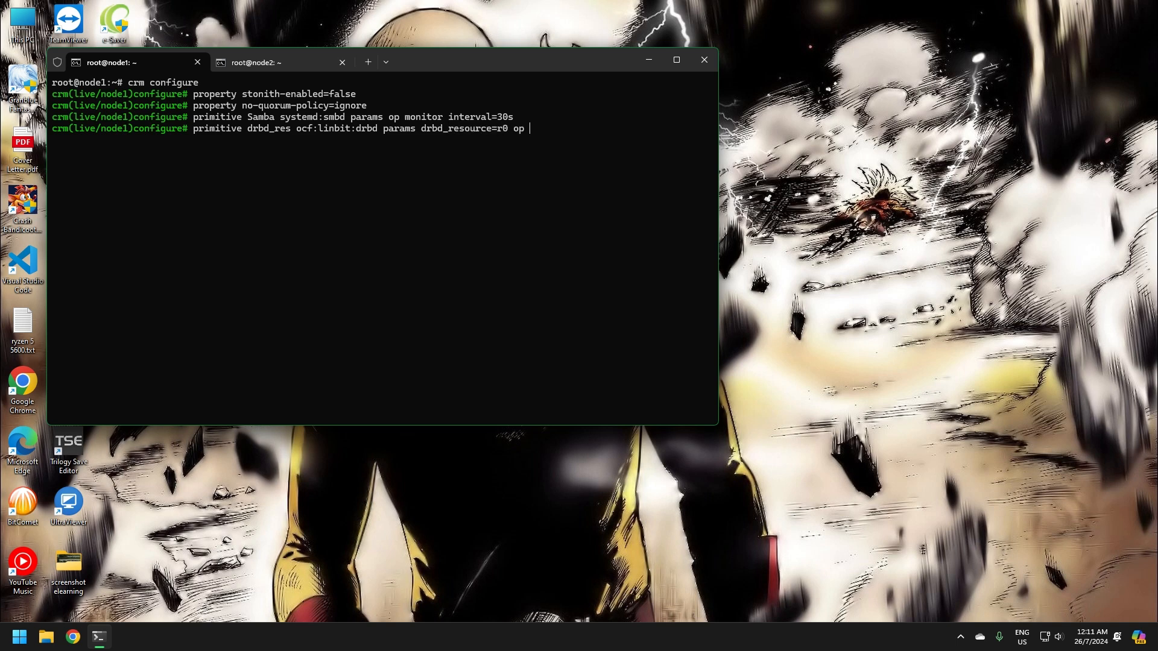
type("monitorinterv")
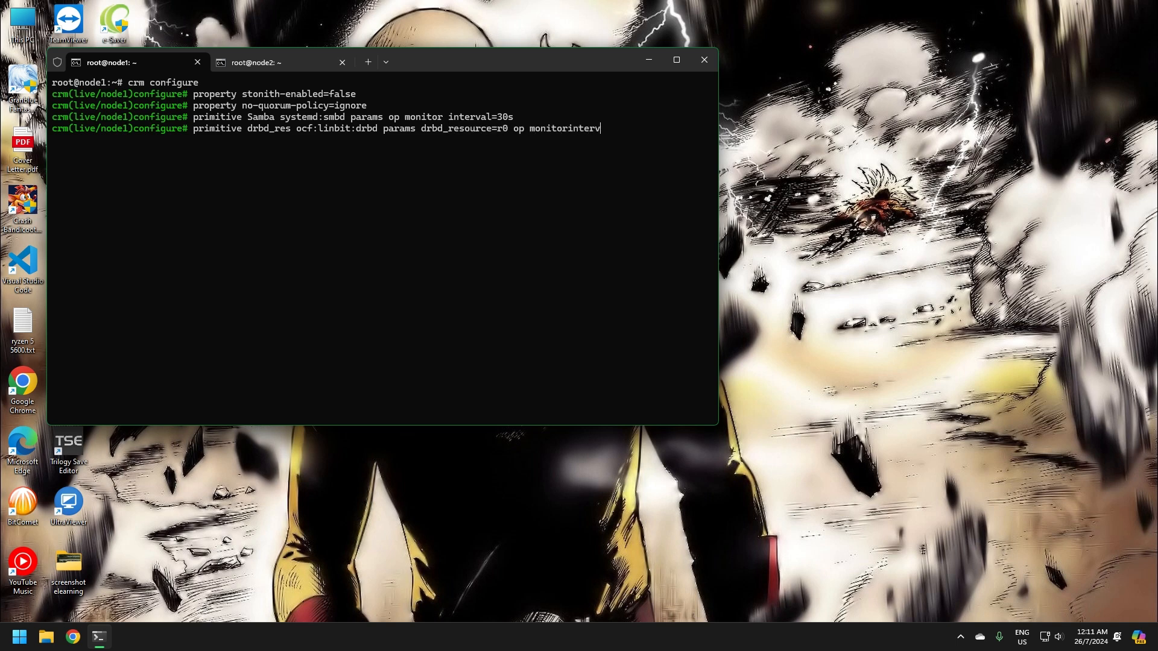
type("al=29s")
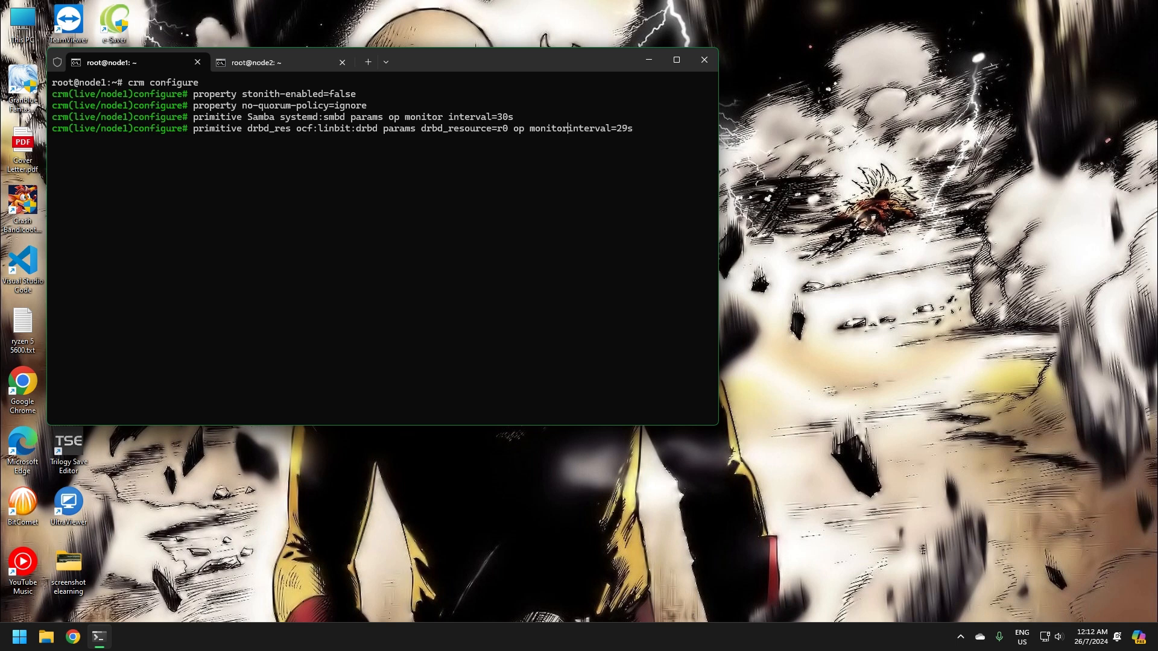
- Add the 31s Slave-role monitor and submit the drbd_res primitive
type("role=Master op")
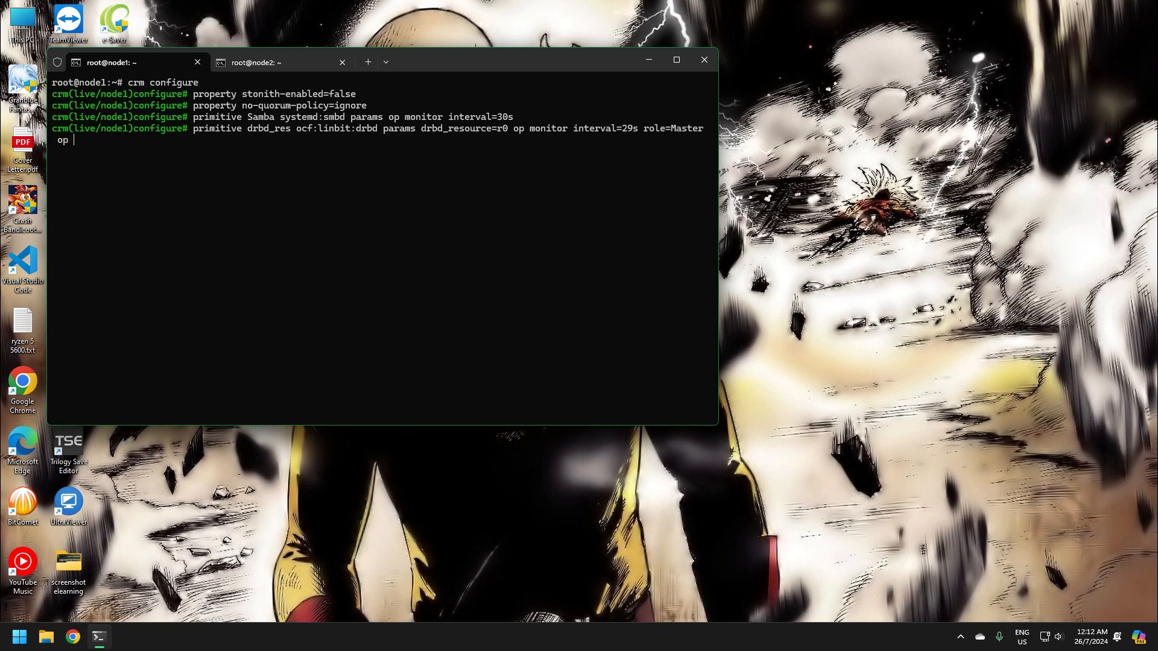
type("monitor interval=")
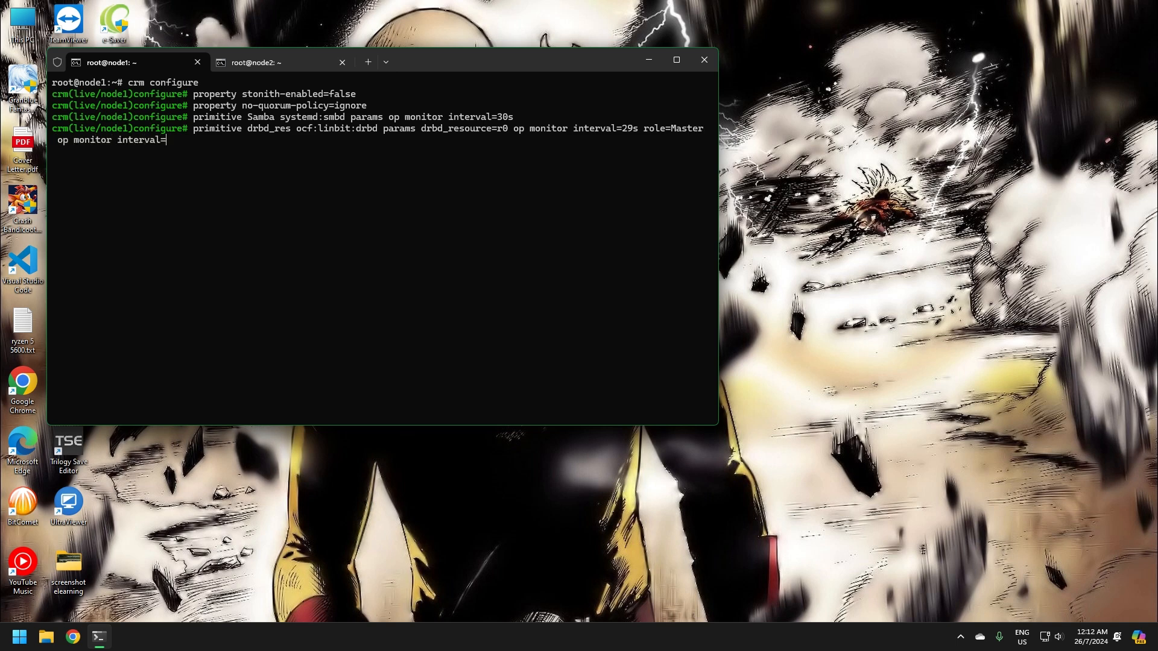
type("1s role")
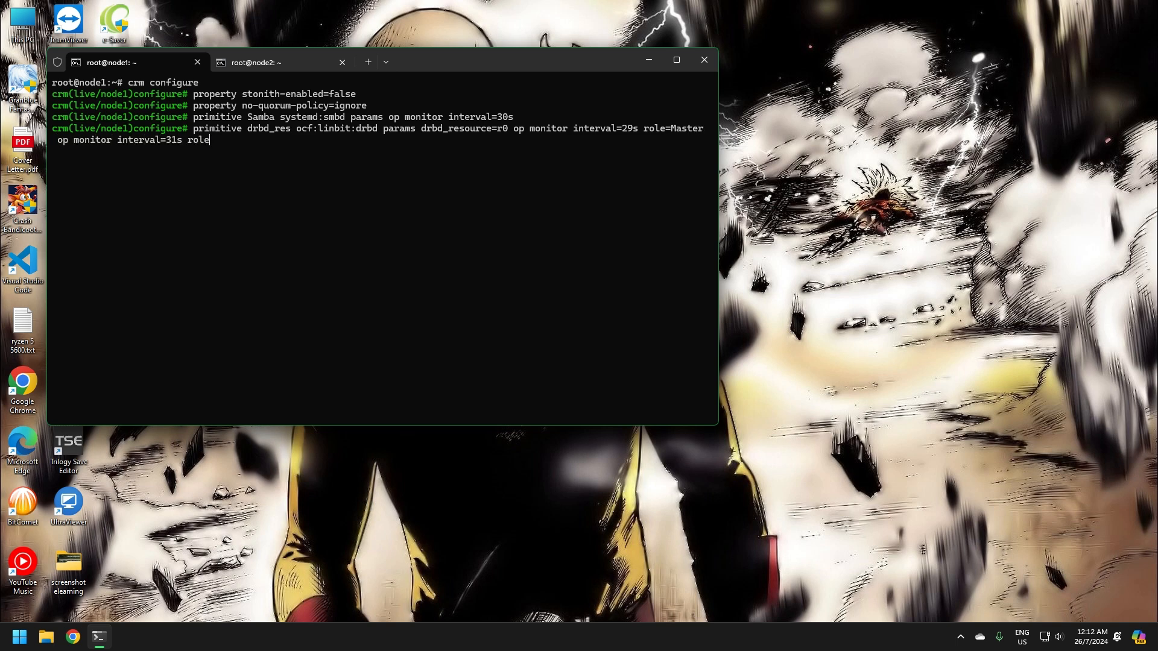
type("=Slave")
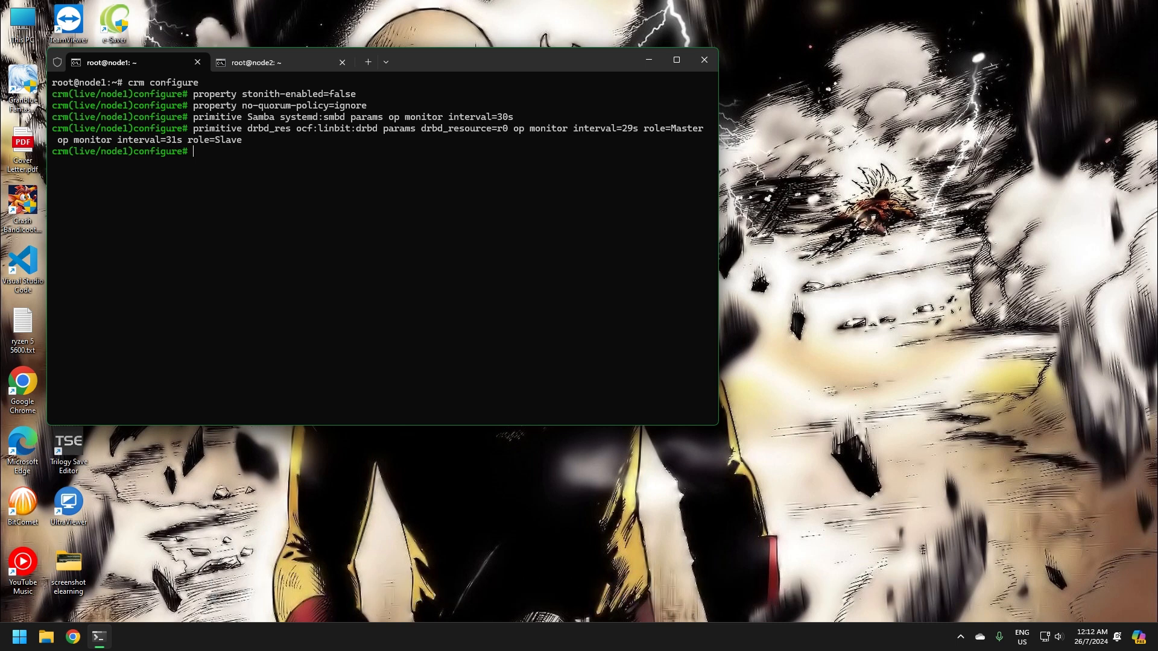
type("primitive")
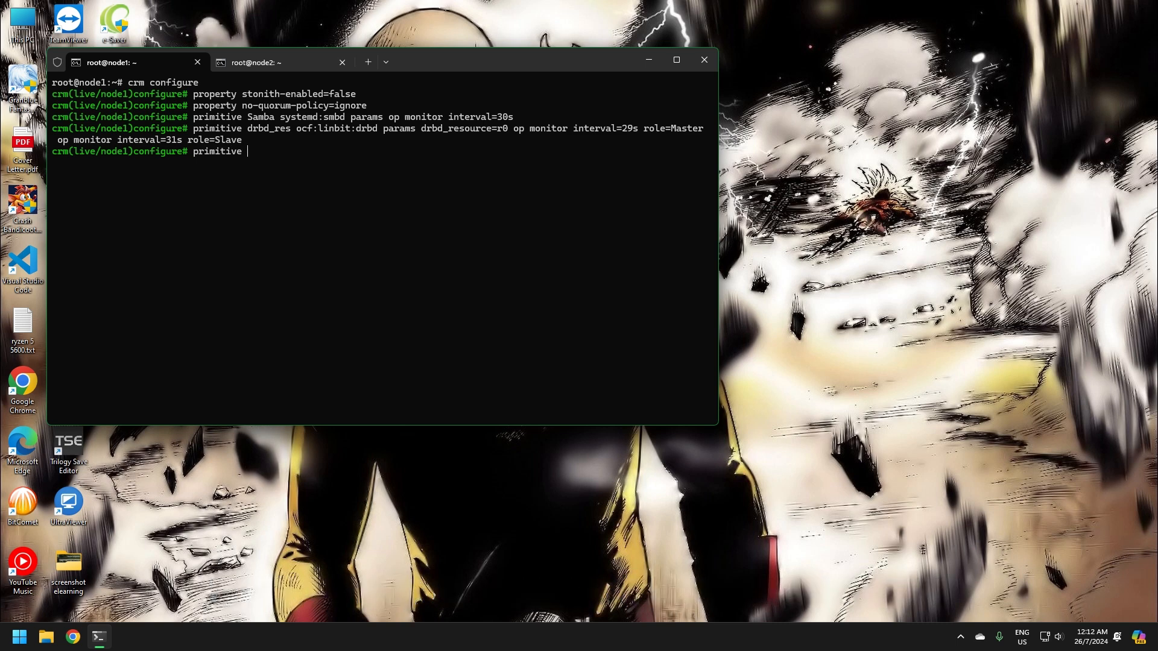
- Define primitive fs_res ocf:heartbeat:Filesystem with device=/dev/drbd0, directory=/var/www/html, fstype=ext4
type("fs_res ocf:")
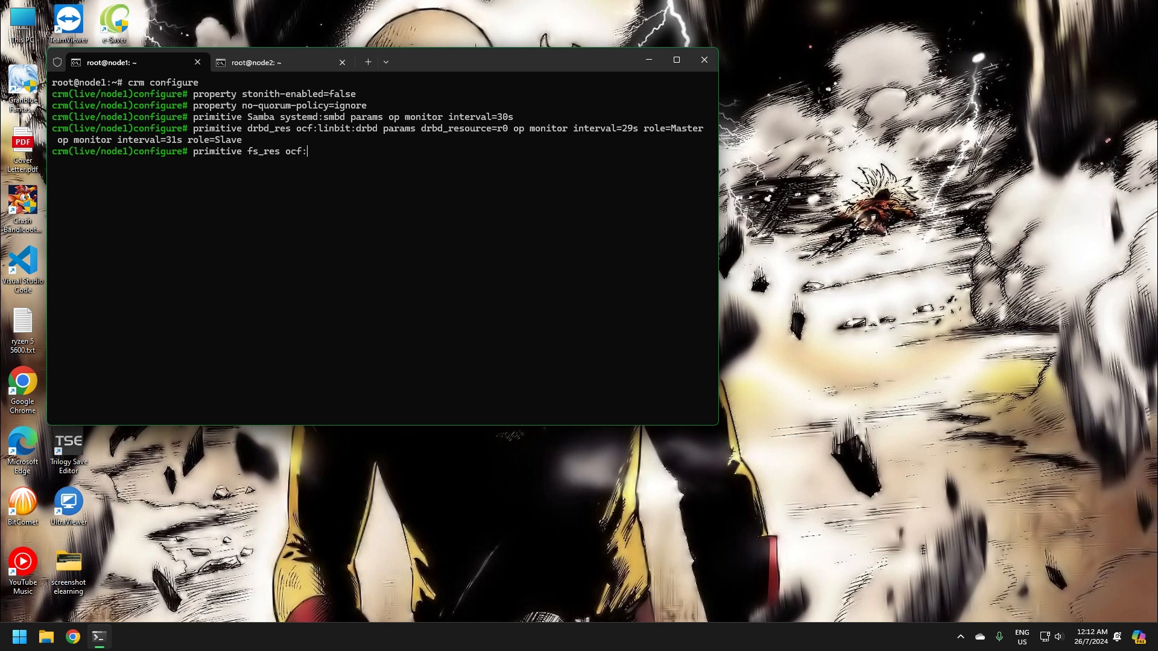
type("heartbeat")
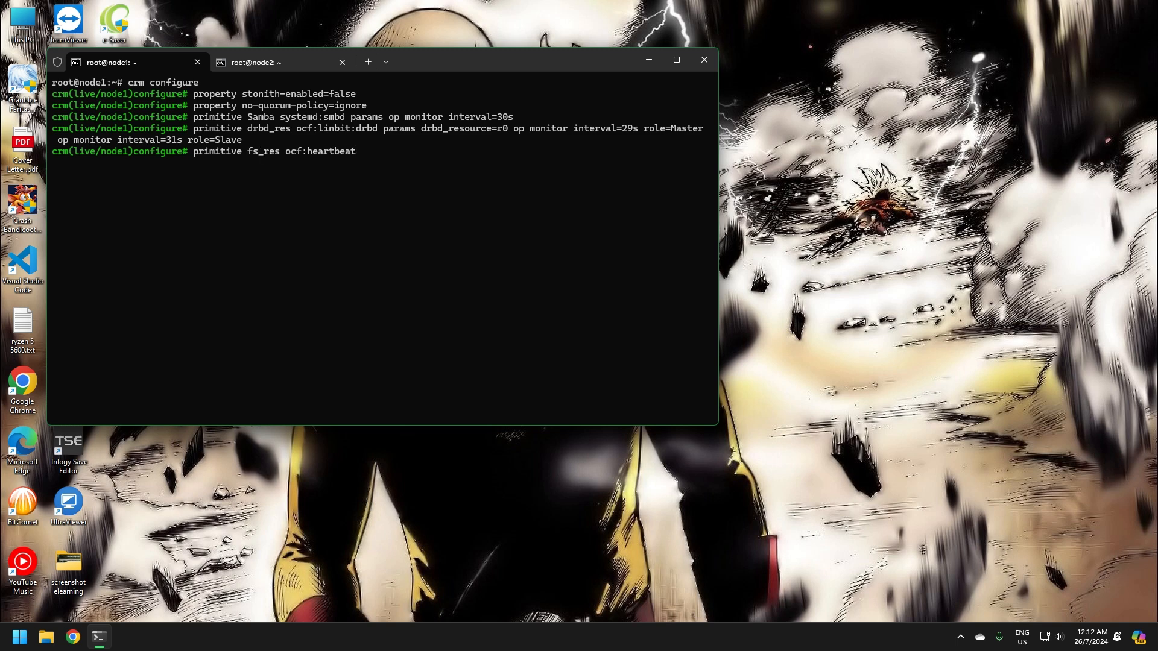
type(":Filesystem")
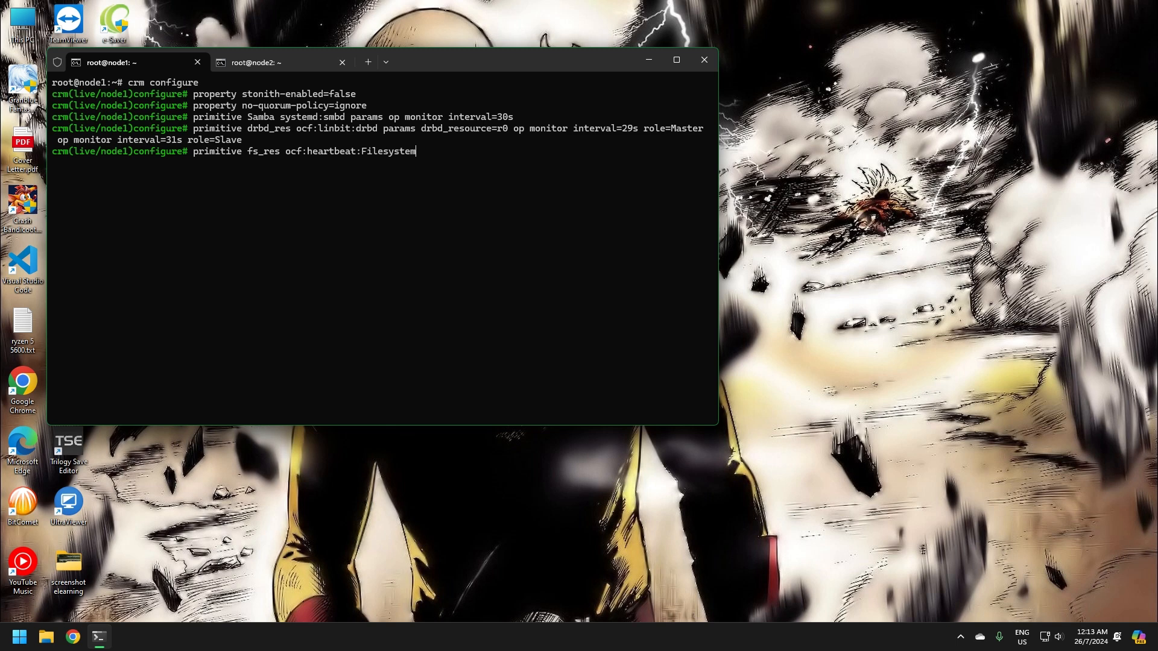
type("params devic")
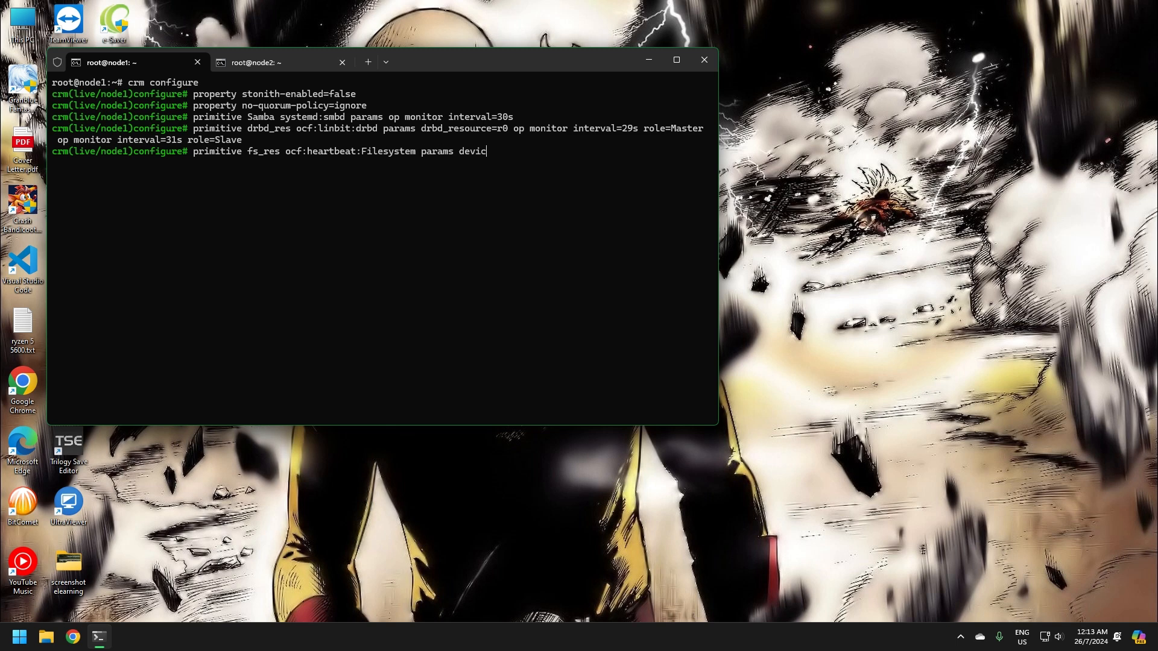
type("=/dev/")
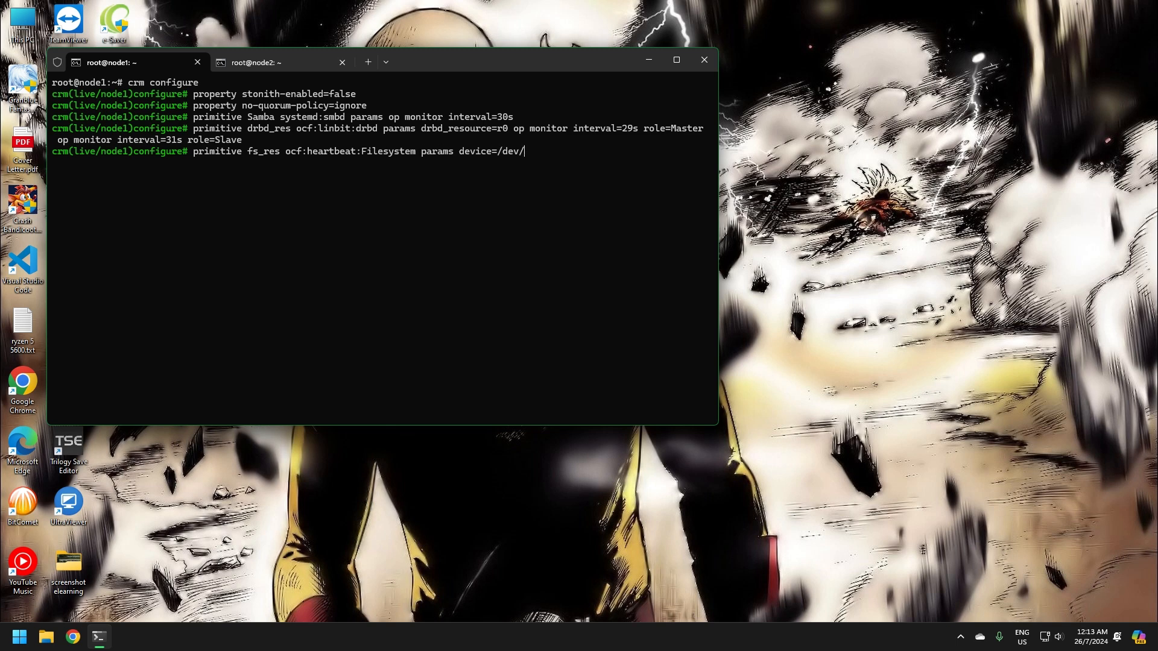
type("drbd0 d")
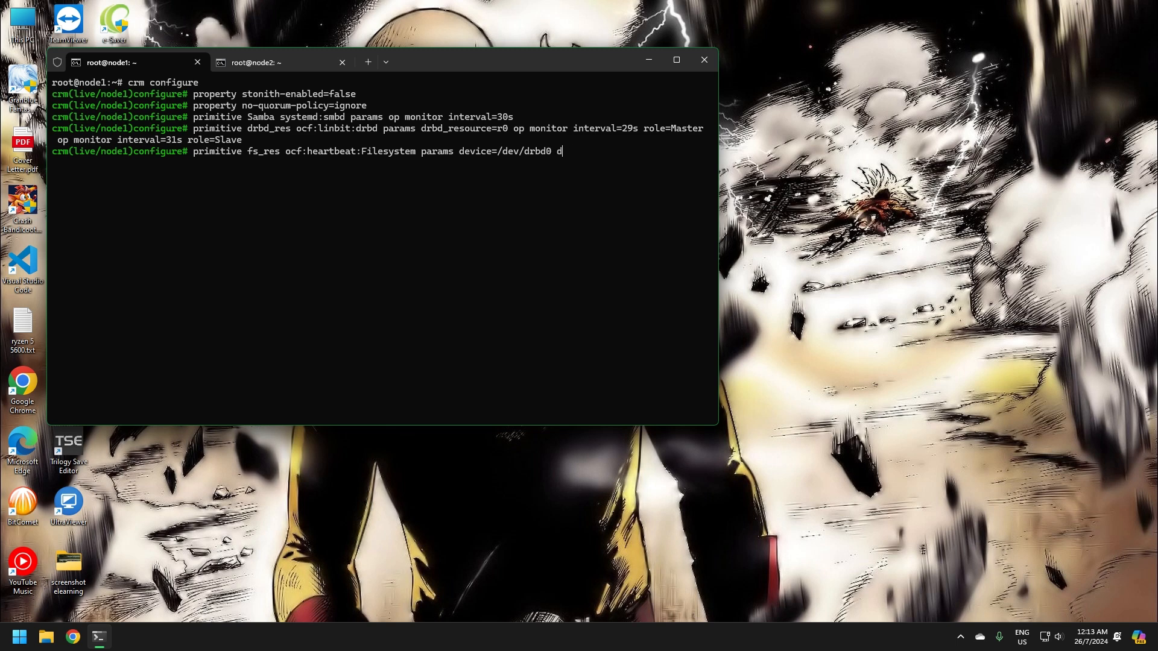
type("irectory=/va")
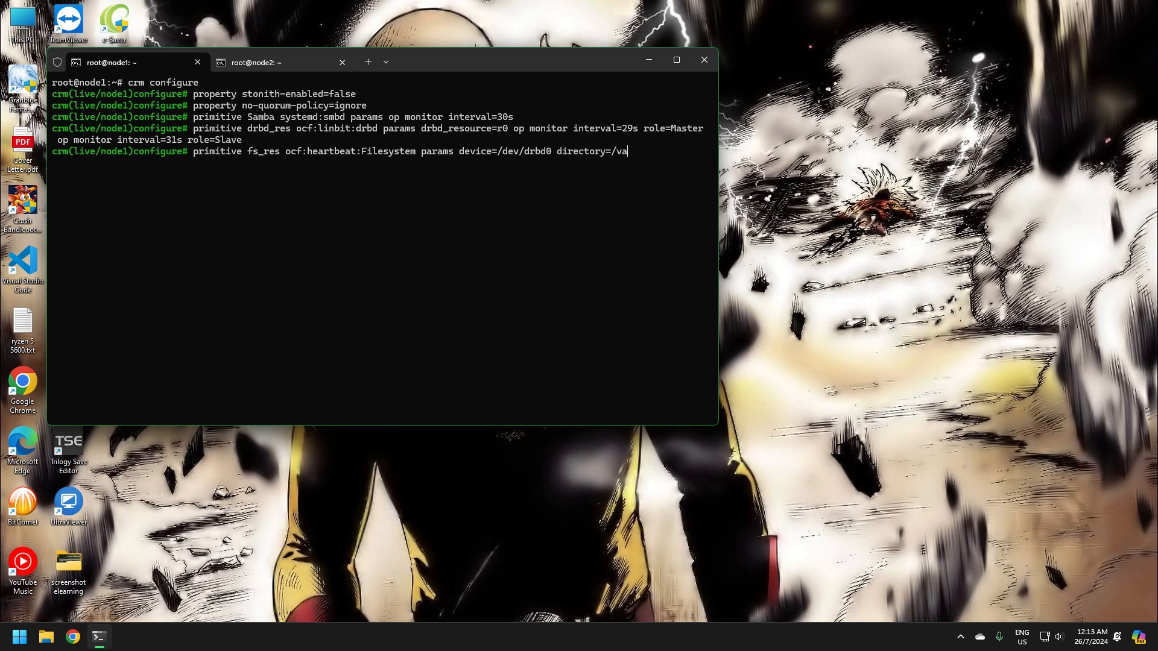
type("r/www/html")
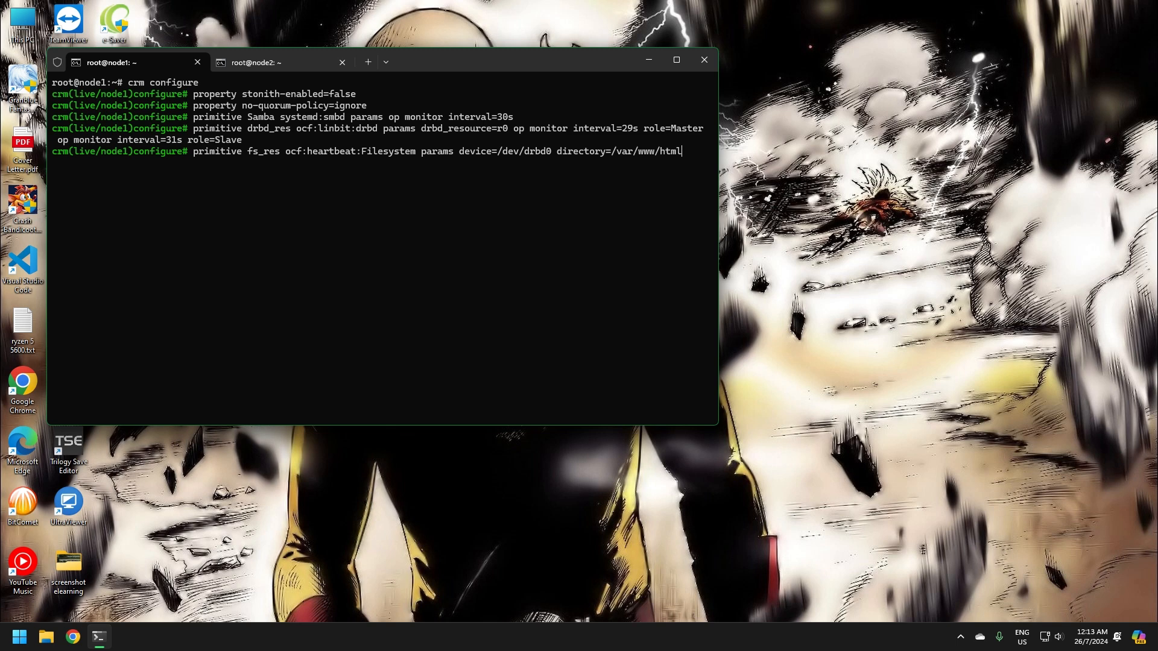
type("fstype=")
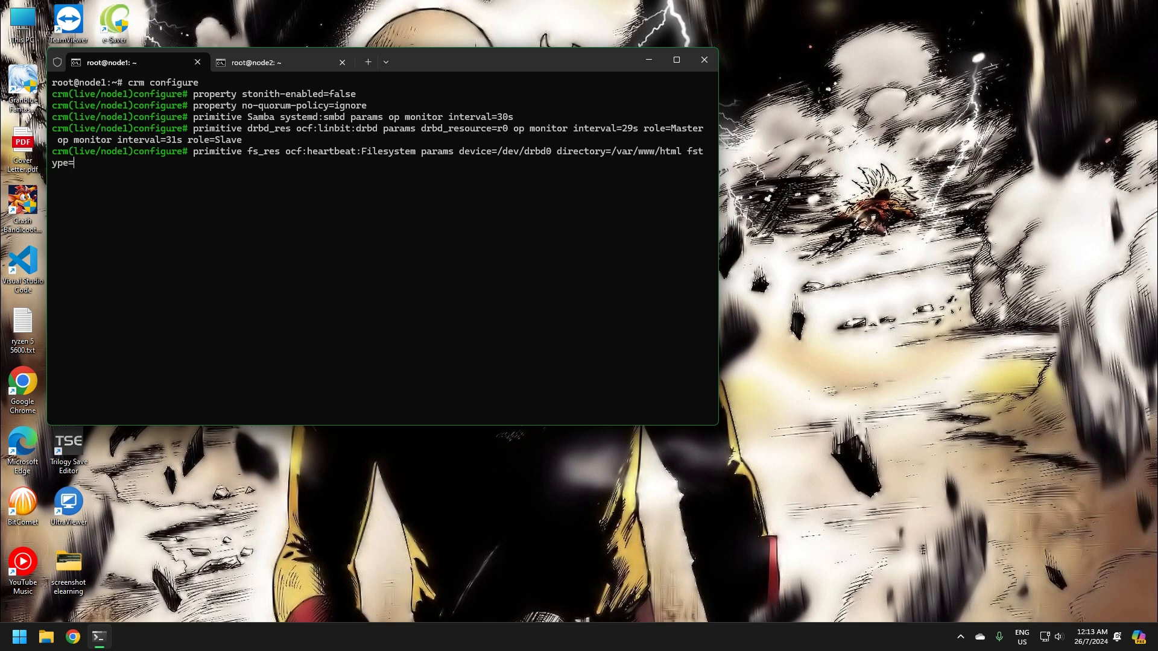
type("ext4")
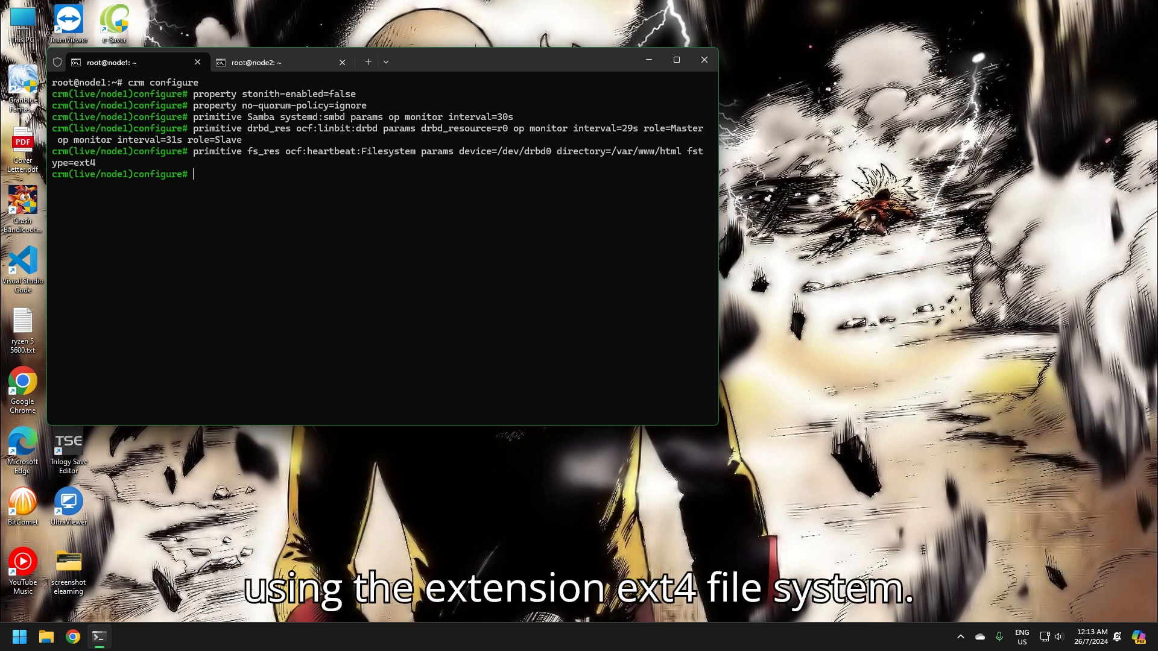
- Define primitive vip ocf:heartbeat:IPaddr2 with ip=172.16.1.100, cidr_netmask=24 and a 30s monitor
type("p")
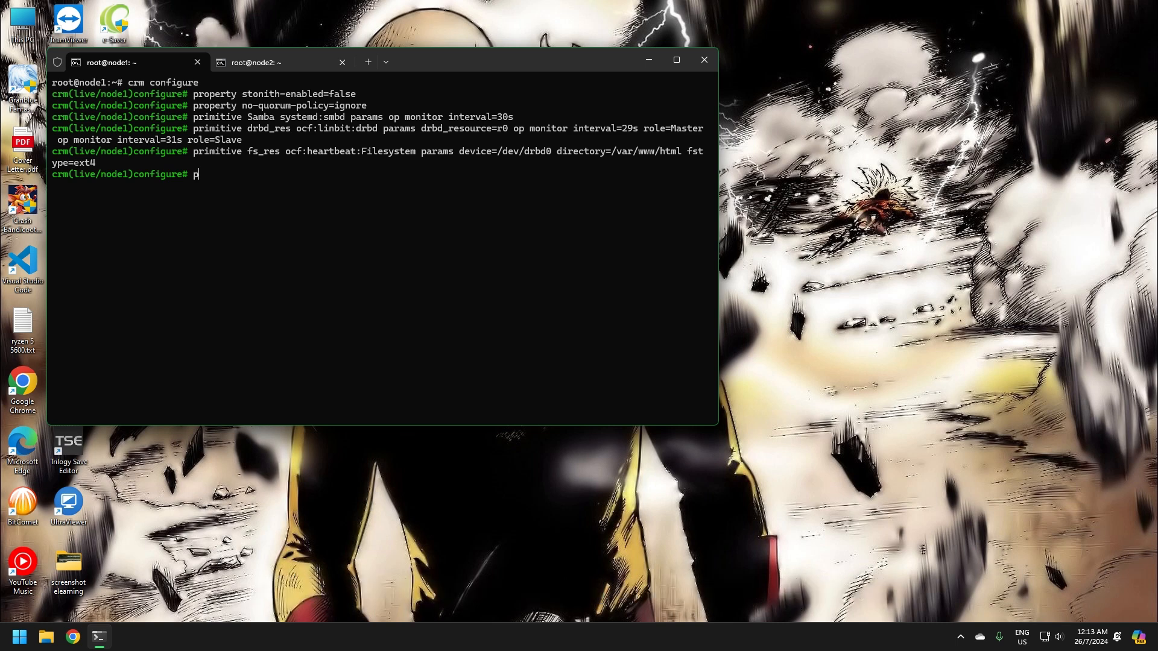
type("rimitive")
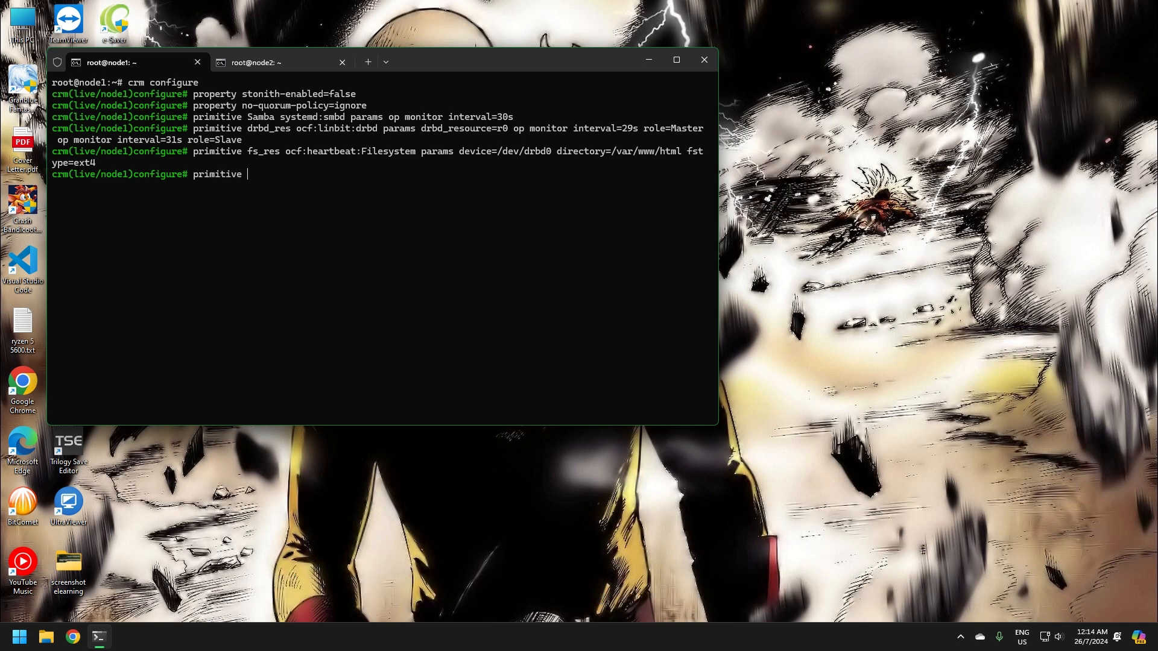
type("vip ocf:he")
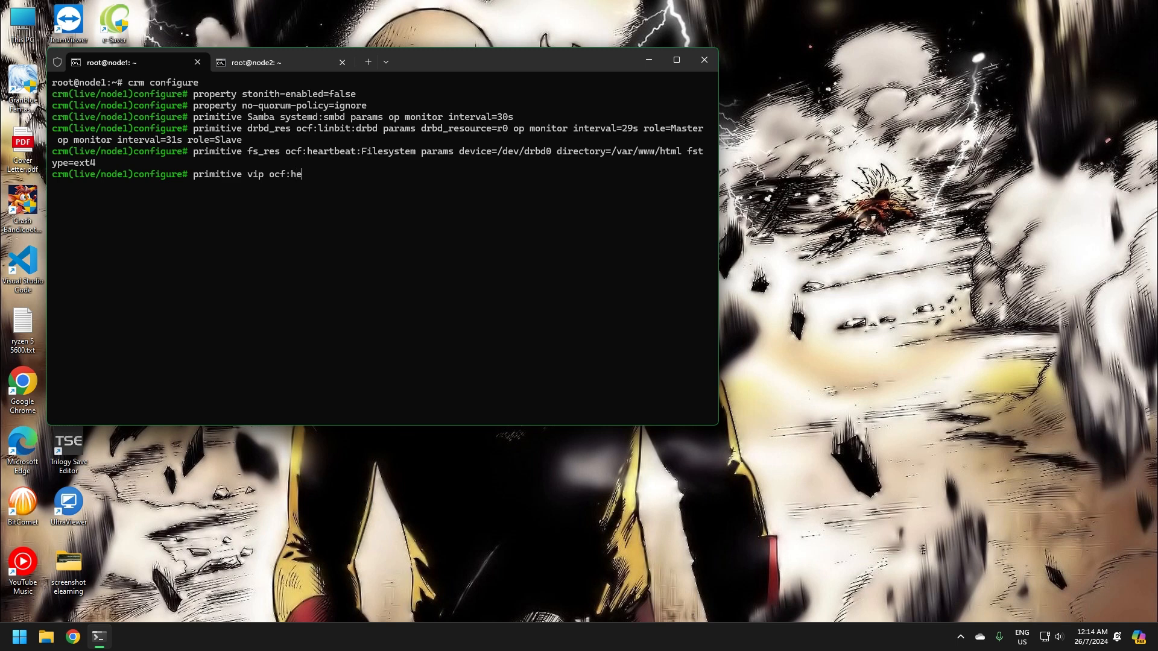
type("artbeat:")
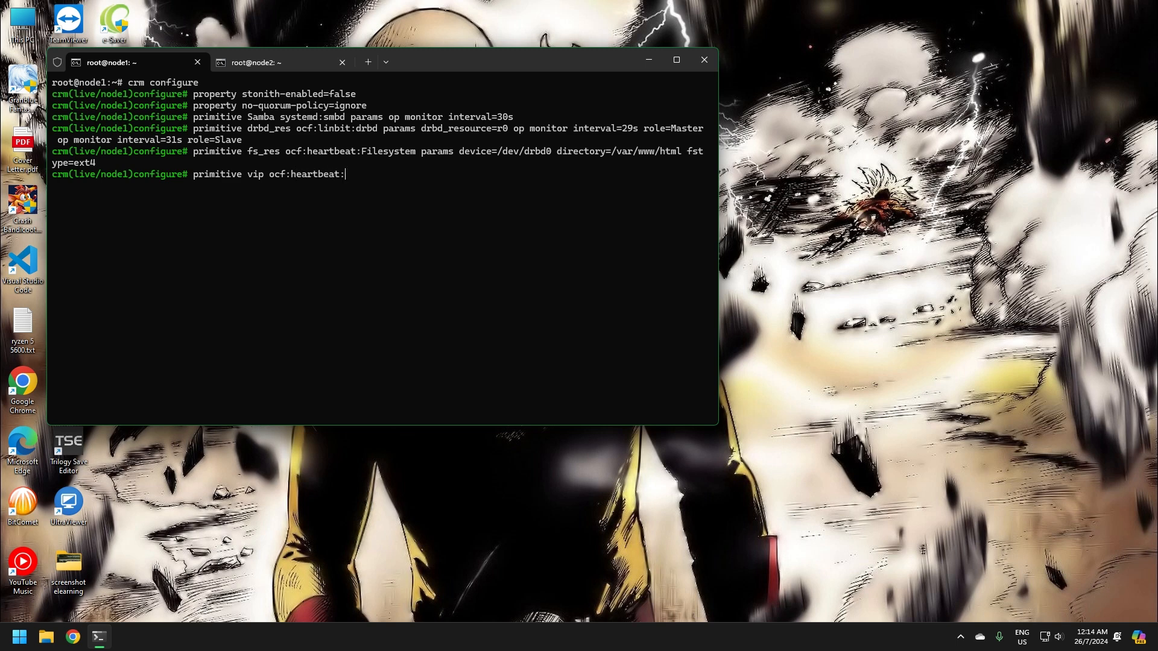
type("IPaddr params ip=")
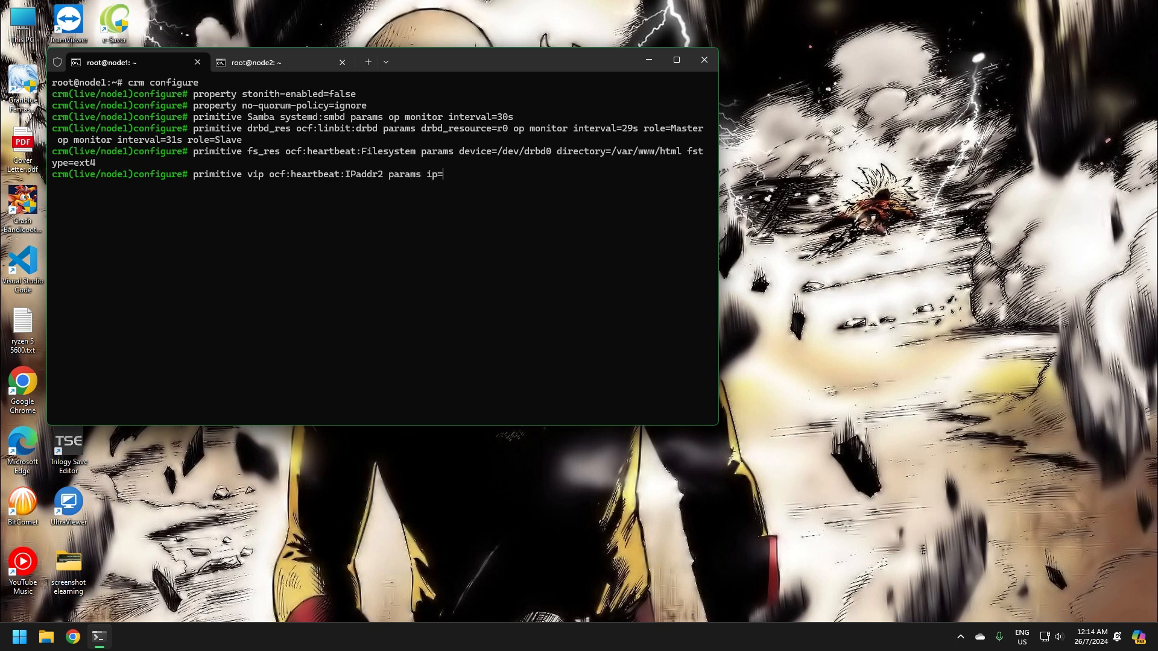
type("172.16.1.100")
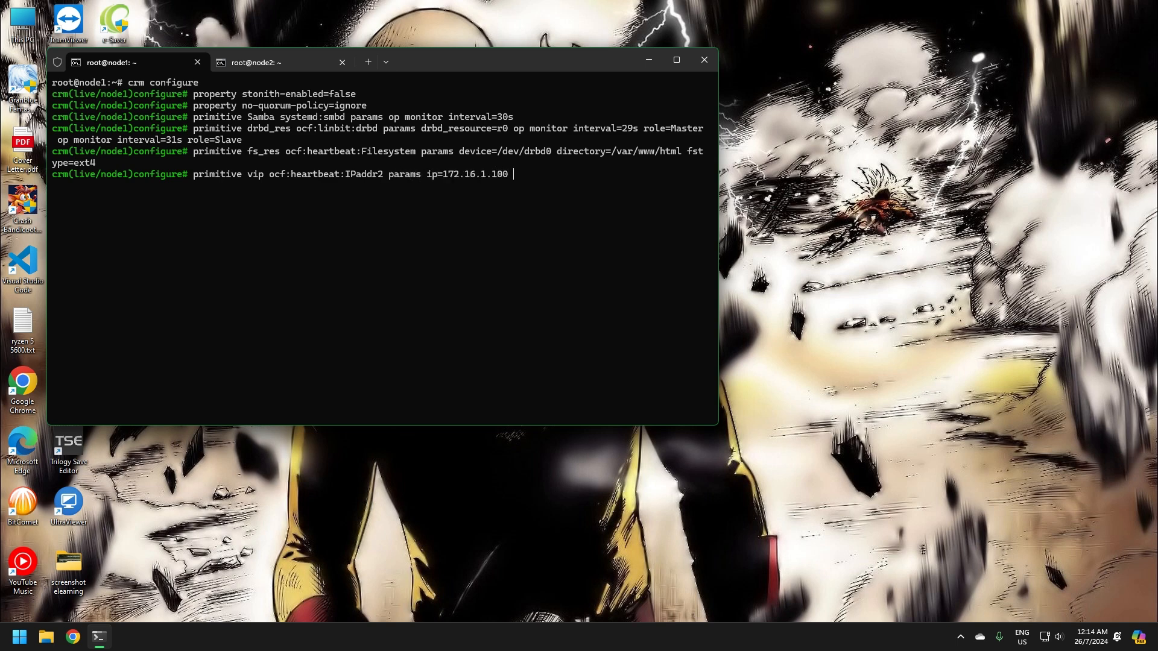
type("cidr_netmask=24 op monitor")
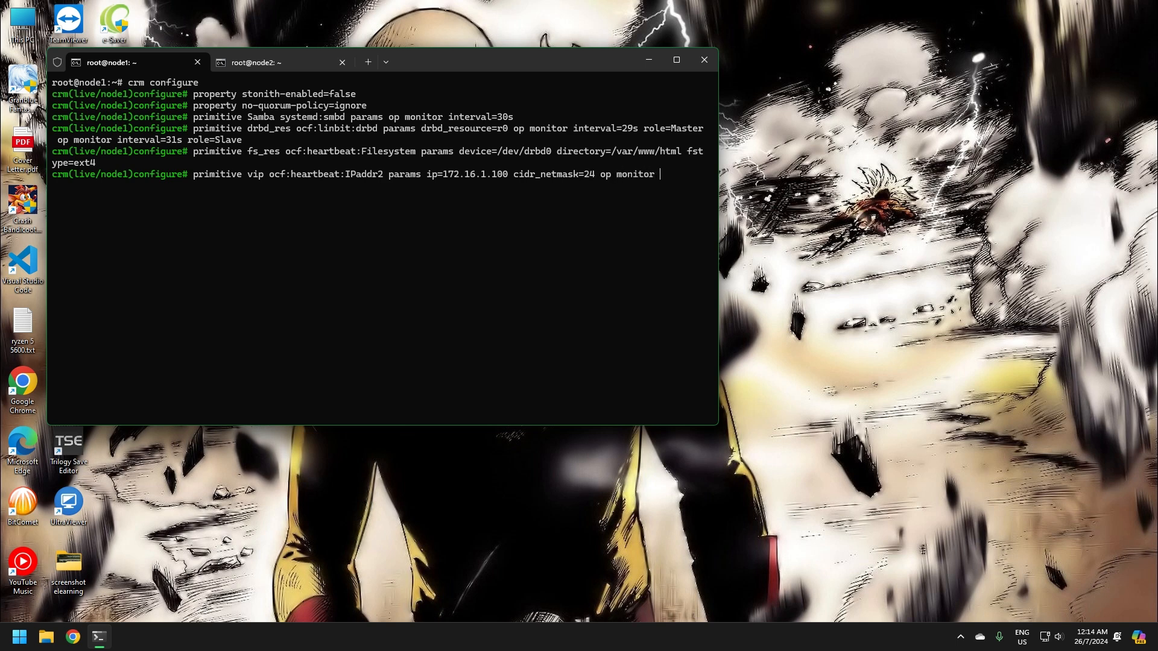
type("interval=30s")
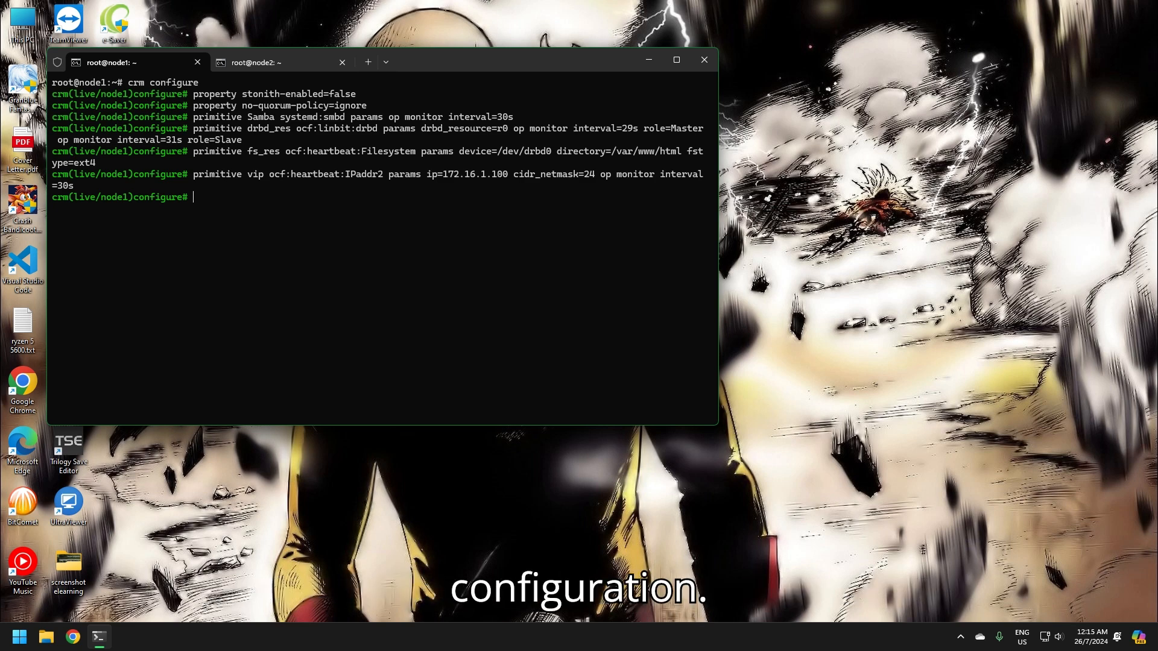
- Clone drbd_res as drbd_master_slave with master-max=1, master-node-max=1, clone-max=2, clone-node-max=1, notify=true
type("clone drbd")
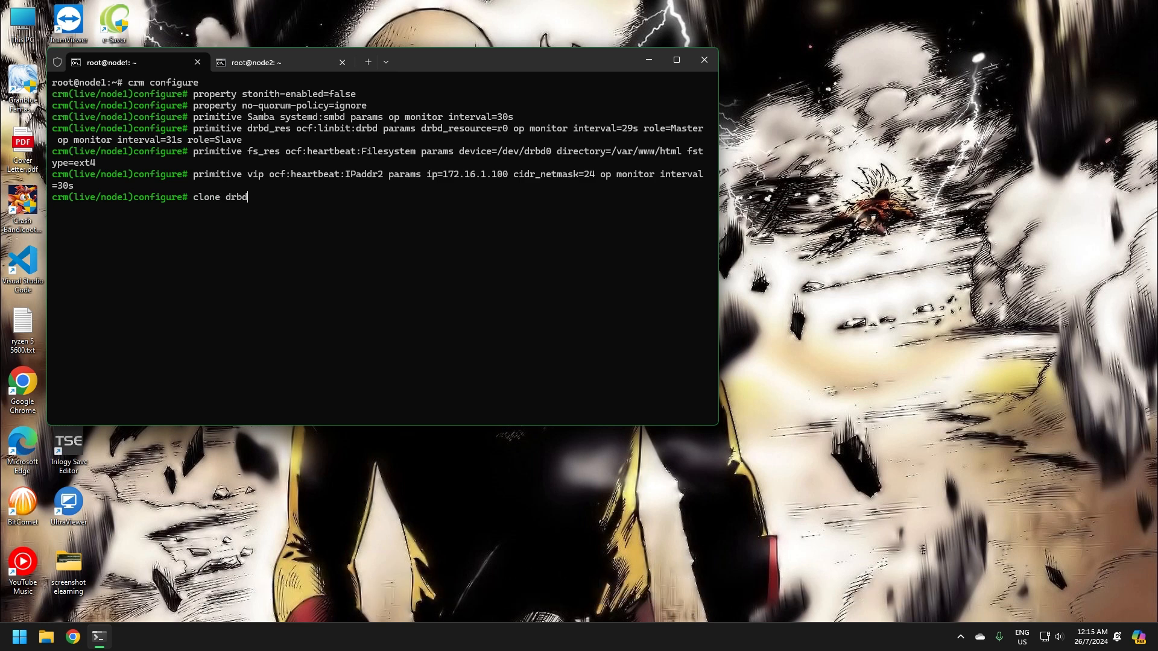
type("_master_slave")
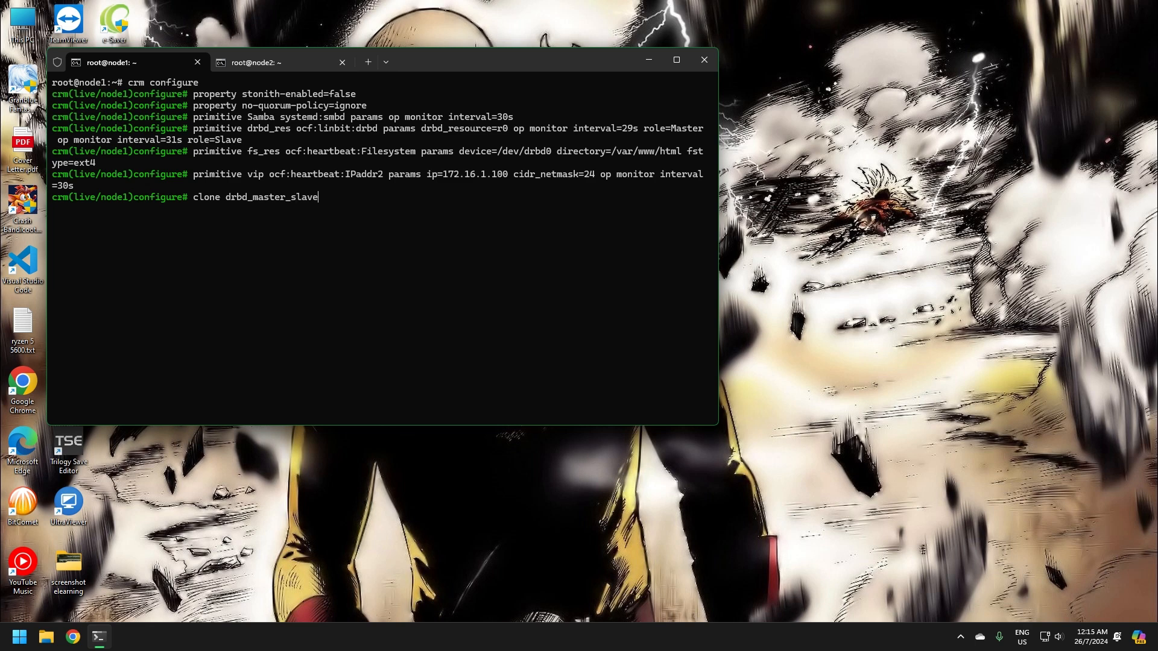
type("drbd_")
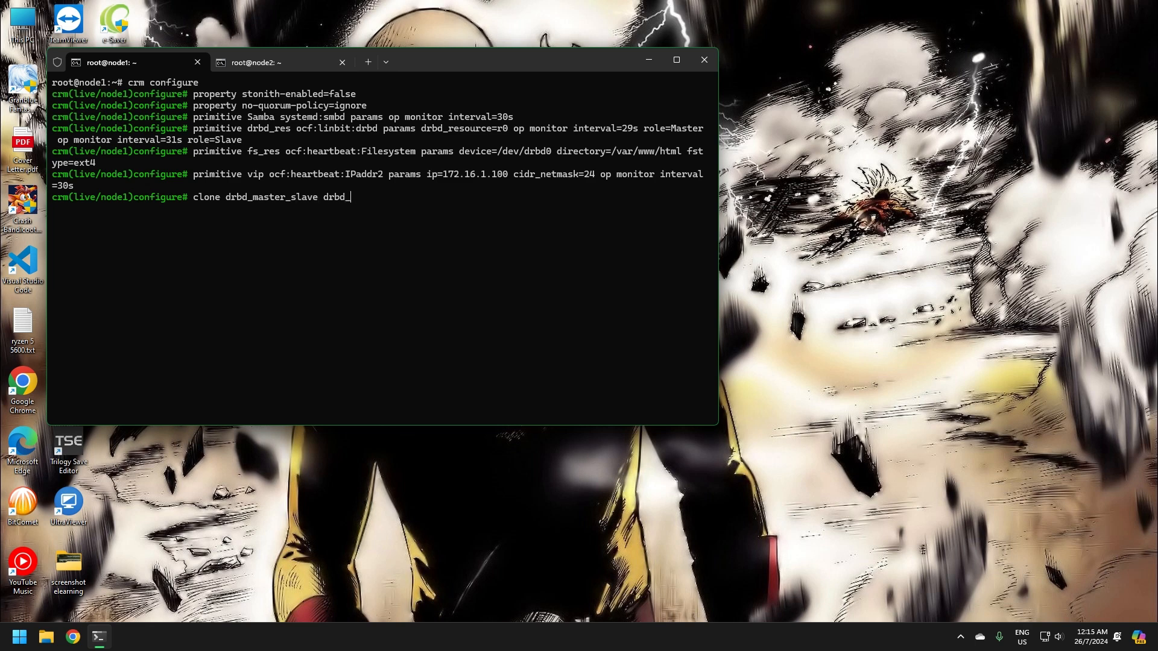
type("res meta")
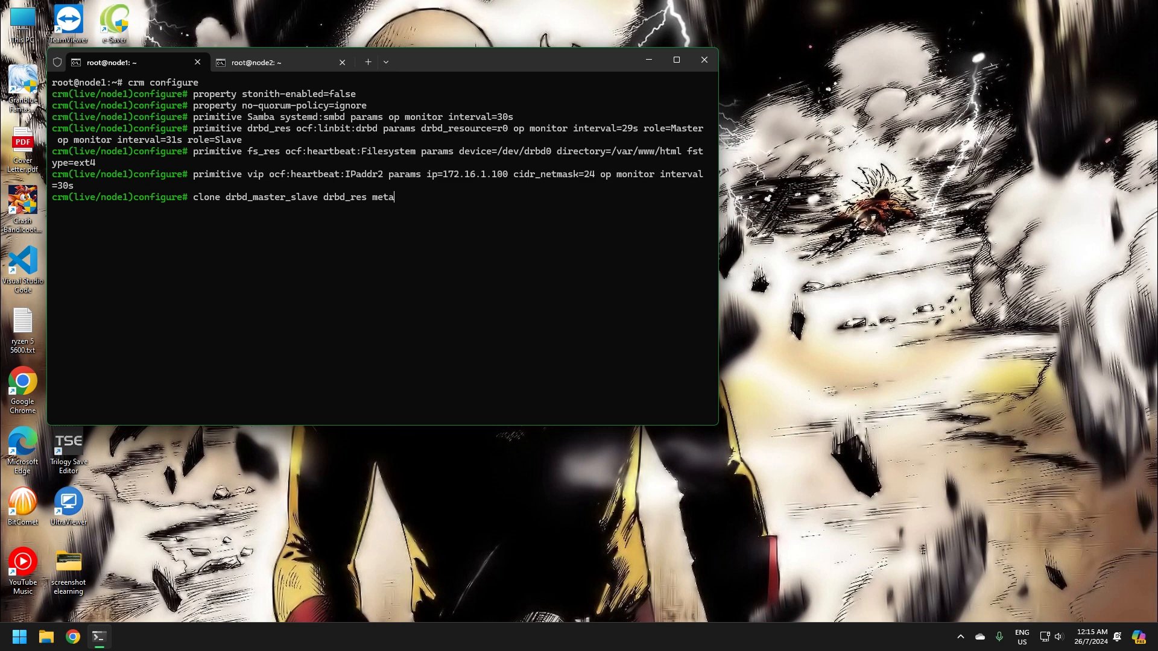
type("master")
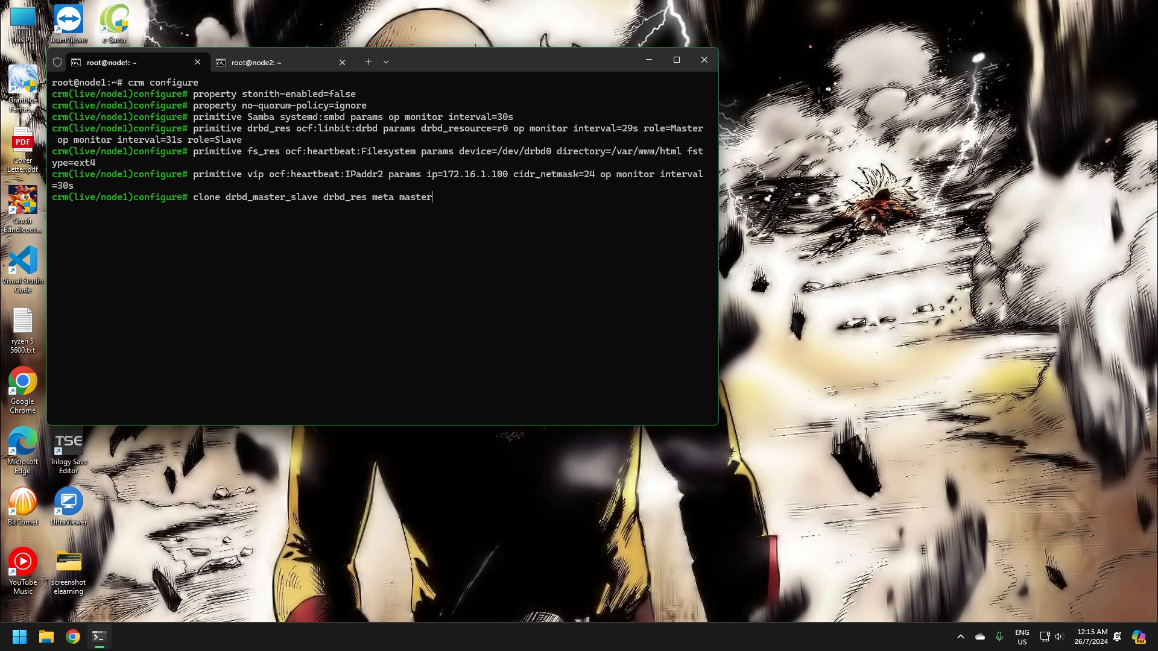
type("-max=1 master-node-max=1")
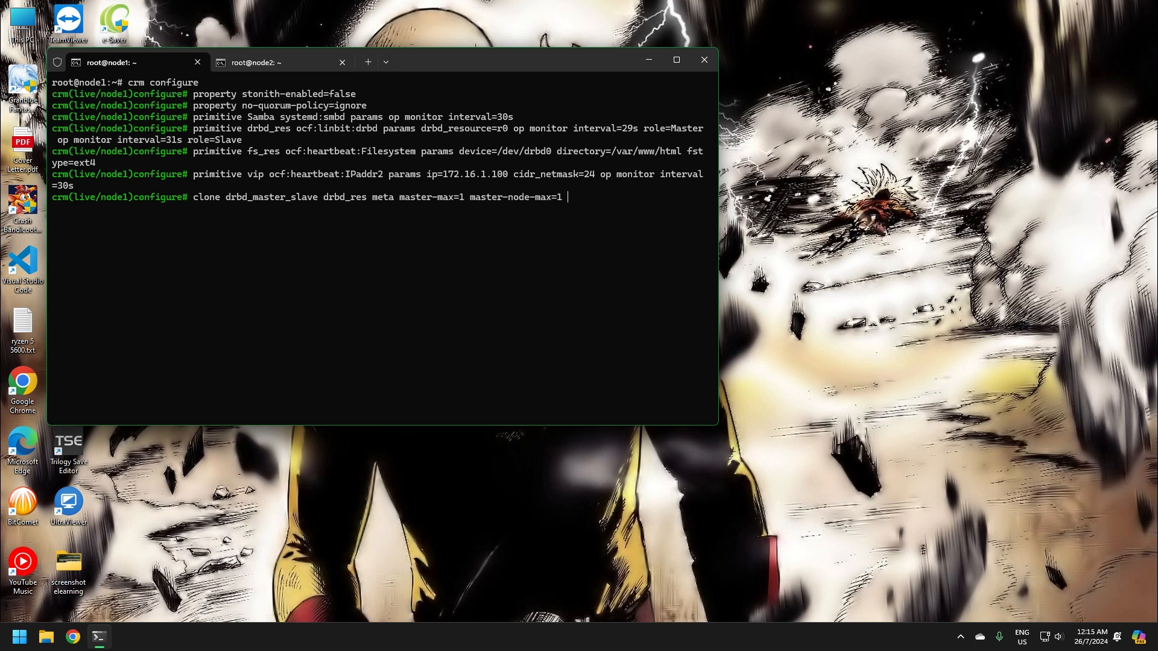
type("clone-max=")
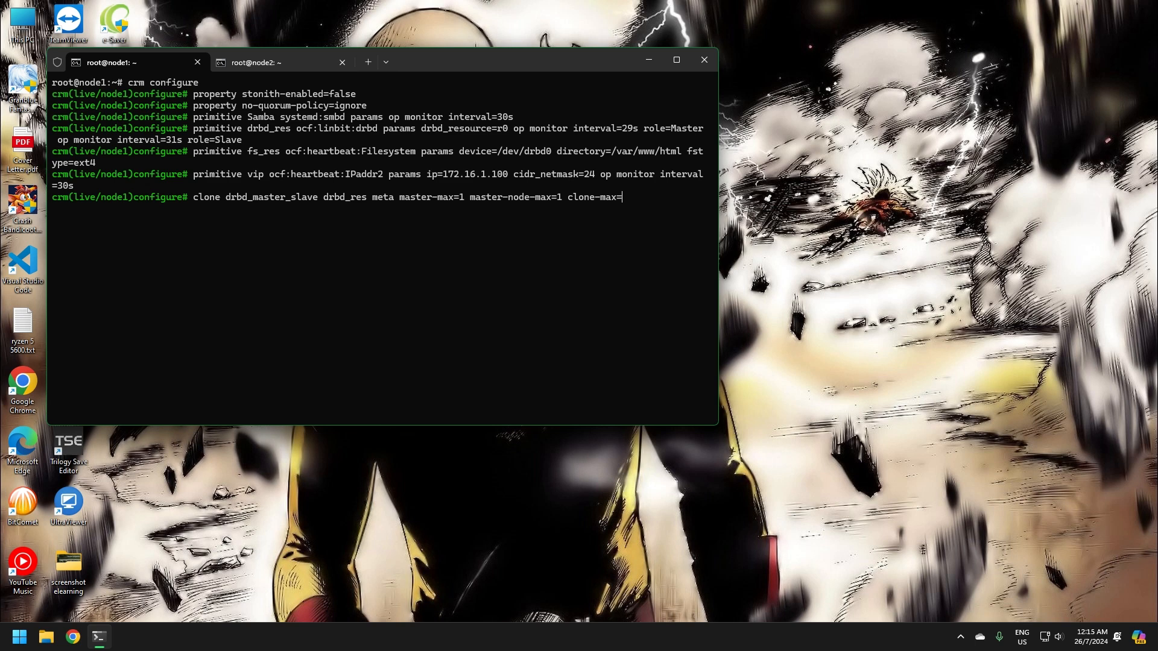
type("2 clone-node-ma")
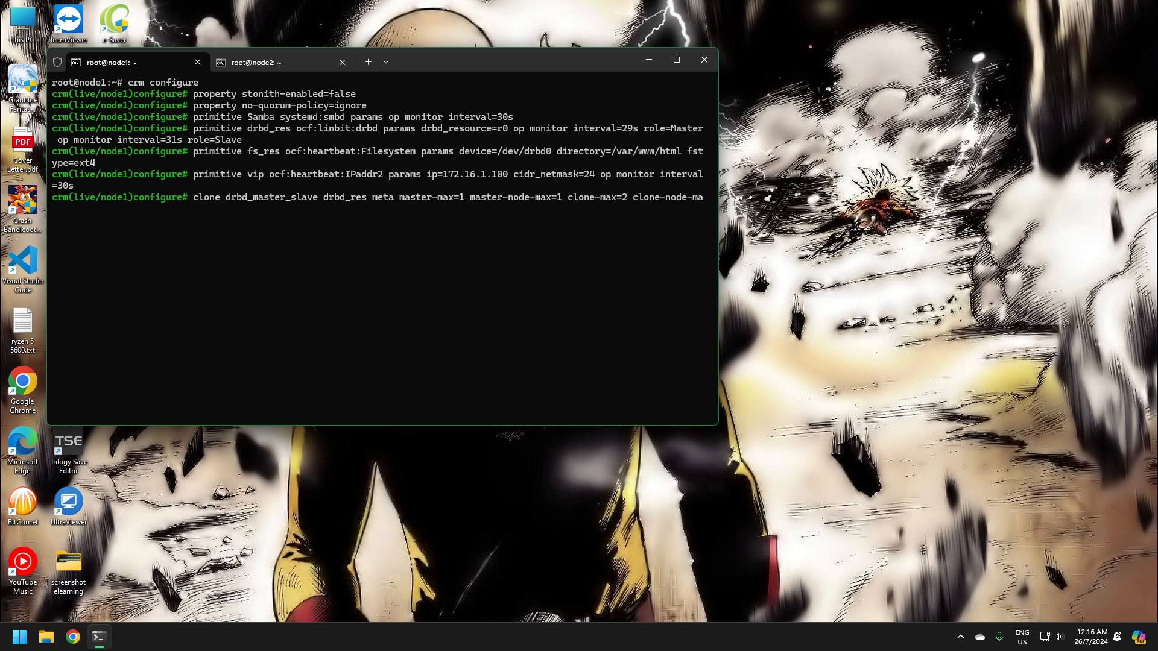
type("x=1 notif")
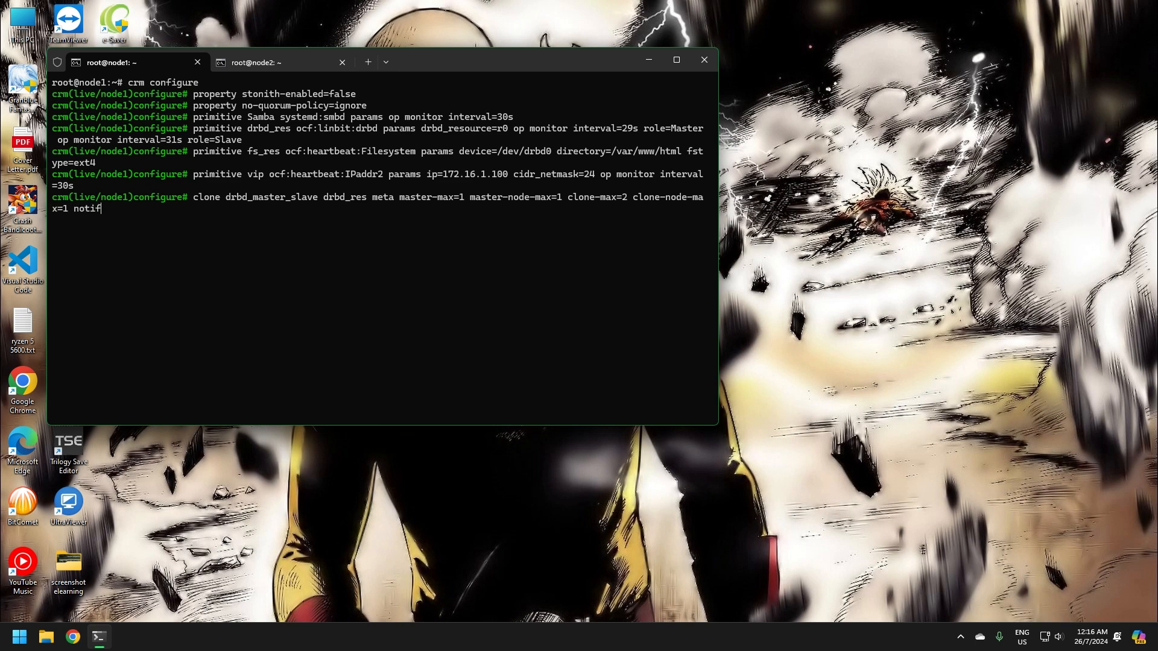
type("y=true")
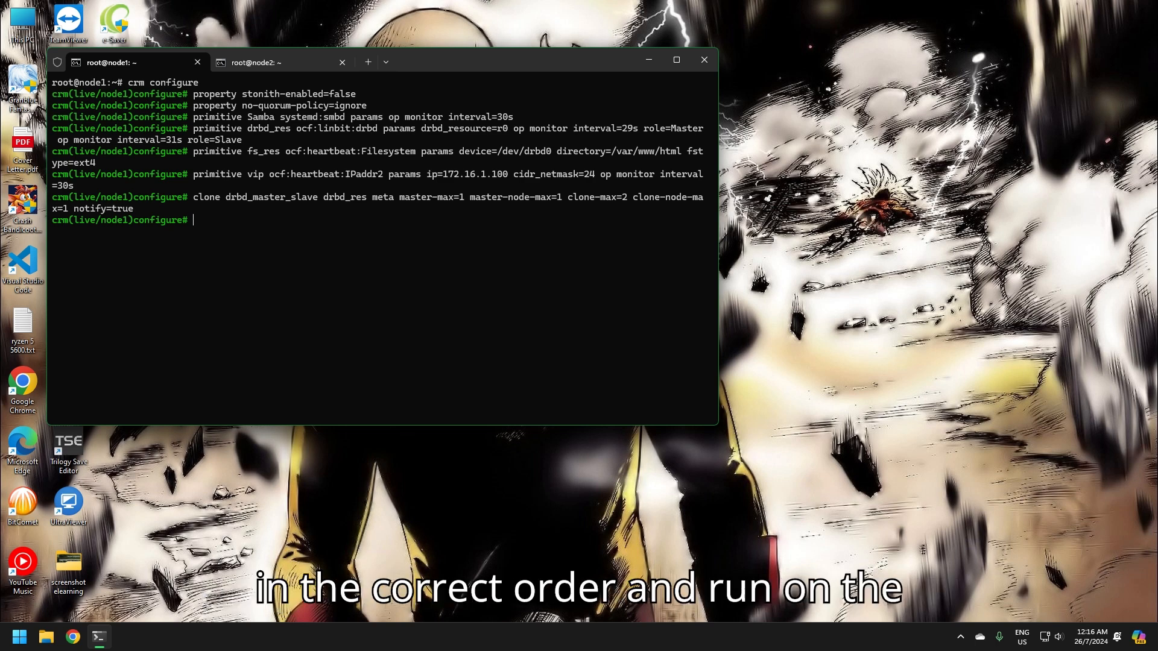
- Add order fs_after_drbd Mandatory: drbd_master_slave:promote before fs_res:start
type("order")
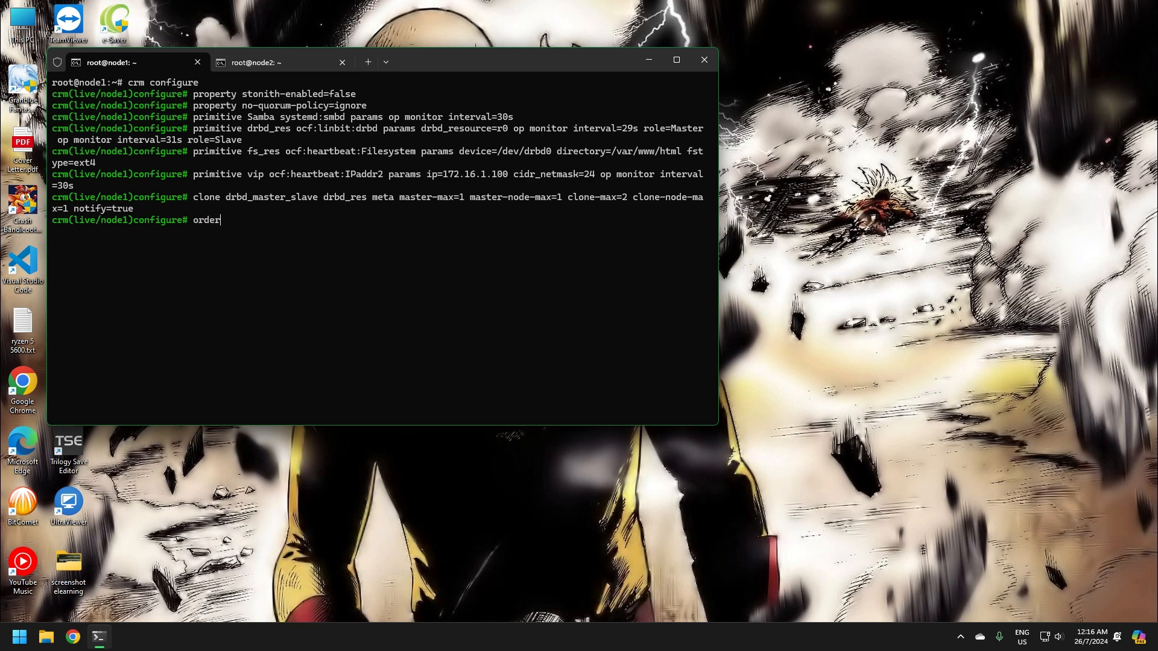
type("fs_after_drbd")
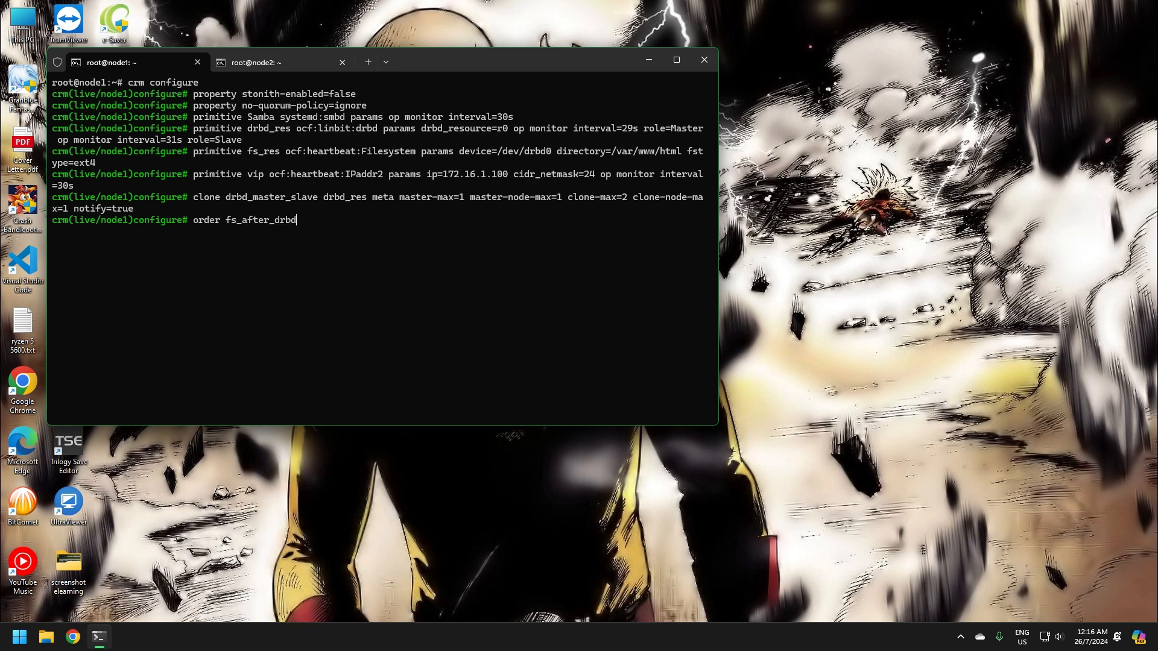
type("Mandatory:")
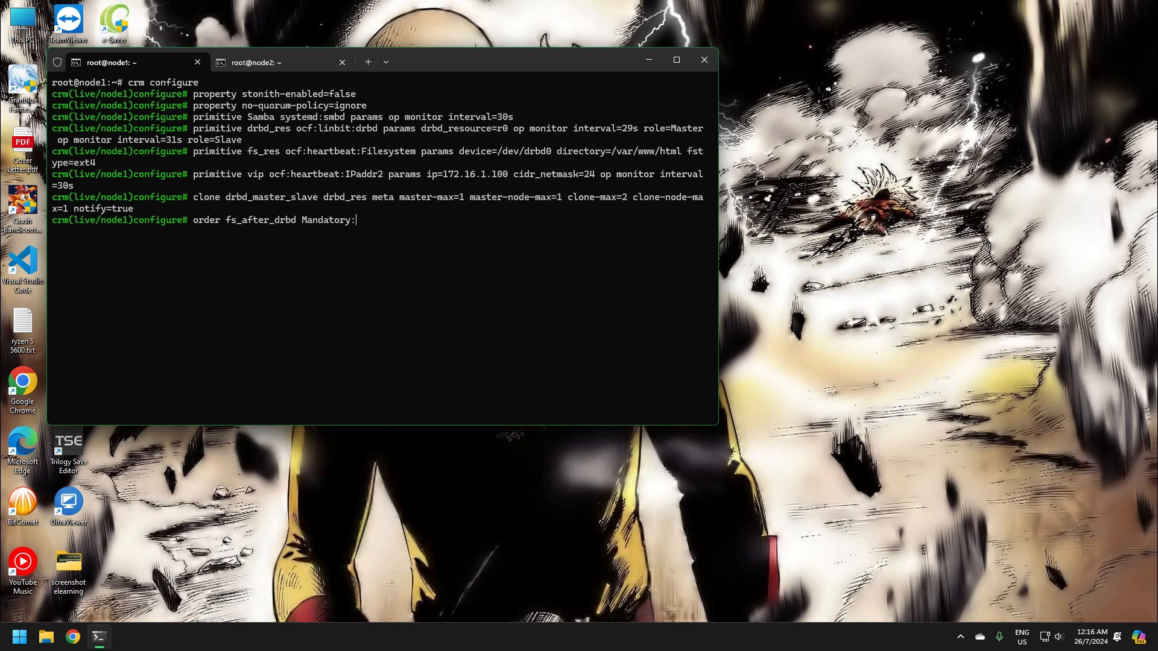
type("drbd")
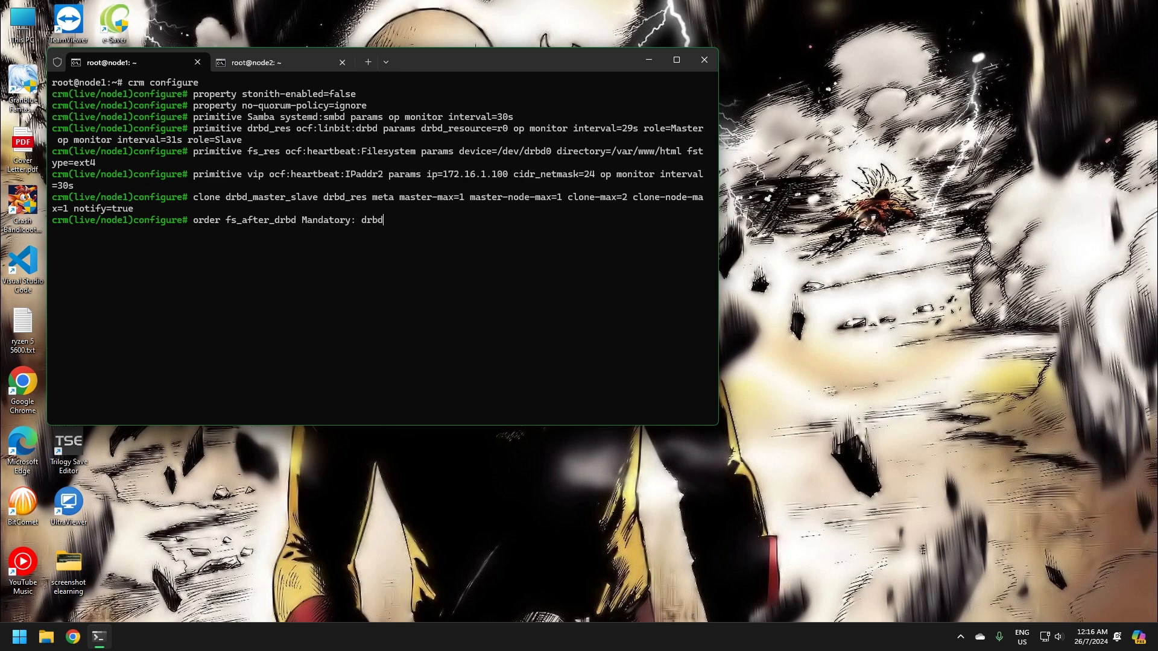
type("_master_slave")
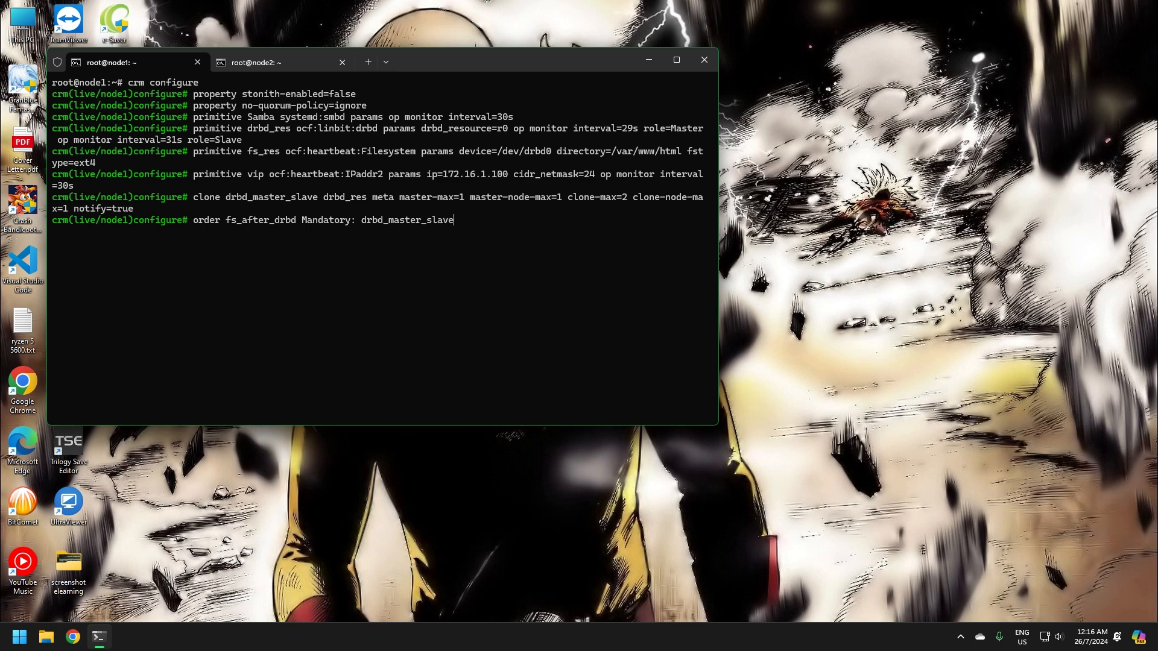
type(":promote")
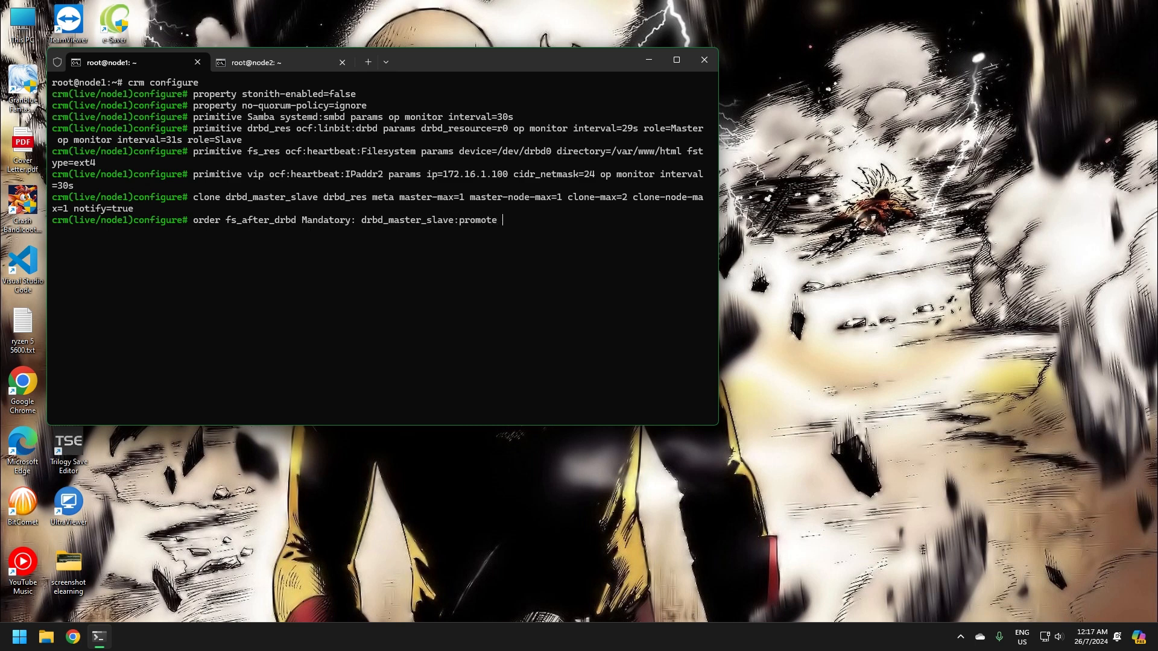
type("fs_res:start")
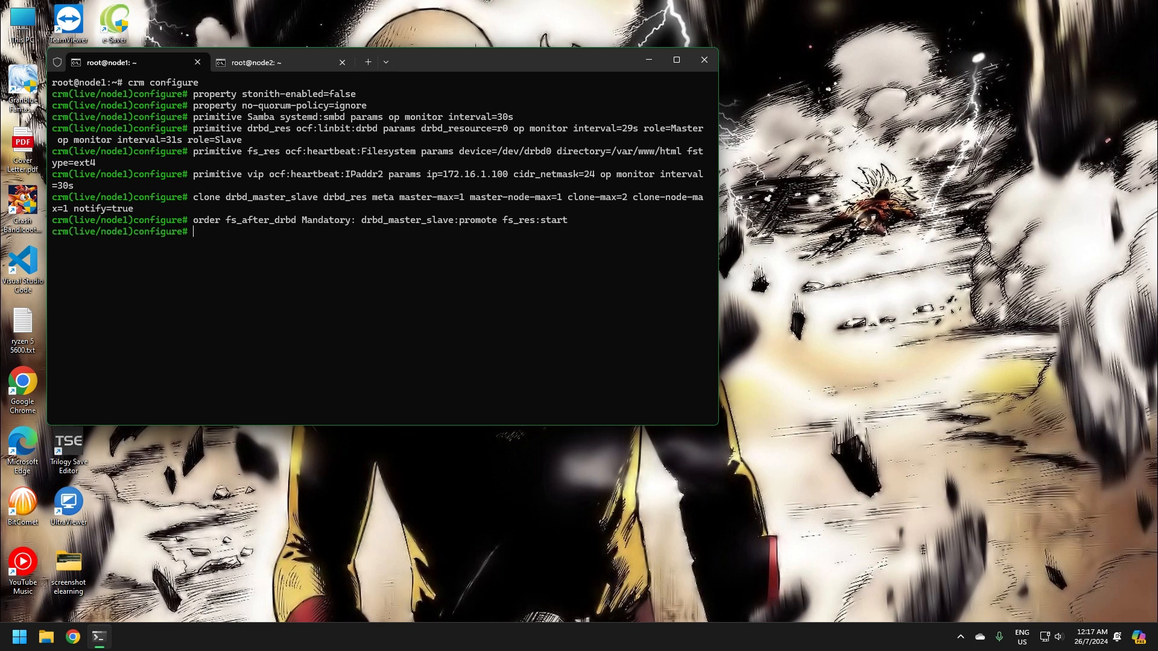
- Add colocation fs_drbd_colo inf: fs_res with drbd_master_slave:Master
type("colocation")
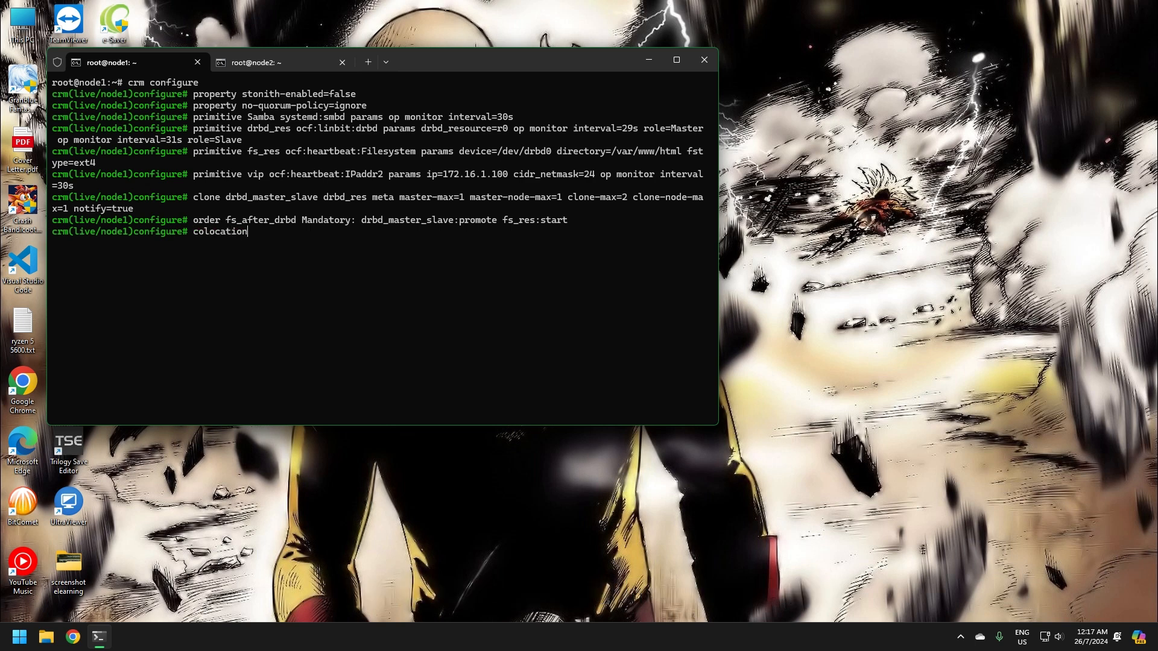
type("fs_drbd")
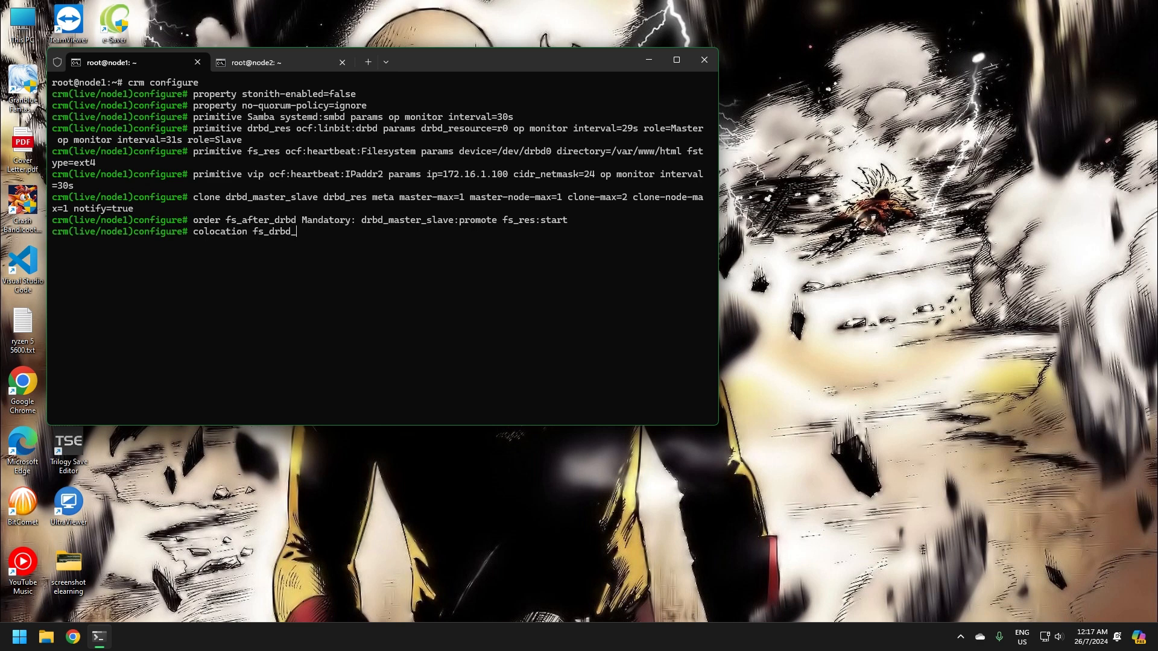
type("_colo inf")
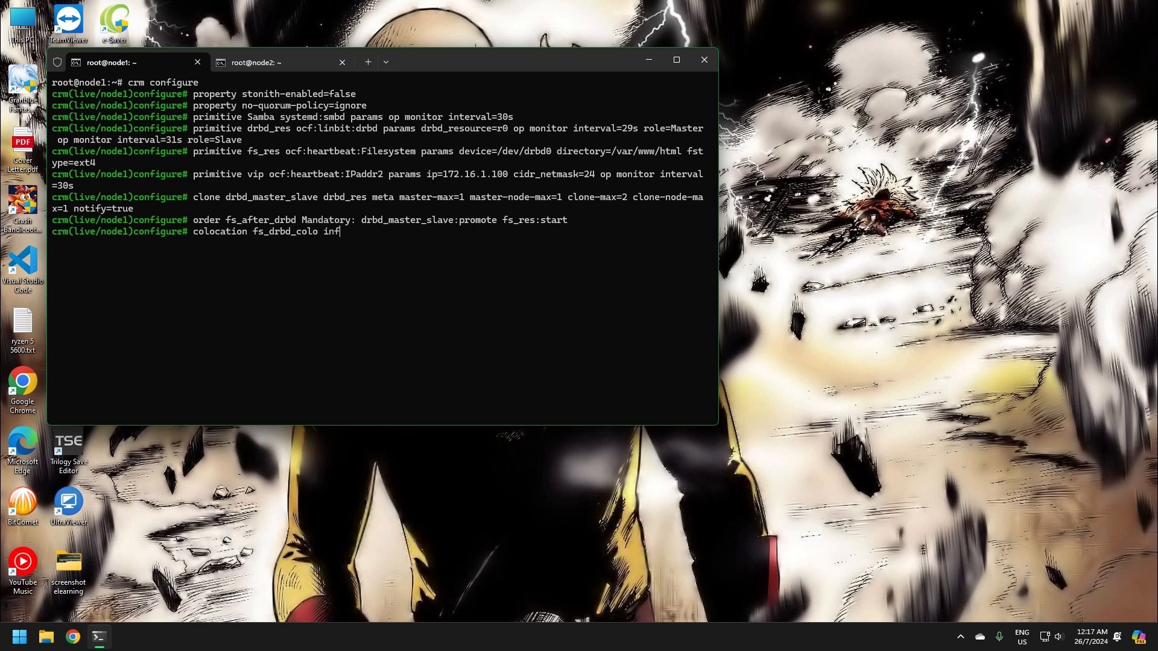
type(":fs")
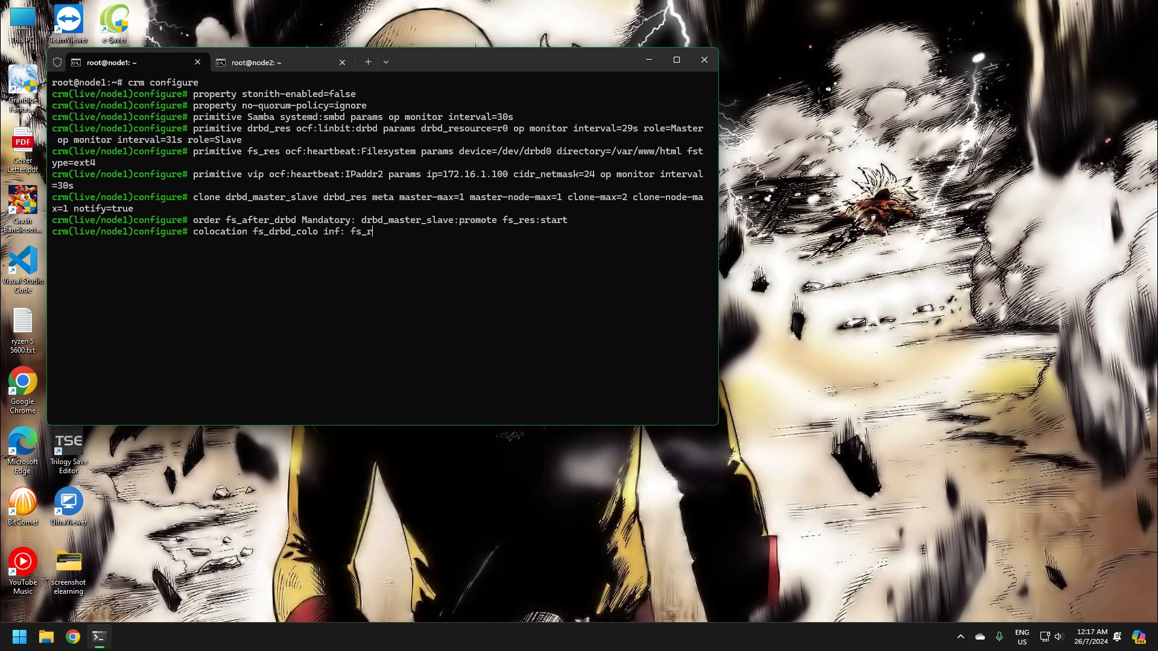
type("es drbd_master")
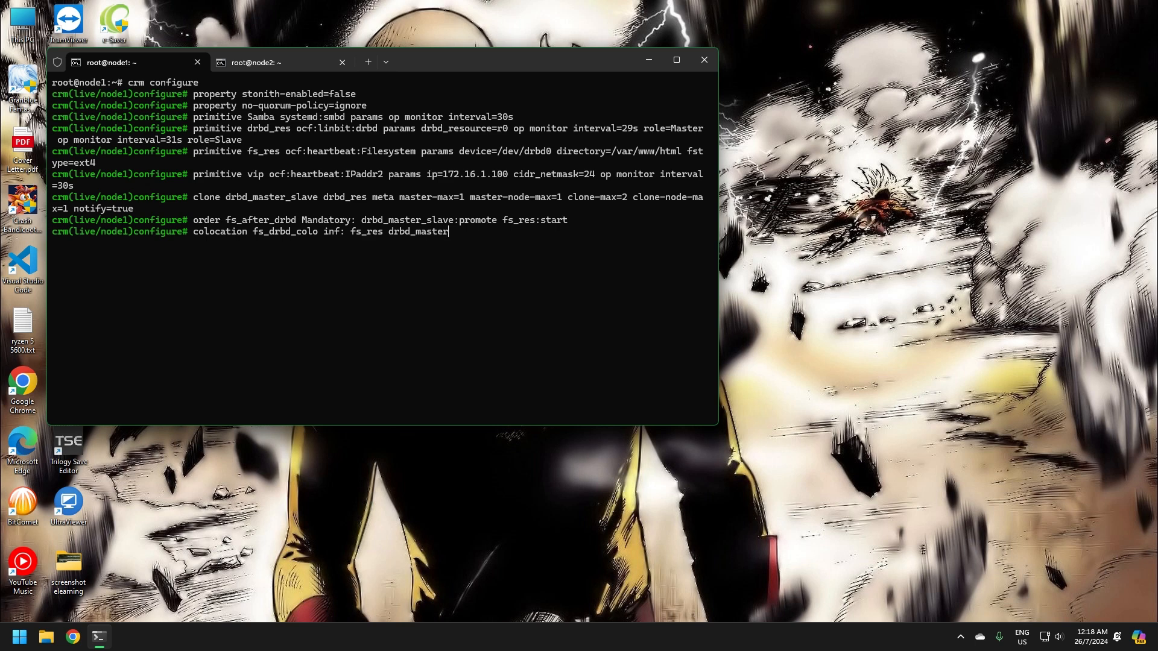
type("_slave")
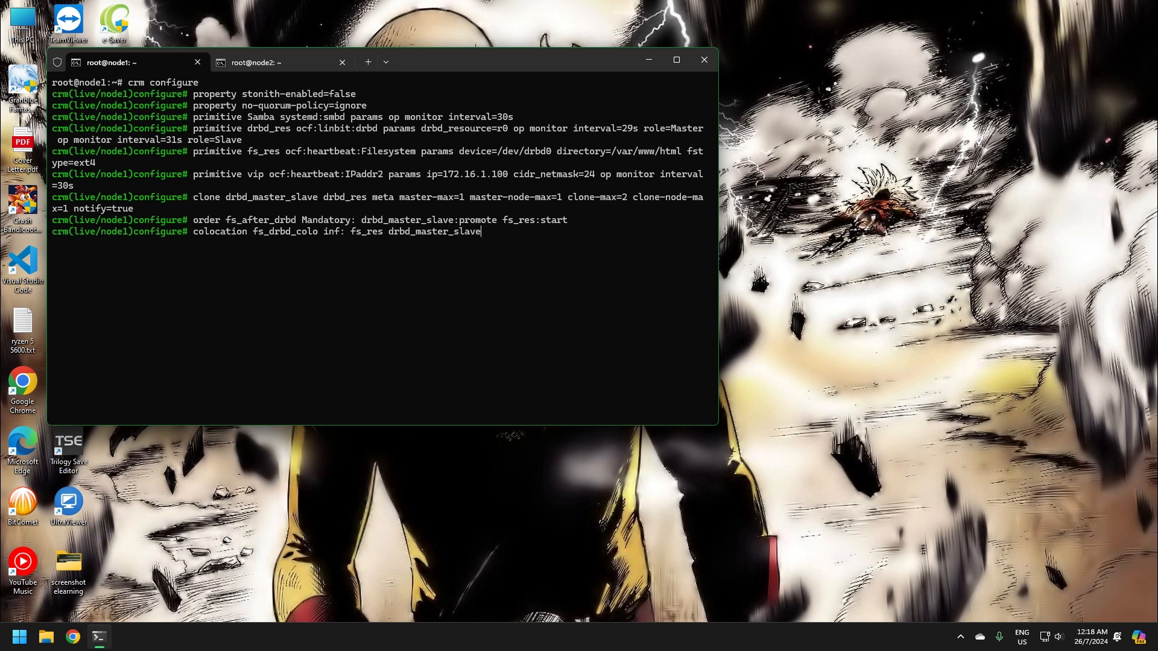
type(":Master")
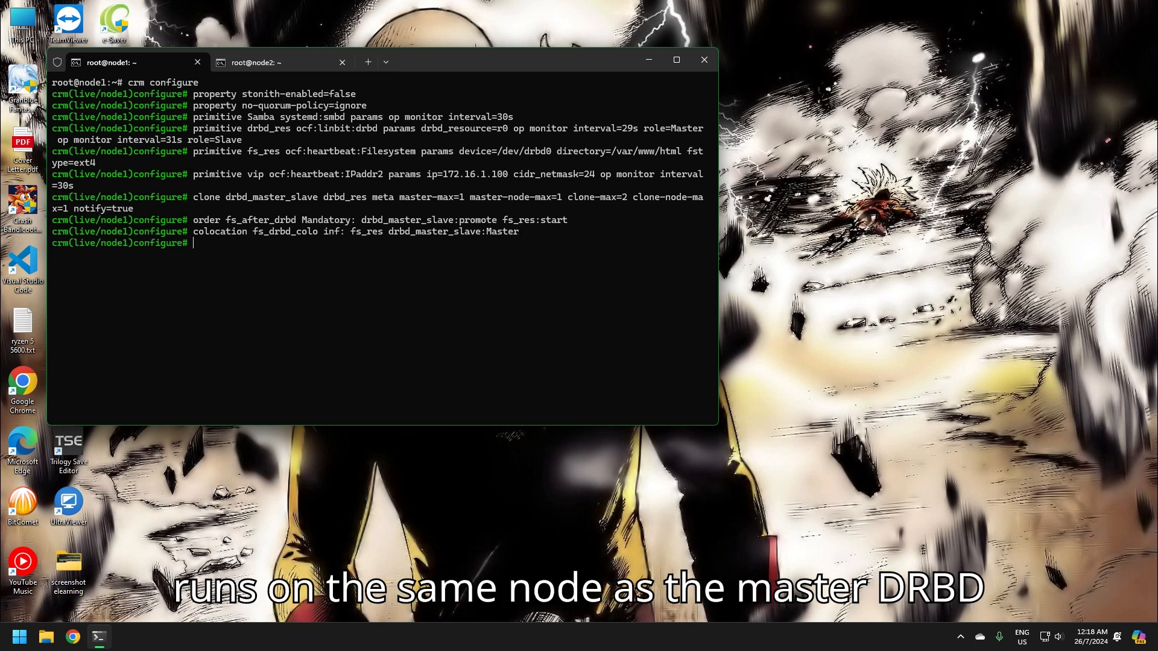
- Add order samba_after_vip Mandatory: vip Samba, retrying after a syntax error
type("order samba_a")
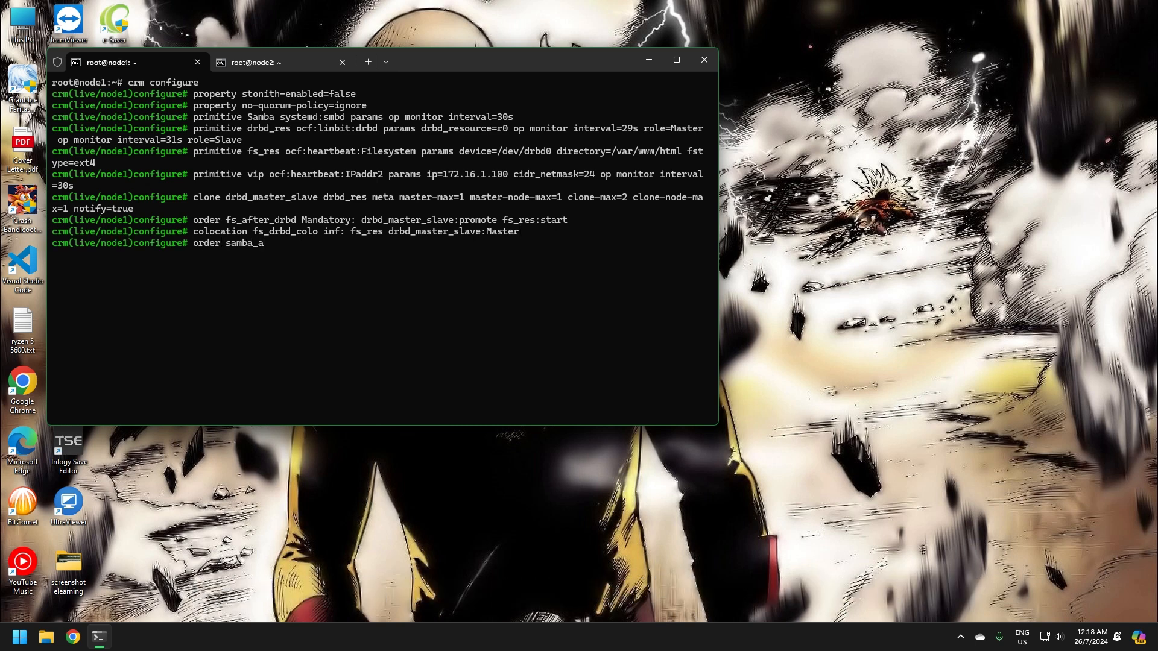
type("fter_vip")
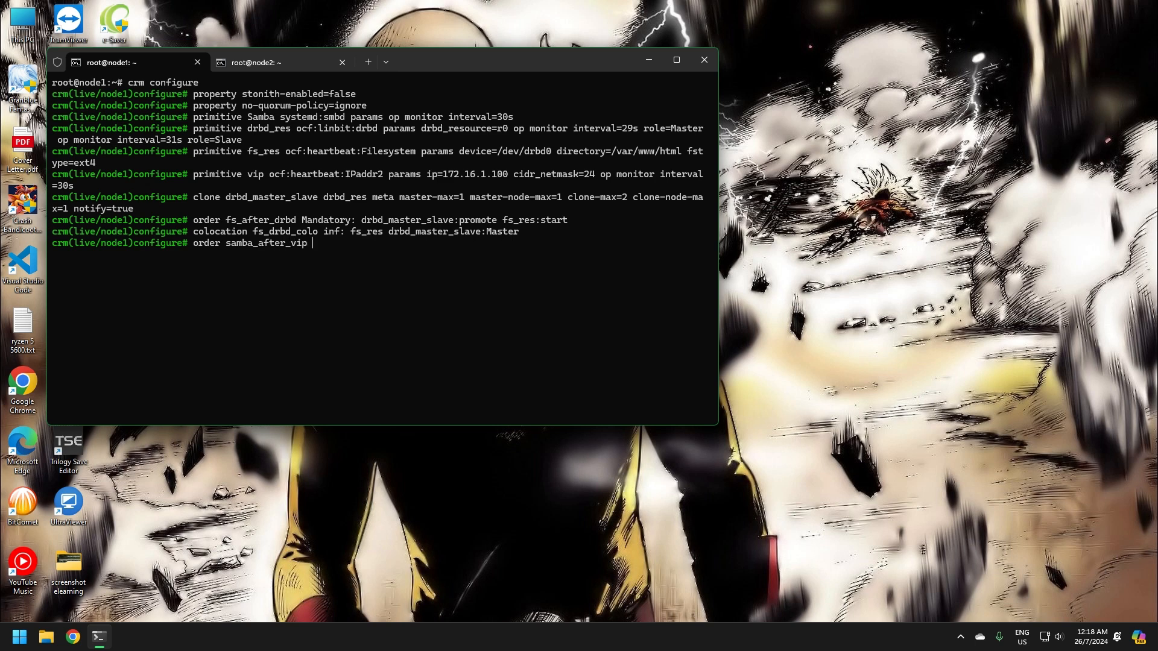
type("Mandatory:vip")
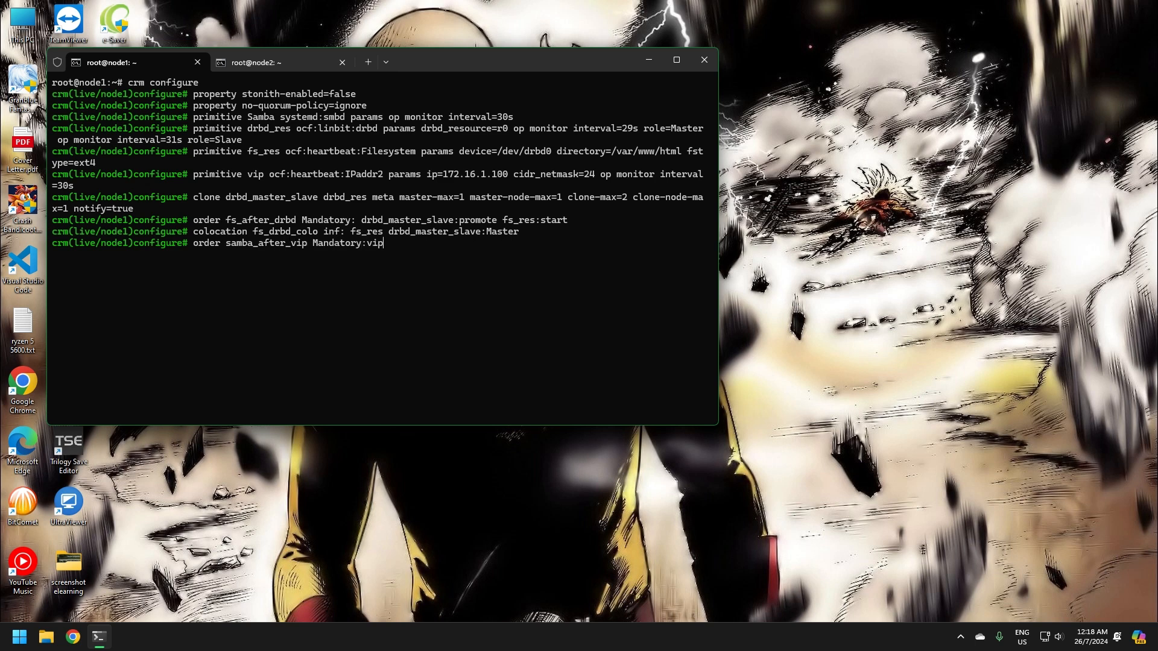
type("Samba")
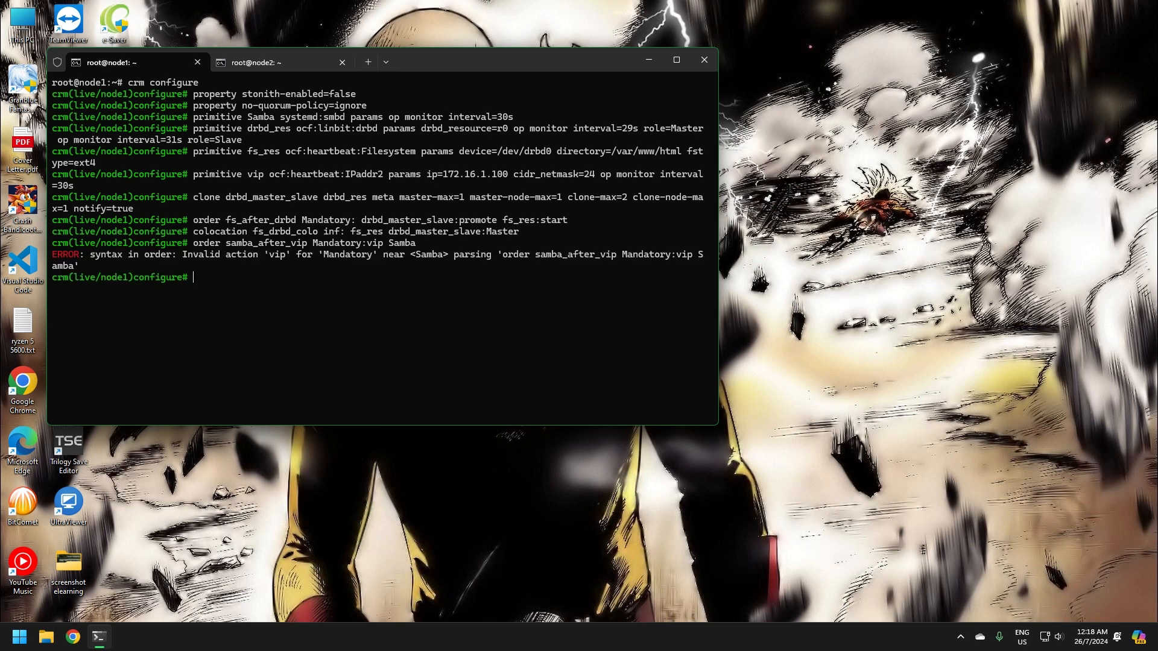
type("order samba_after_vip Mandatory:vip Samba")
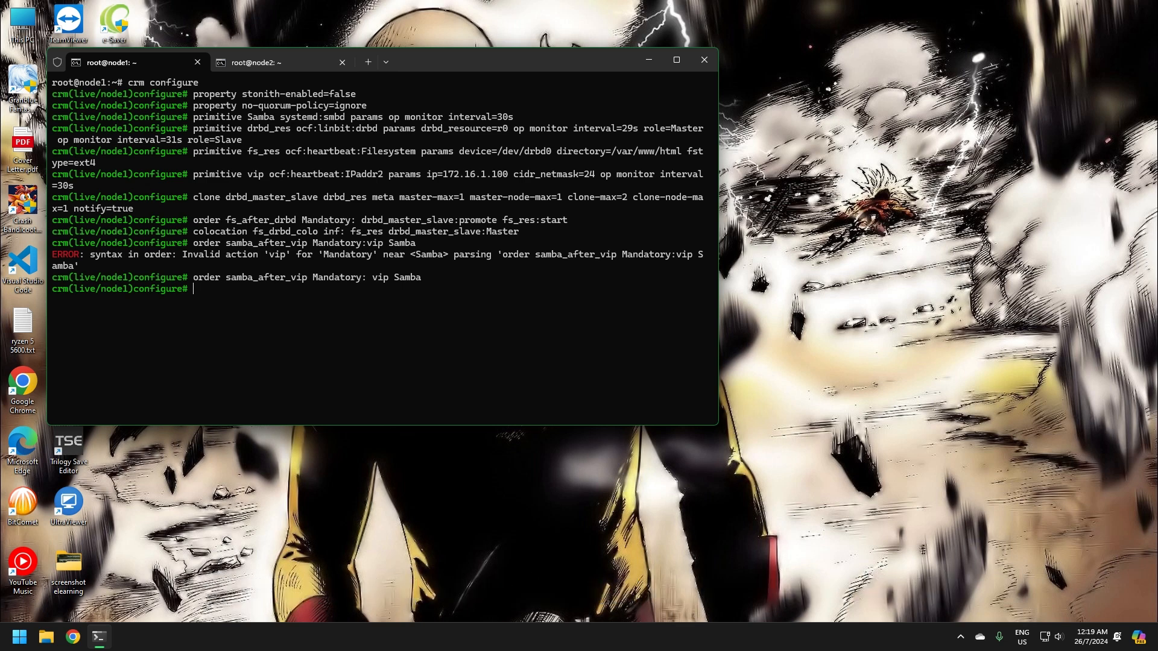
- Add colocation samba_vip inf: Samba vip
type("colocation samba_")
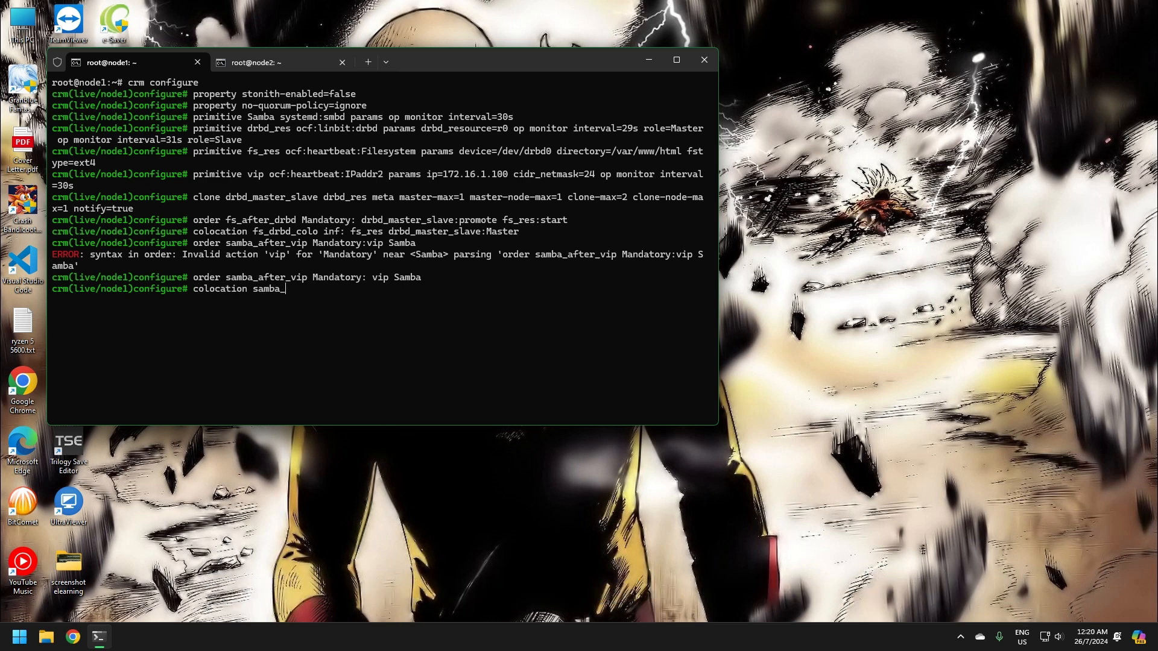
type("vip inf:")
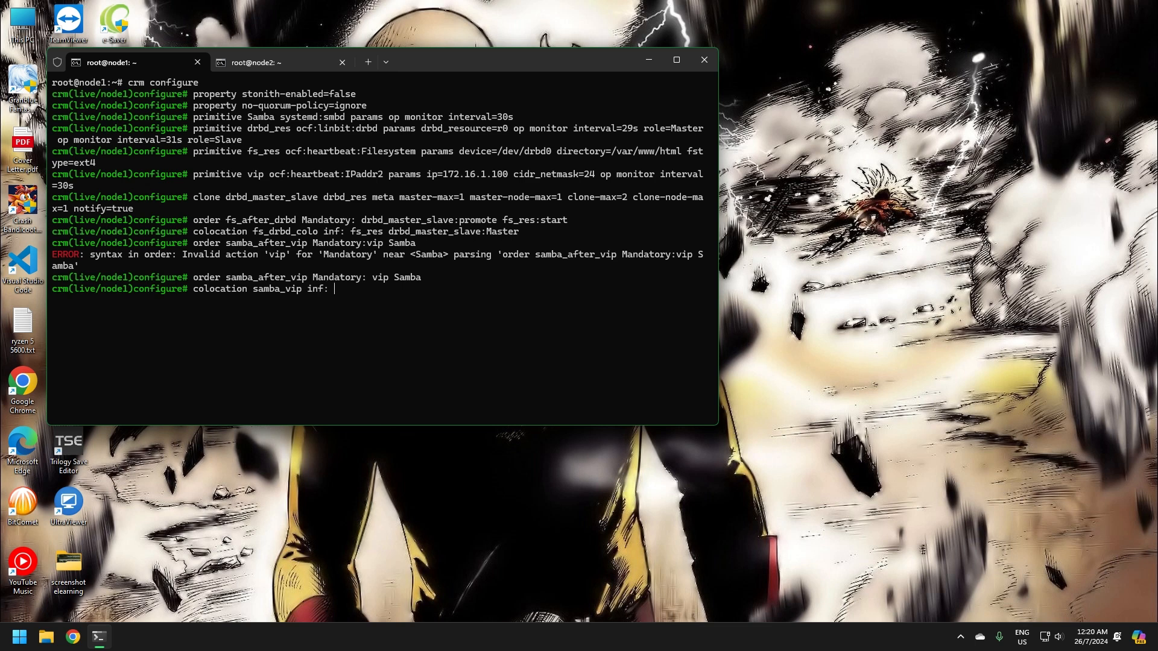
type("Samba vip")
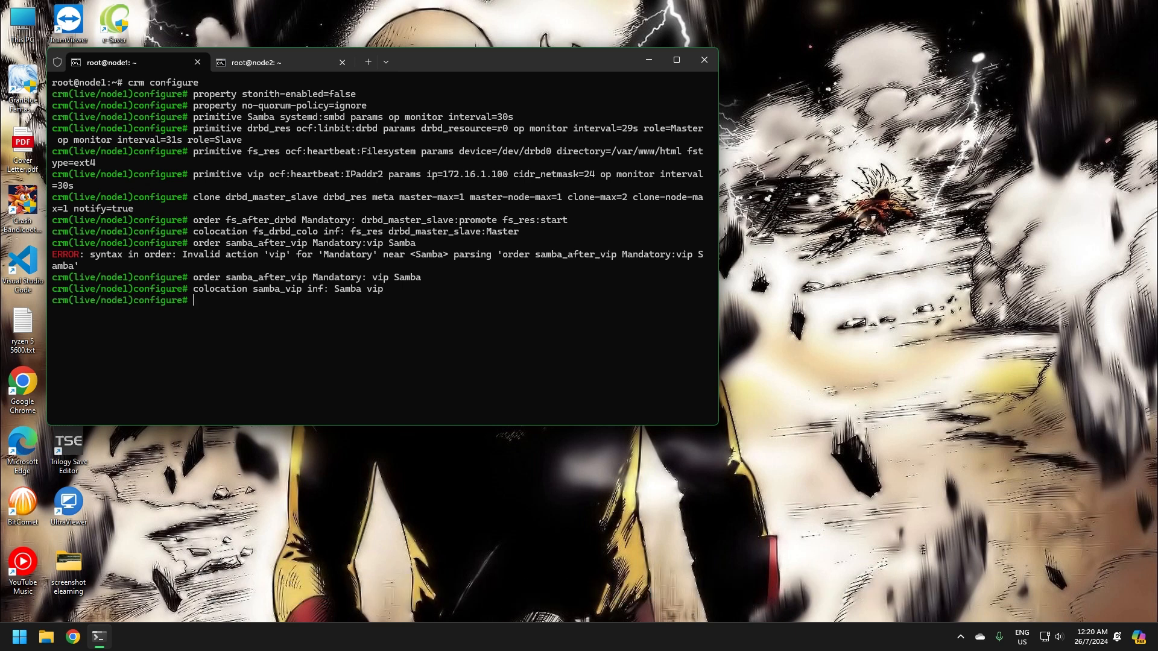
- Add the mandatory order constraint start_fs_before_vip so fs_res starts before vip
type("order start fs_")
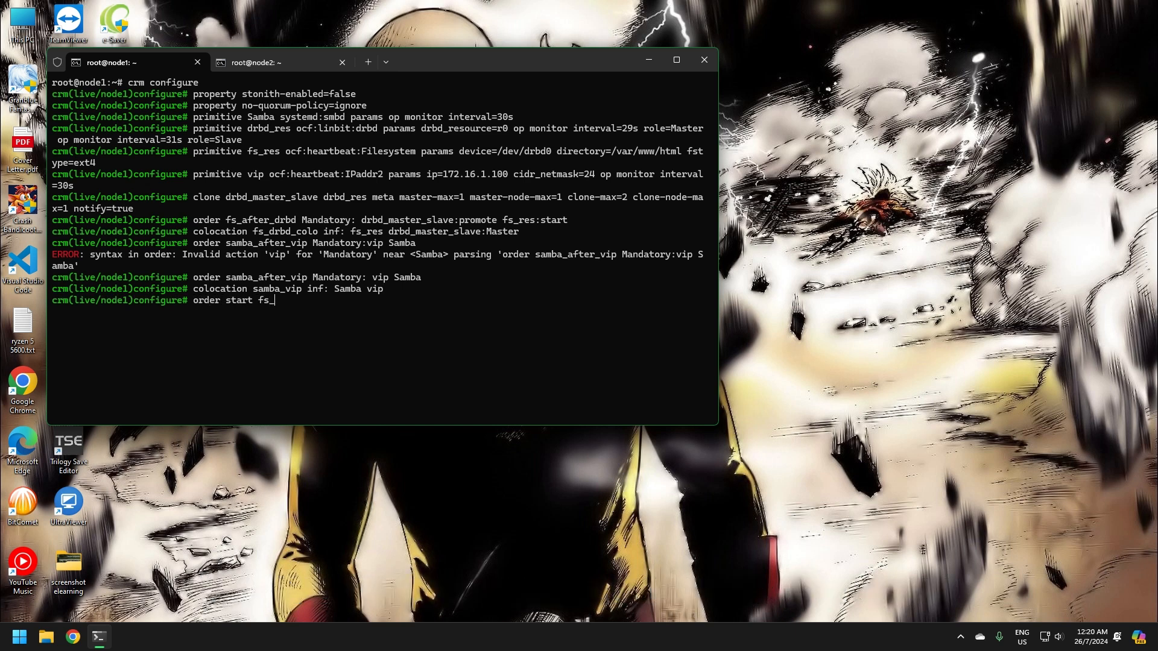
type("before_vip")
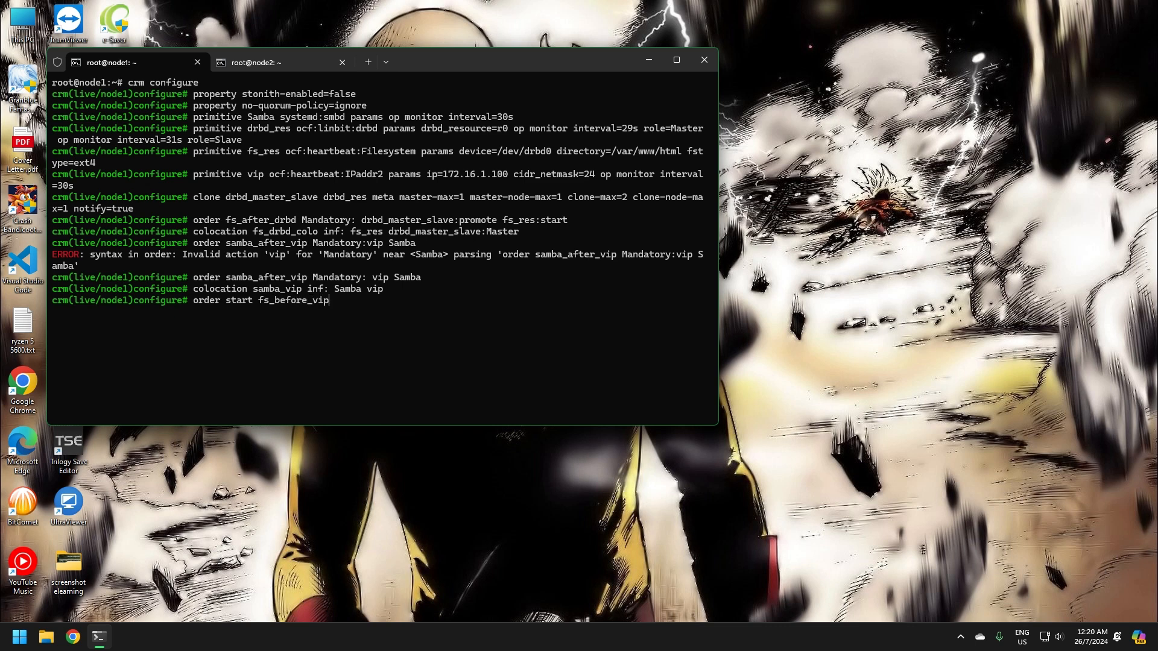
type("Mandatory")
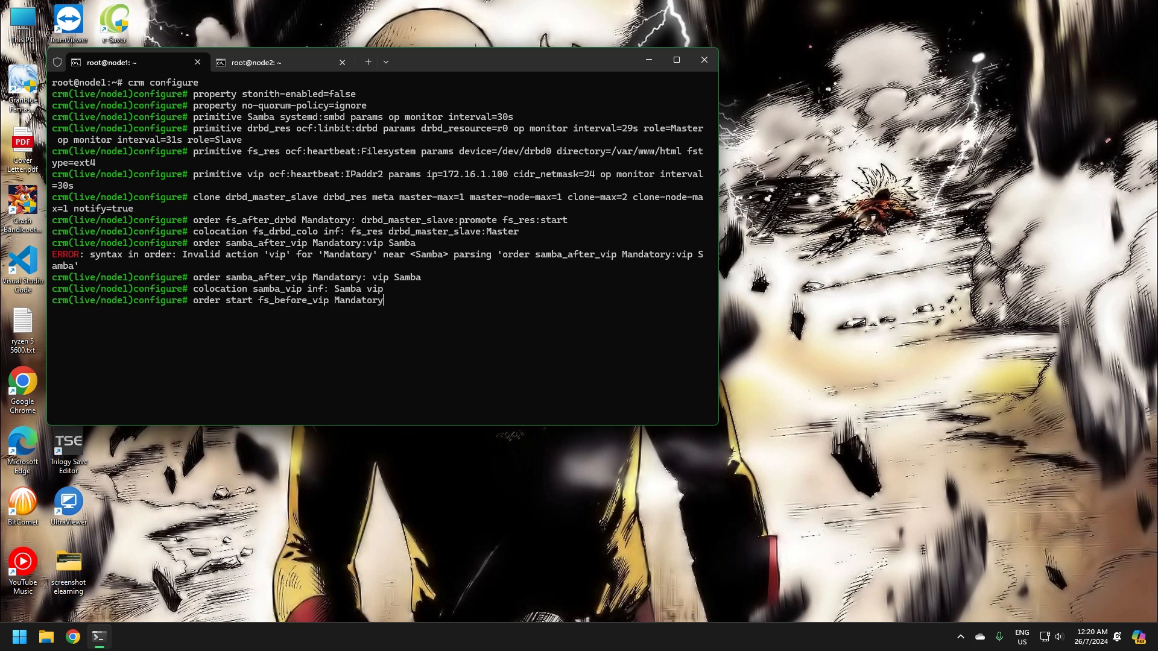
type(": fs")
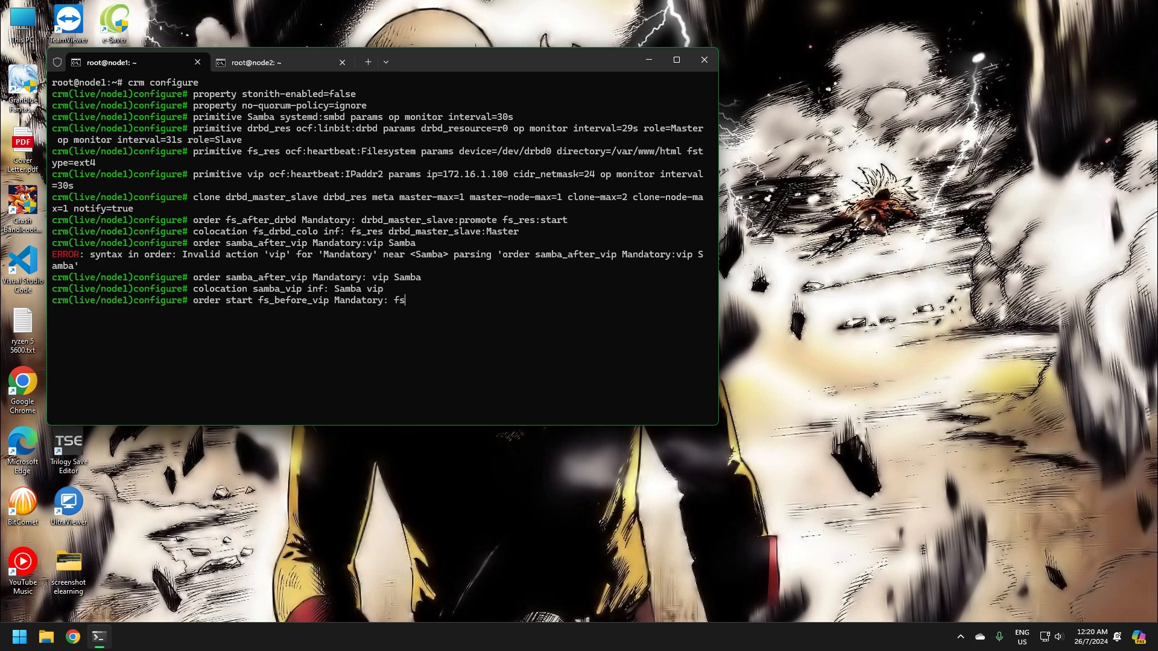
type("_res")
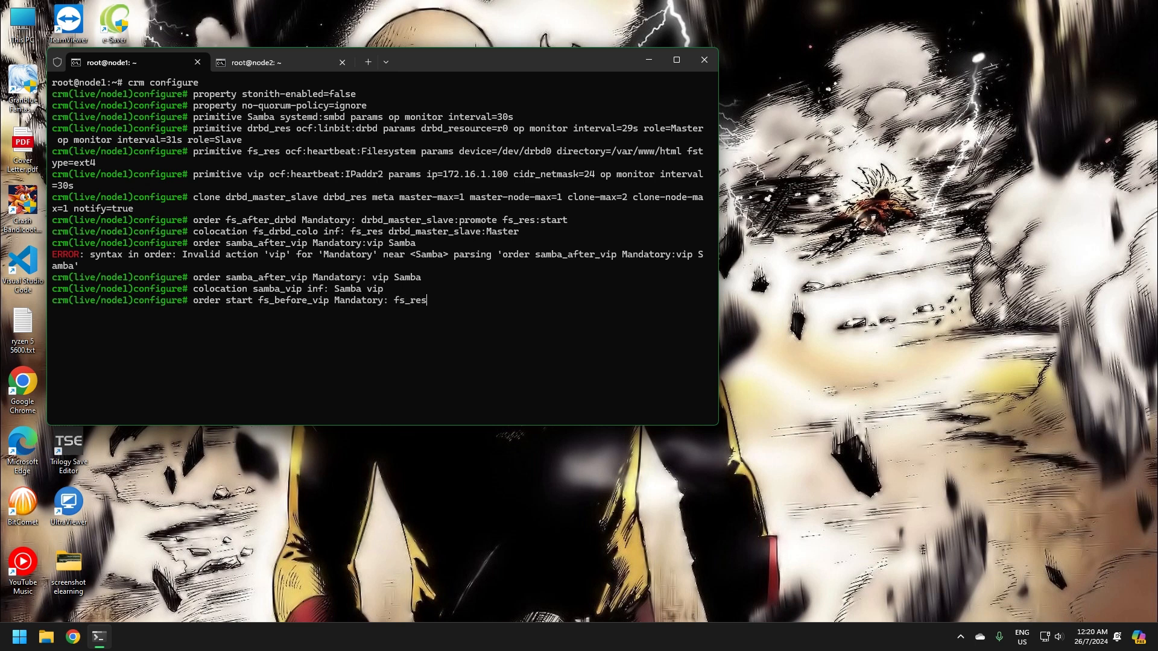
type(":start")
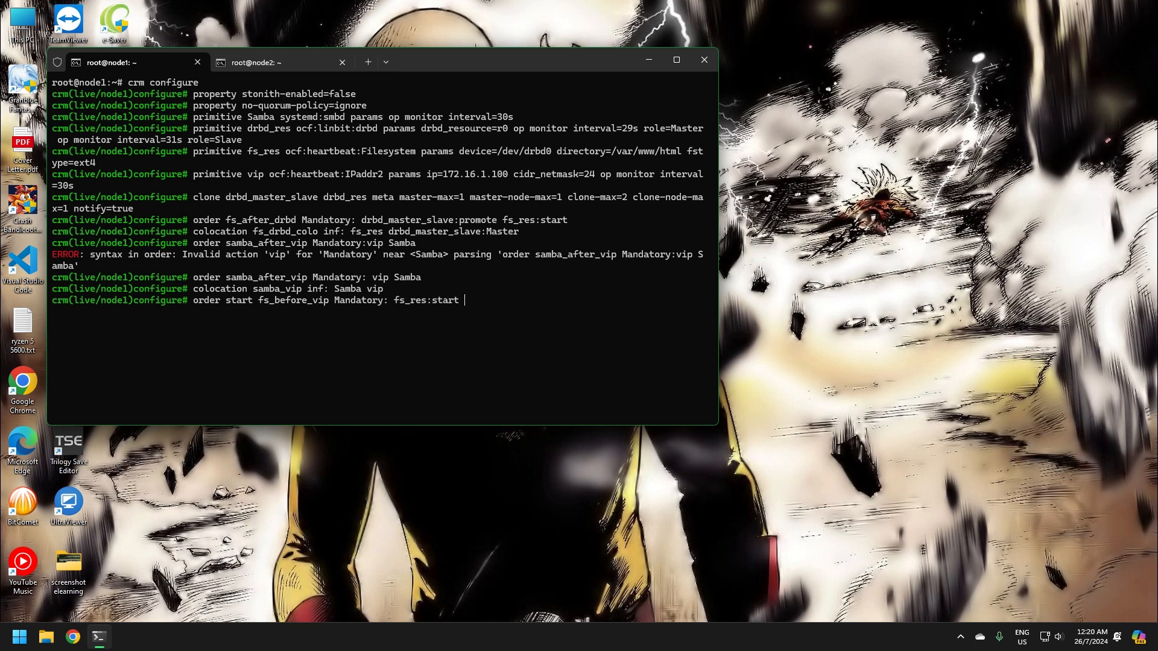
type("vip:start")
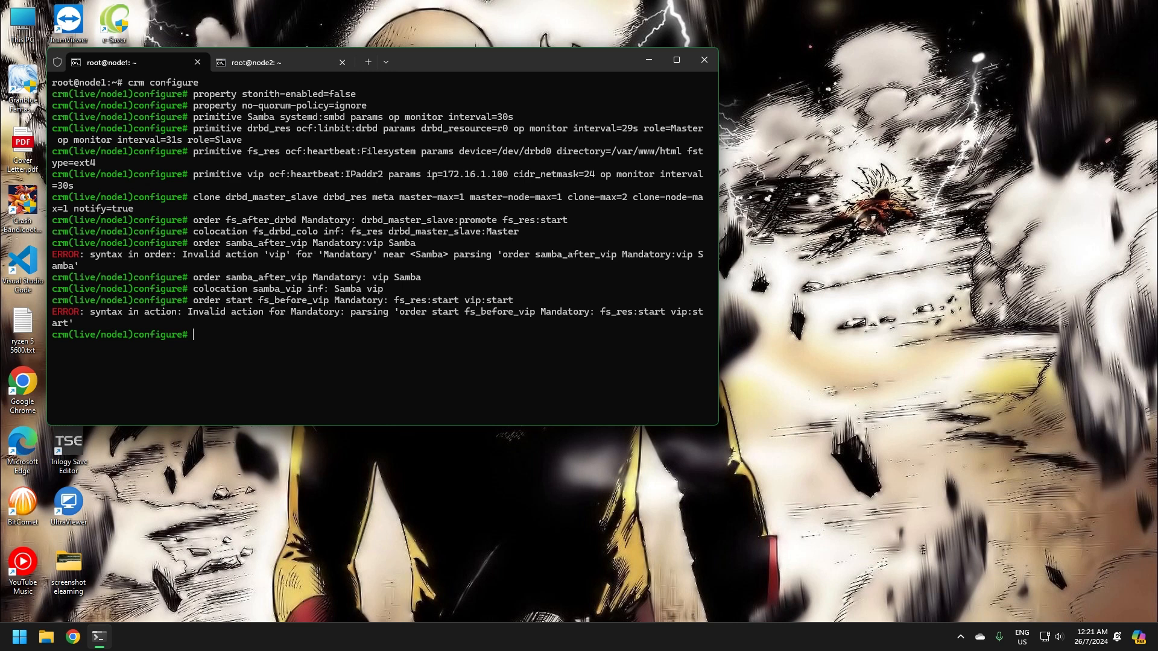
type("order start_fs_before_vip Mandatory: fs_res:start vip:start")
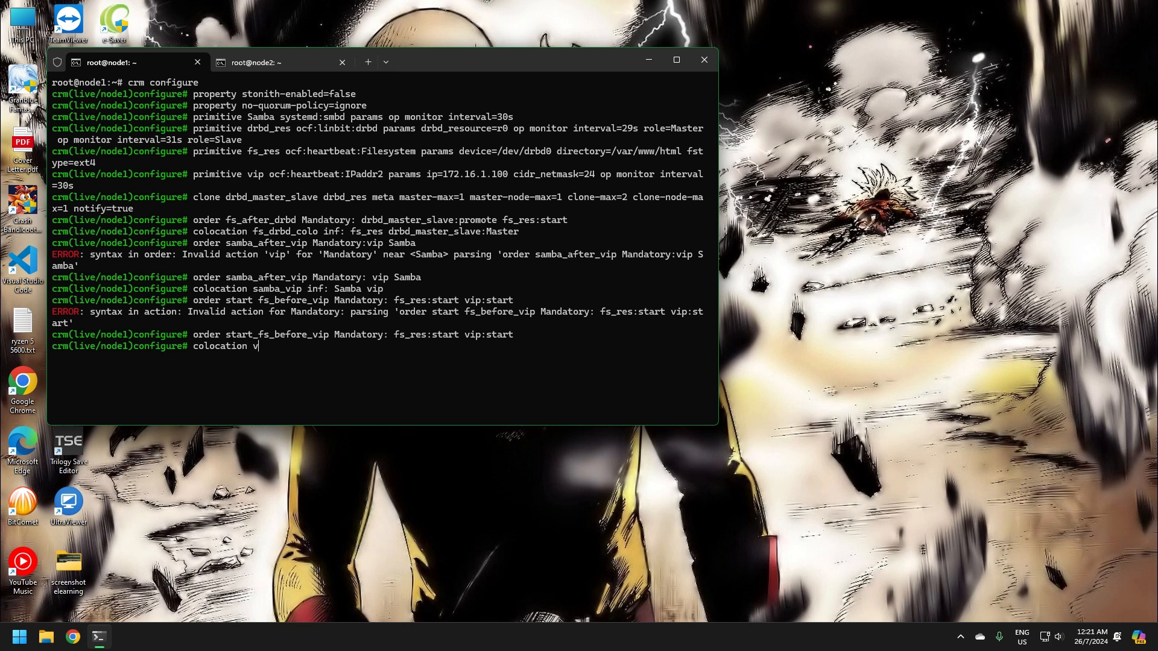
- Add the ip_on_fs inf colocation keeping vip with fs_res, commit, and quit crm configure
type("ip_on_fs")
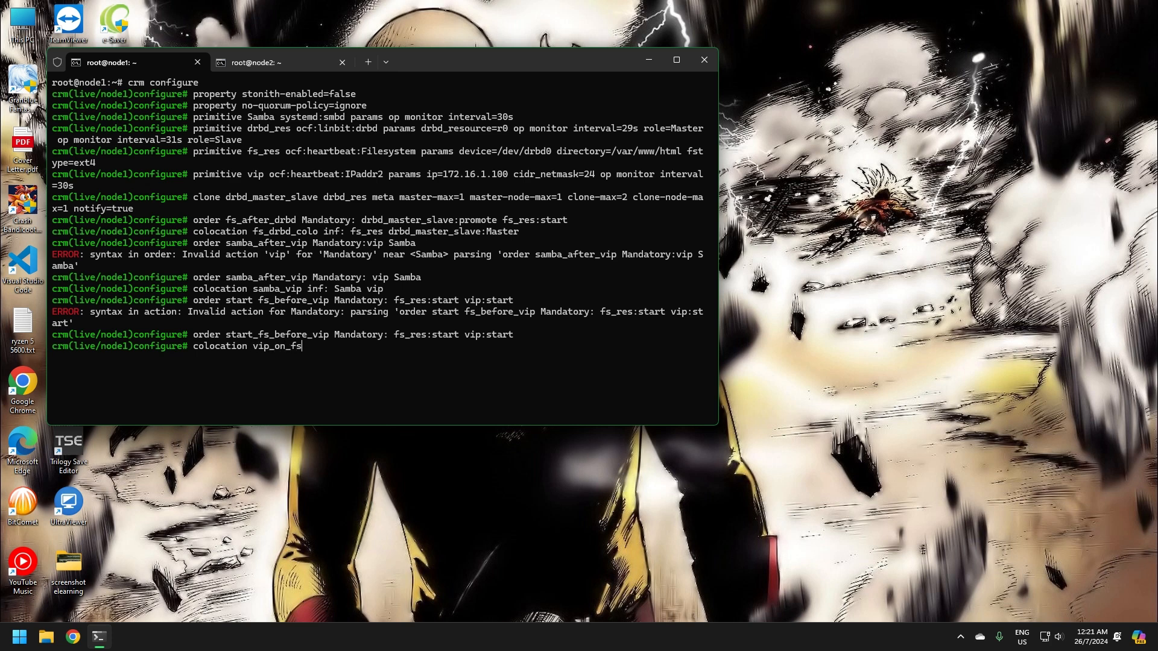
type("inf: vip fs_res")
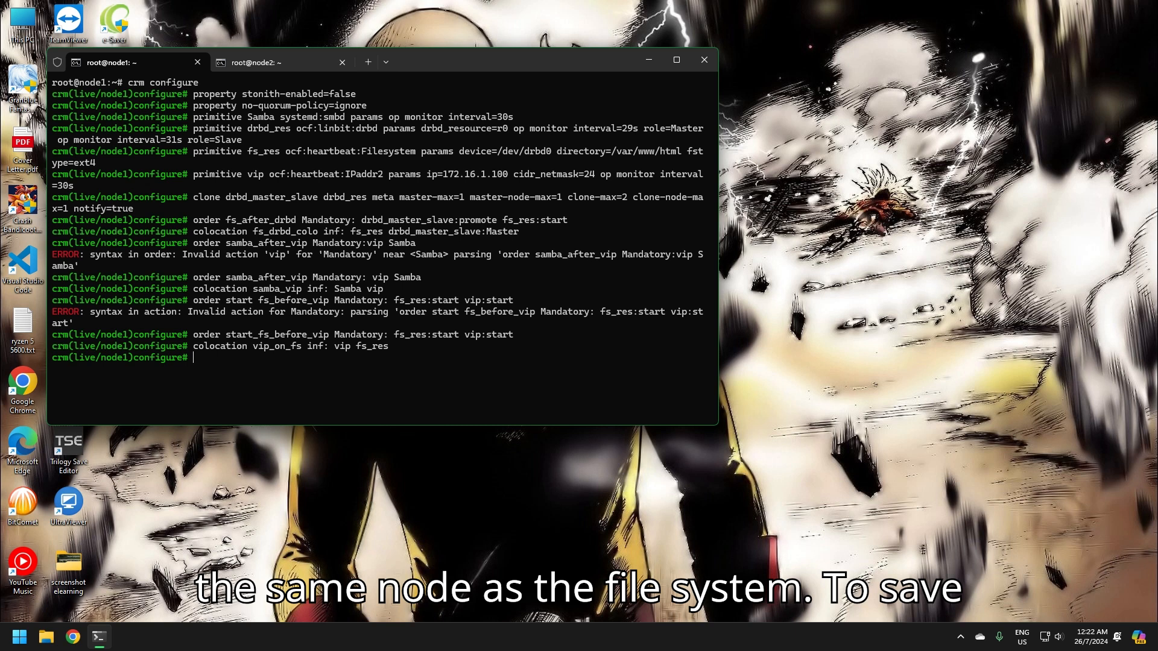
type("comm")
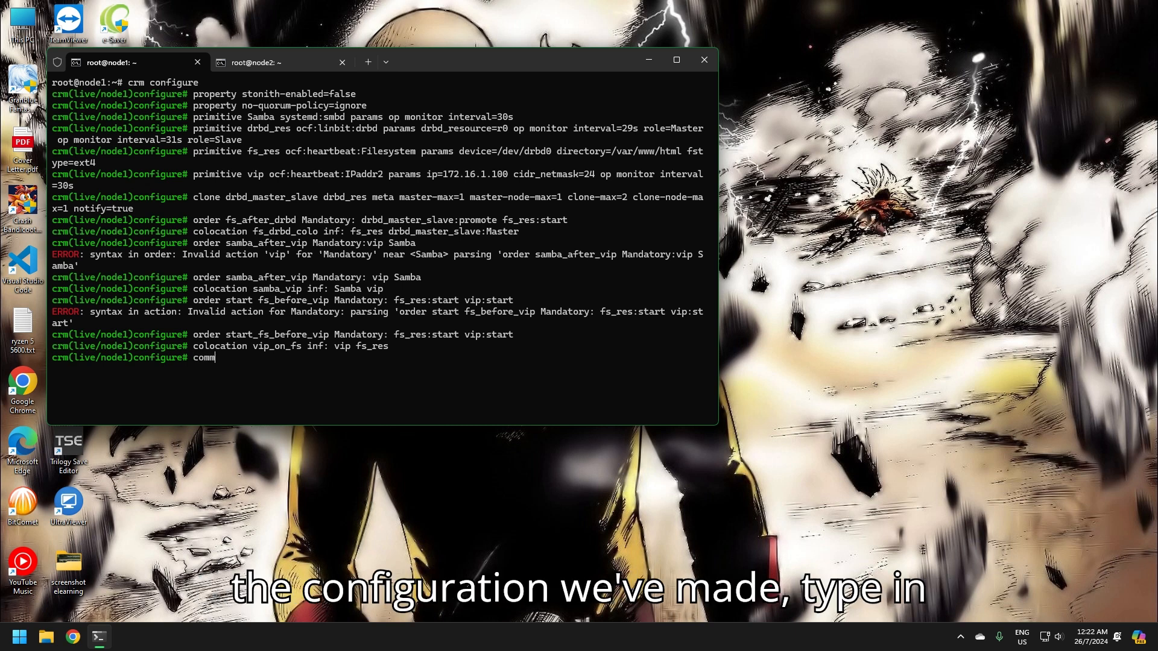
type("it")
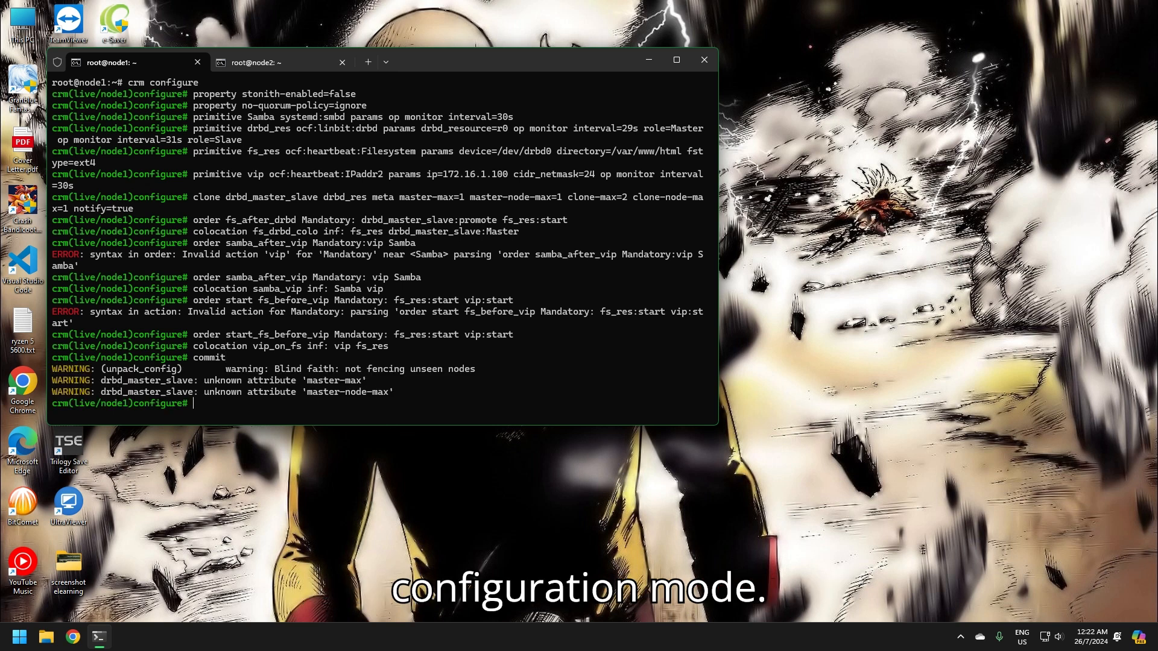
type("qu")
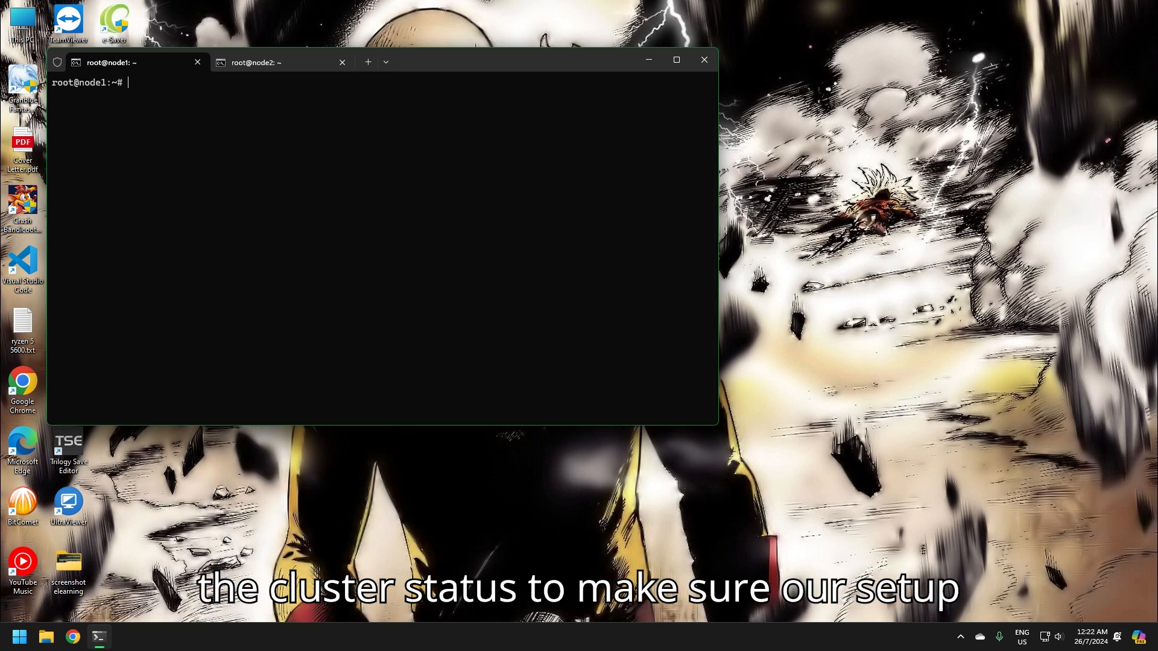
- Check crm status on node1 and node2, showing node1 alone online running Samba, fs_res and vip
type("crm status")
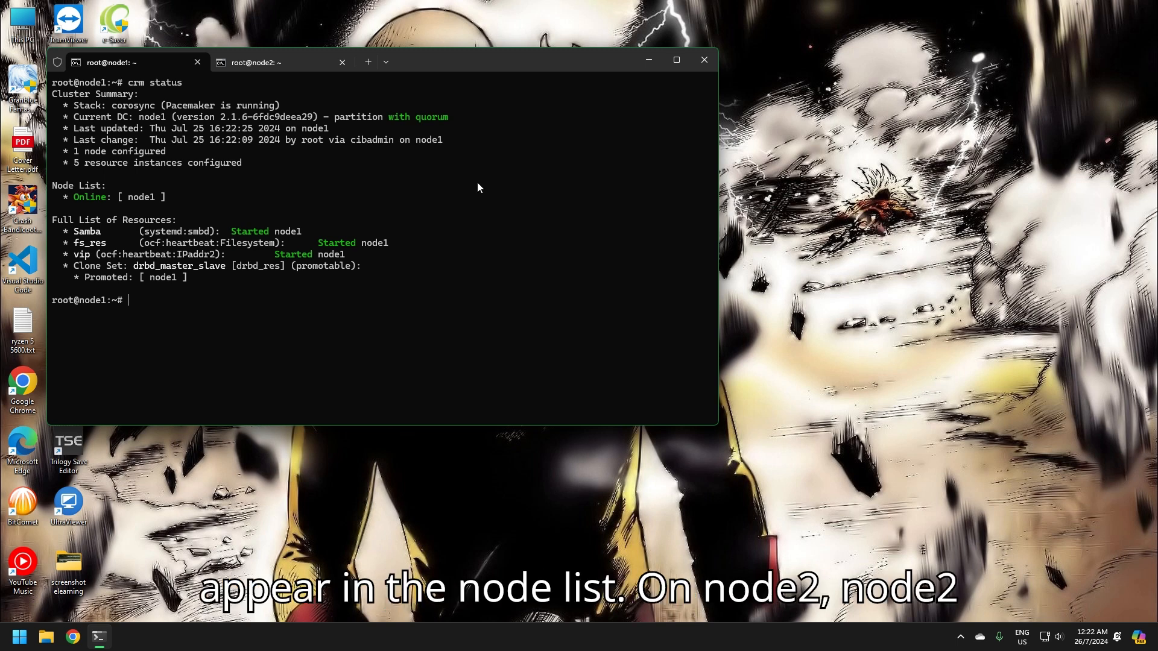
left_click(256, 61)
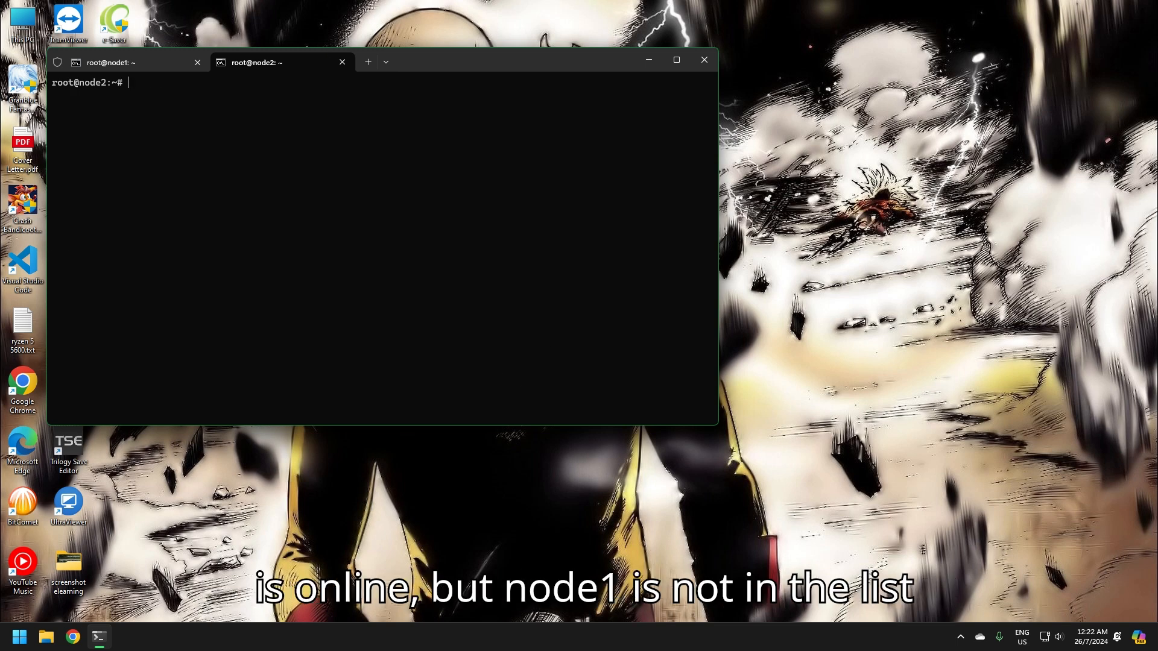
left_click(111, 61)
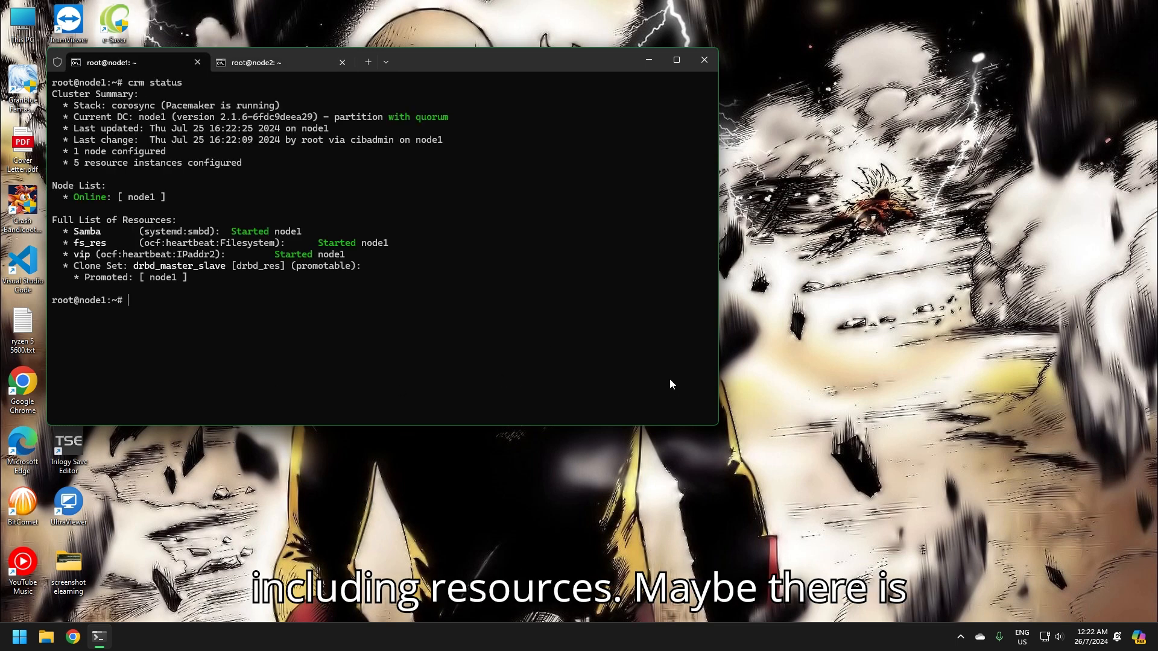
type("crm st")
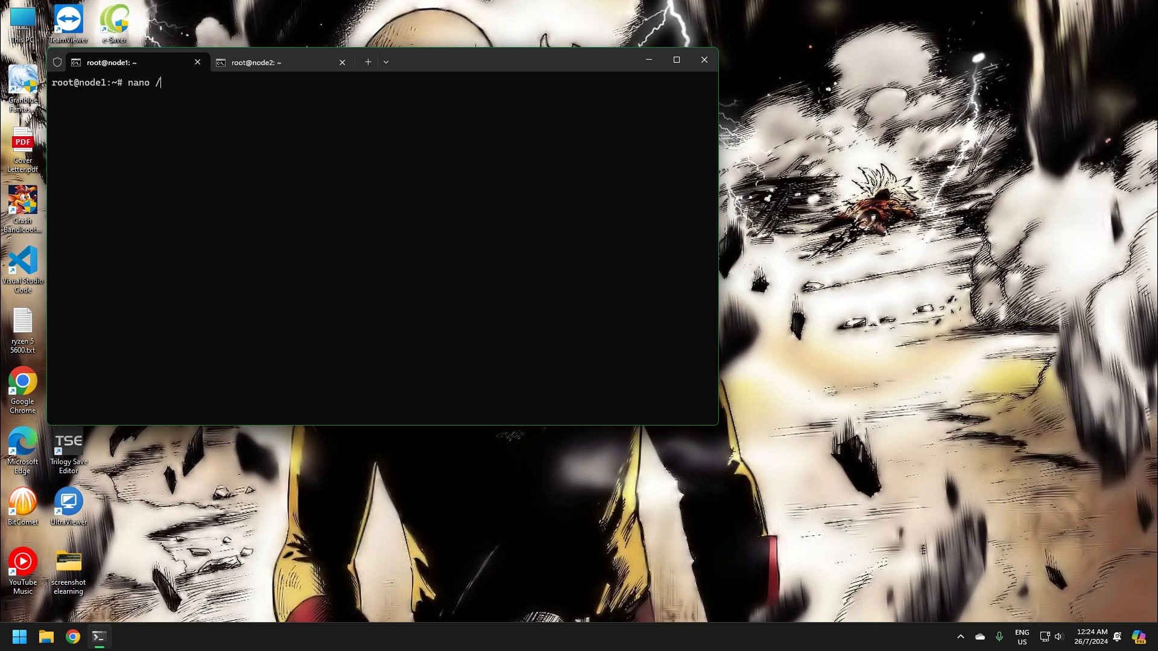
- Edit node1's /etc/corosync/corosync.conf with nano, adding last_man_standing: 1 quorum options
type("etc/corosync")
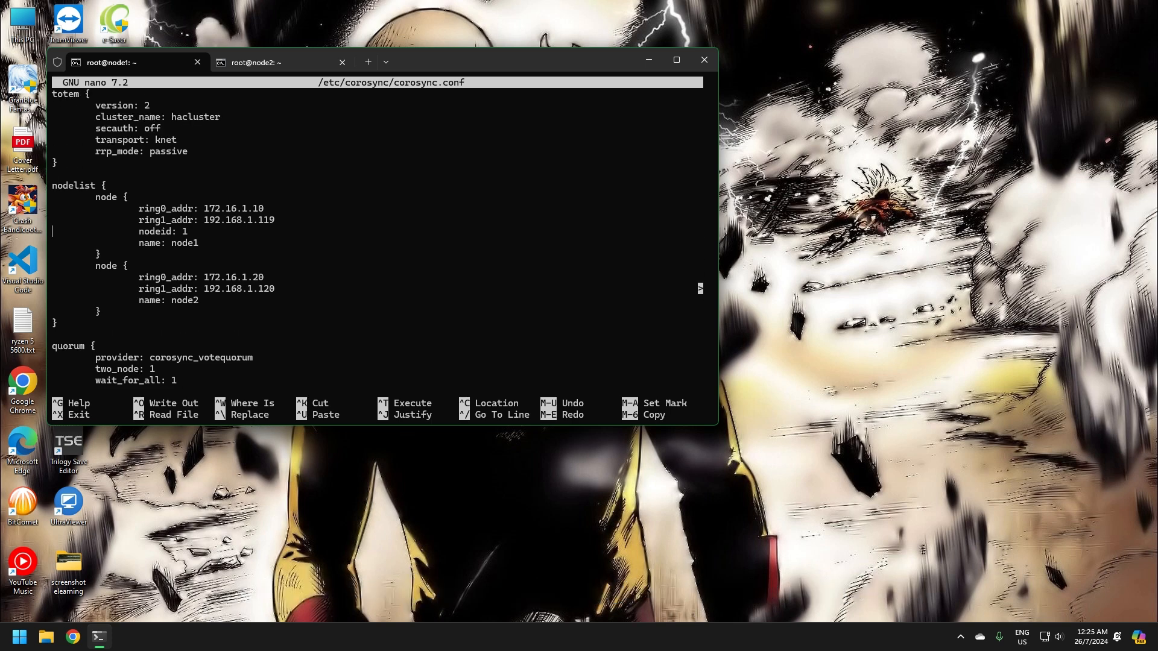
type("last_man_standing: 1")
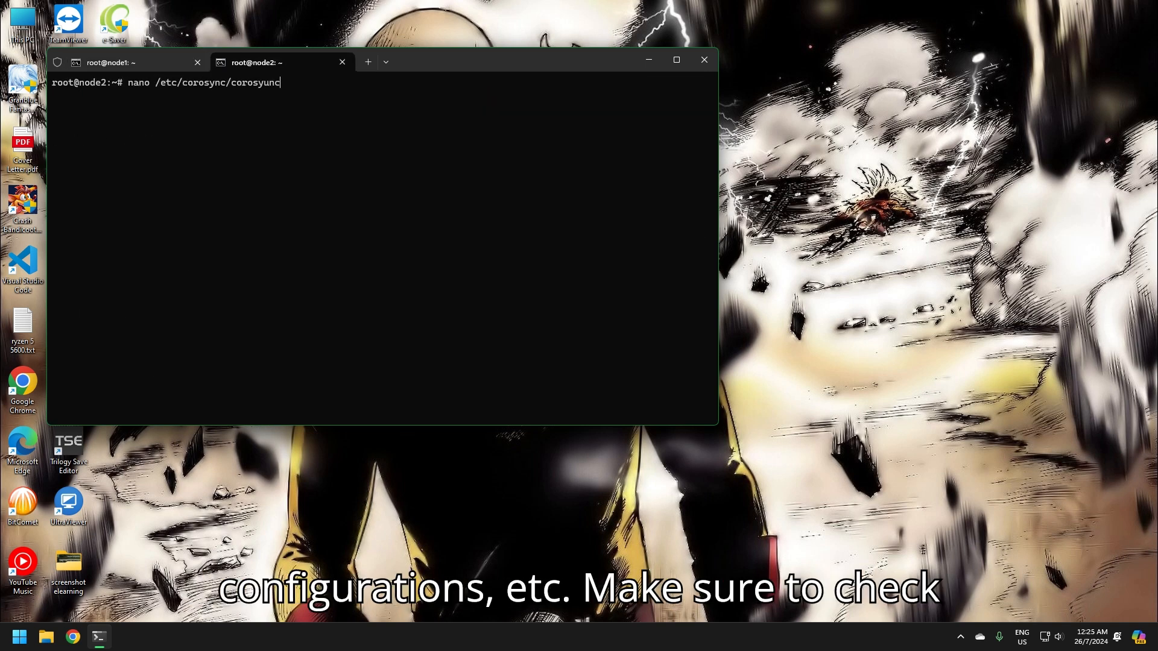
key("enter")
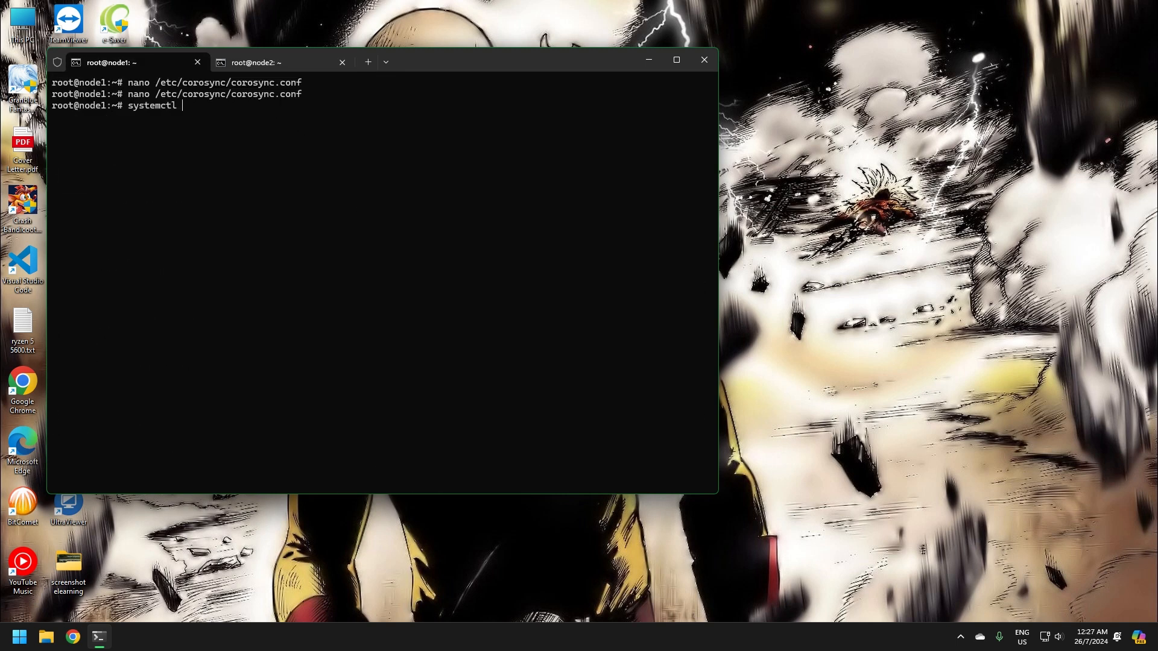
type("restart pacemaker corosync")
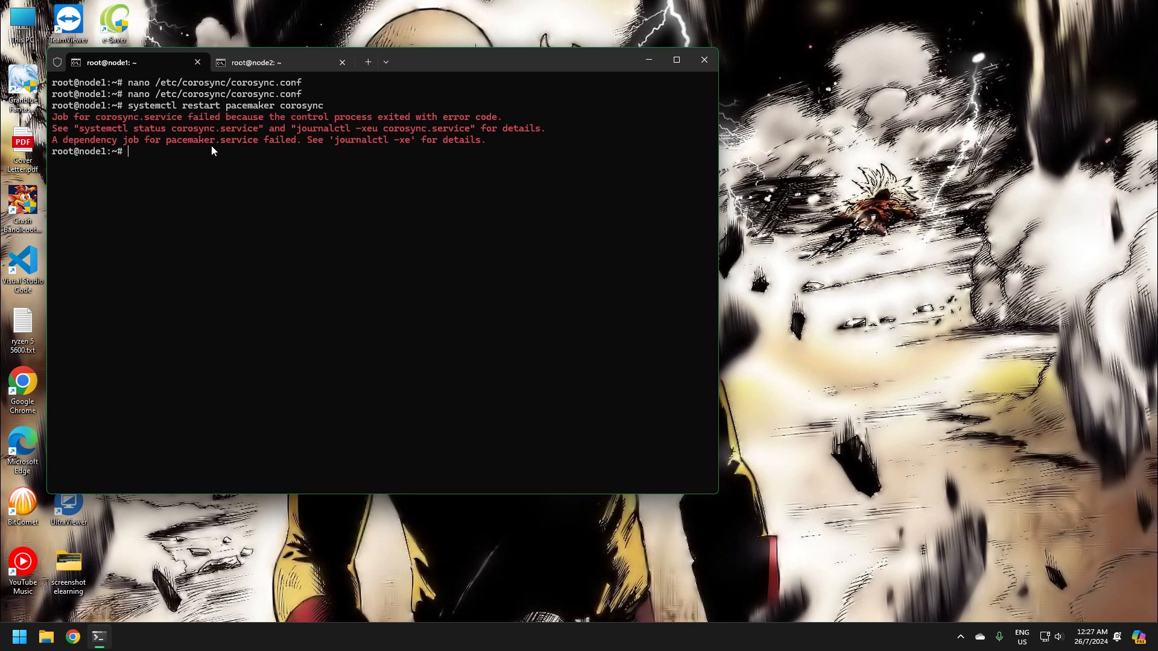
- Edit and save node2's corosync.conf the same way, then restart pacemaker and corosync with systemctl
type("nano /etc/corosync/corosync.conf")
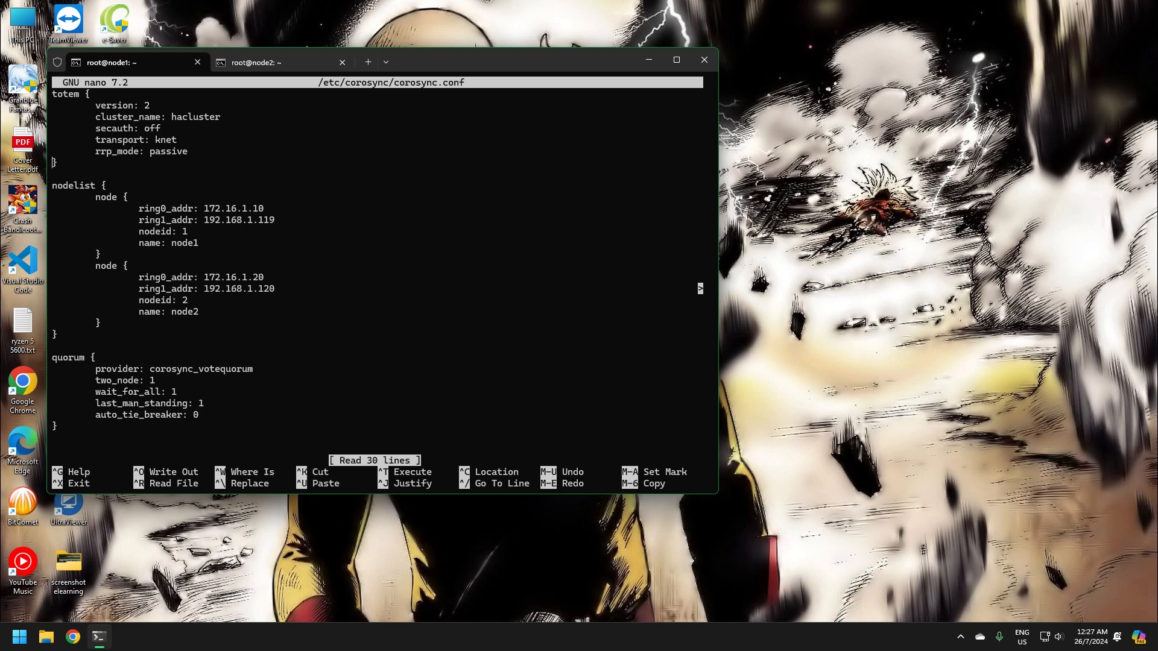
key("ctrl+x")
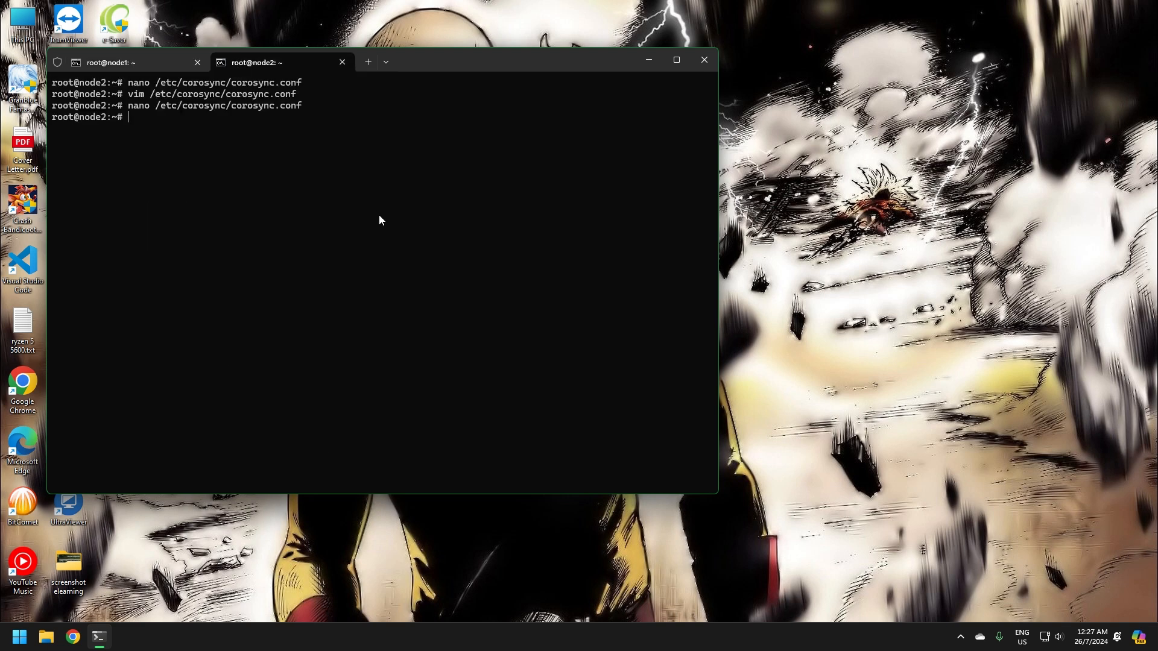
left_click(111, 62)
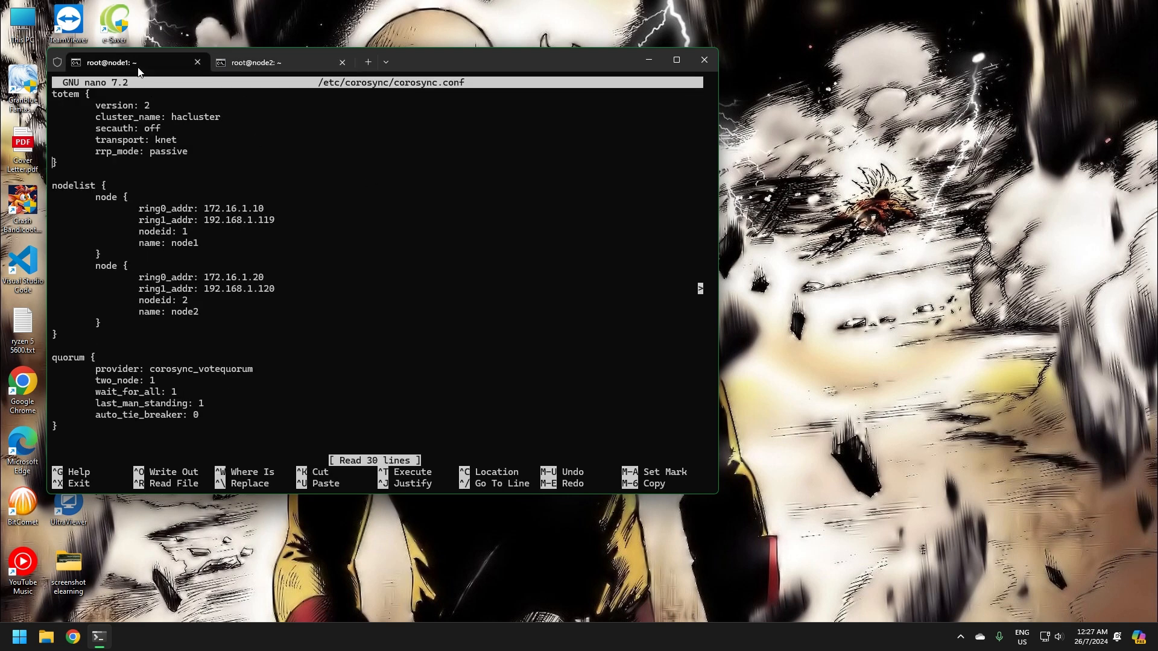
mouse_move(228, 383)
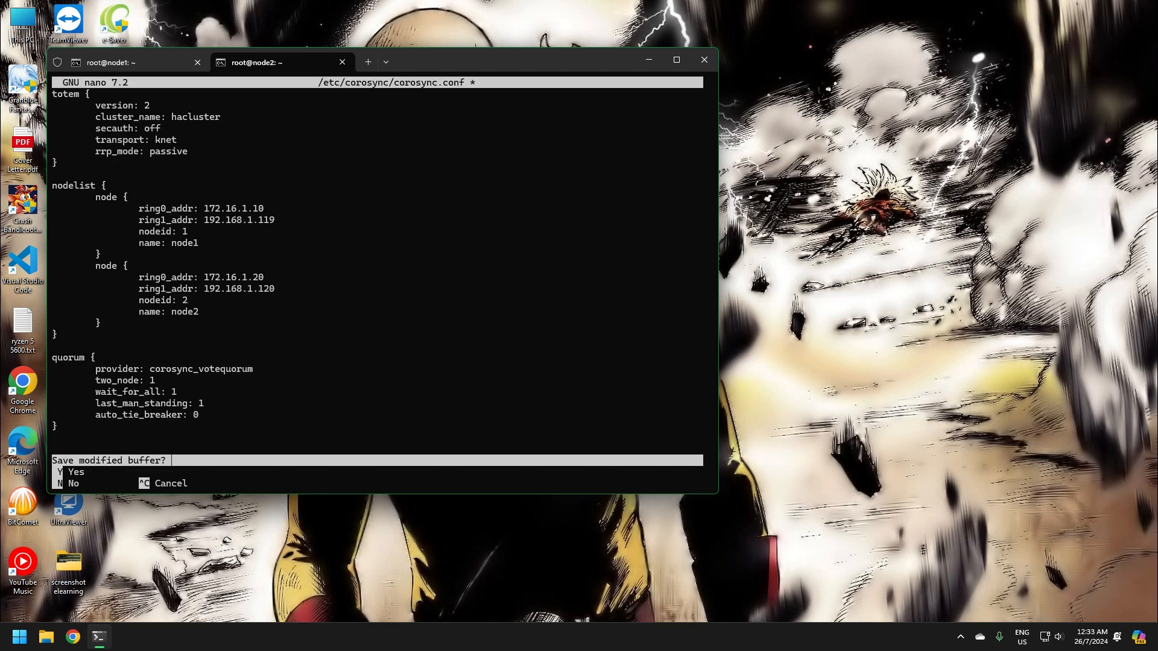
key("n")
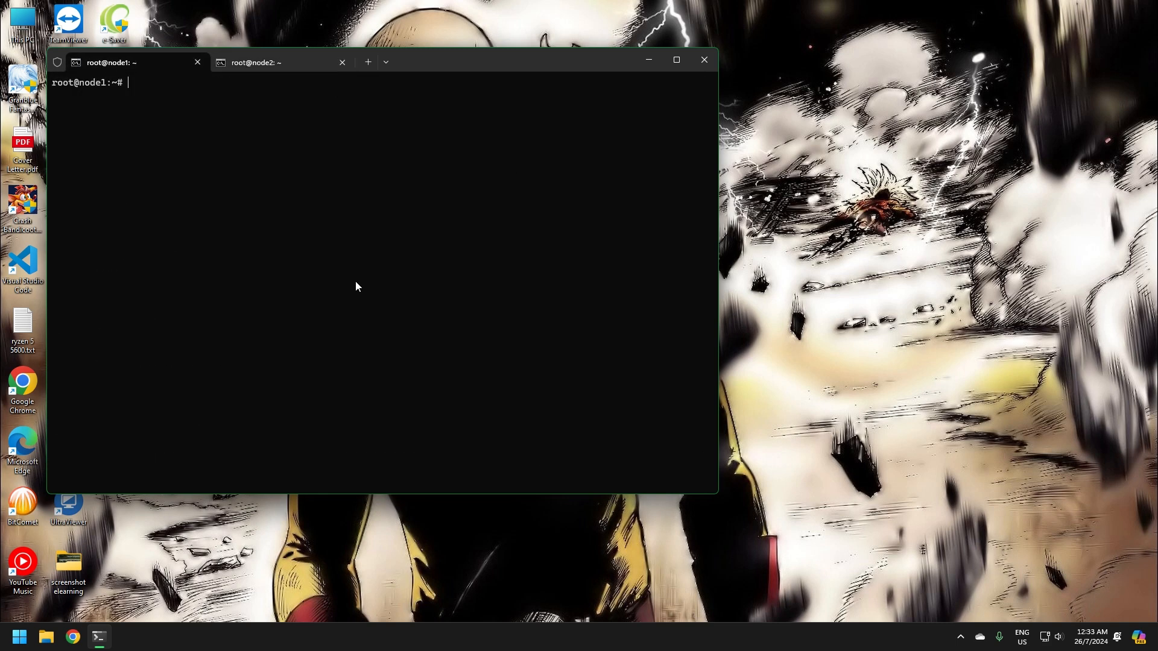
type("systemctl restart pacemaker corosync")
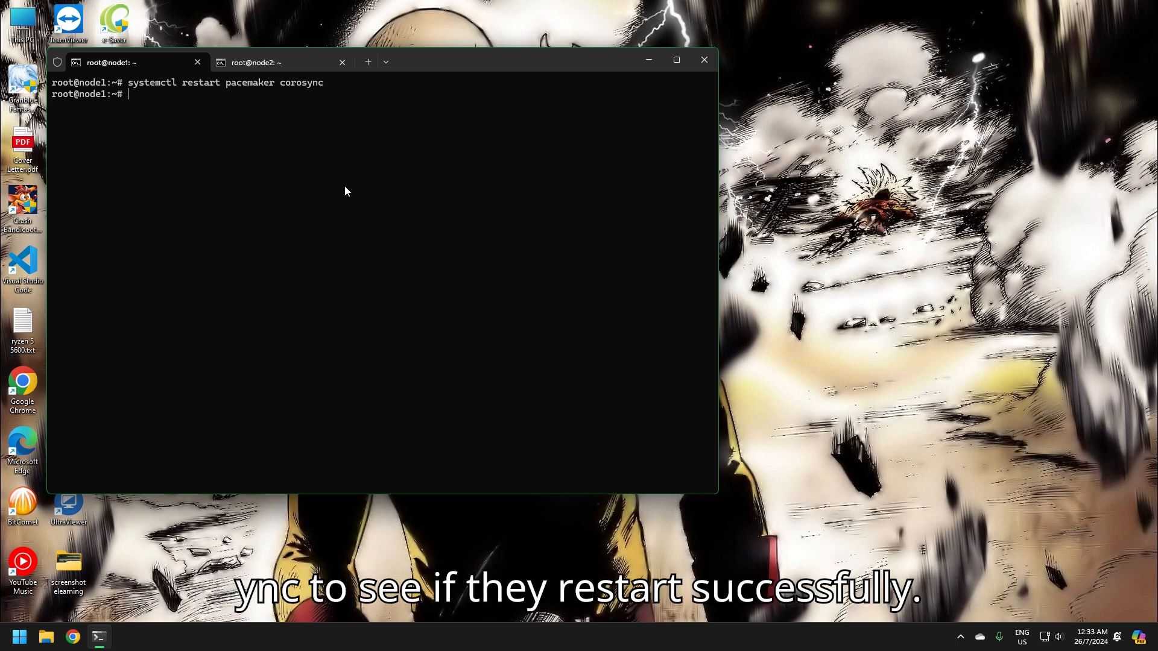
- Restart services on node2 and run crm status on node1 until both nodes show Online
left_click(254, 62)
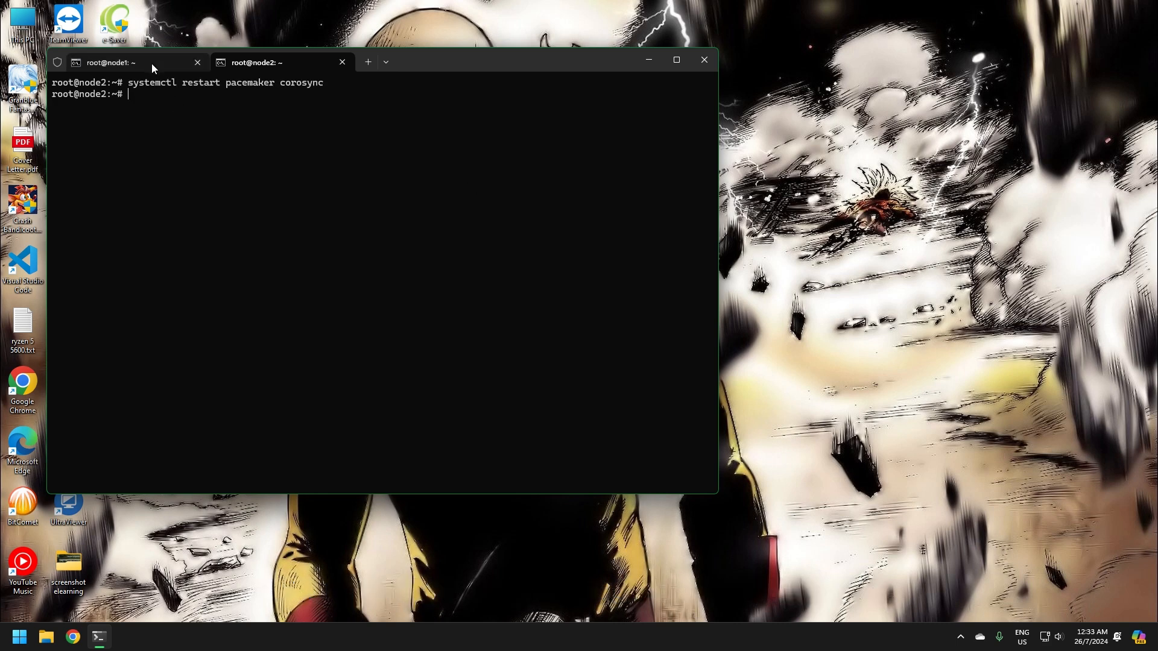
type("crm")
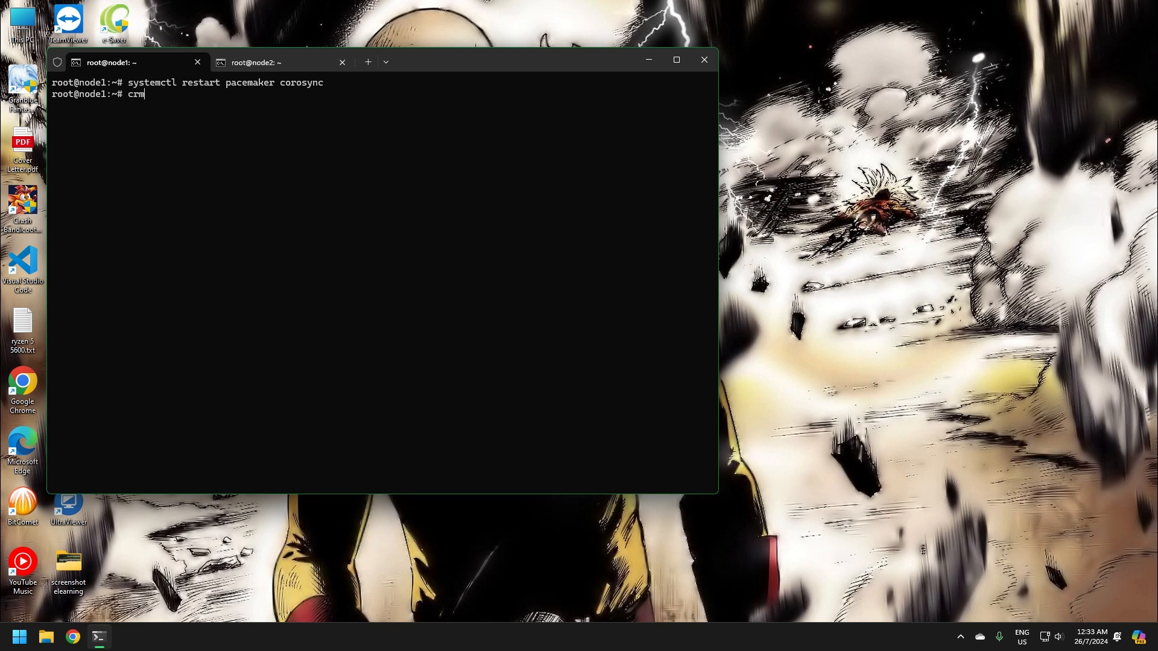
type("status")
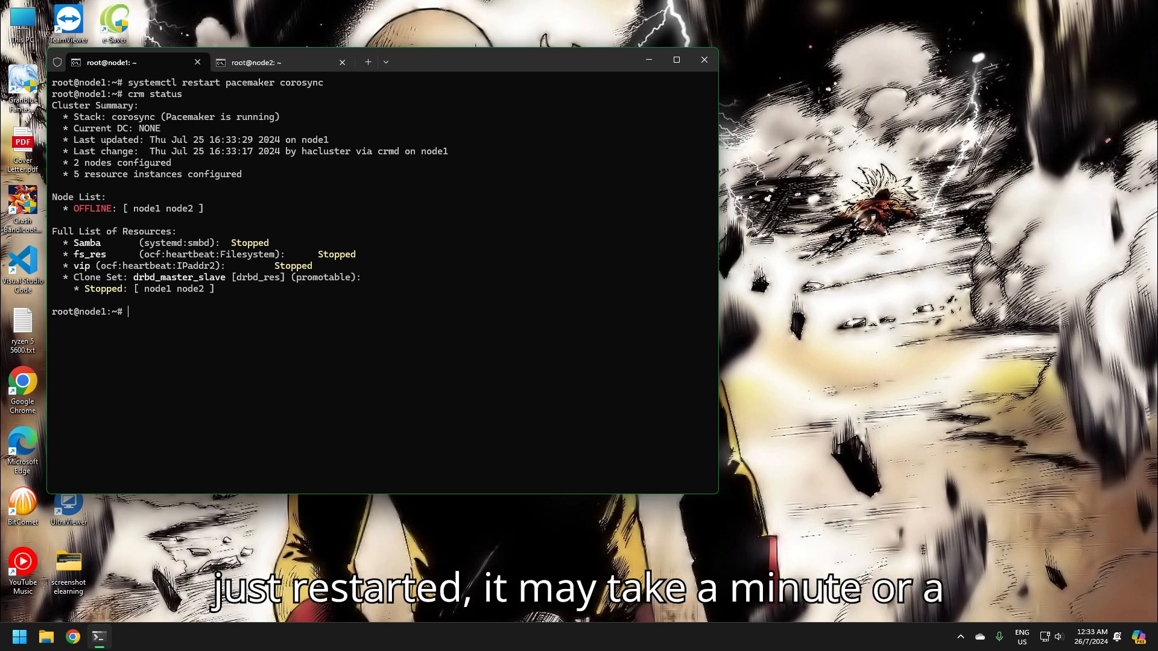
type("cle")
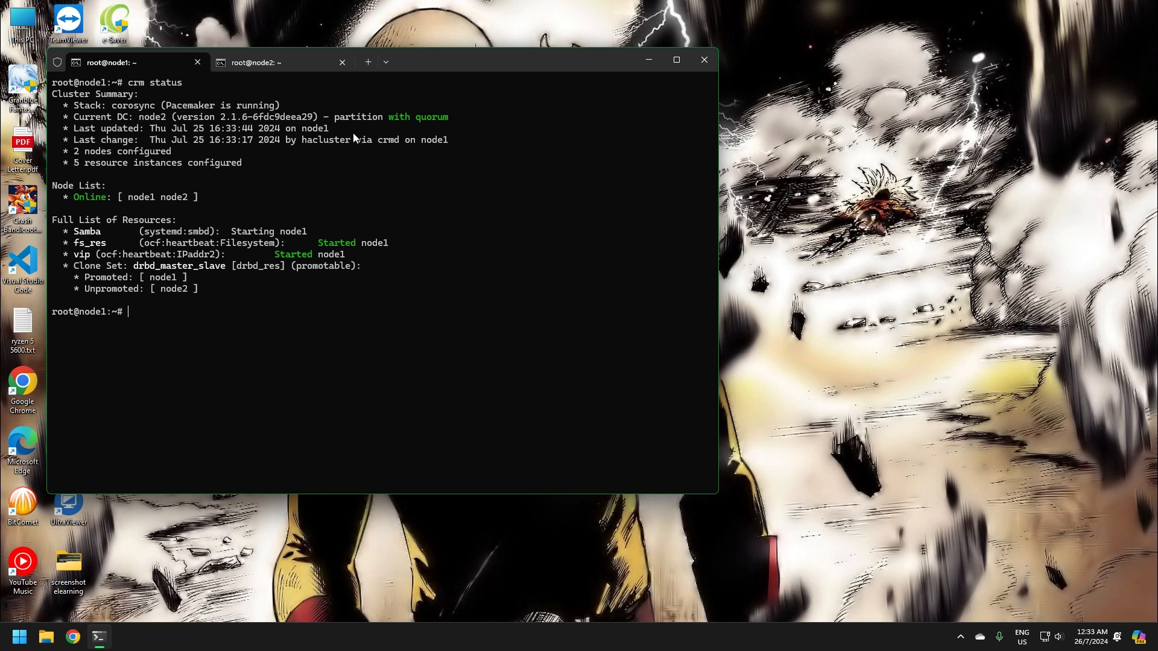
mouse_move(228, 225)
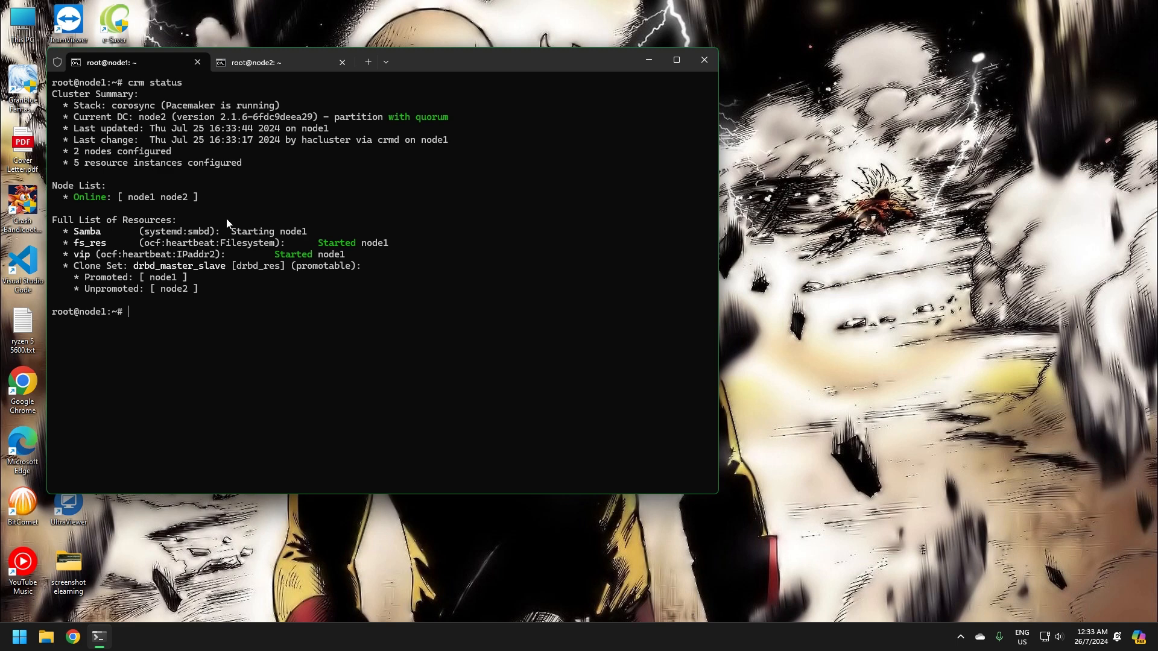
mouse_move(448, 205)
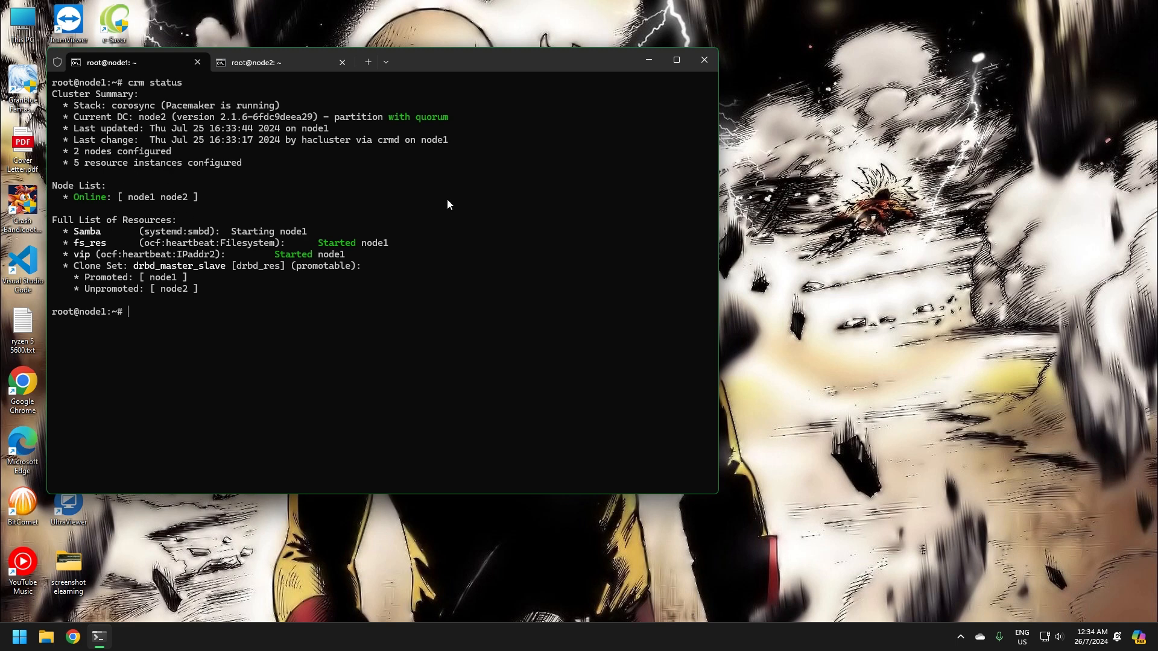
mouse_move(186, 227)
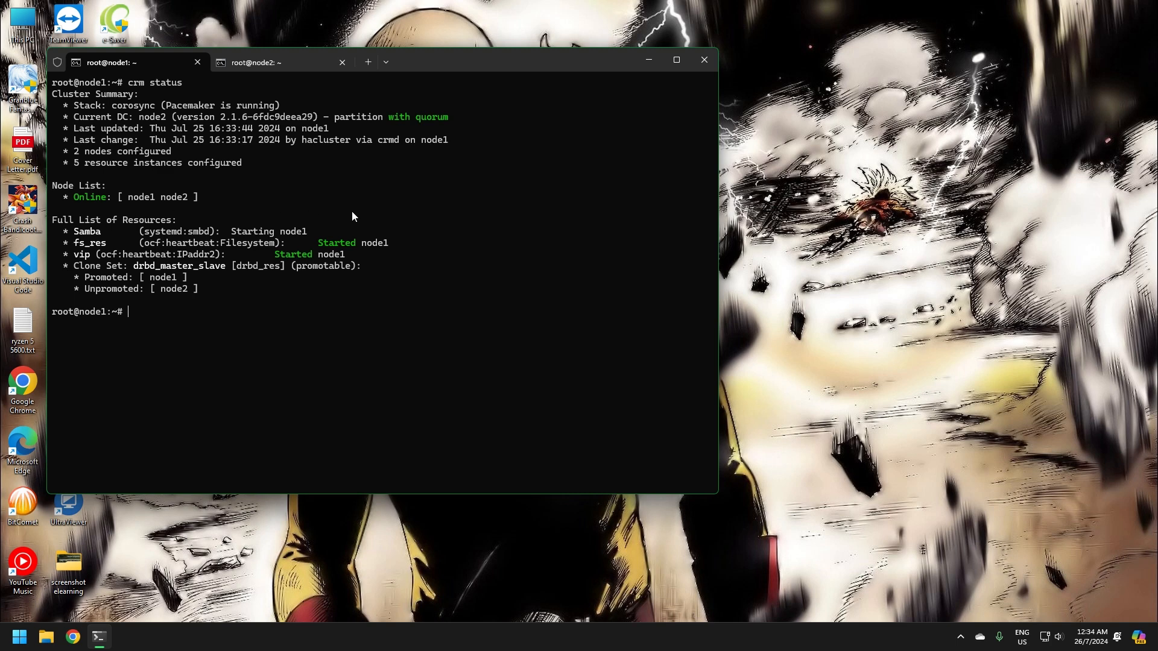
mouse_move(267, 281)
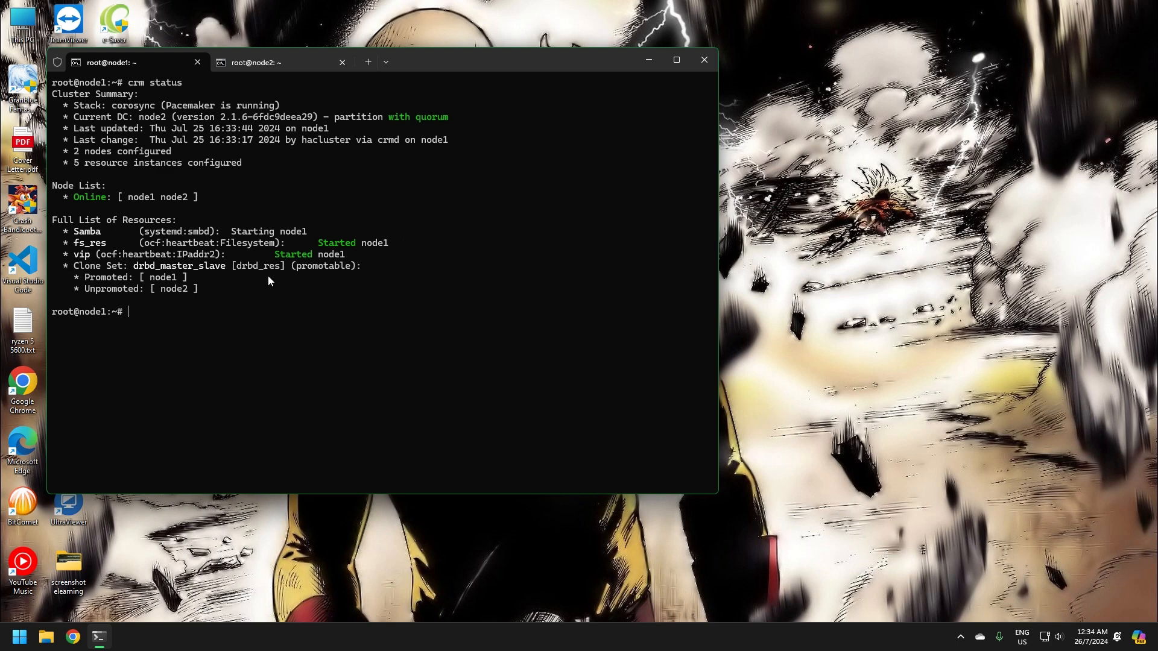
mouse_move(492, 310)
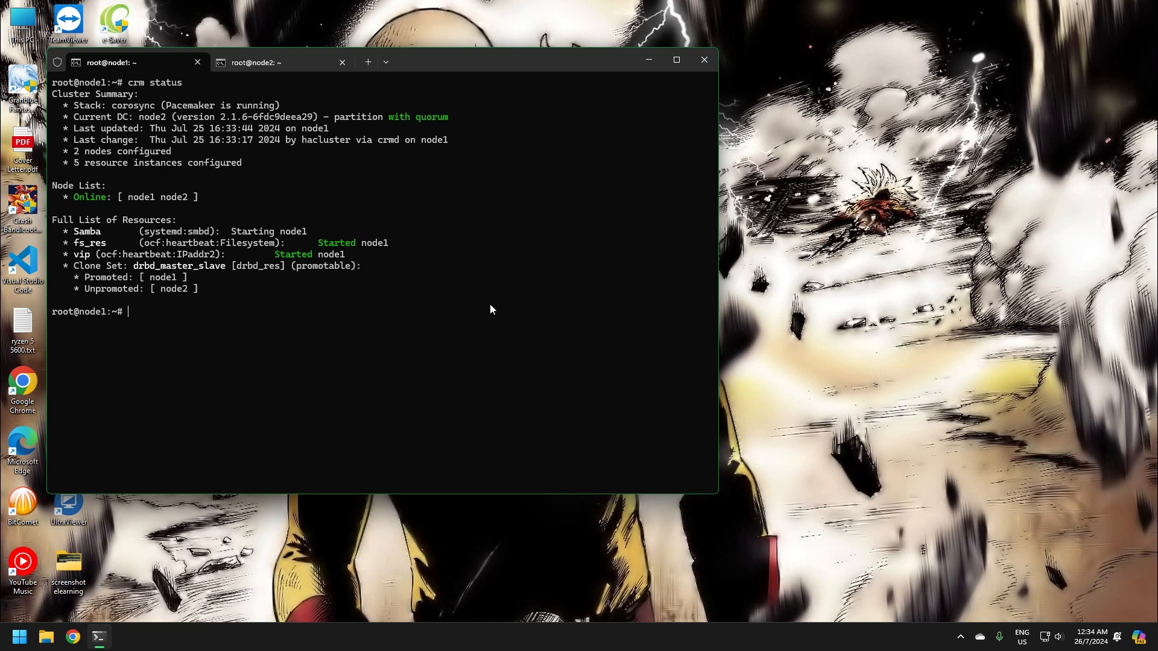
- List /var/www/html on node1 showing only lost+found, then search Start for Hyper-V Manager
type("ls")
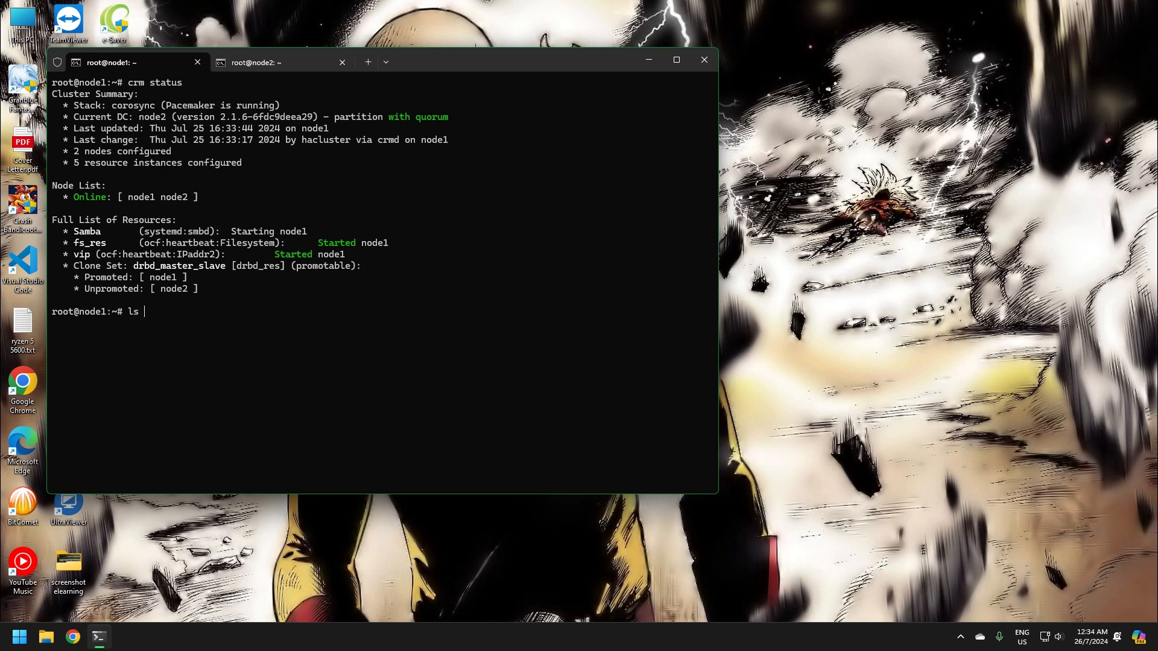
type("/var/www/html")
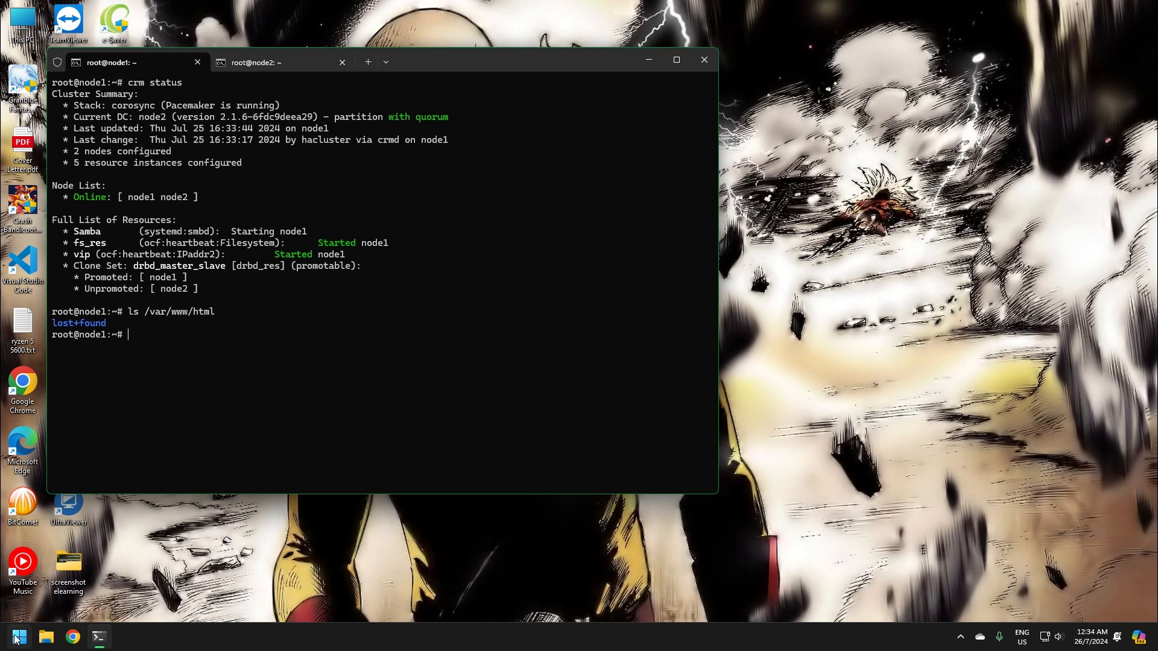
type("hyp")
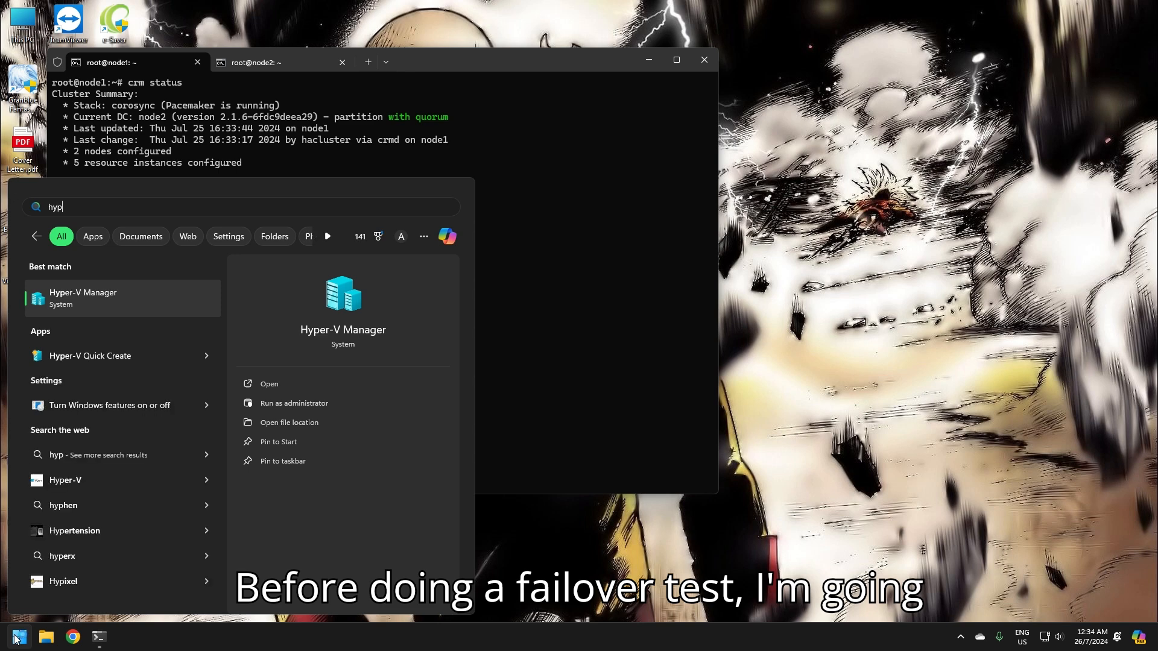
- Launch Hyper-V Manager, connect to the client VM and give its Windows desktop focus
left_click(83, 298)
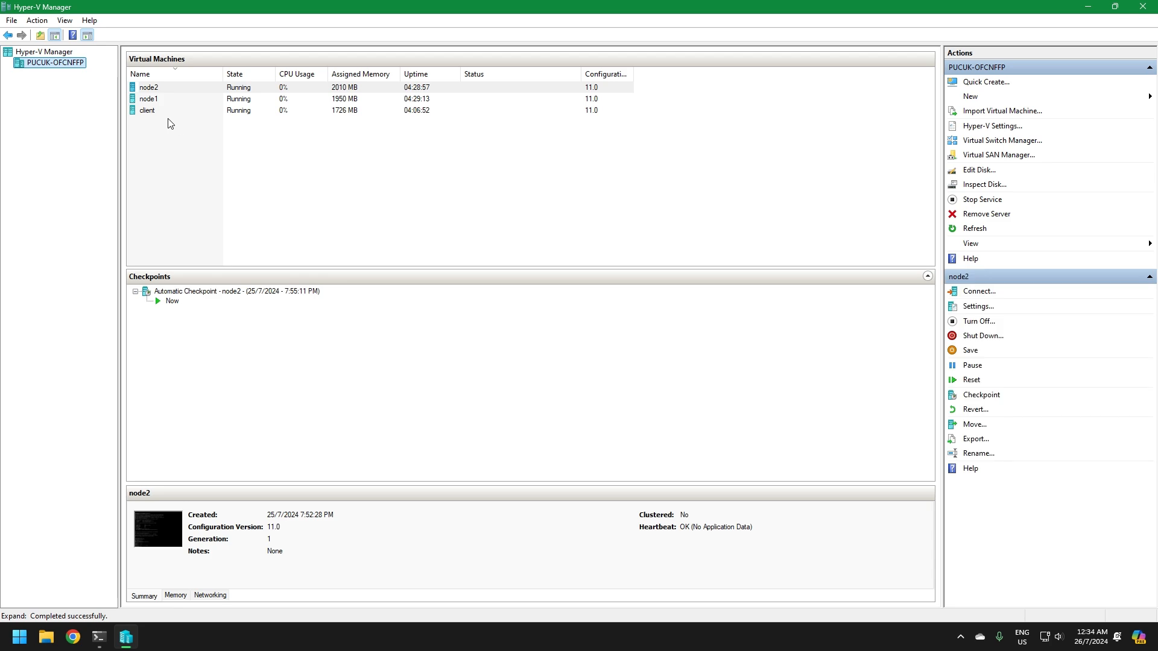
left_click(147, 110)
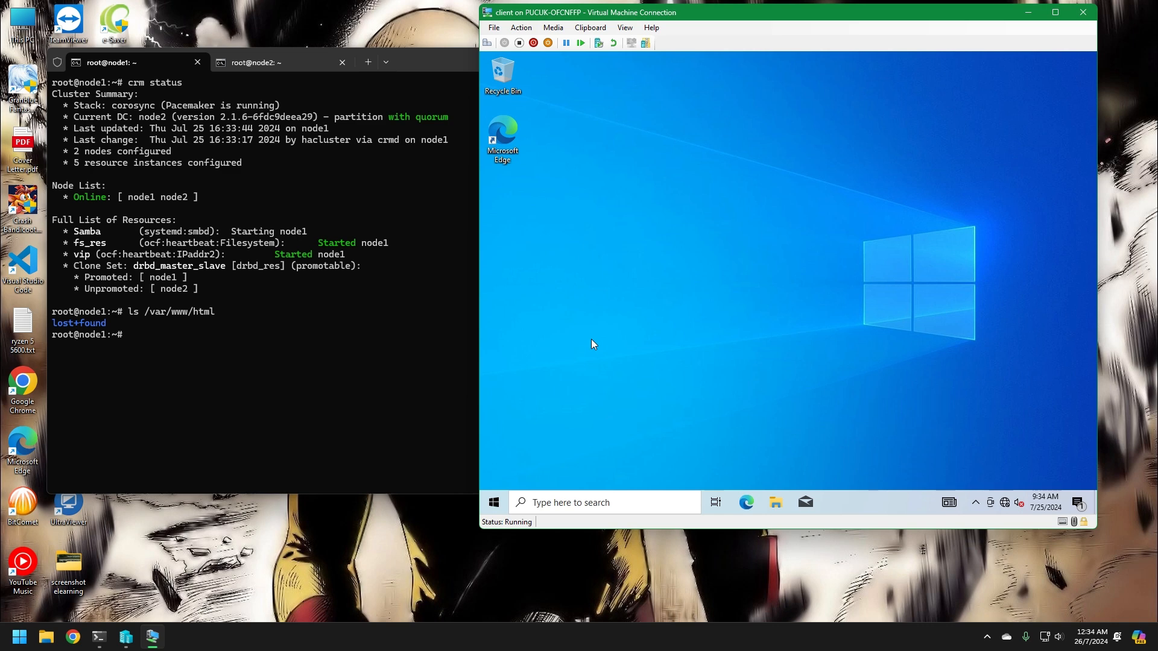
left_click(604, 501)
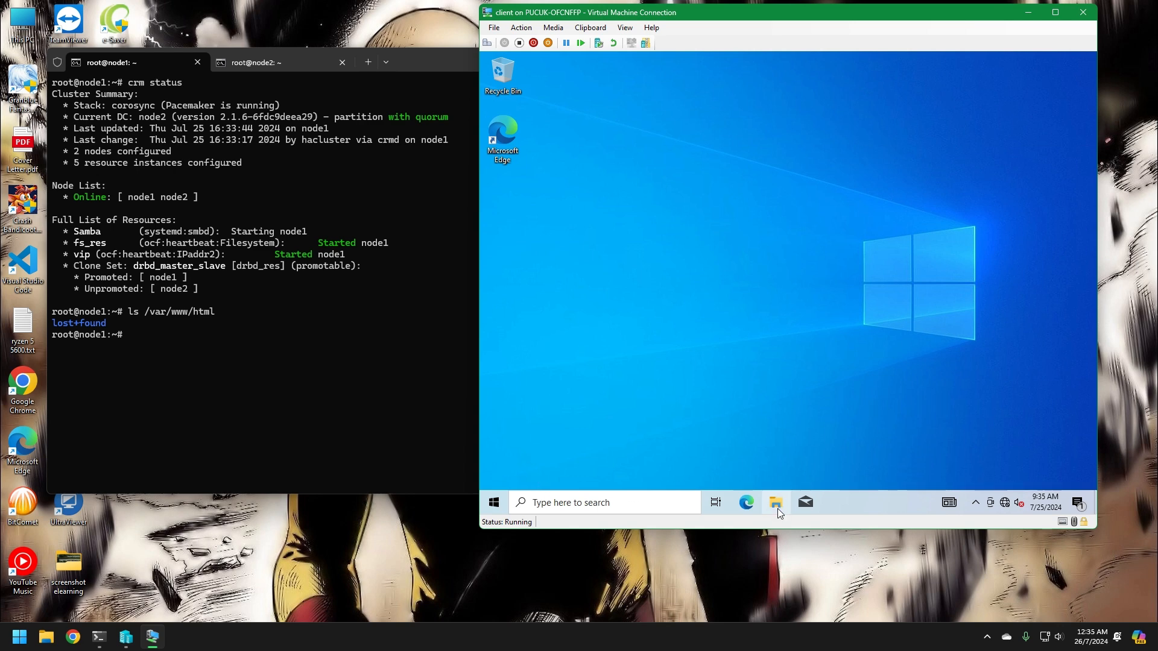
- In the client's File Explorer, browse to the network location \\172.16.1.100
left_click(776, 502)
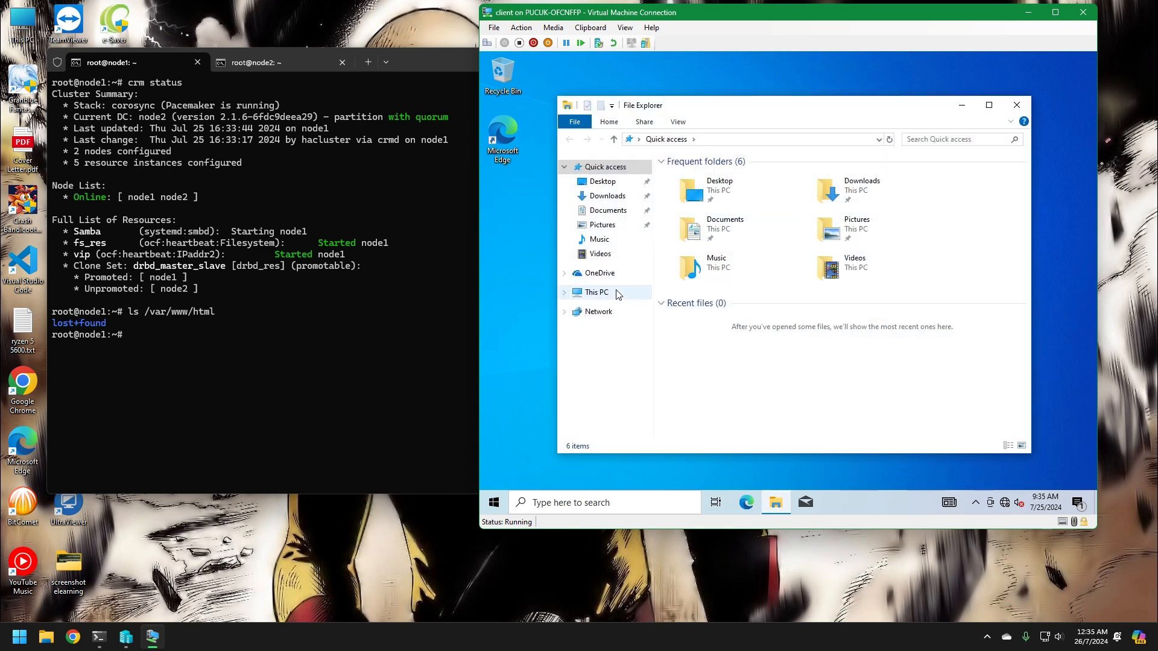
left_click(595, 292)
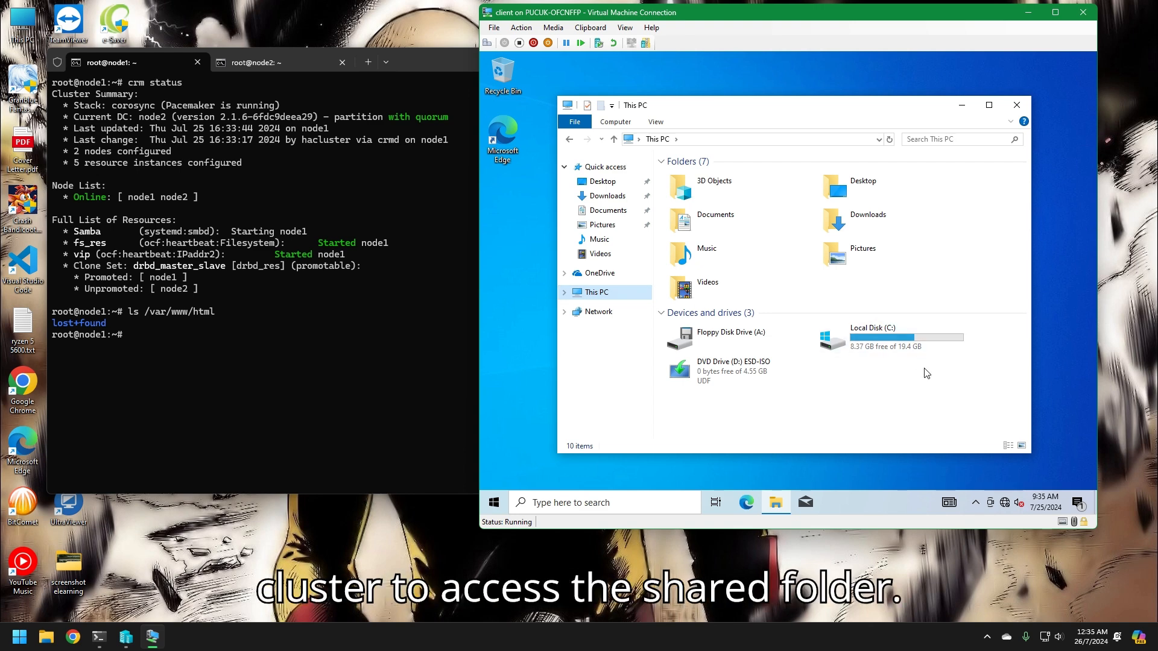
left_click(753, 139)
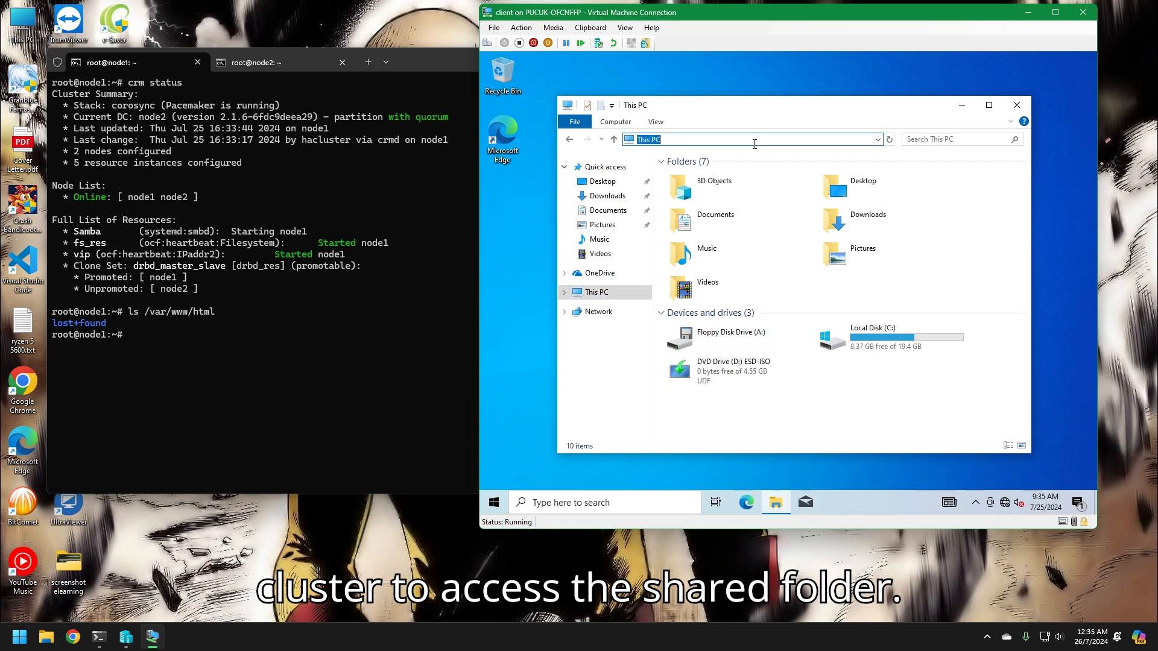
type("\\\\")
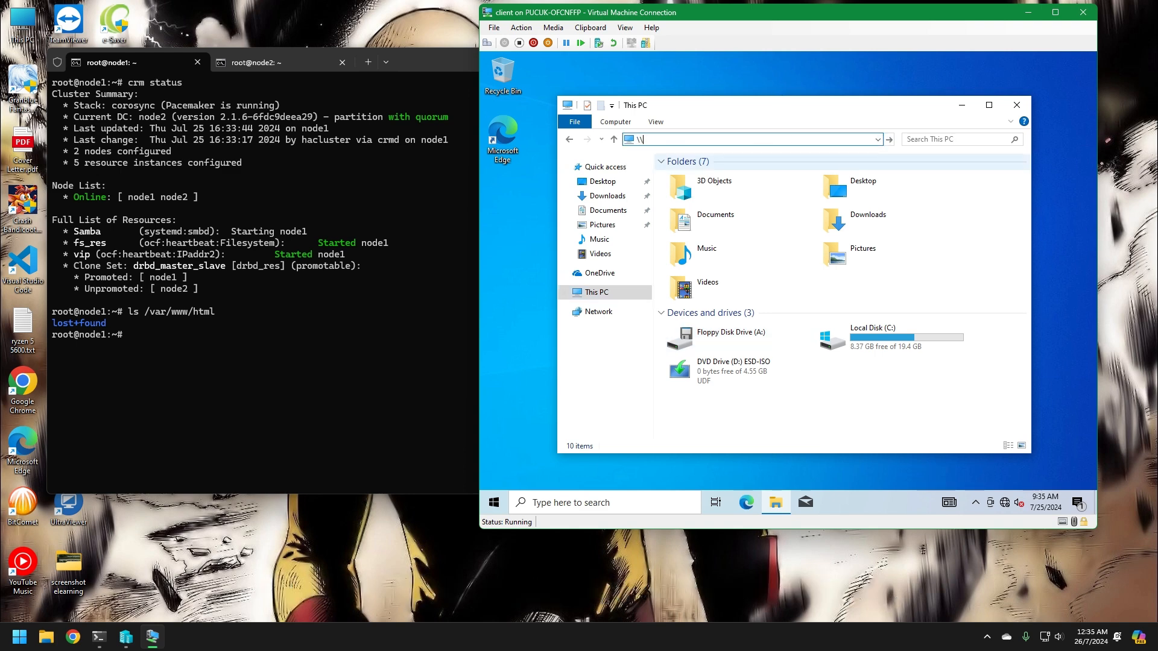
type("172.16")
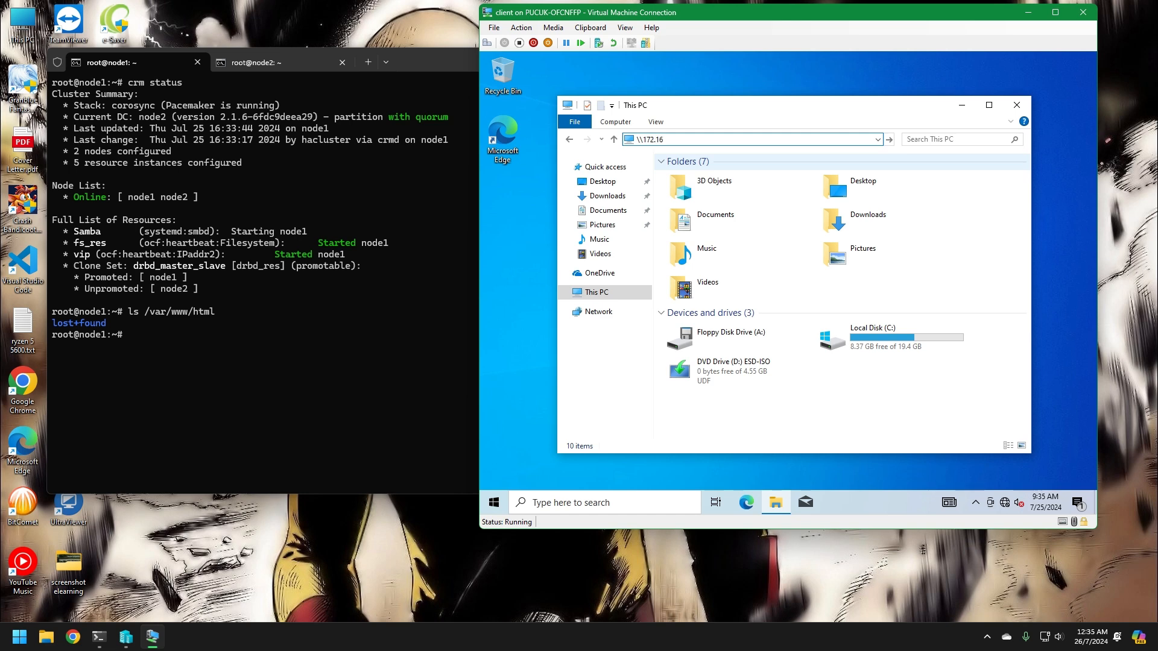
type(".1.100 >")
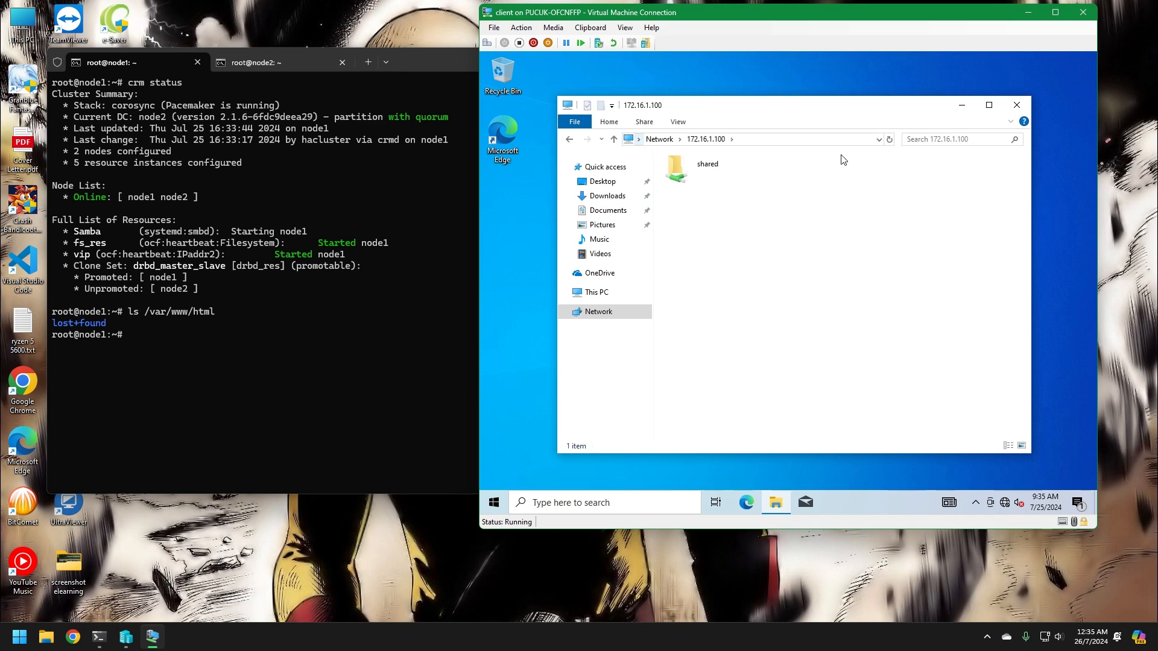
- Open the shared folder on the cluster address, showing only lost+found
left_click(706, 169)
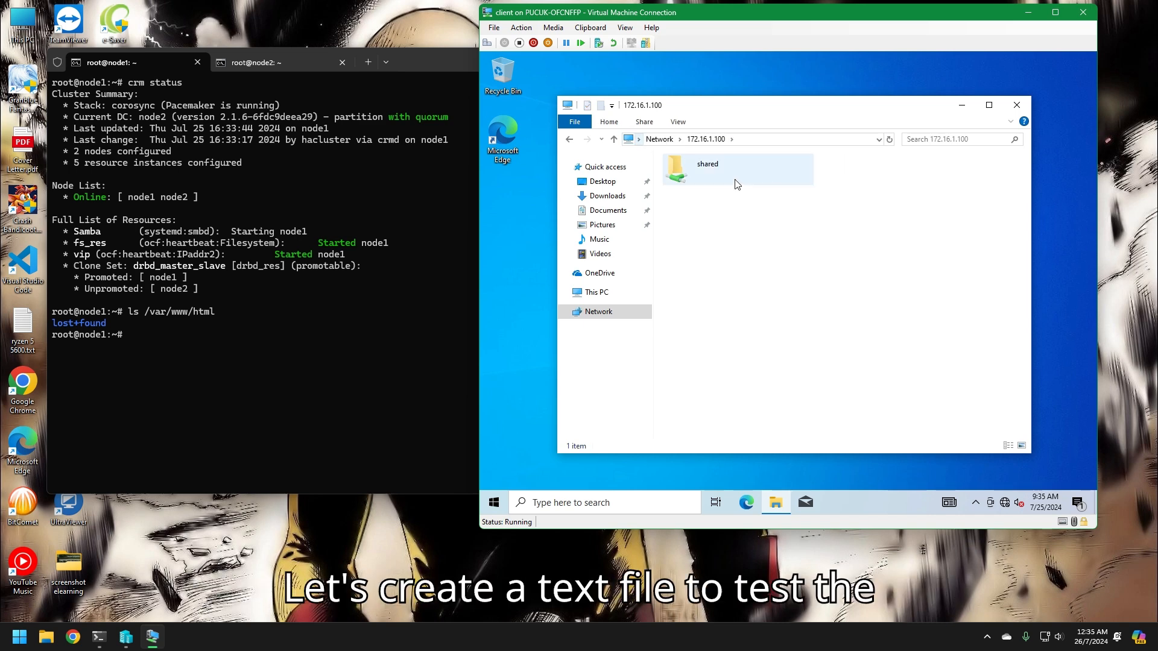
double_click(707, 164)
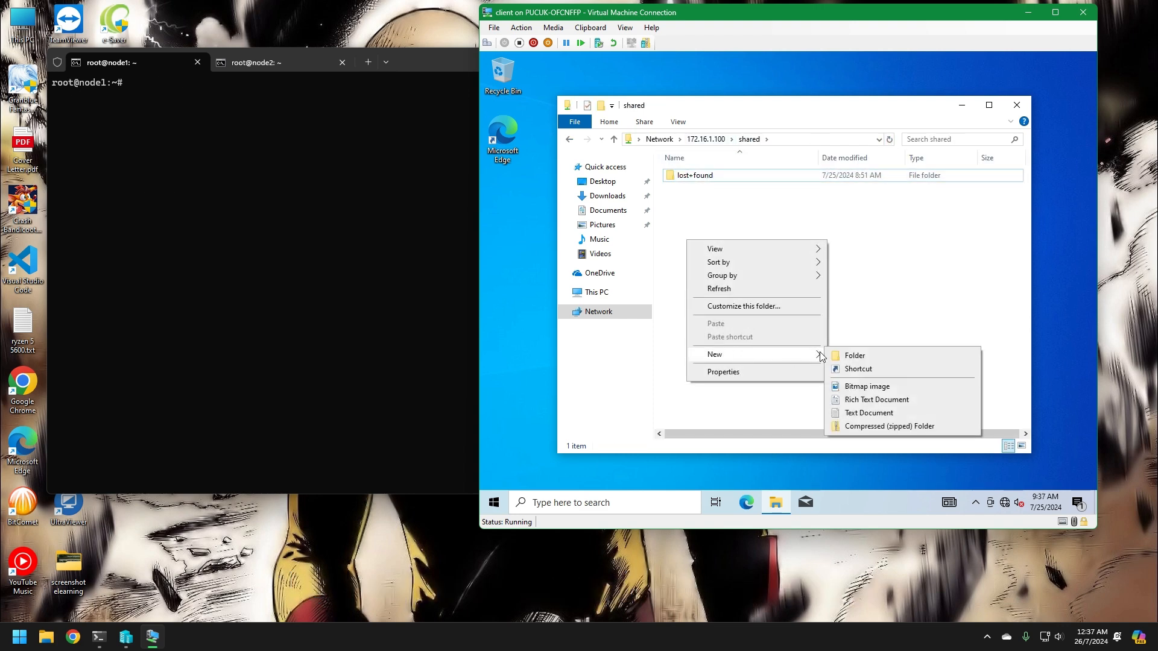
- Create a new text document named test in the shared folder and open it in Notepad
left_click(868, 412)
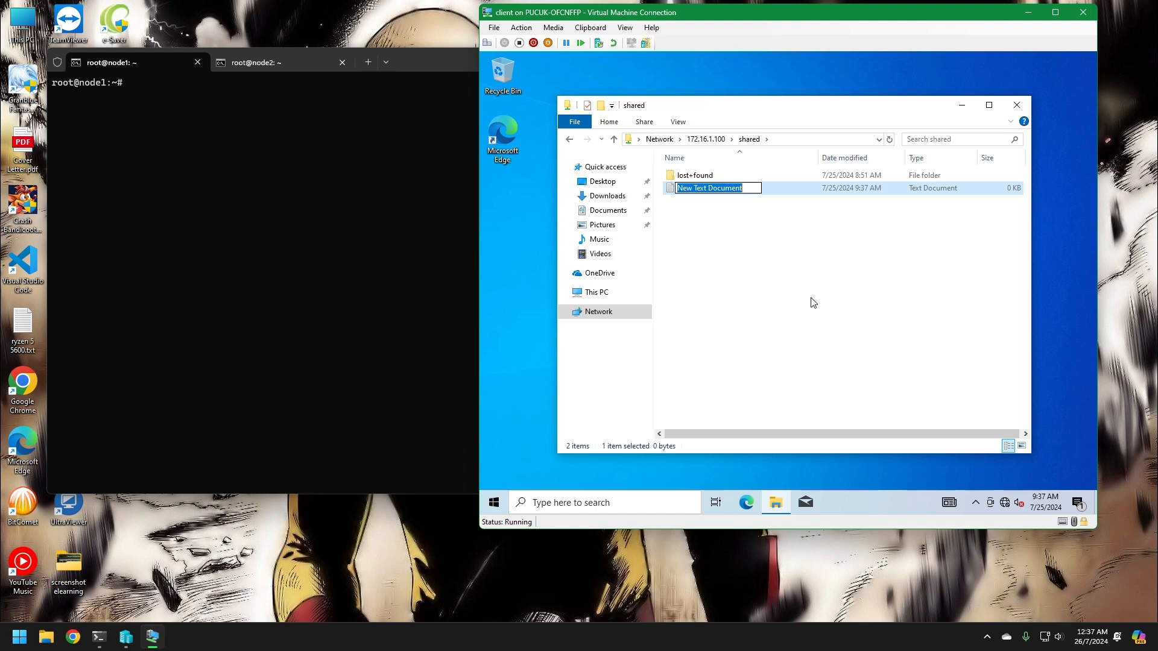
type("test")
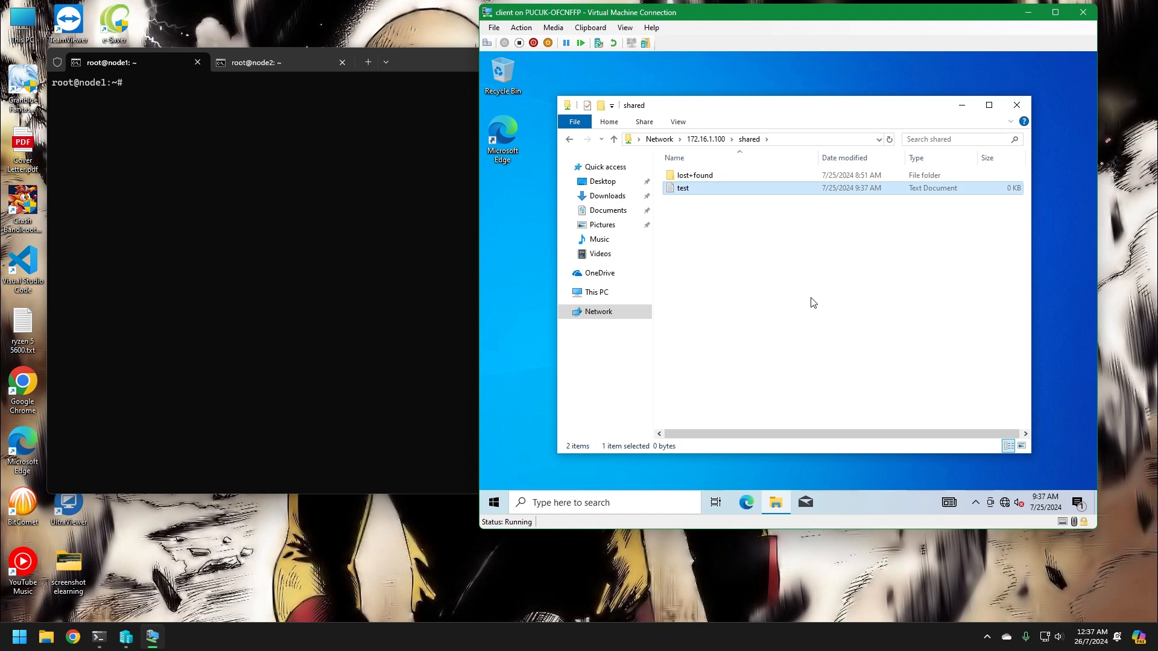
double_click(682, 188)
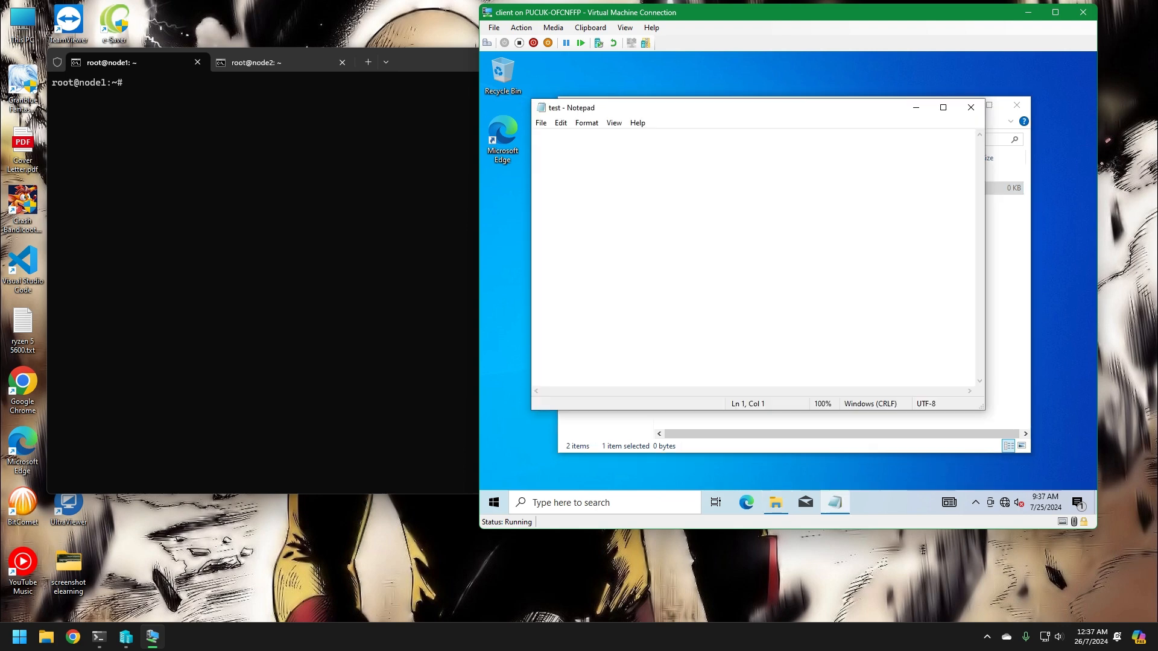
- Write 'This is Tech Priority', save and close Notepad, and return to the cluster terminal
type("This is")
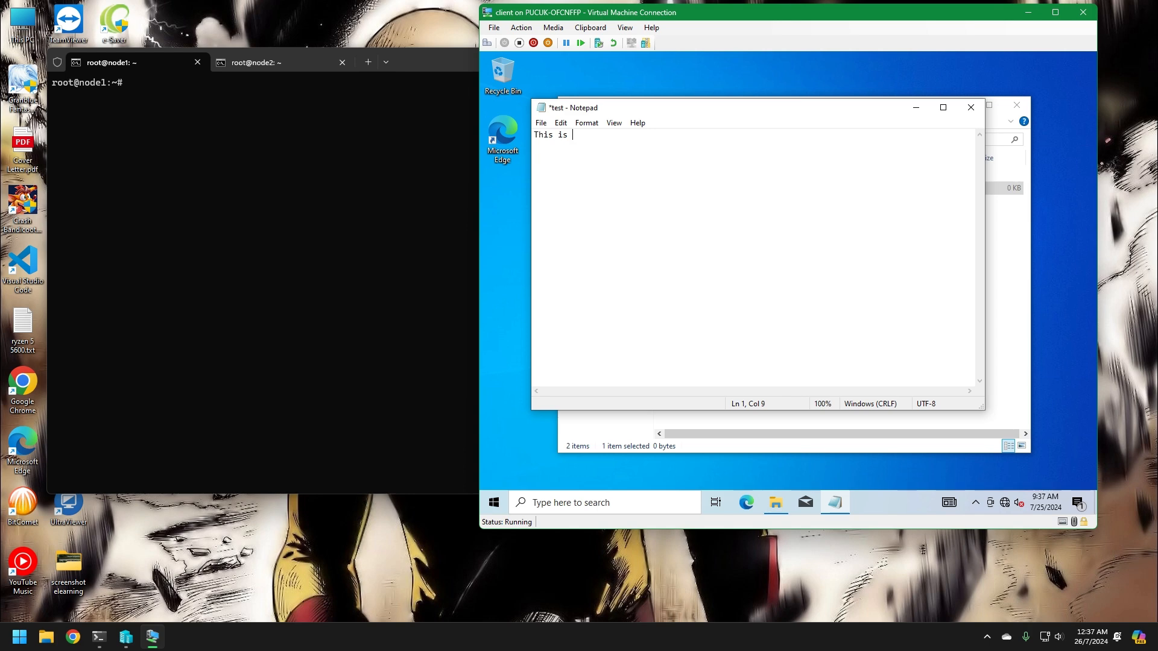
type("Tech Priority")
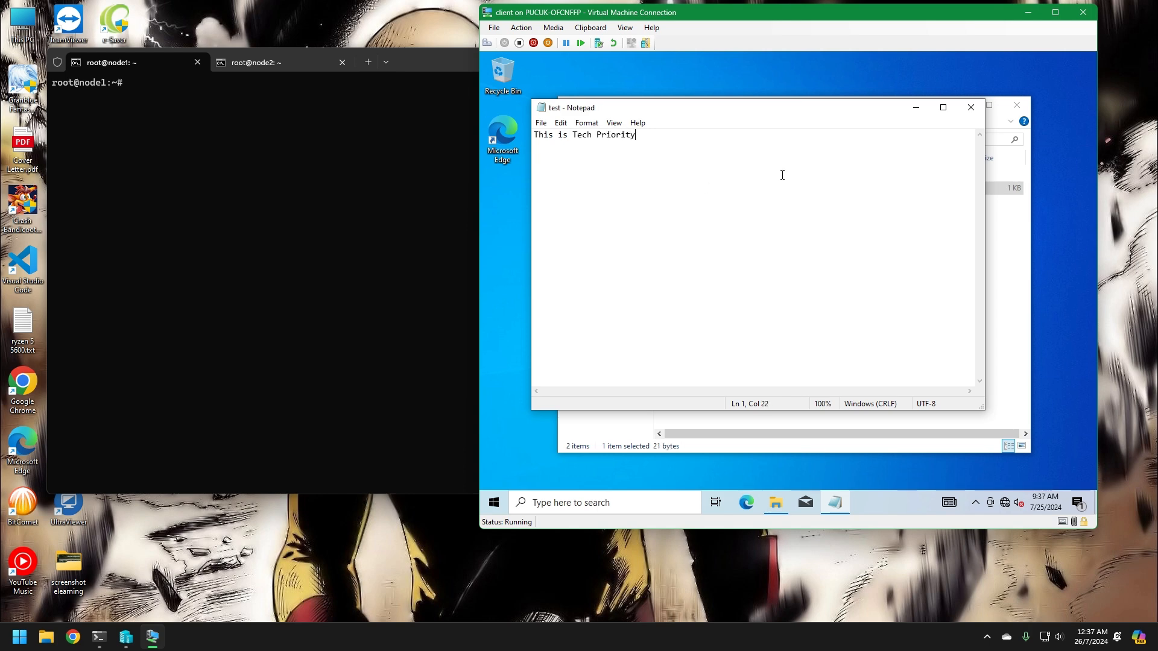
left_click(774, 502)
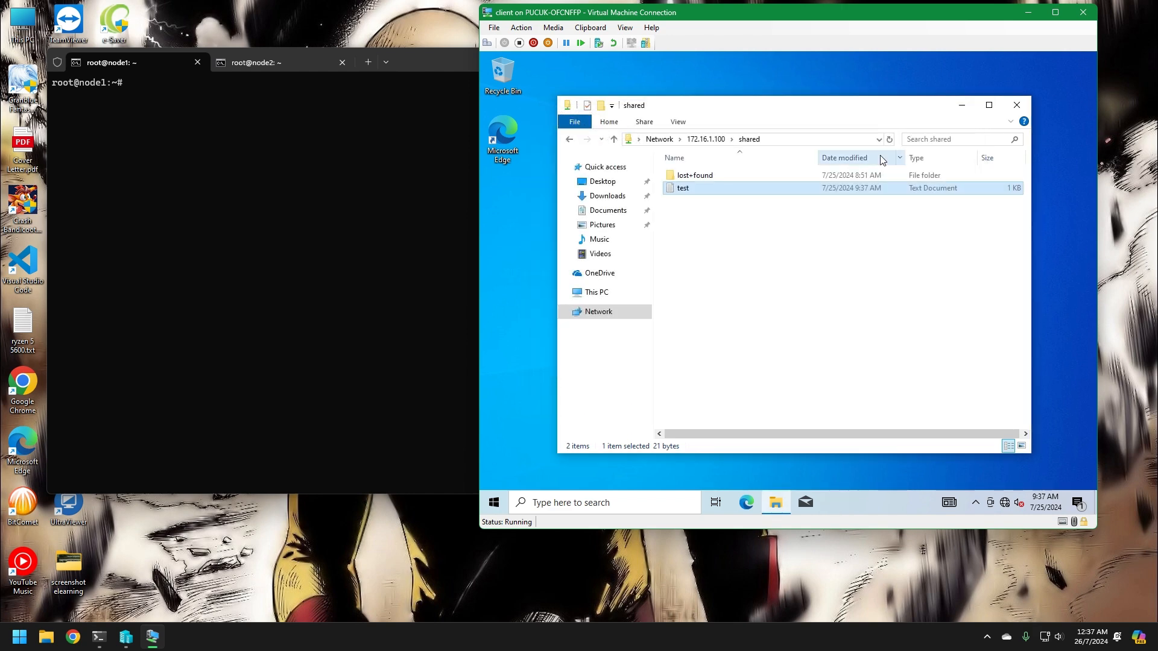
left_click(132, 82)
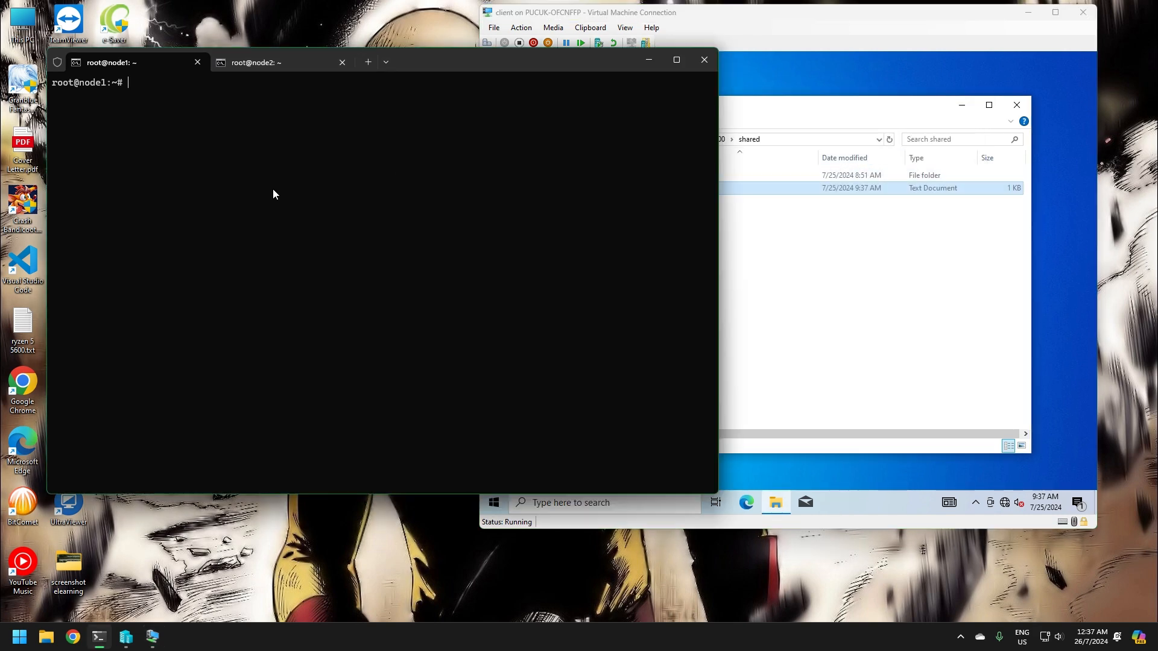
- List /var/www/html on node1, which now includes test.txt
type("ls")
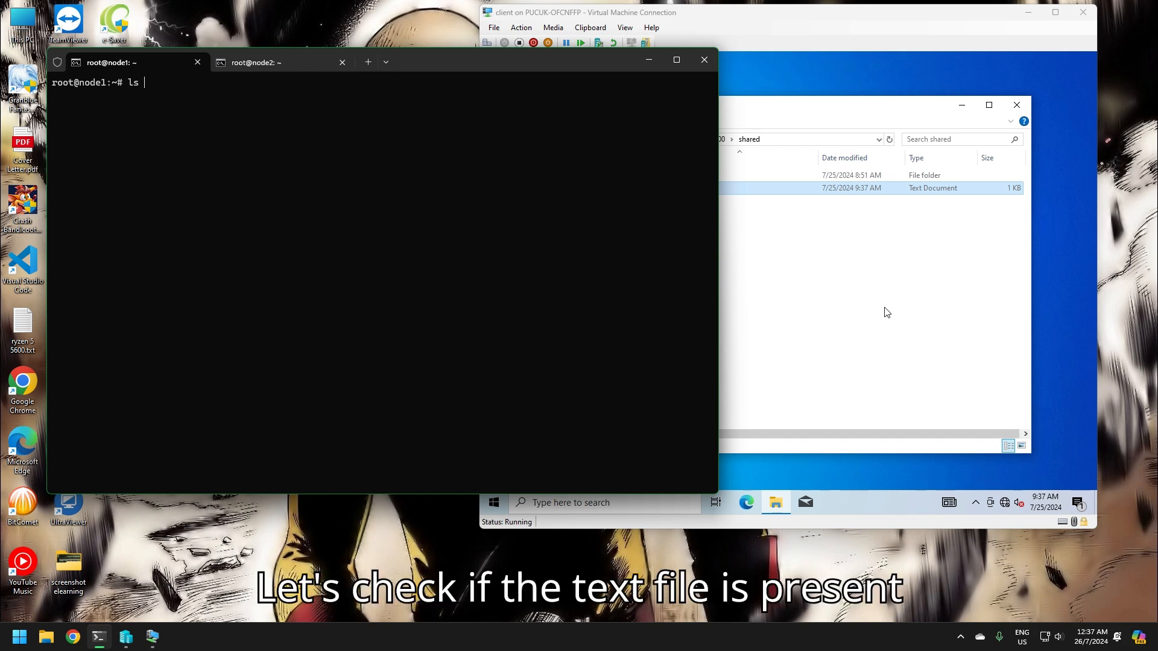
type("/")
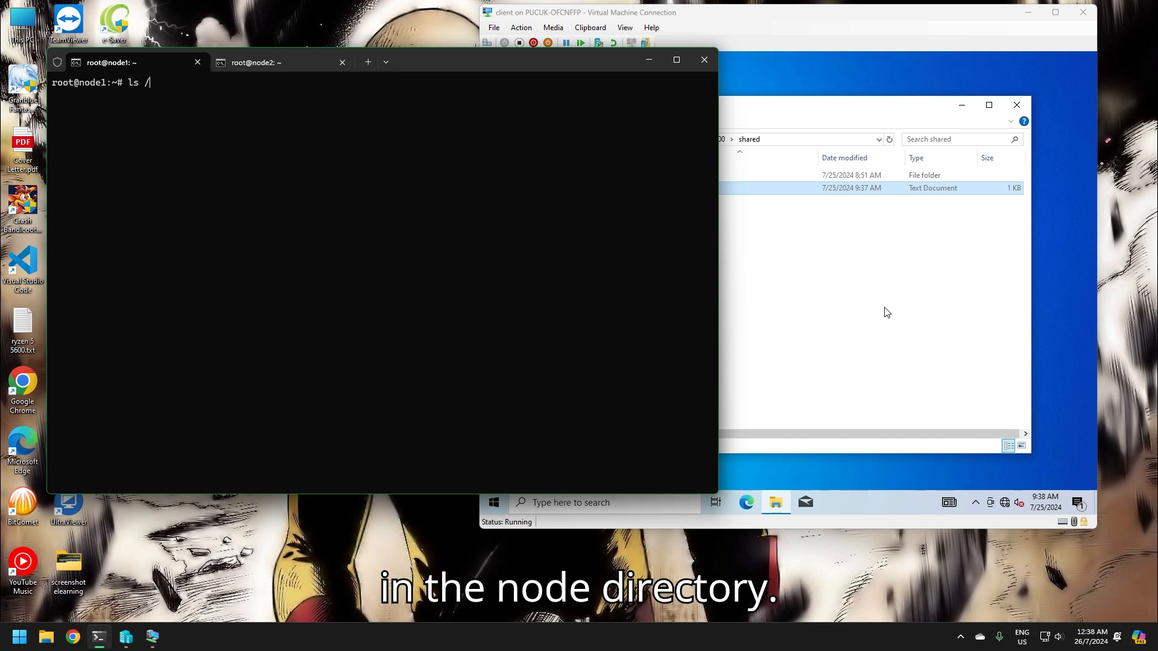
type("var/www/html")
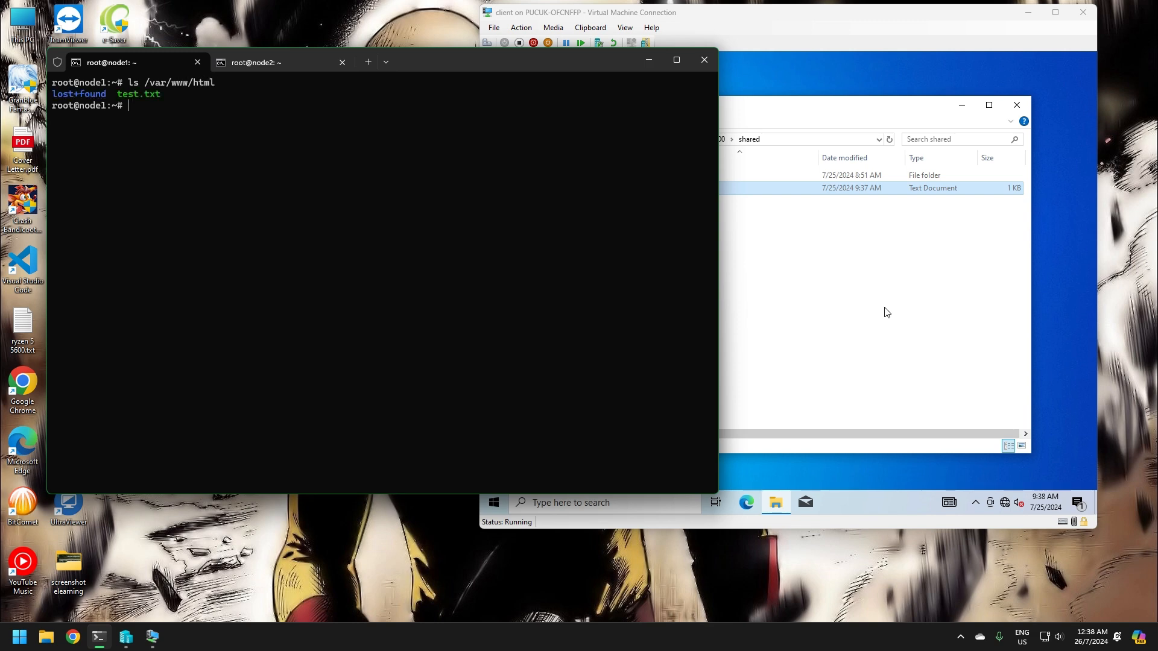
type("cat /var/www/")
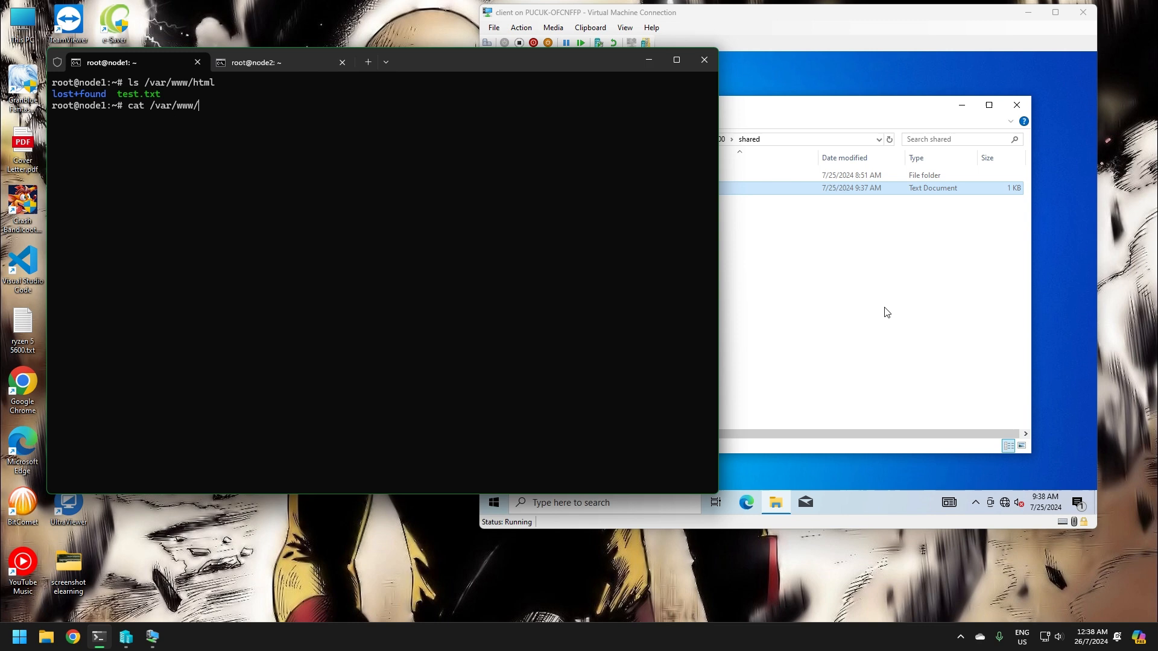
- Cat /var/www/html/test.txt, reading 'This is Tech Priority'
type("html")
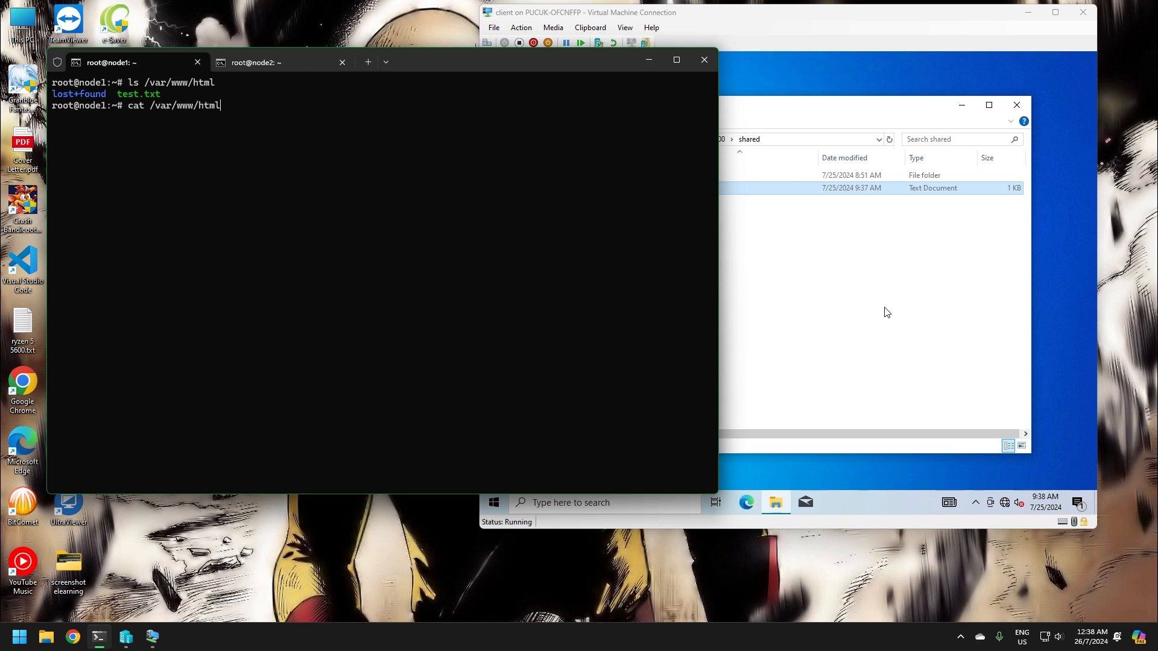
type("/te")
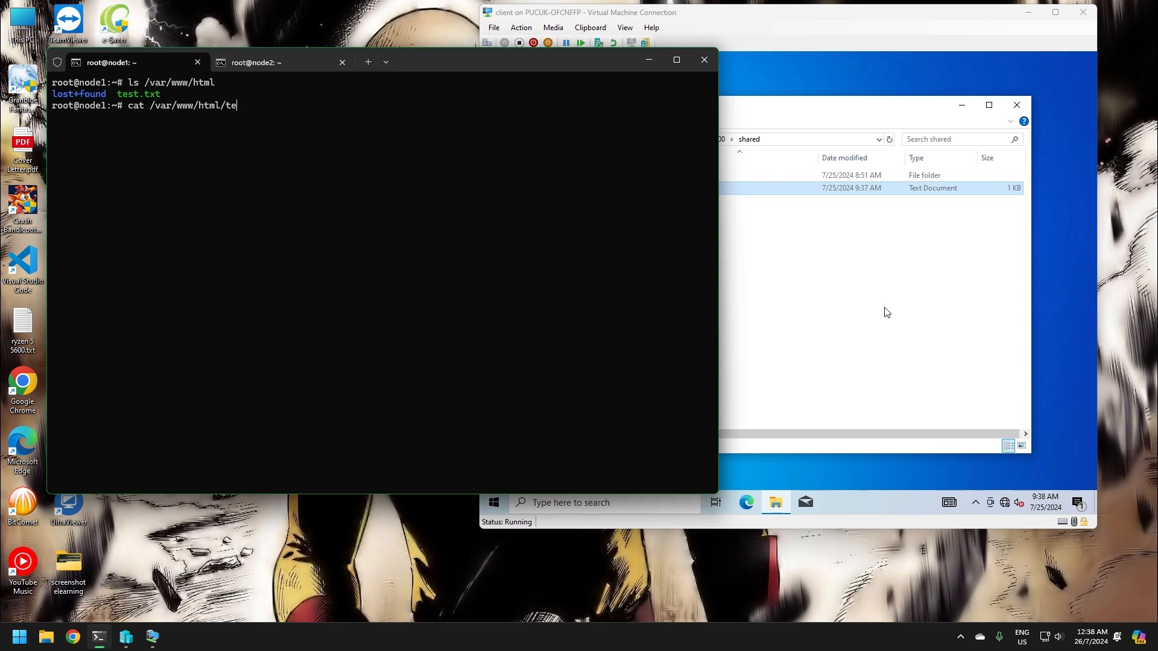
type("st.te")
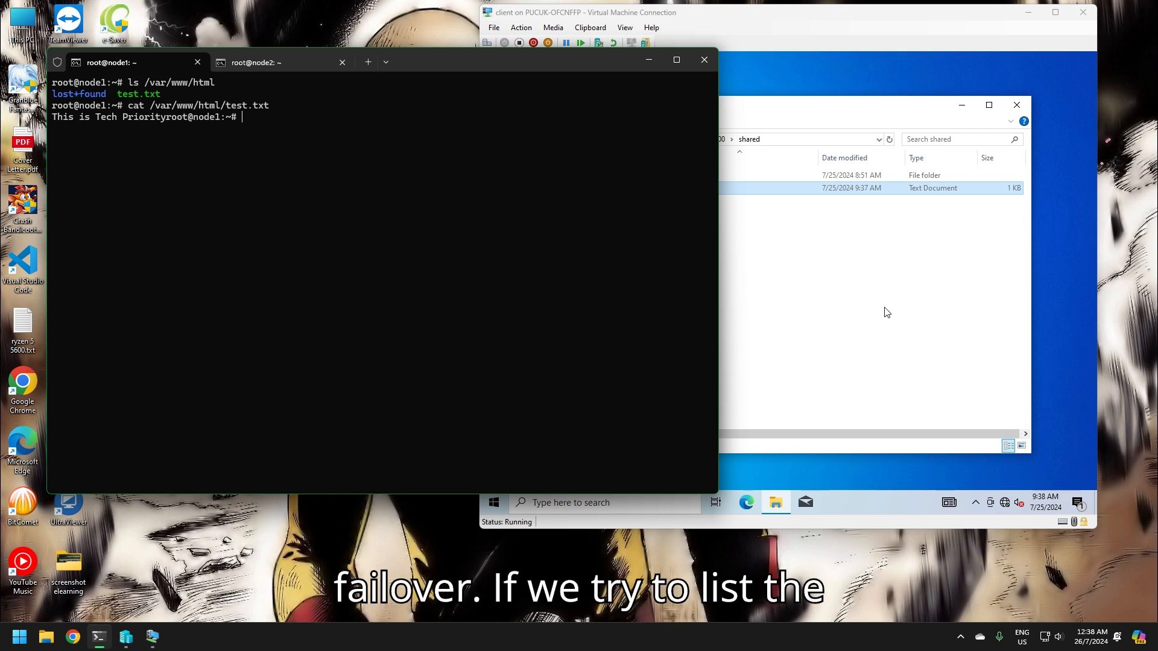
type("c")
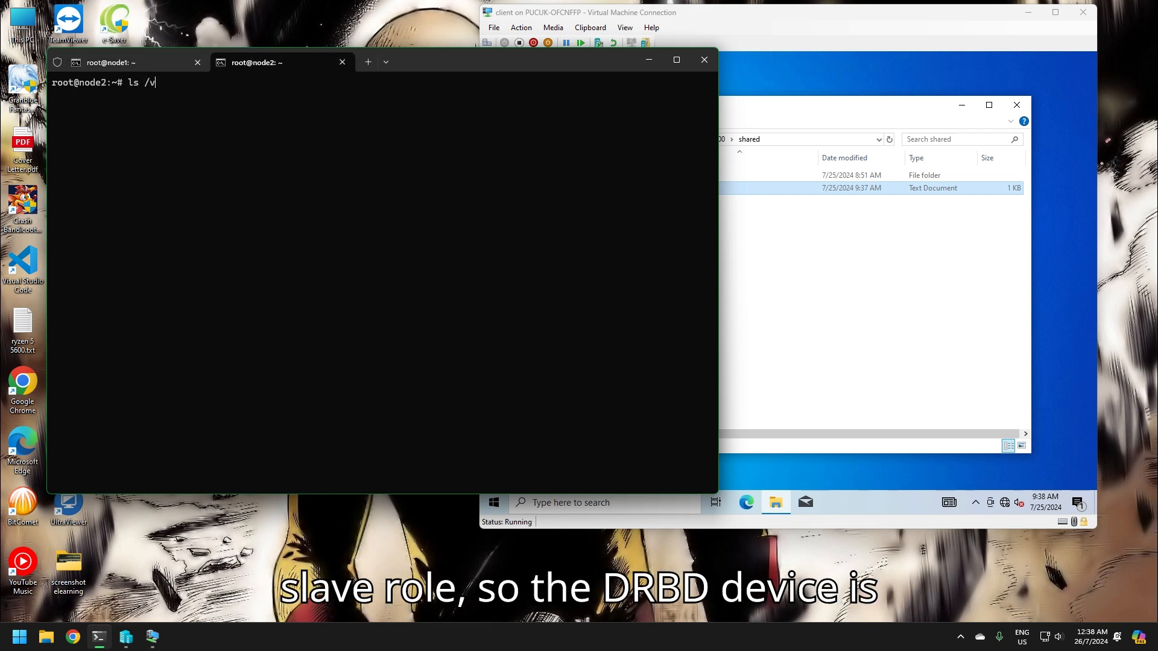
- List node2's empty /var/www/html, then reboot node1 to test failover
key("Return")
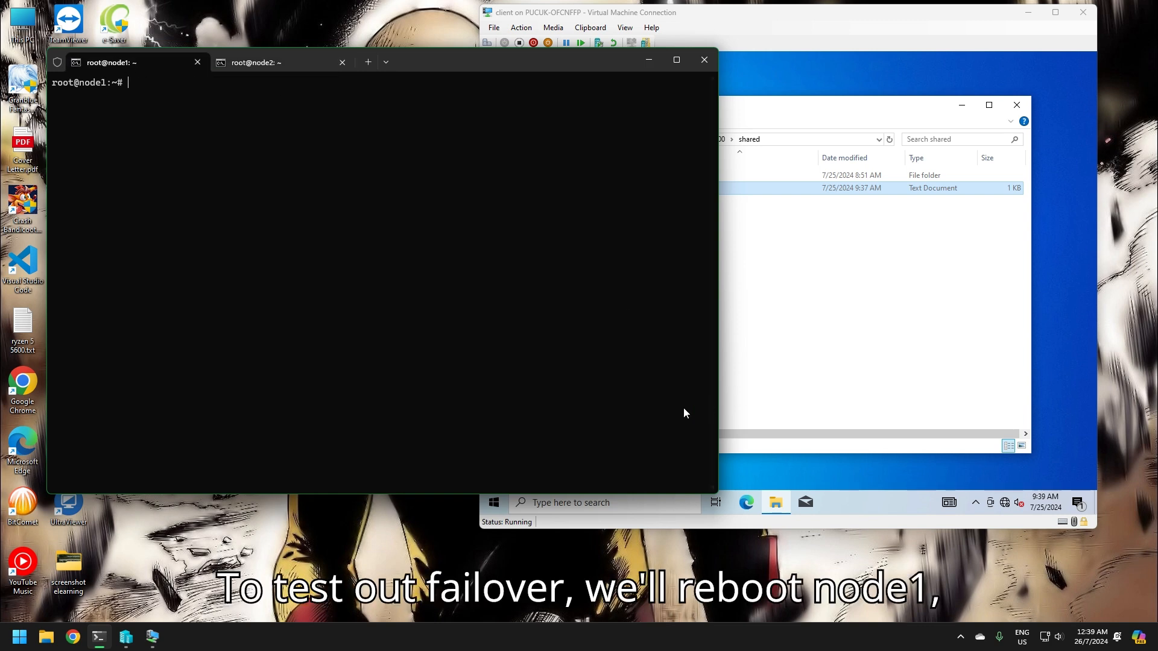
type("r")
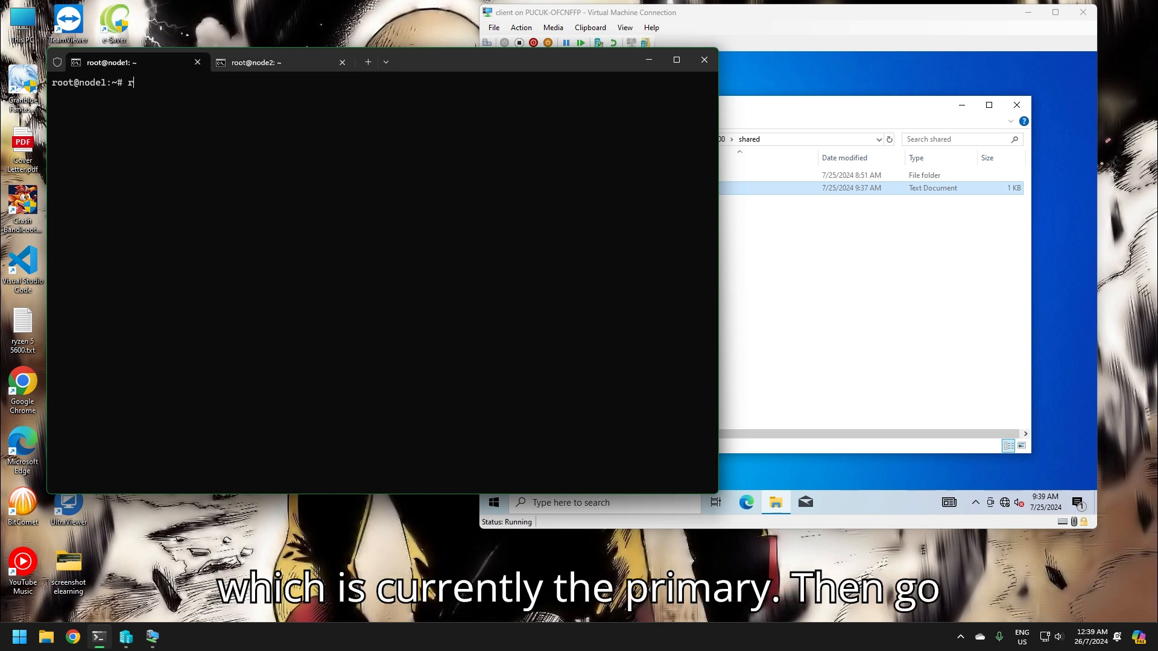
type("eboot")
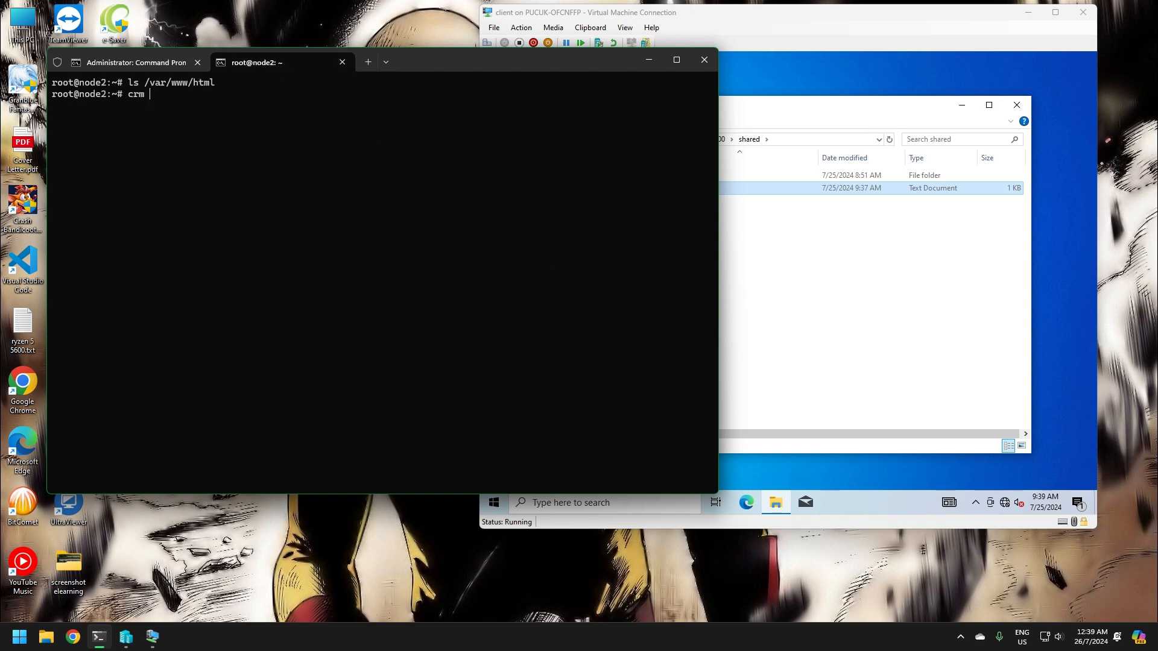
- Run crm status on node2: node1 offline, Samba, fs_res and vip started on node2
type("status")
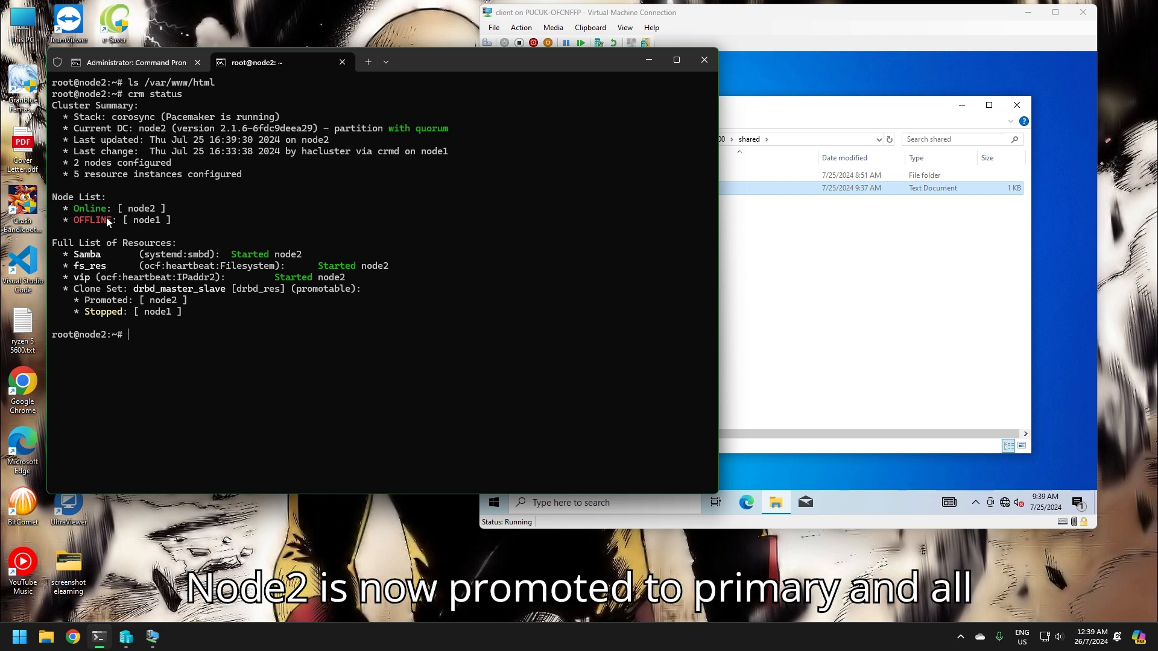
mouse_move(78, 199)
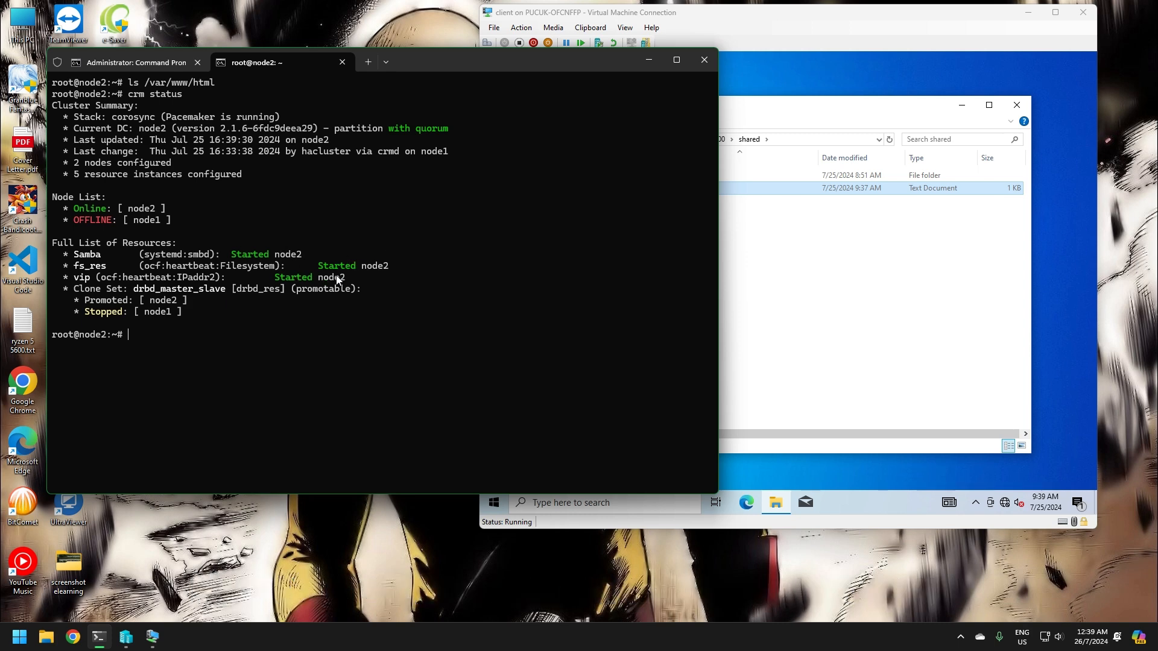
mouse_move(101, 303)
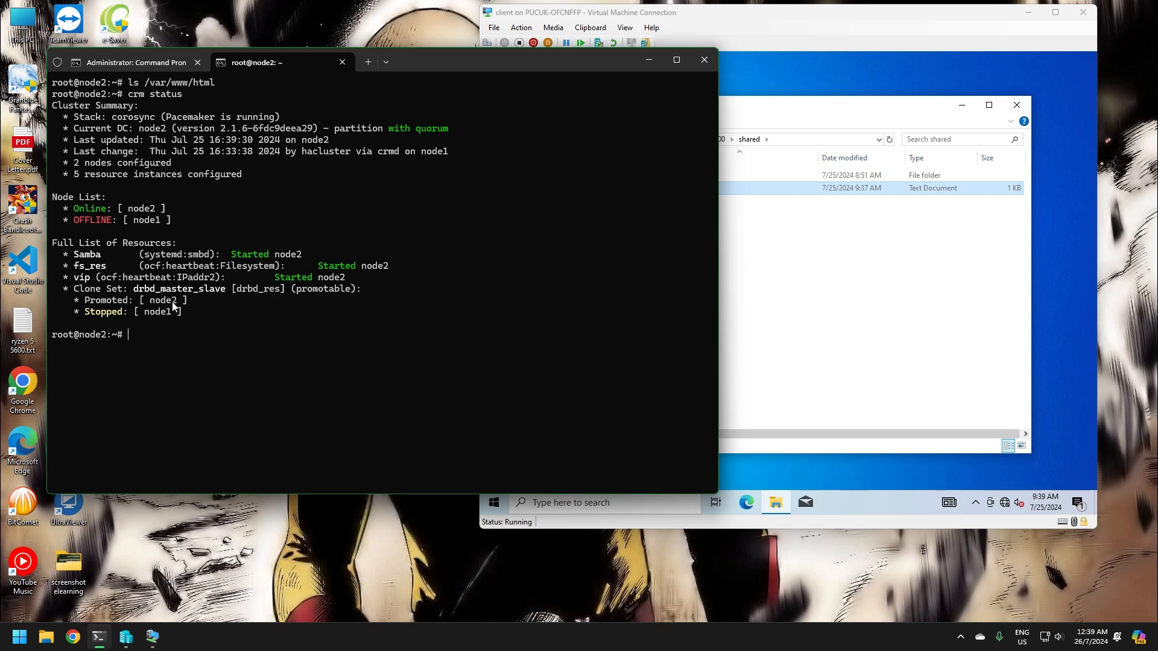
mouse_move(170, 318)
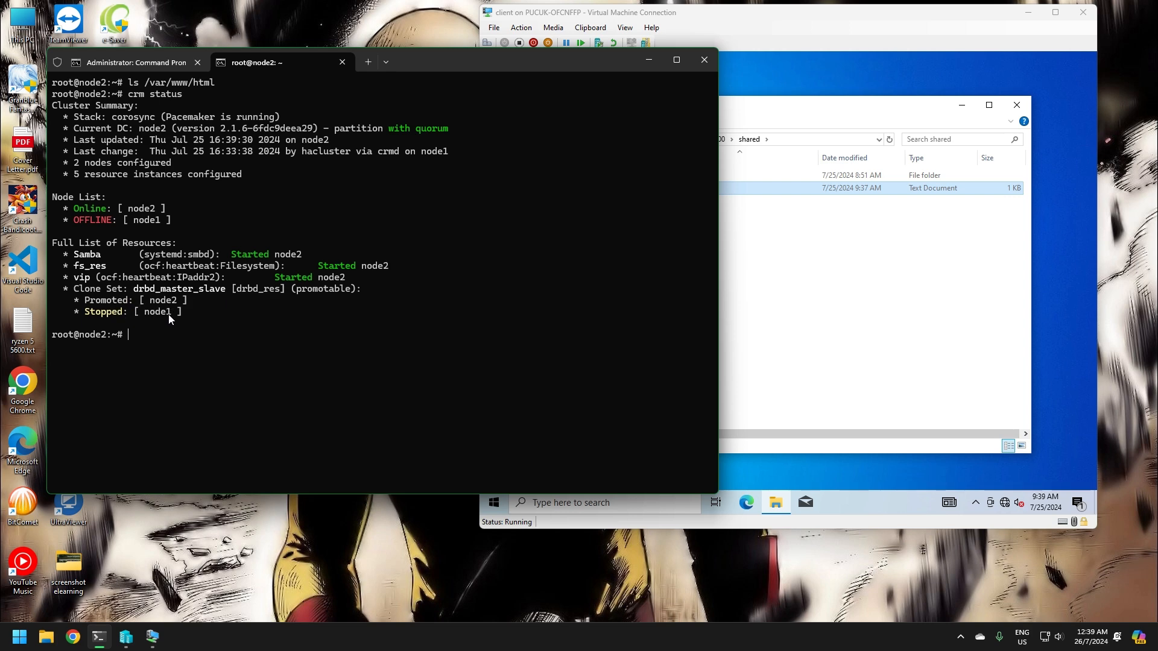
mouse_move(318, 327)
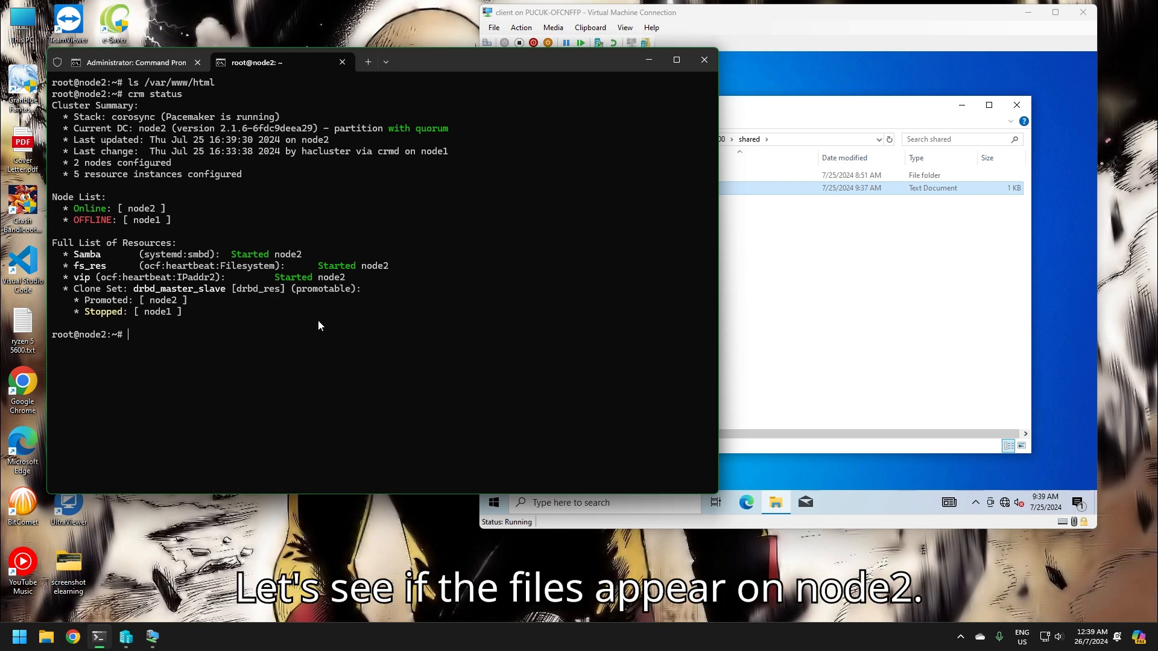
- List /var/www/html on node2 to see test.txt survived the failover
type("ls v")
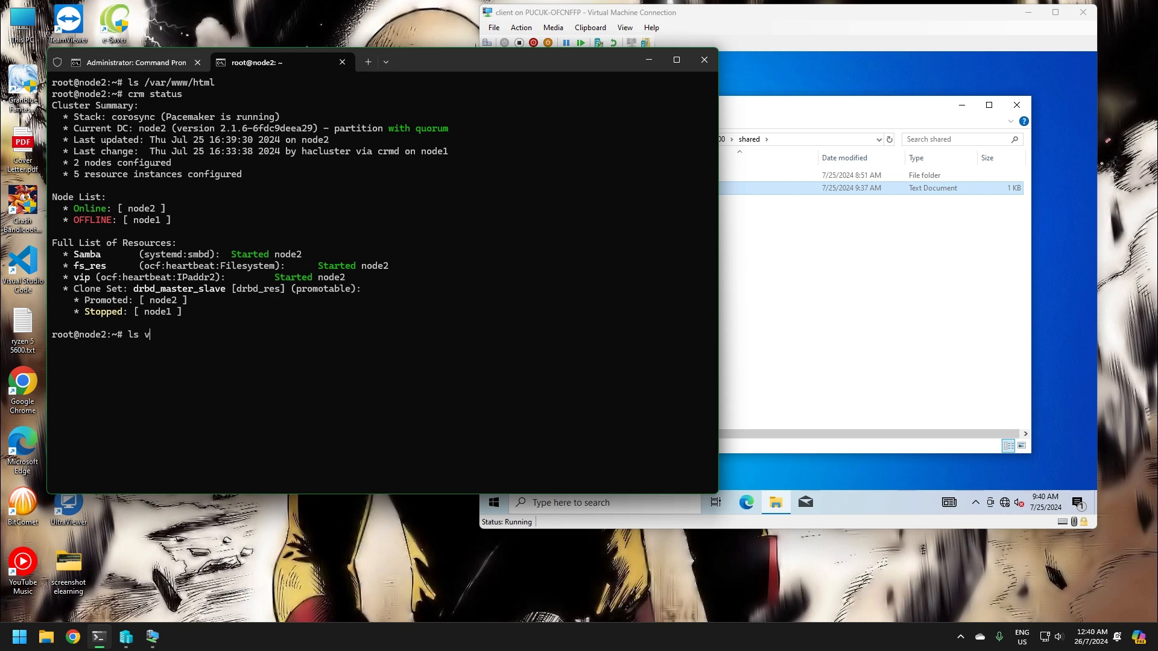
key("Backspace")
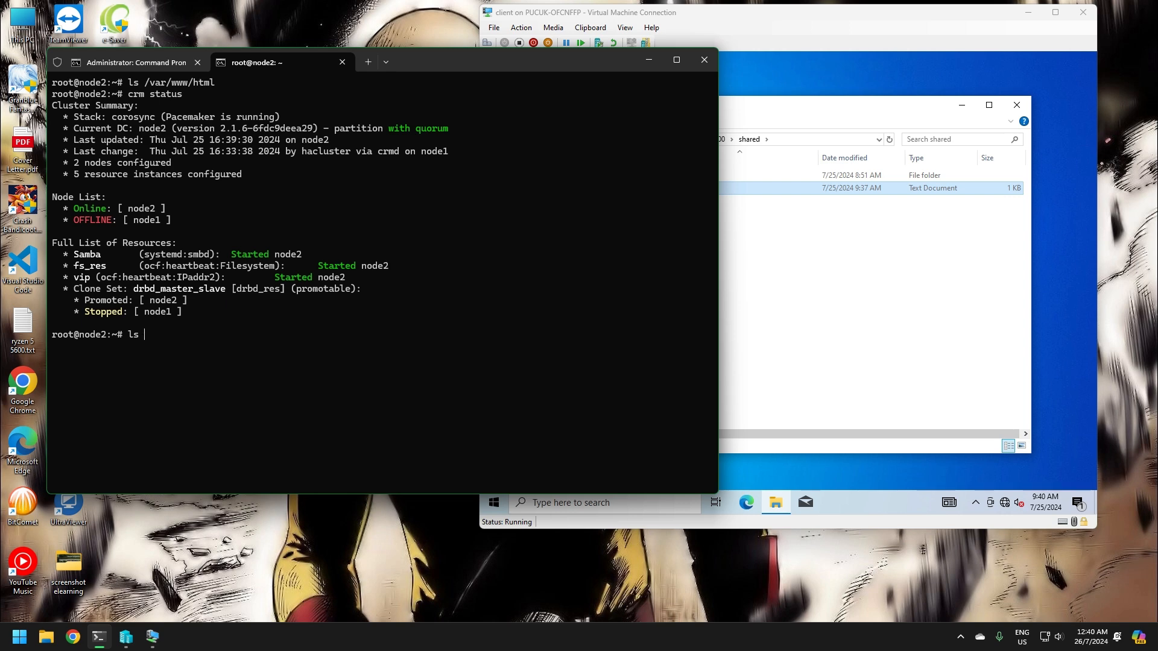
type("/var/www/html")
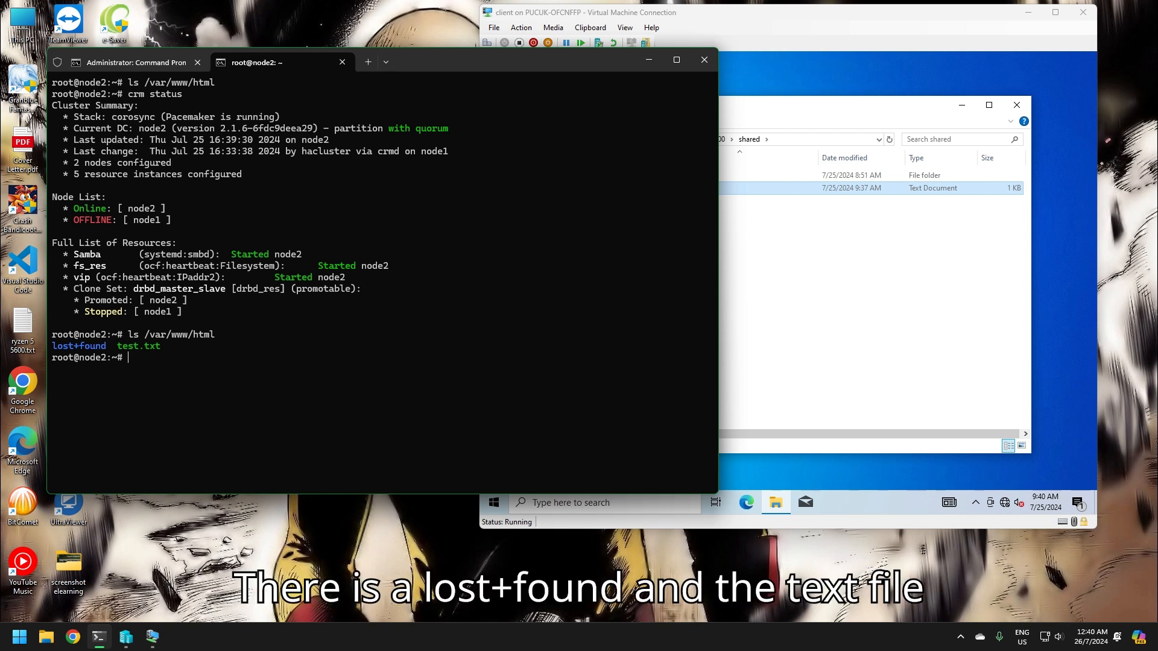
- Cat /var/www/html/test.txt showing "This is Tech Priority", then clear the screen
type("car")
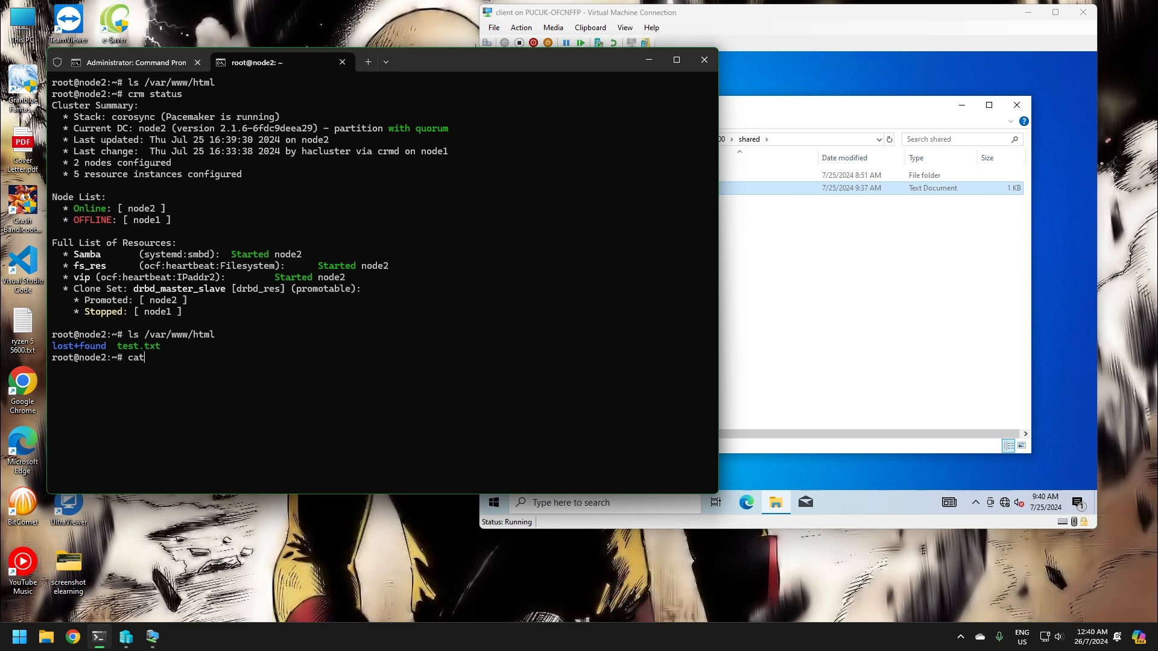
type("/")
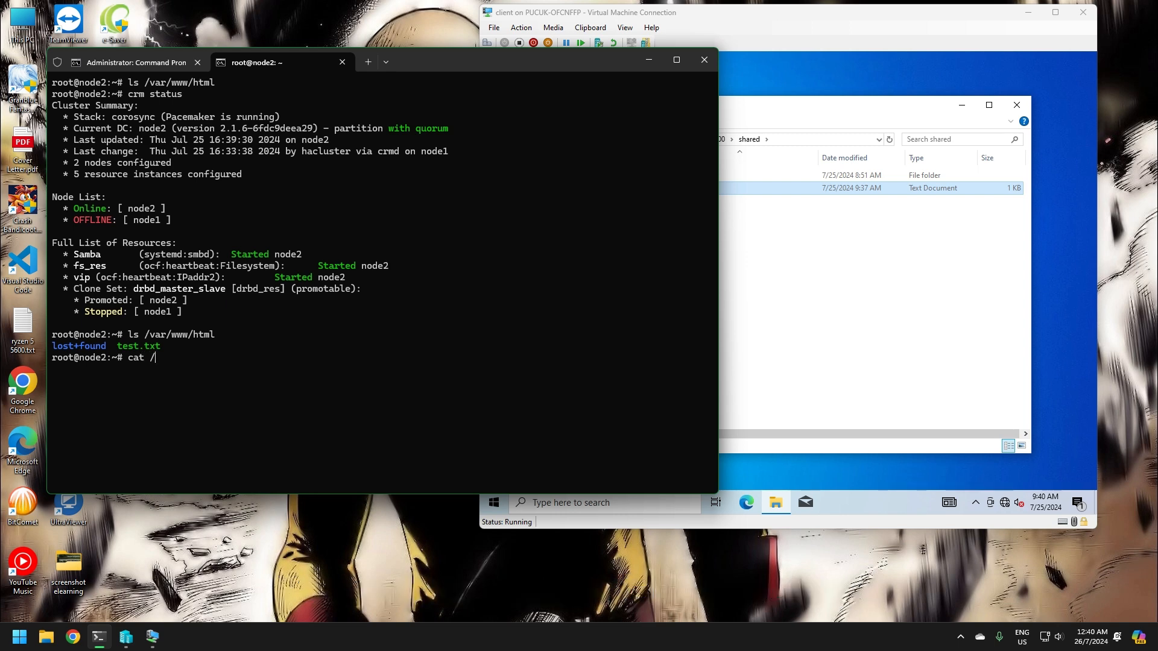
type("var/")
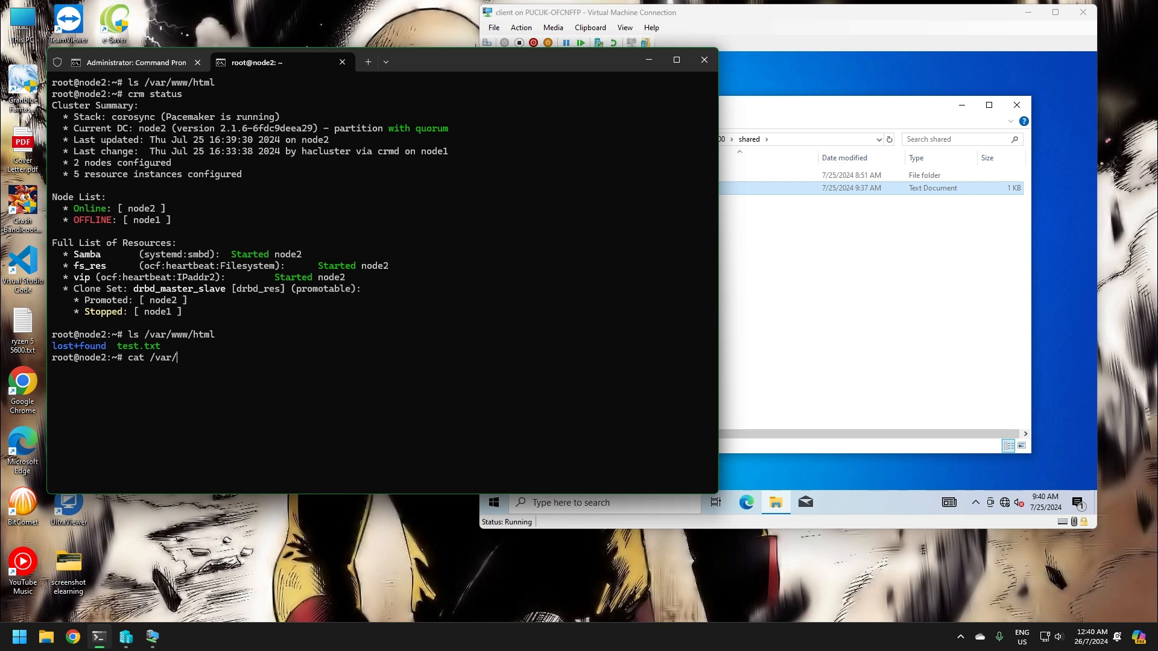
type("www/")
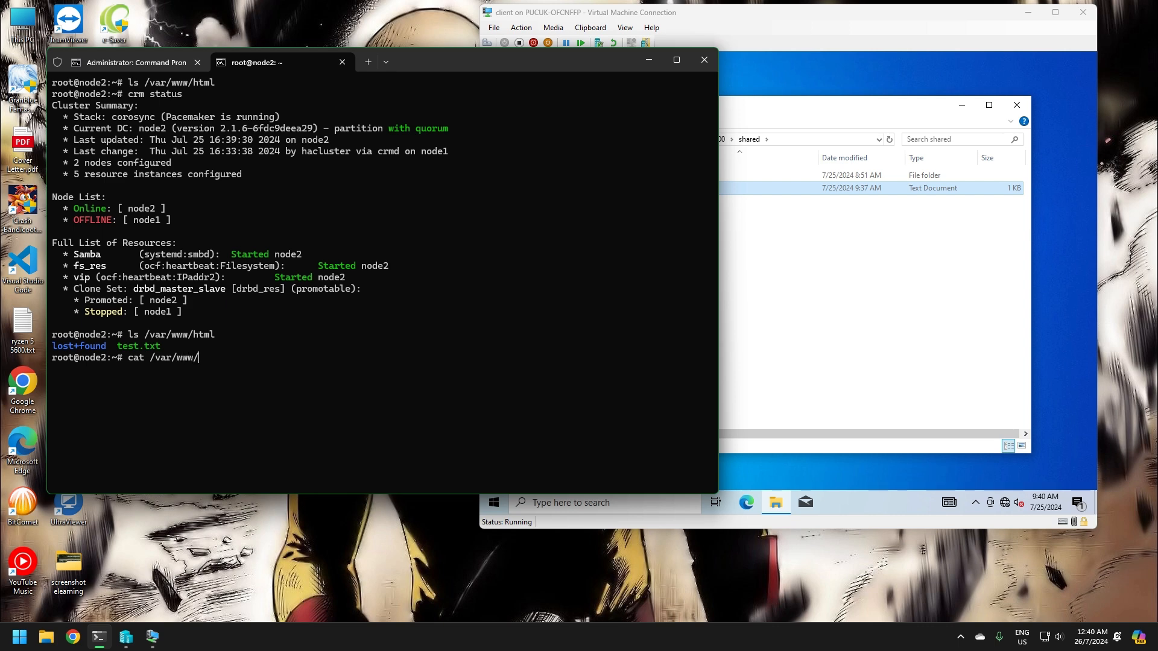
type("html/")
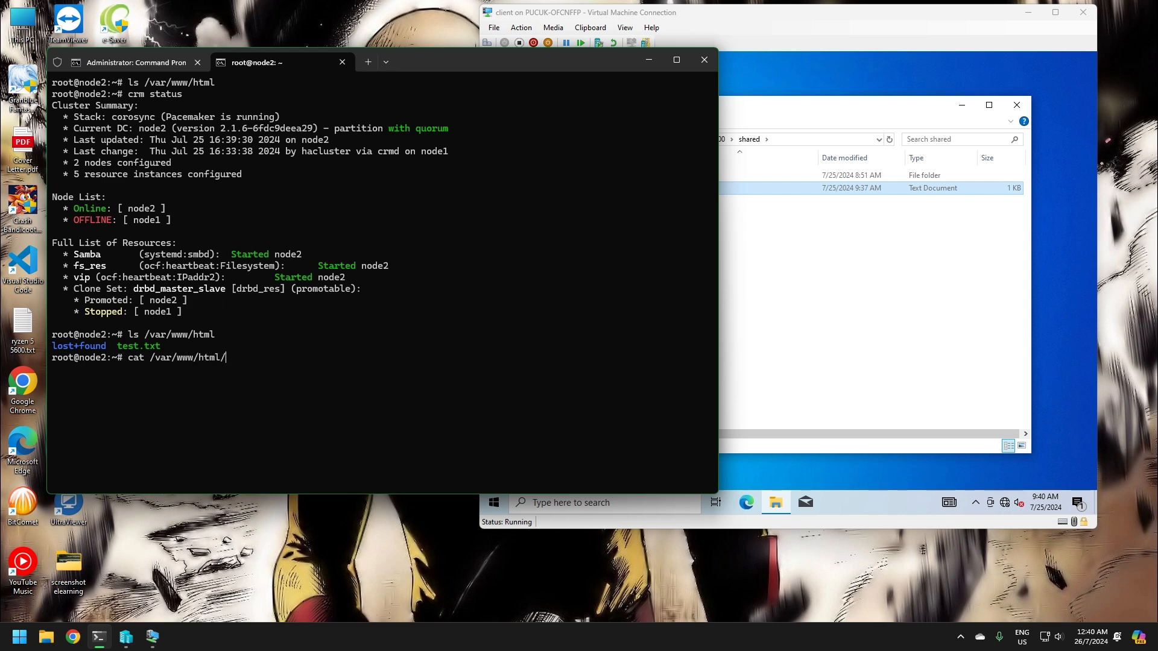
type("text.")
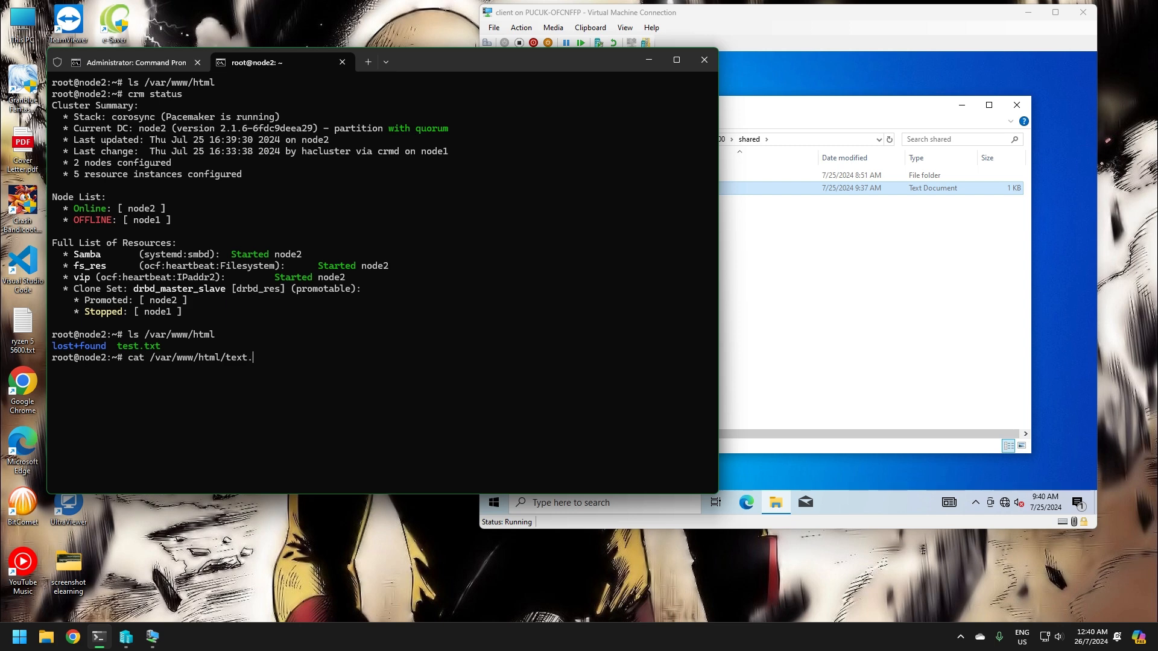
key("Backspace")
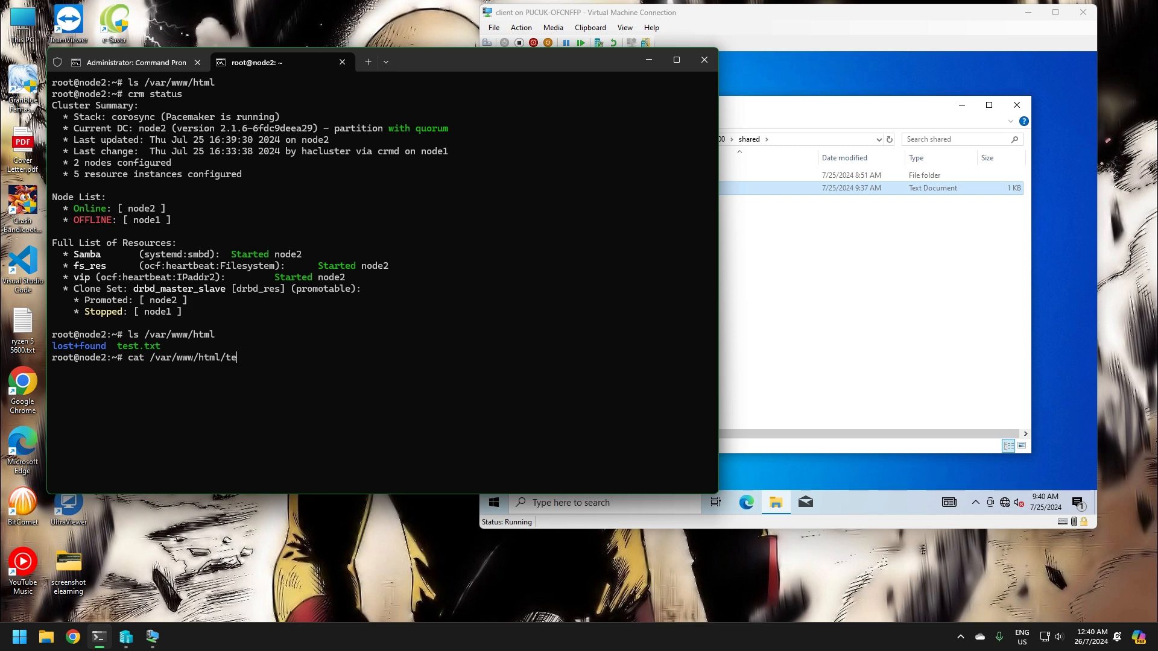
type("st.txt")
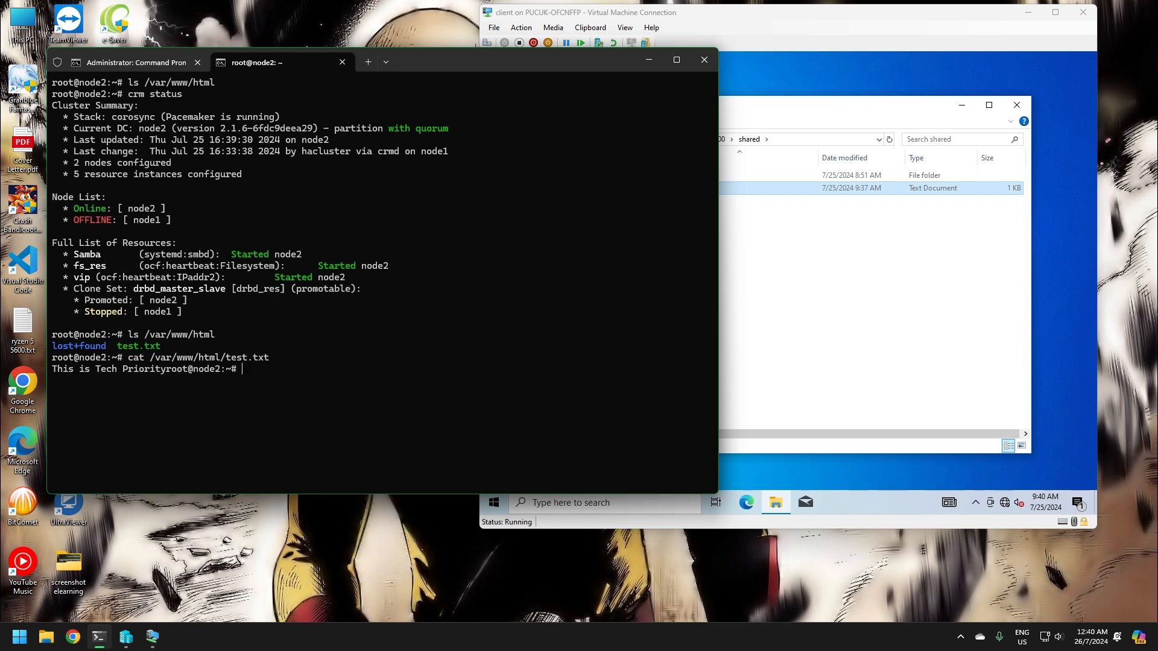
type("c")
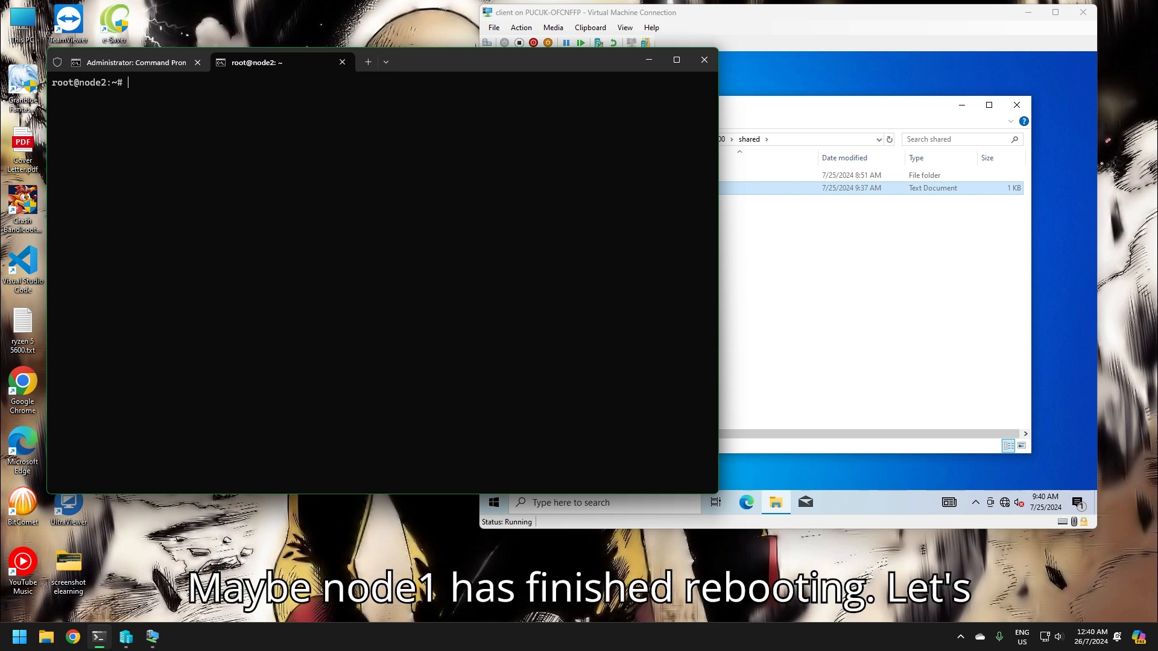
- Run crm status showing node1 back online unpromoted, then reboot node2 to test failover
type("crm status")
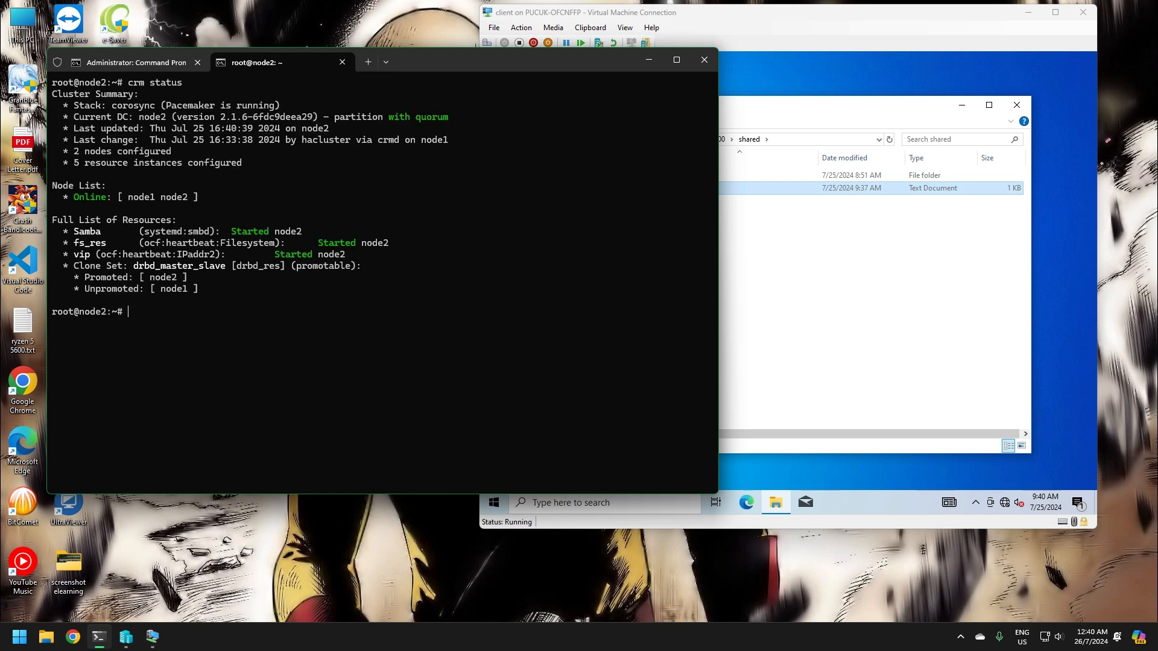
mouse_move(290, 324)
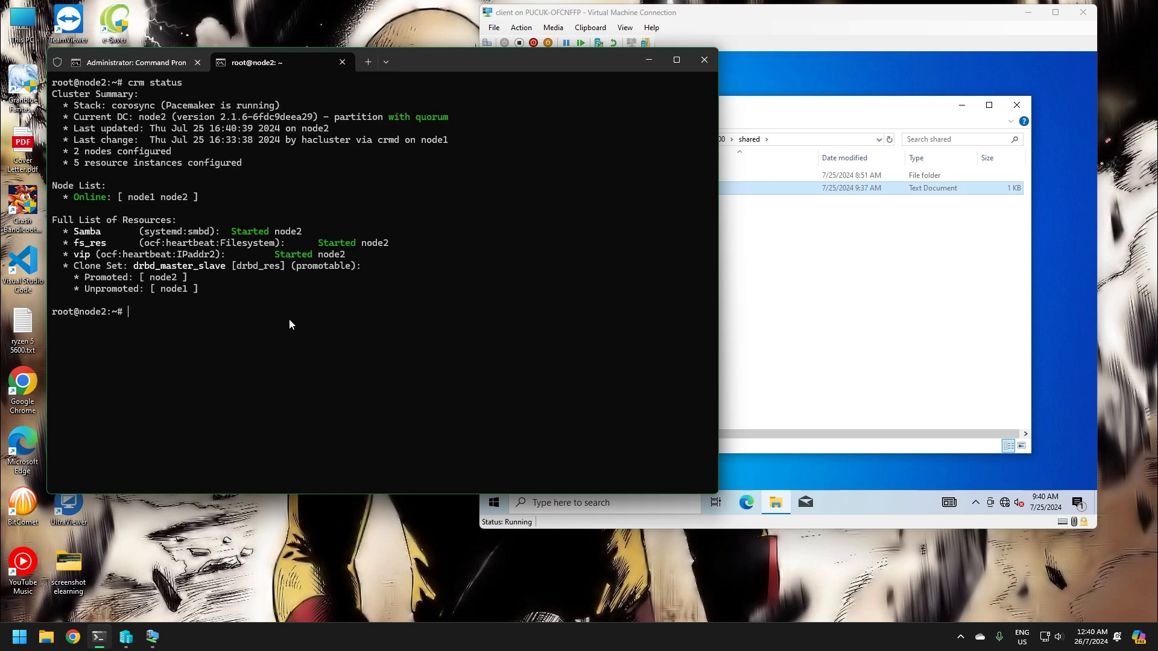
mouse_move(171, 201)
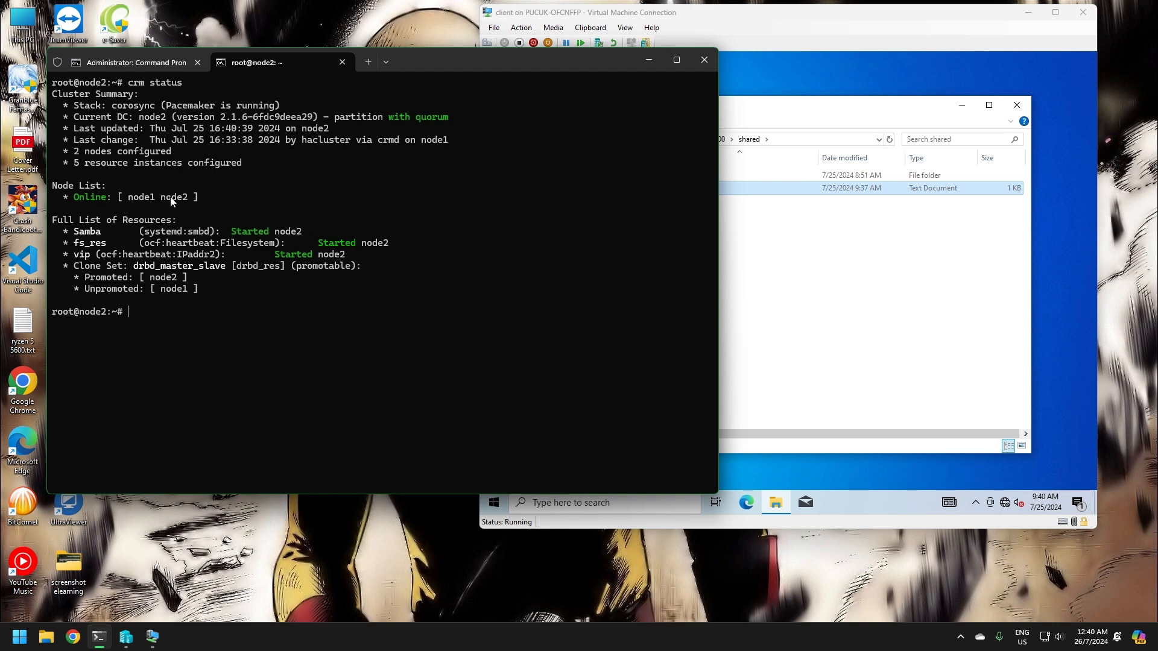
mouse_move(124, 297)
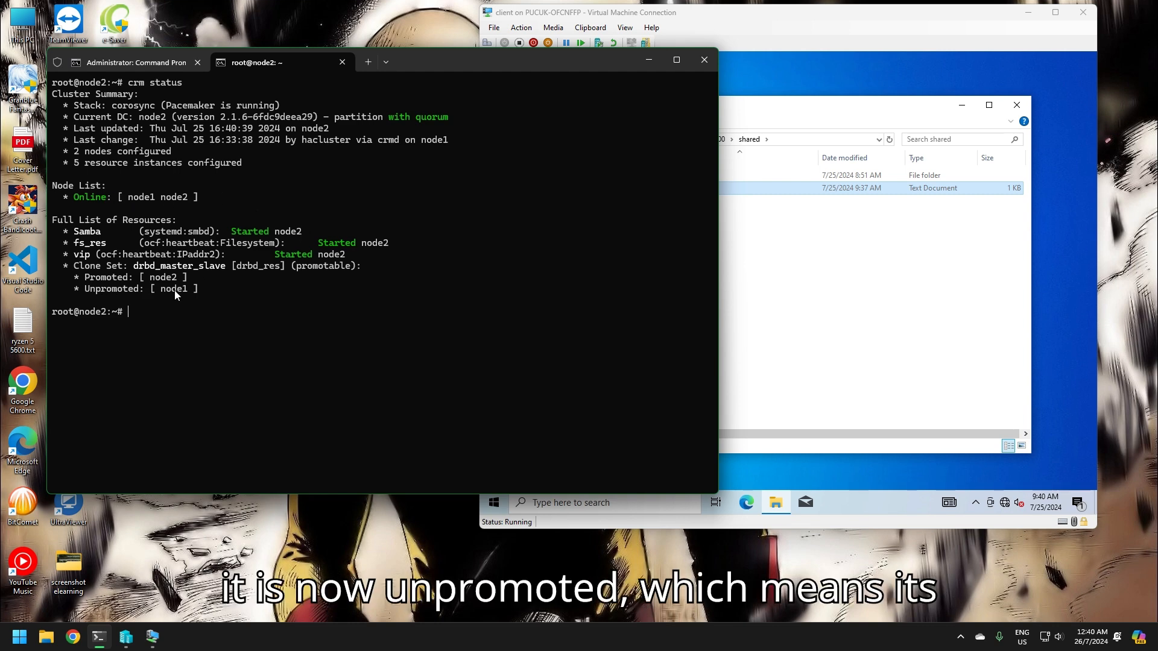
mouse_move(114, 294)
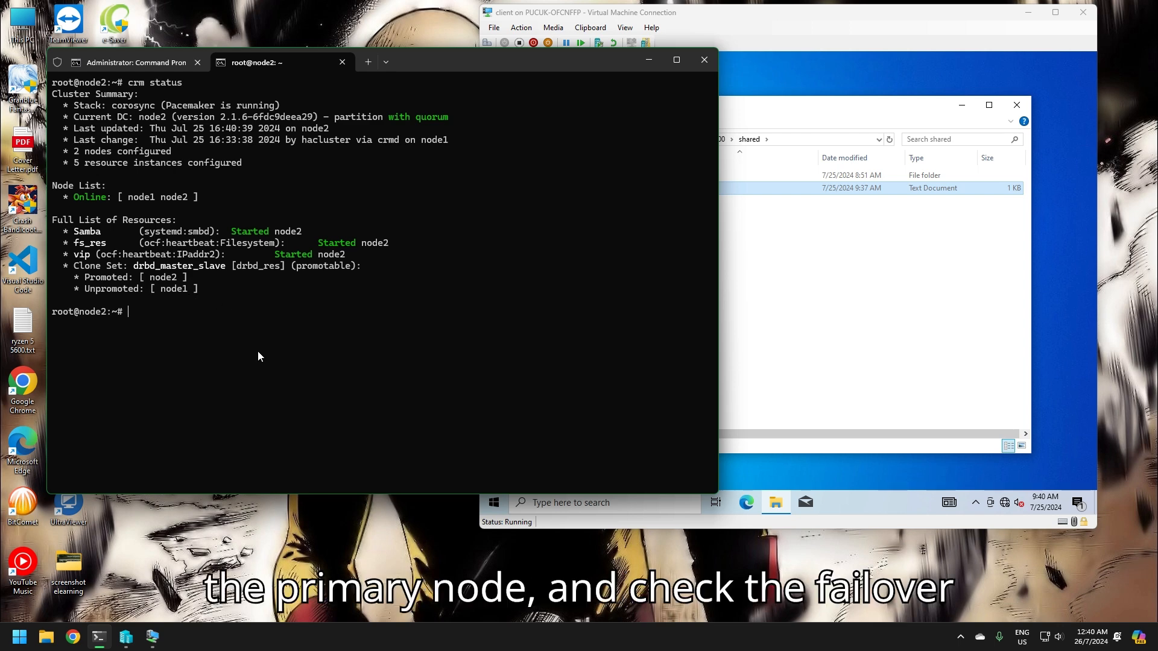
type("reboo")
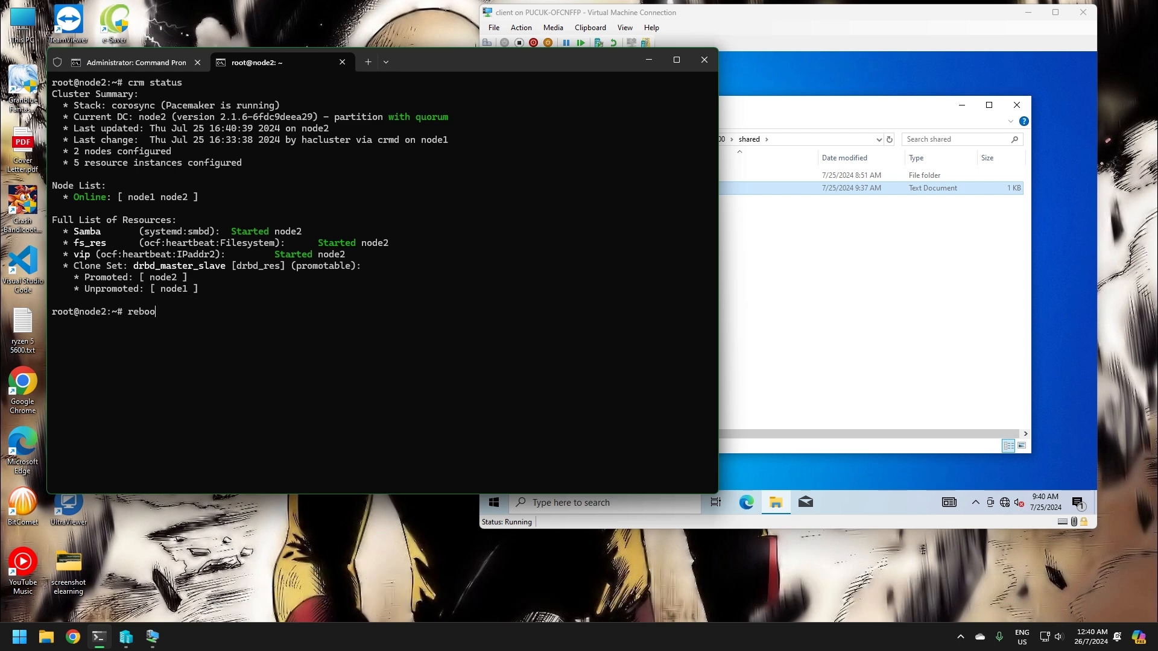
type("t")
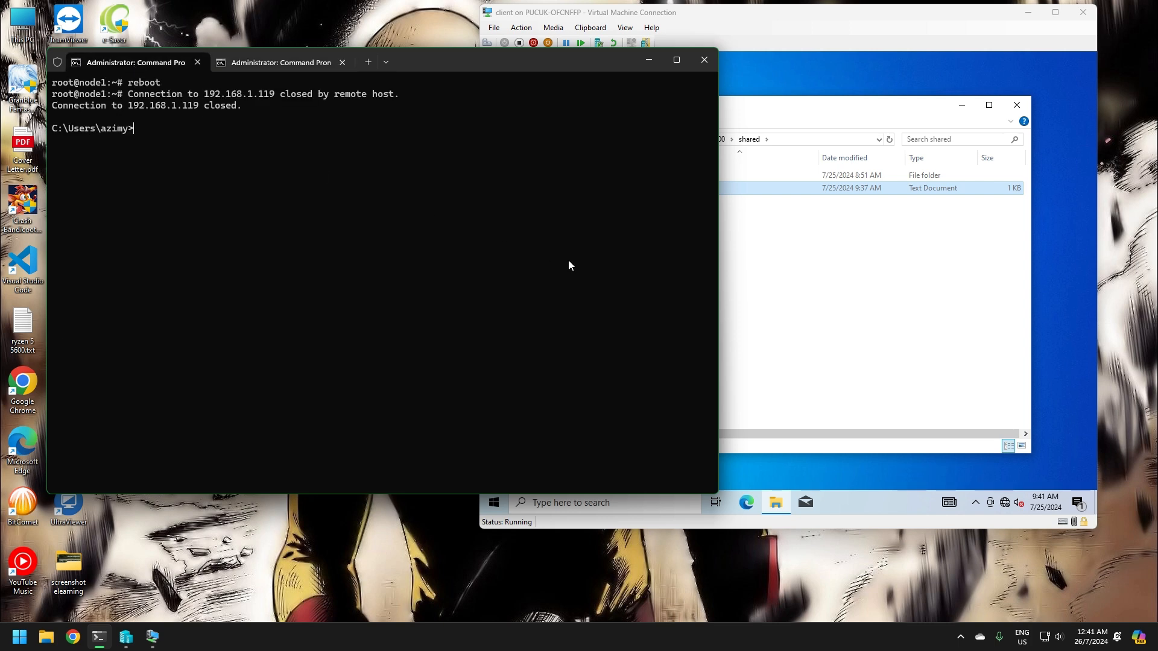
type("ssh root")
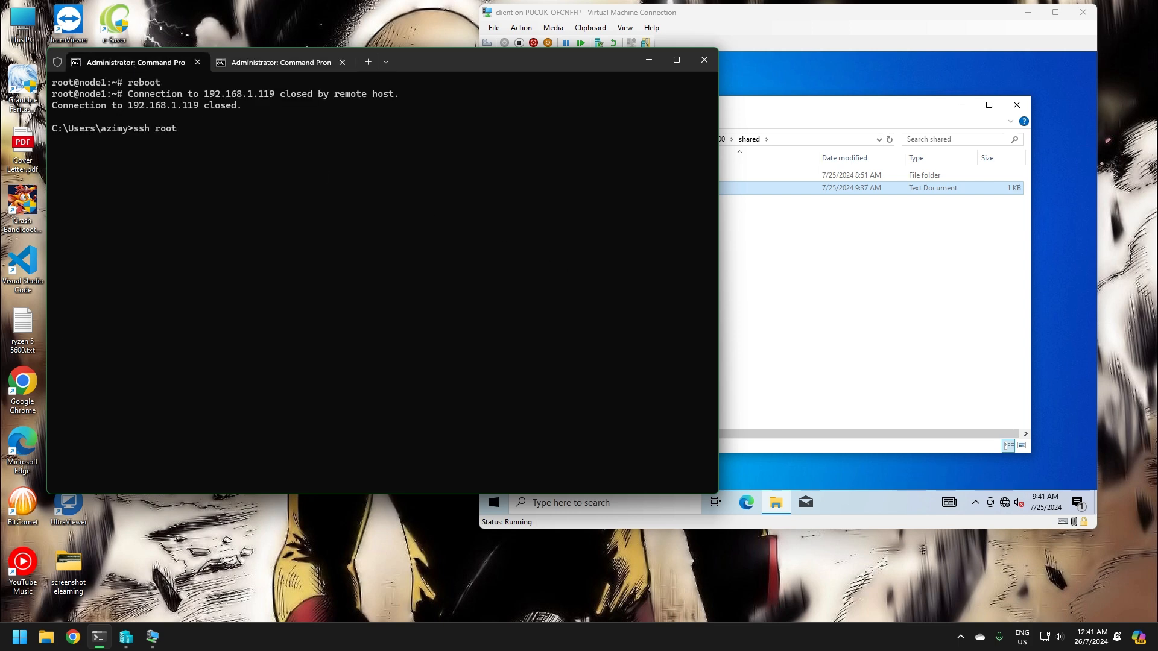
type("@192")
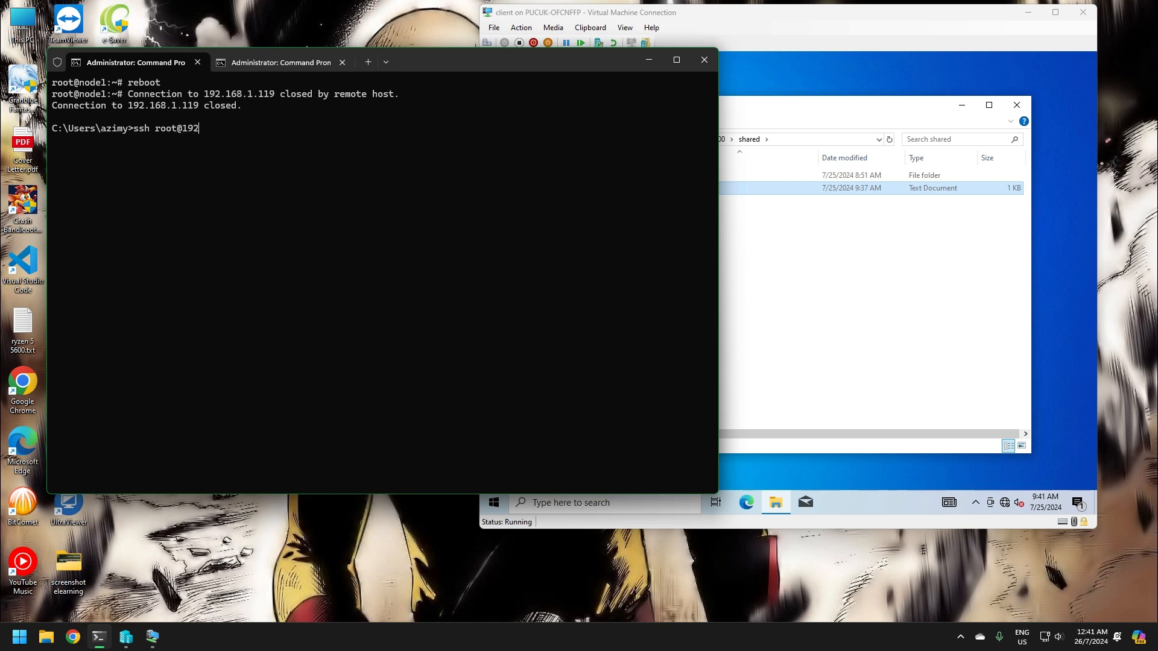
type(".168.1.")
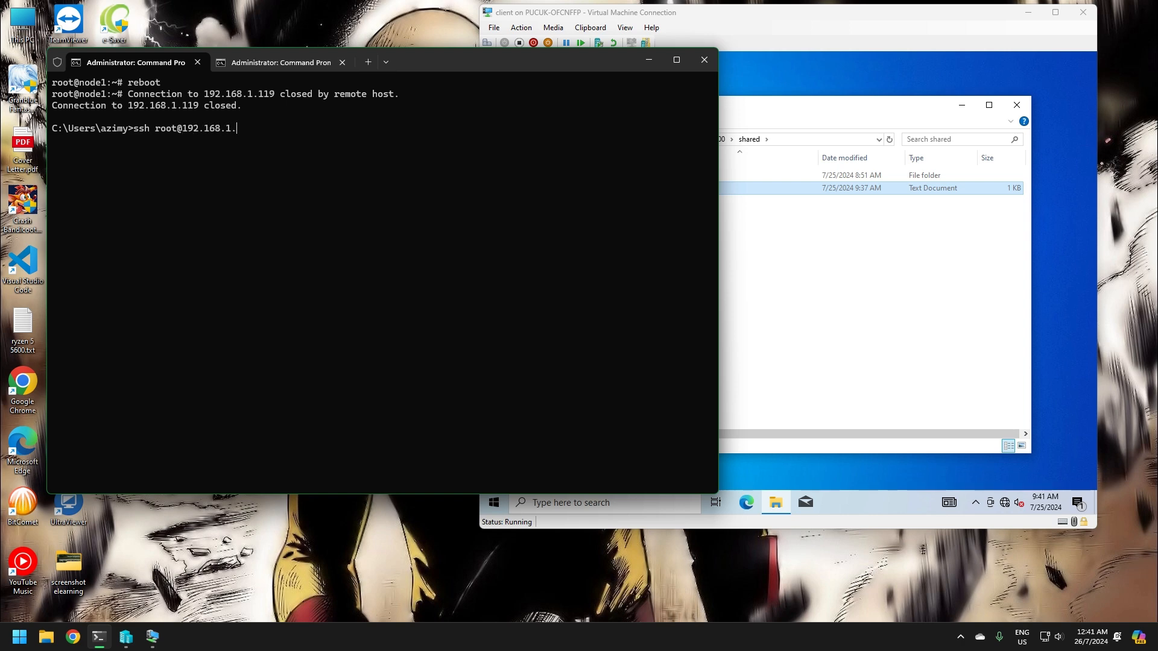
type("119")
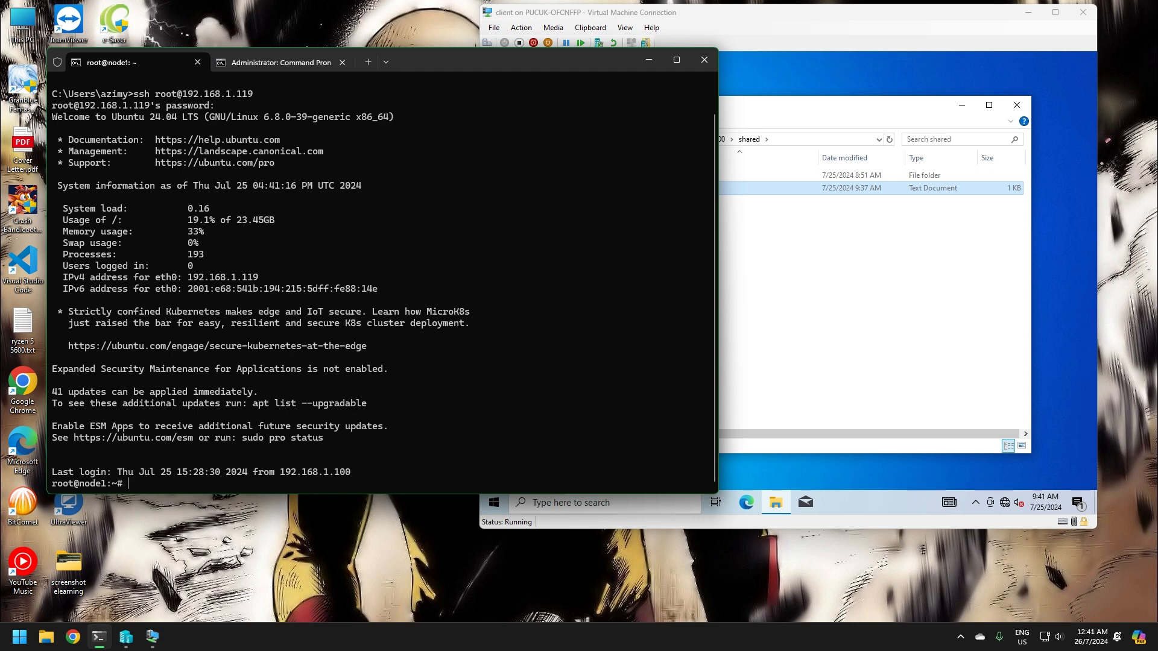
type("clear")
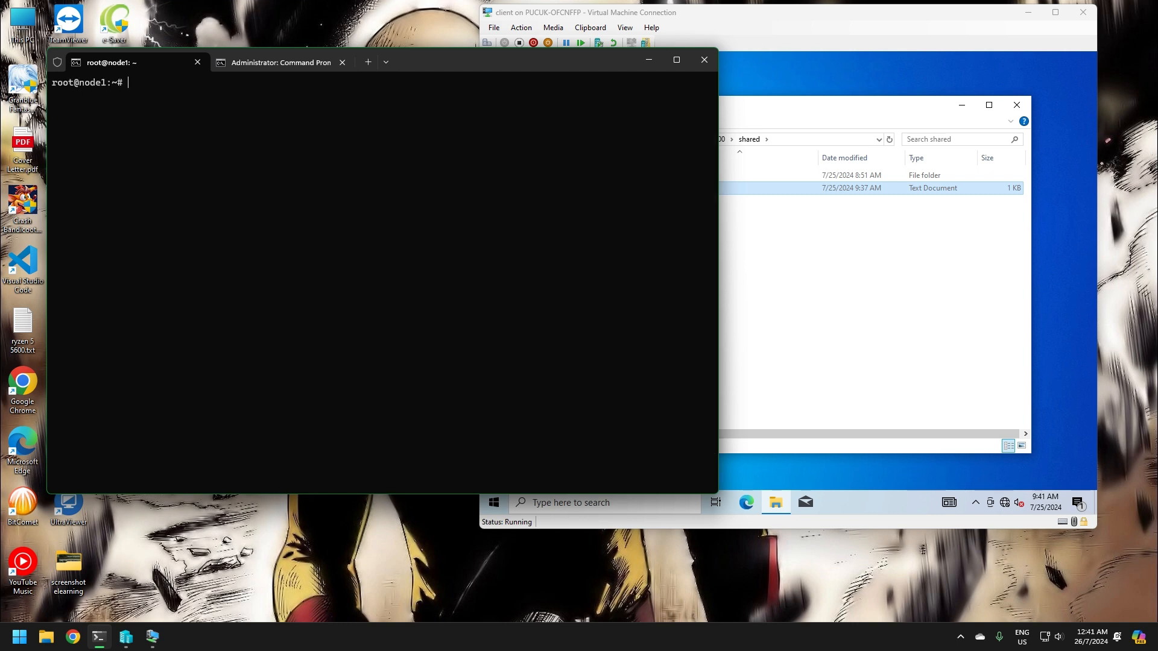
- Run crm status on node1: DRBD promoted with fs_res and vip here, node2 unpromoted
type("c")
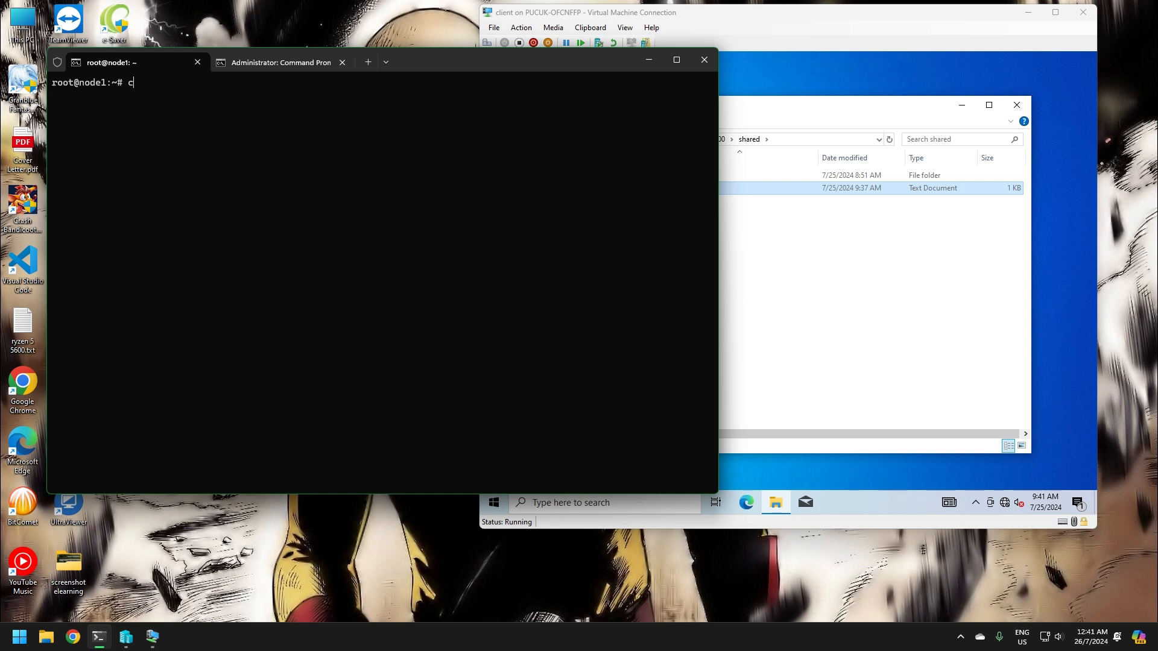
type("rm status")
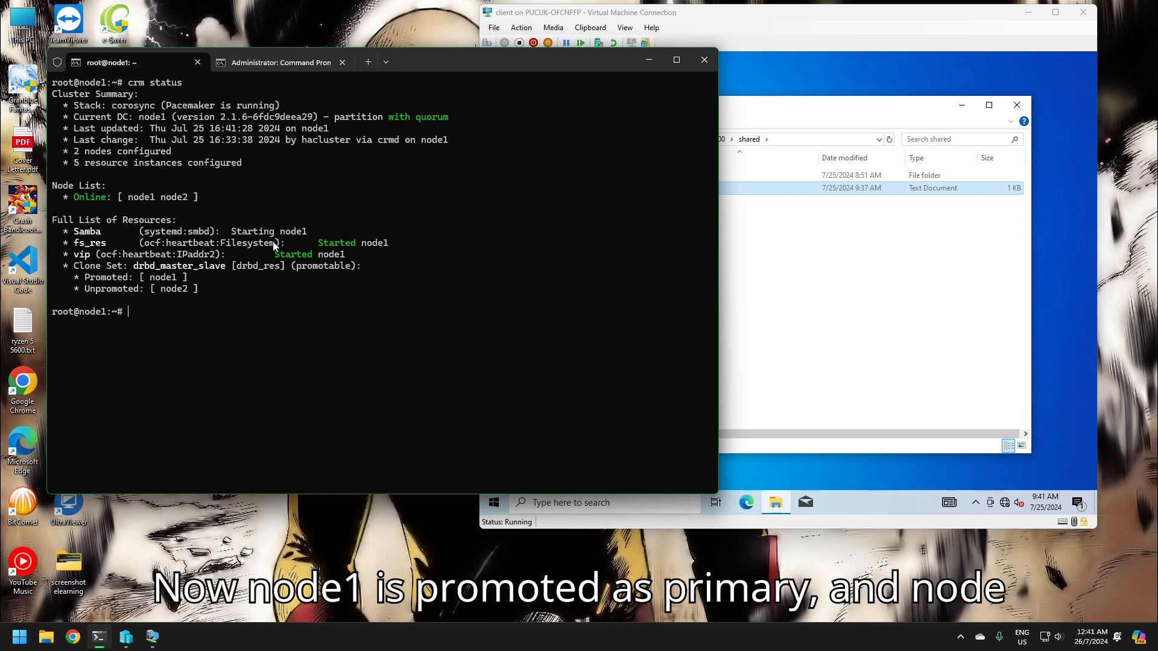
mouse_move(137, 208)
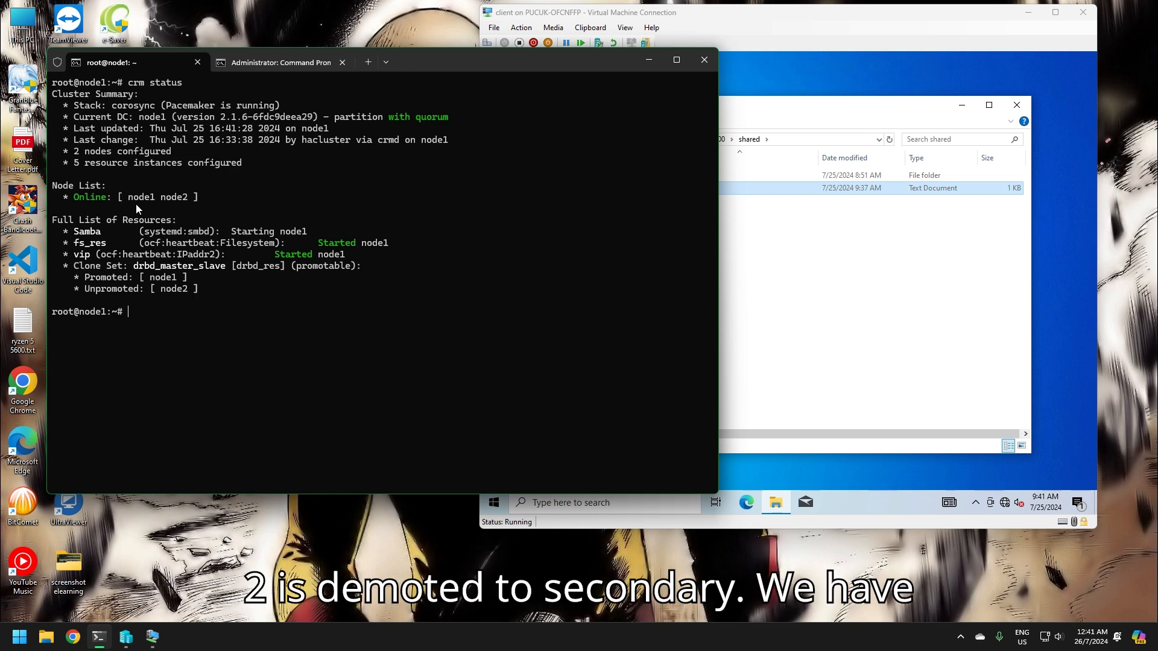